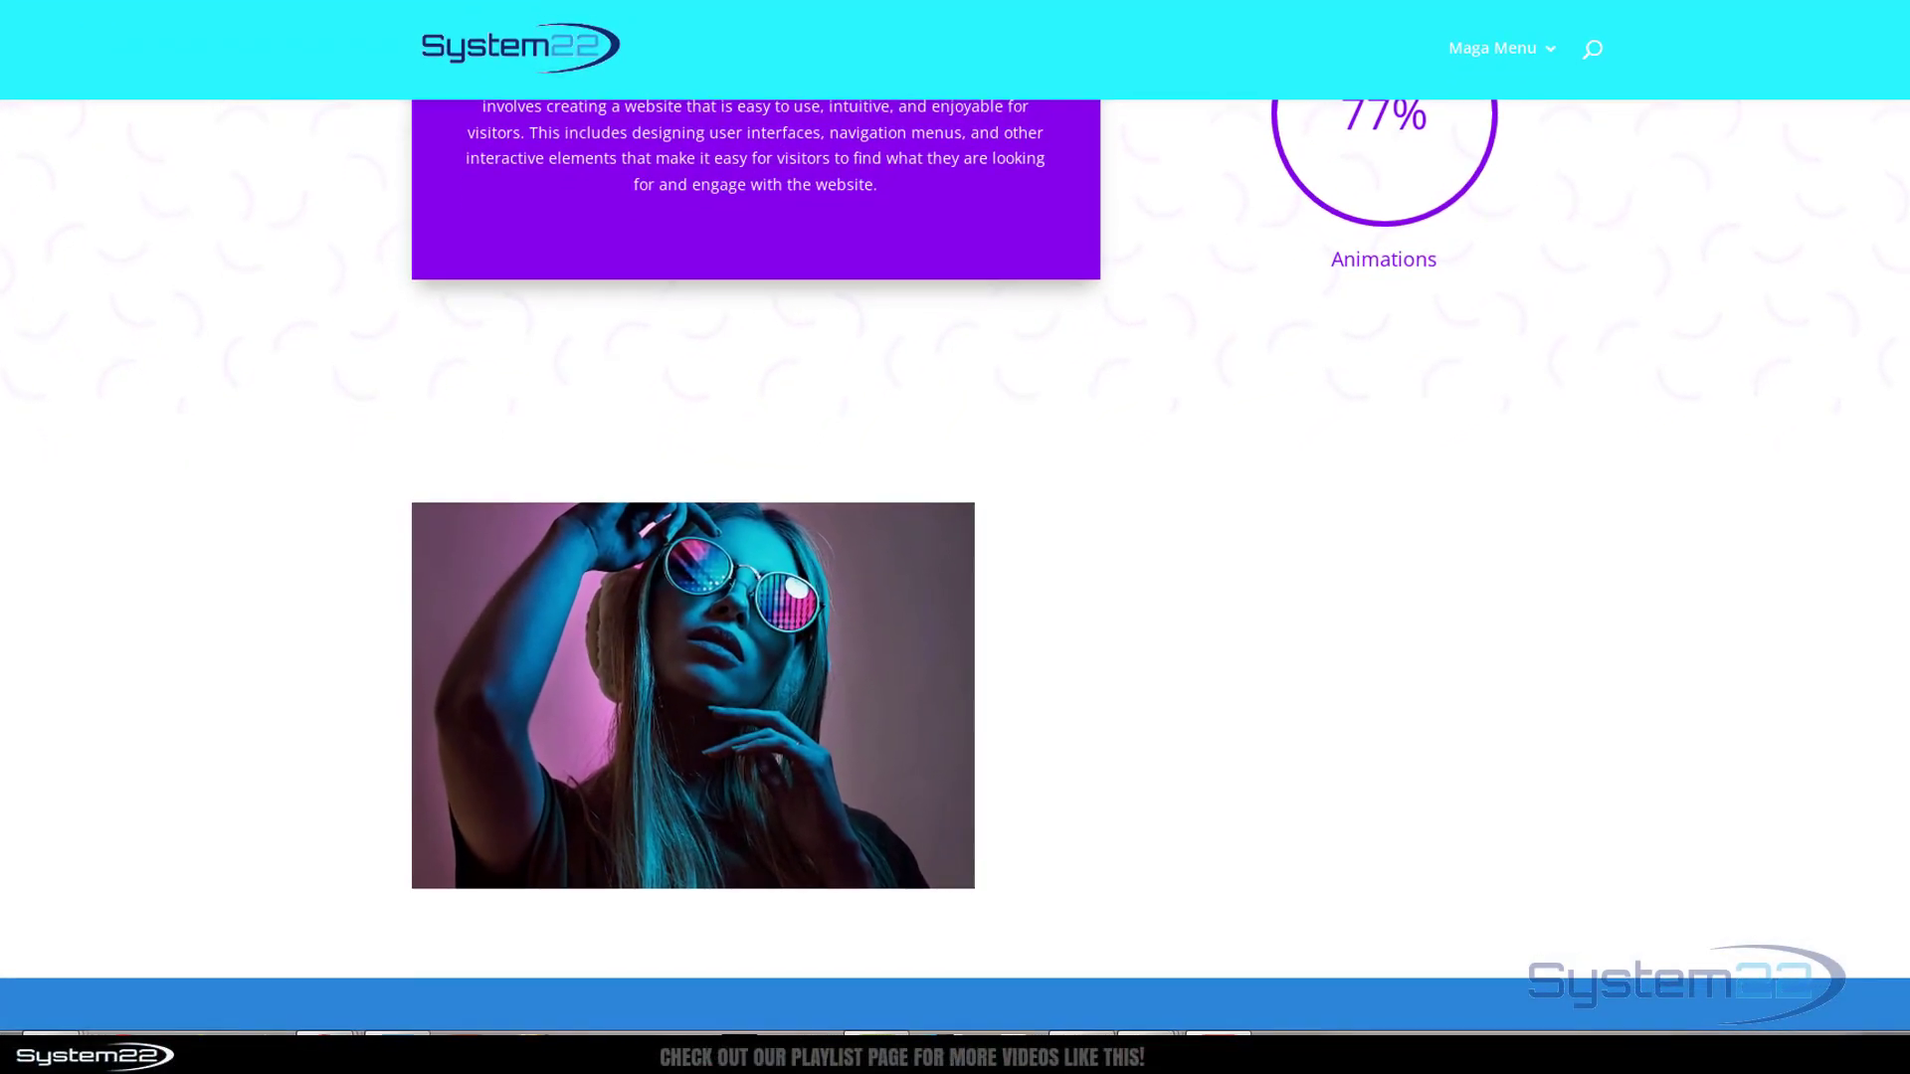
- Enable the Visual Builder and insert a Call To Action module in the empty right column
{"action": "scroll", "scroll_direction": "down", "scroll_amount": 3}
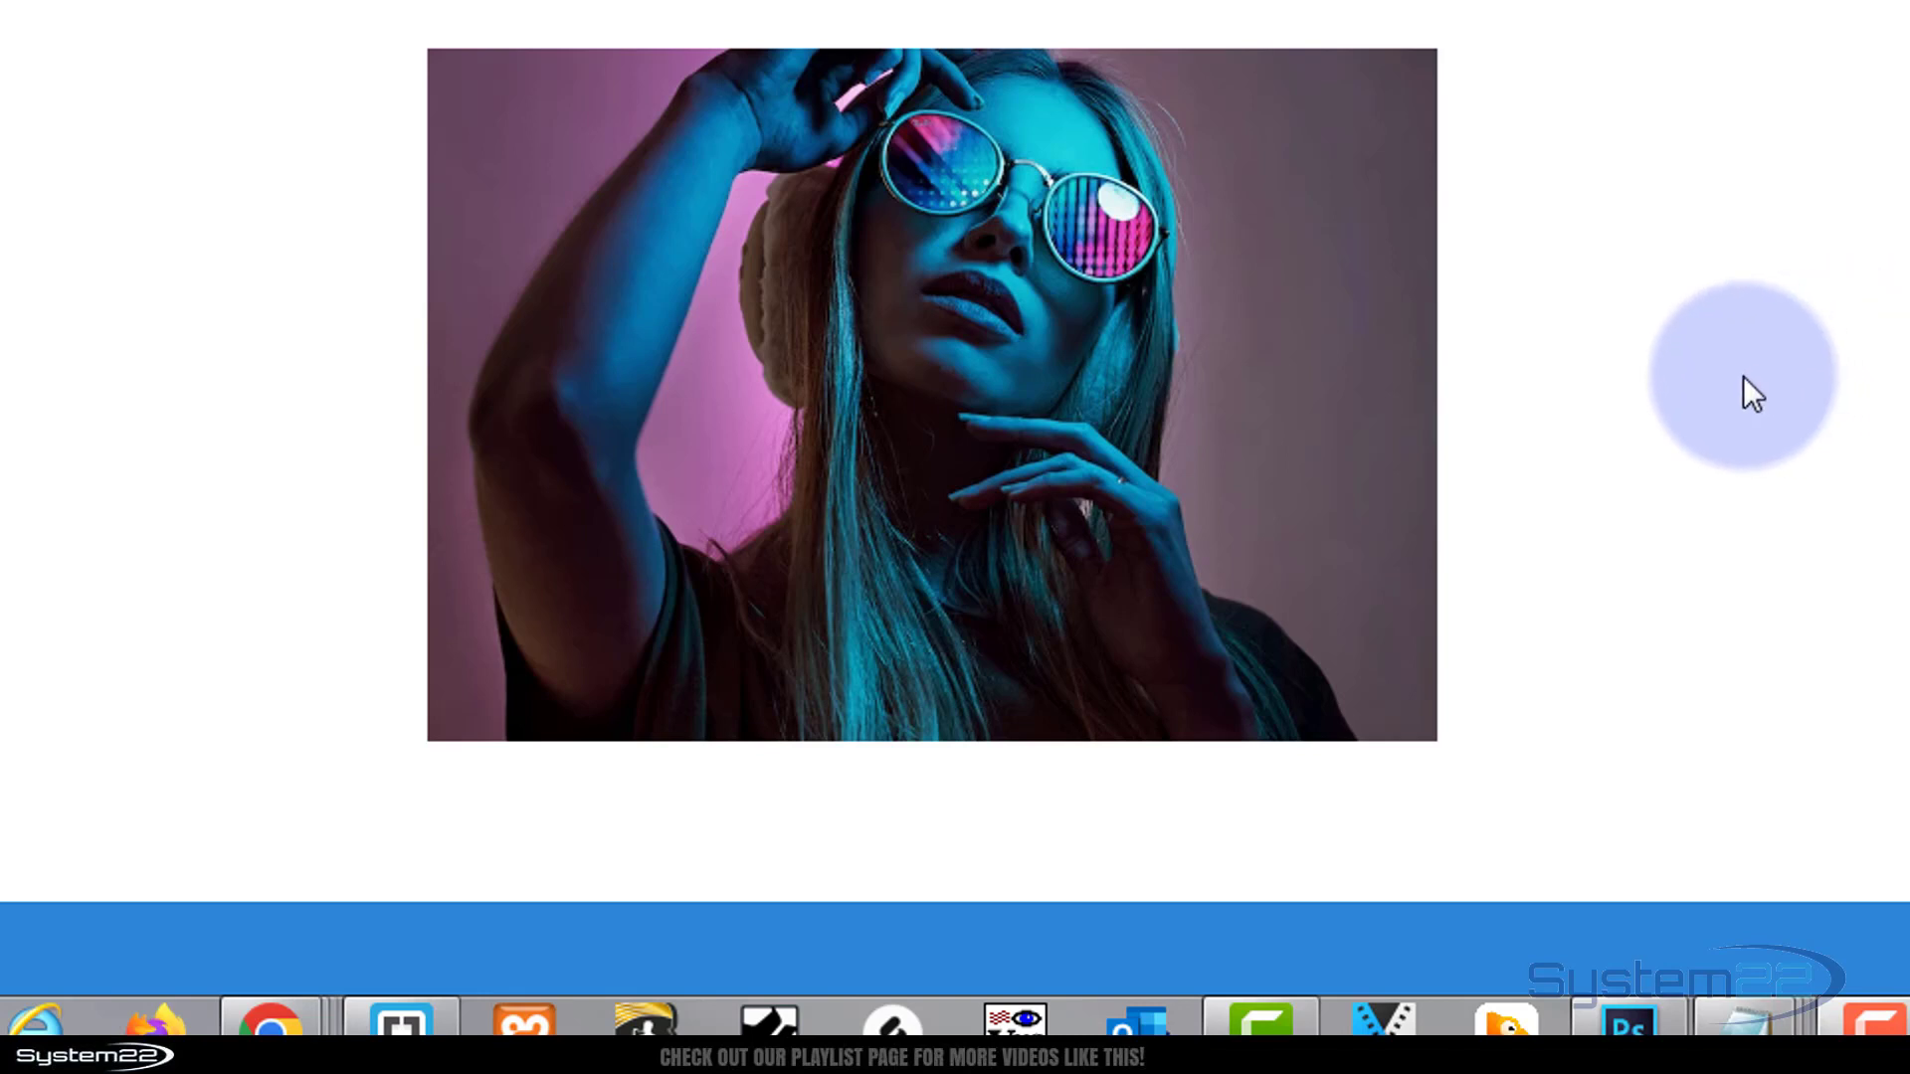
{"action": "mouse_move", "coordinate": [1687, 406]}
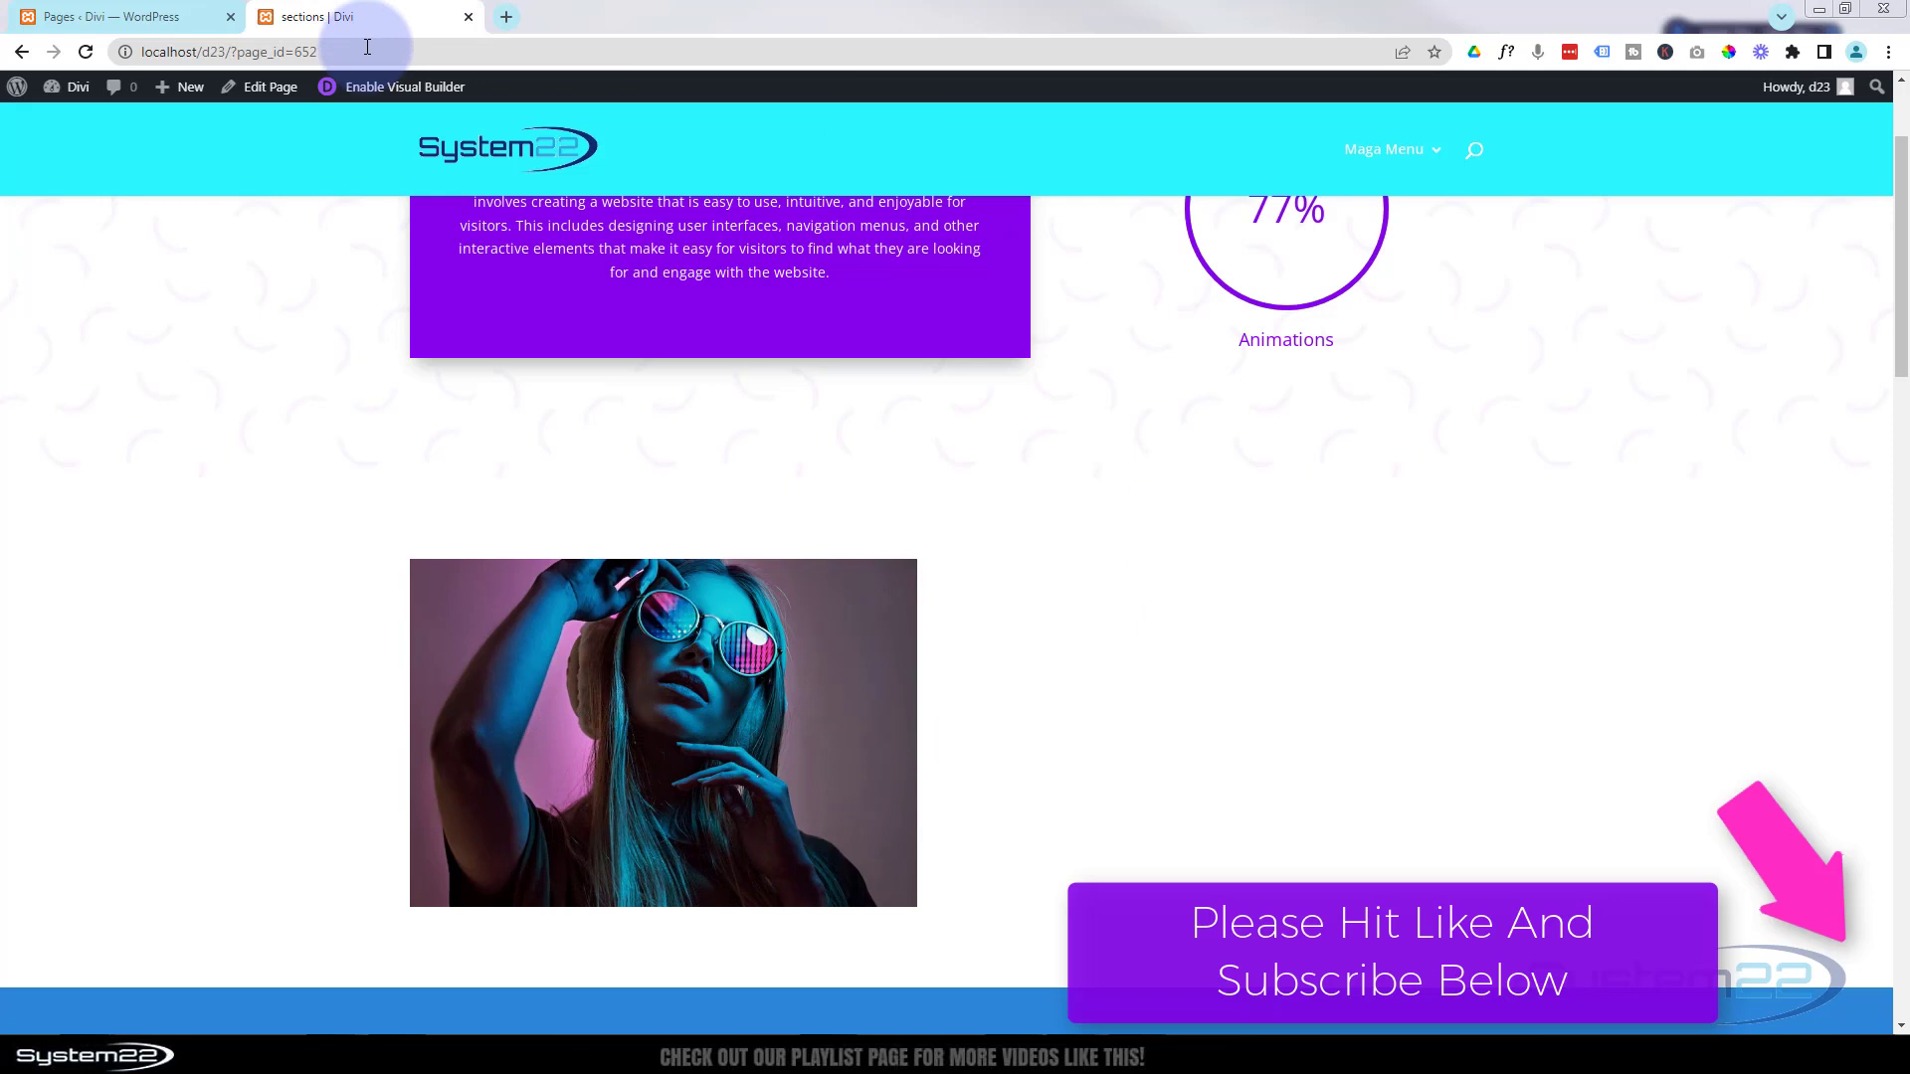
{"action": "left_click", "coordinate": [402, 86]}
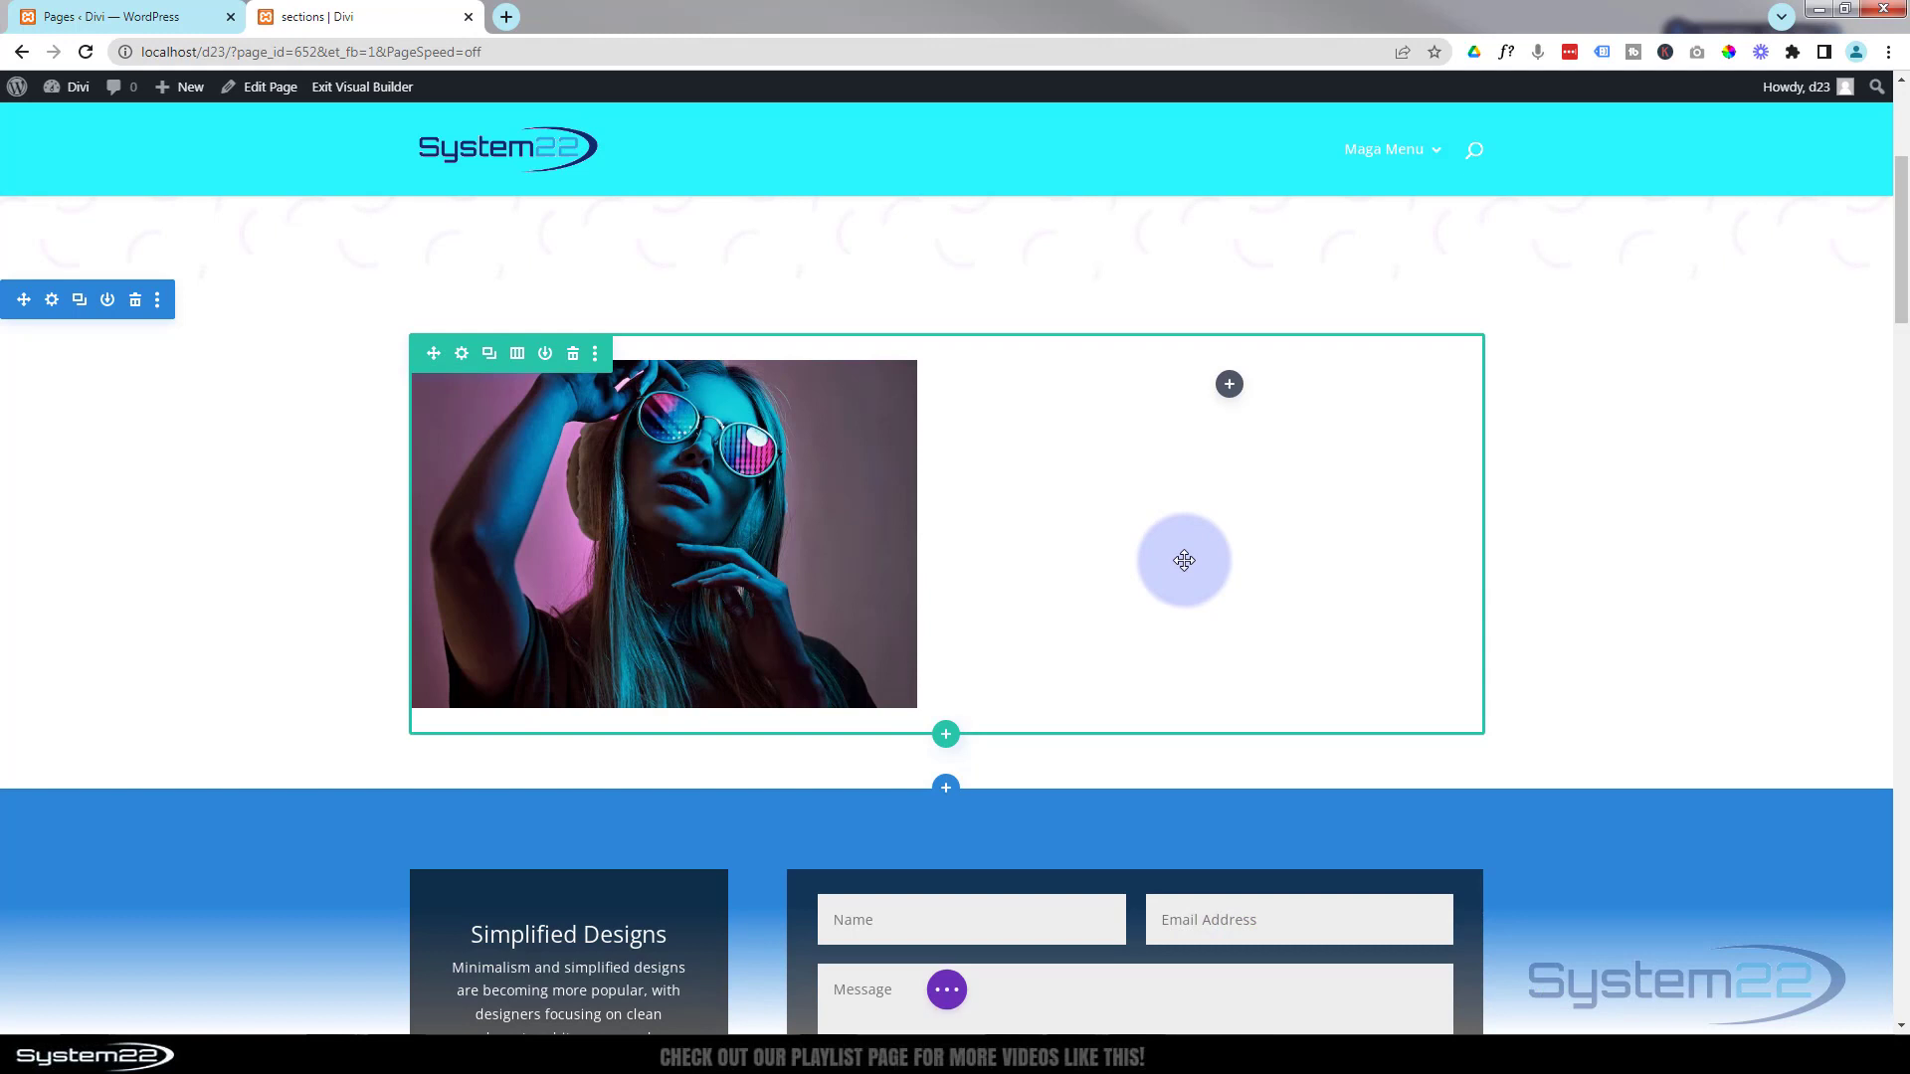
{"action": "mouse_move", "coordinate": [1229, 384]}
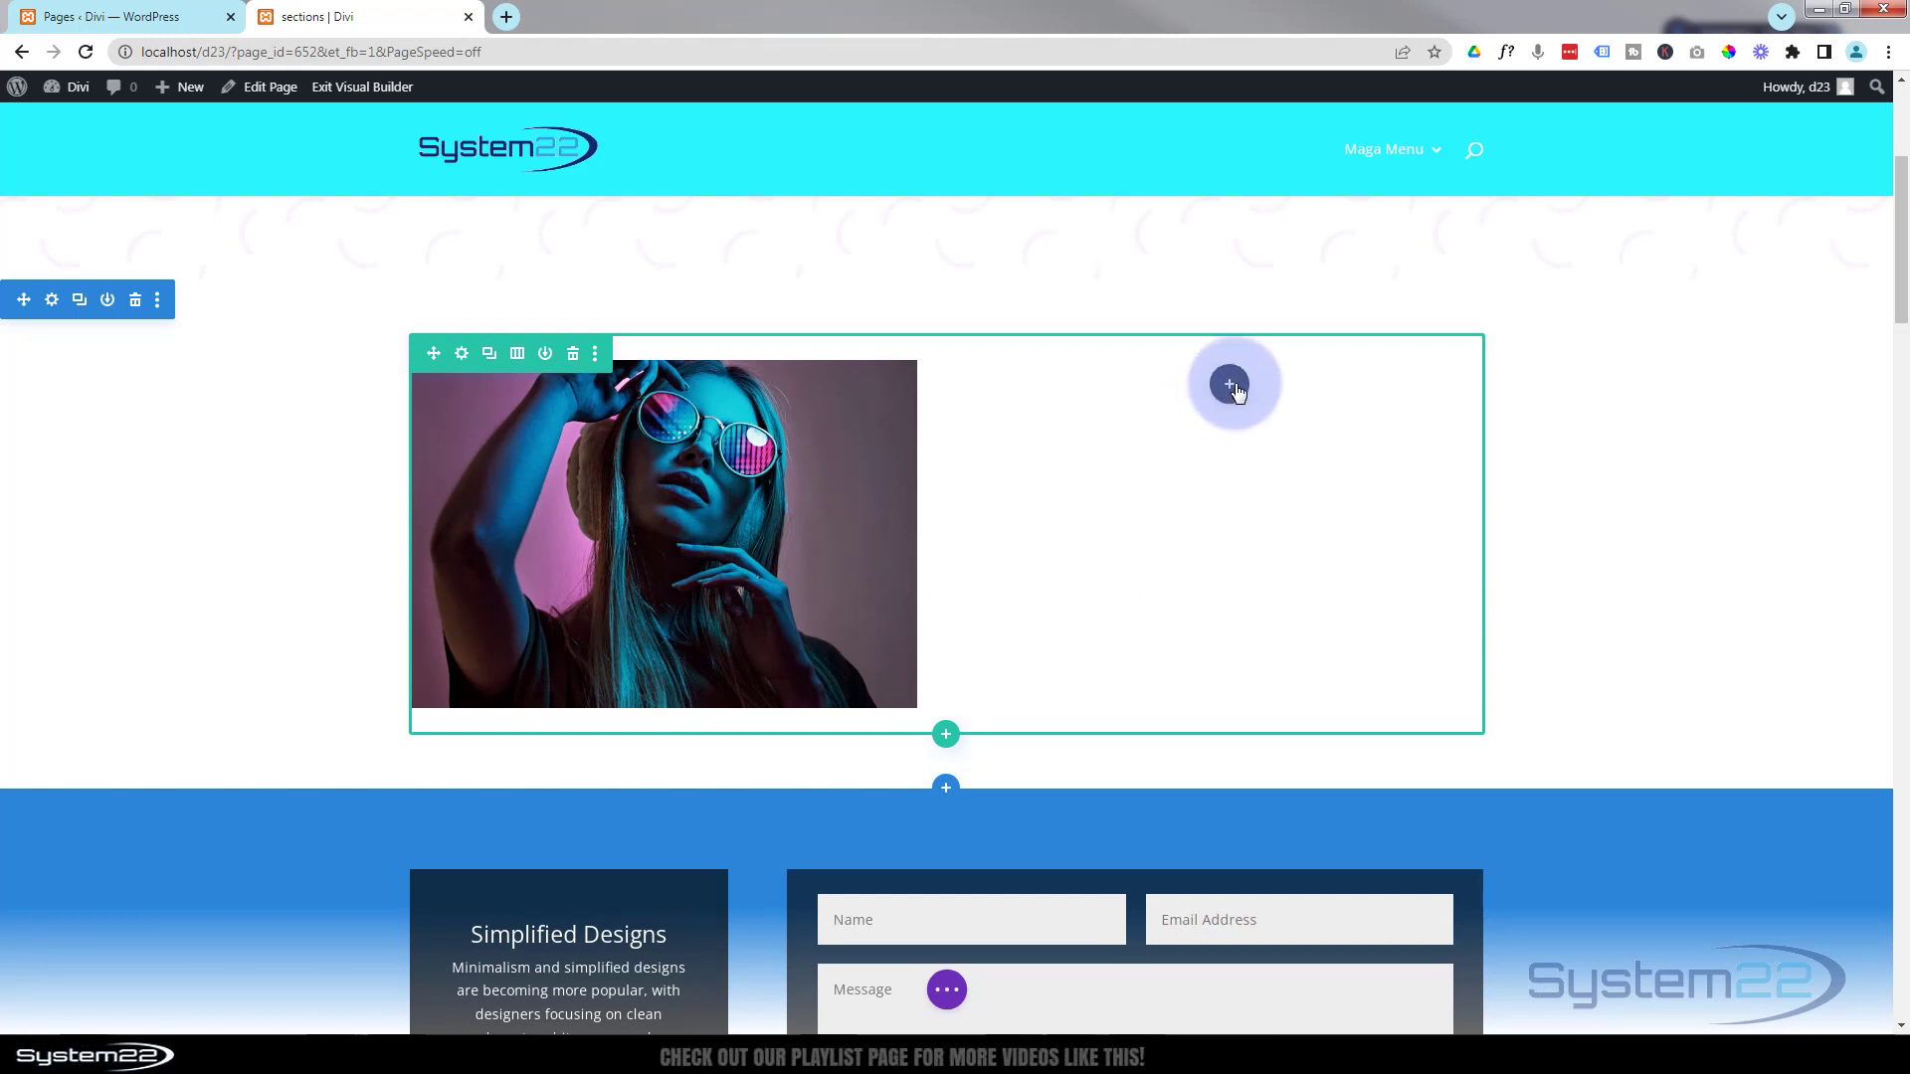
{"action": "mouse_move", "coordinate": [1230, 387]}
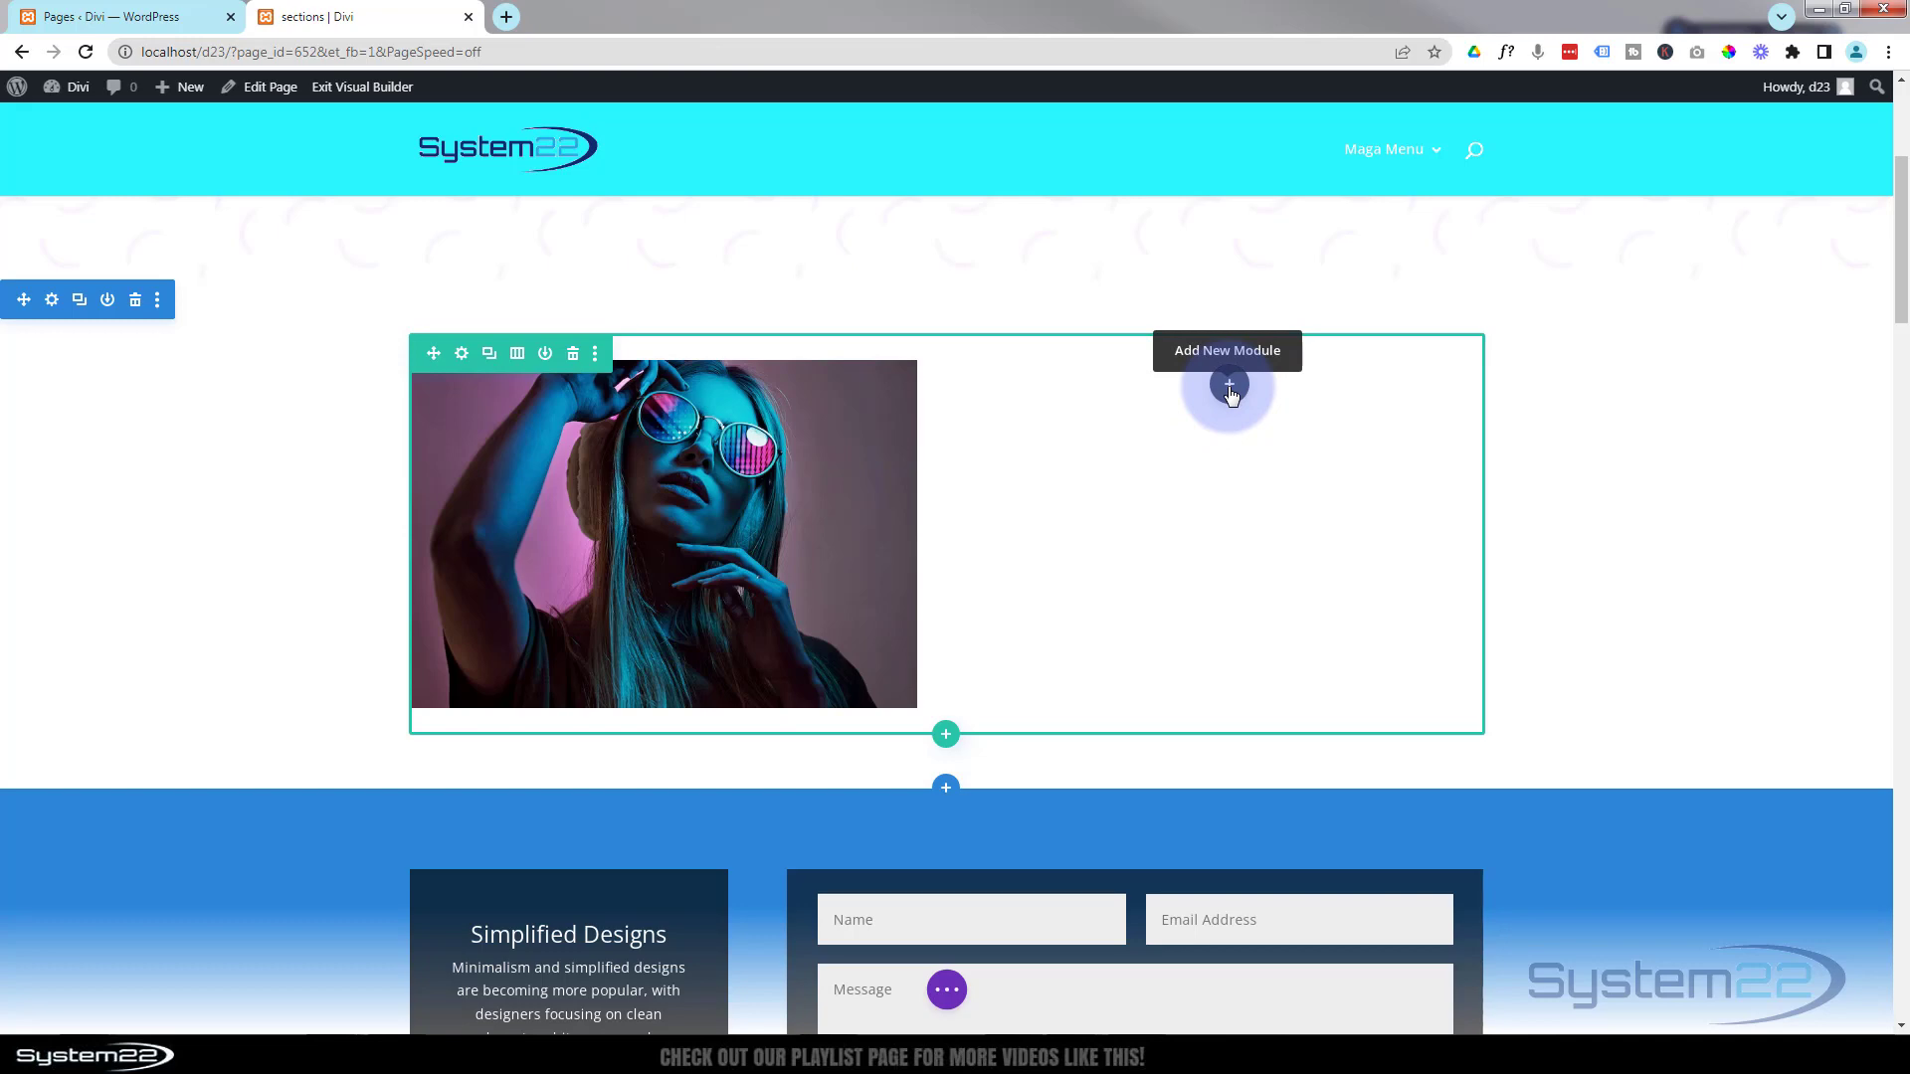
{"action": "left_click", "coordinate": [1228, 383]}
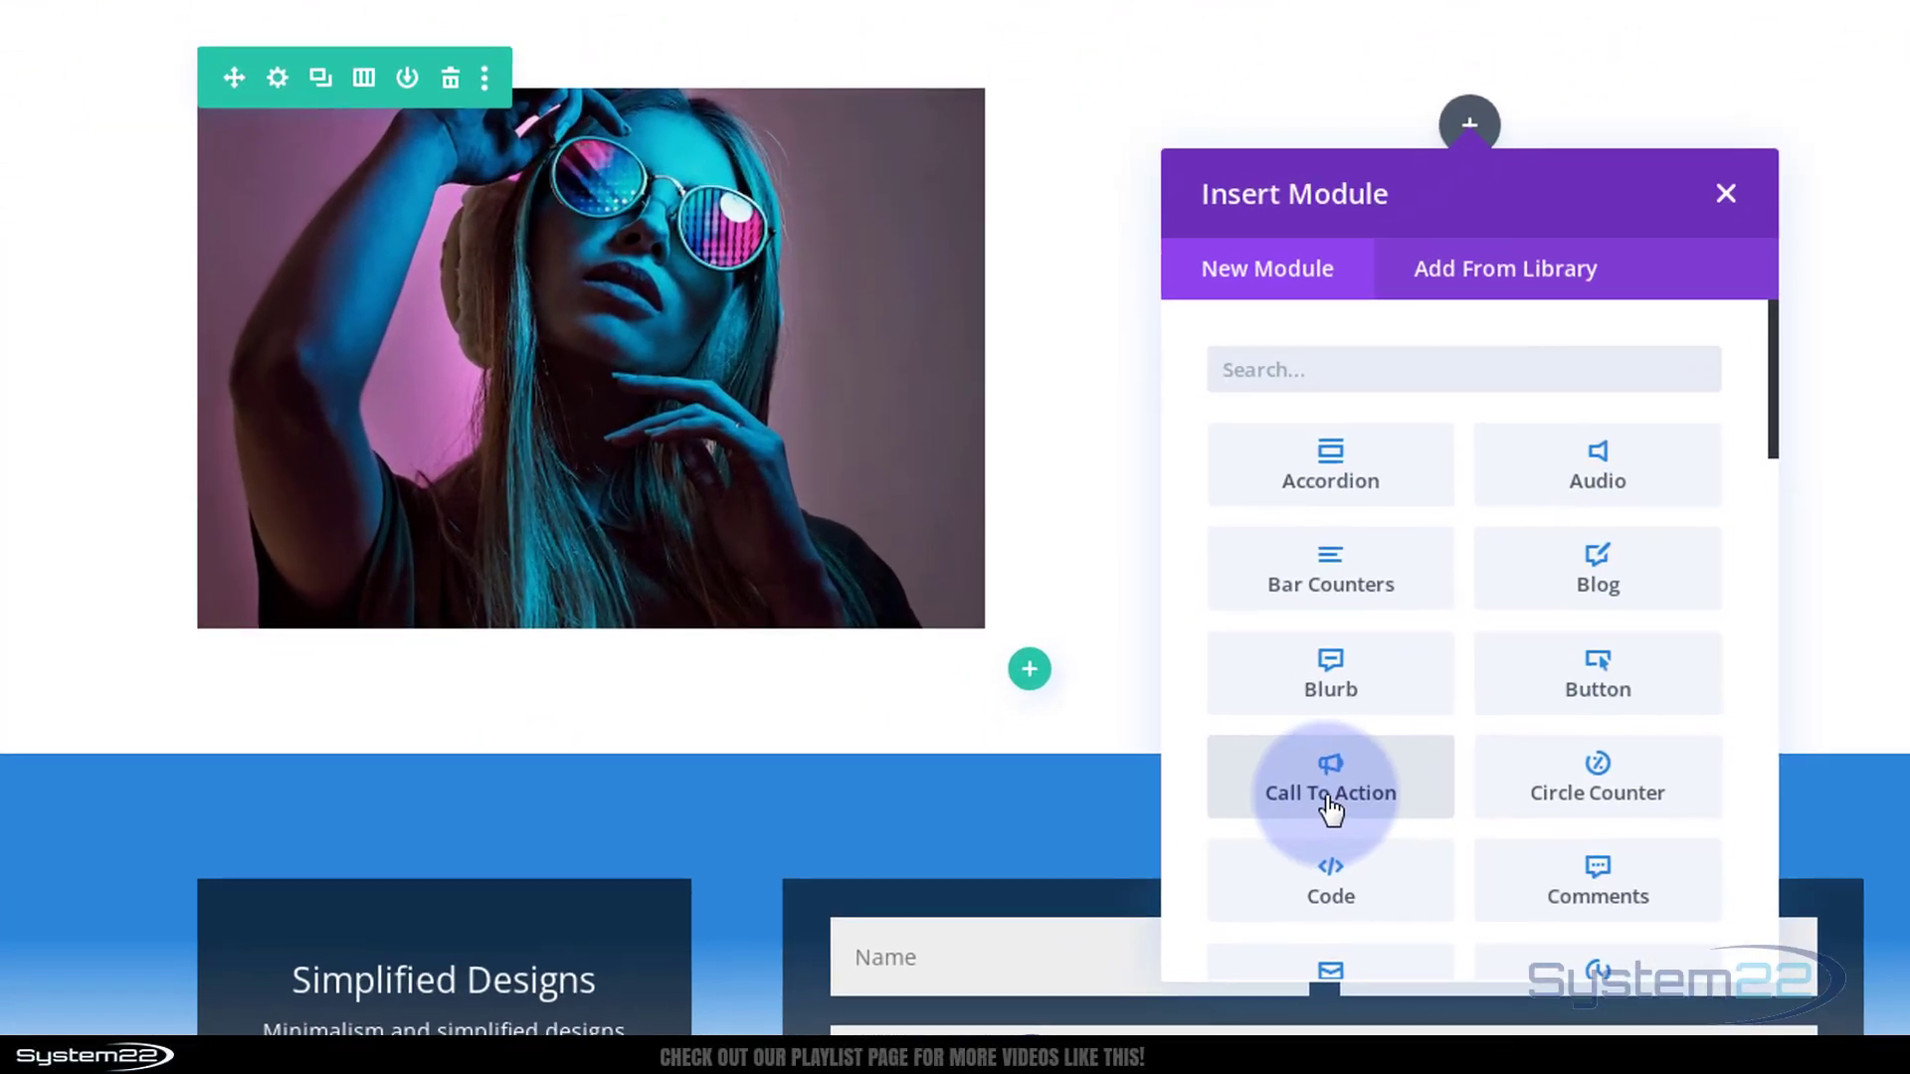
{"action": "left_click", "coordinate": [1329, 776]}
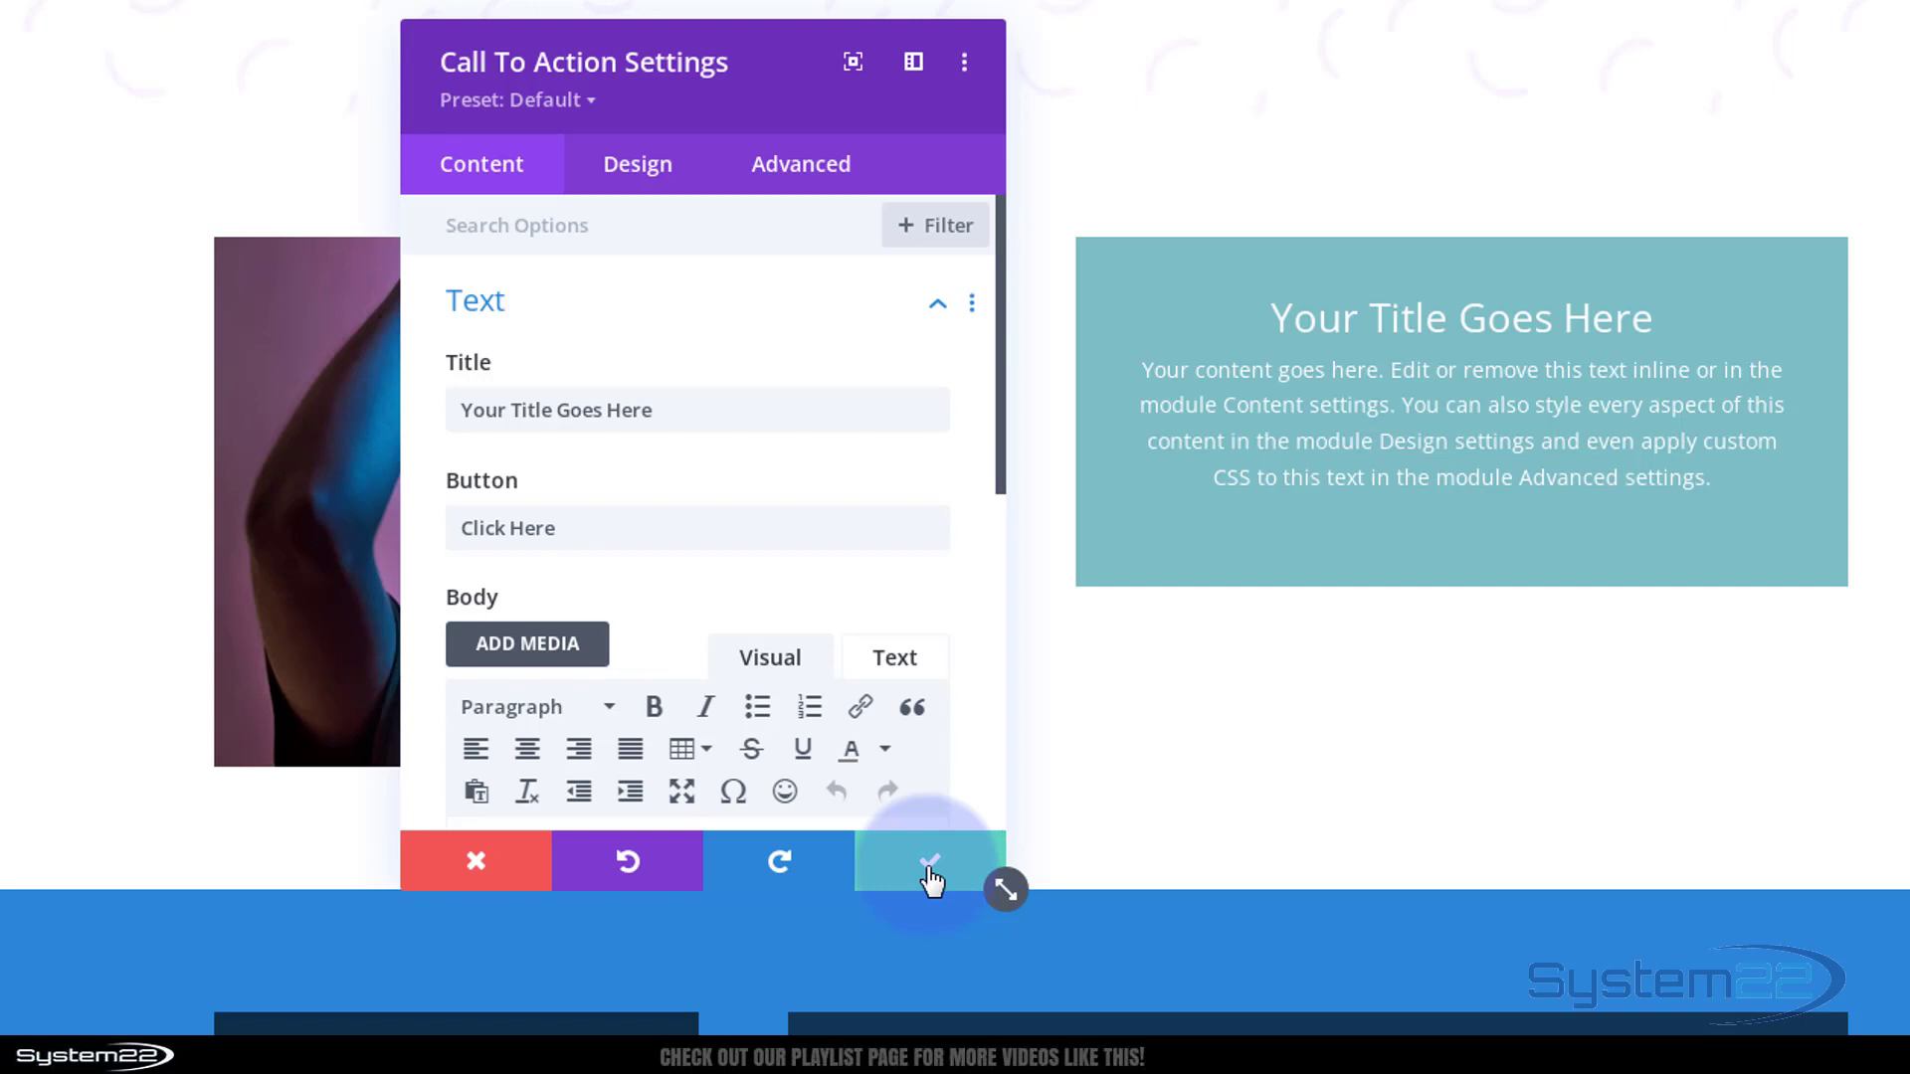
- Save the module and reach the second column's background options via Row Settings
{"action": "left_click", "coordinate": [929, 862]}
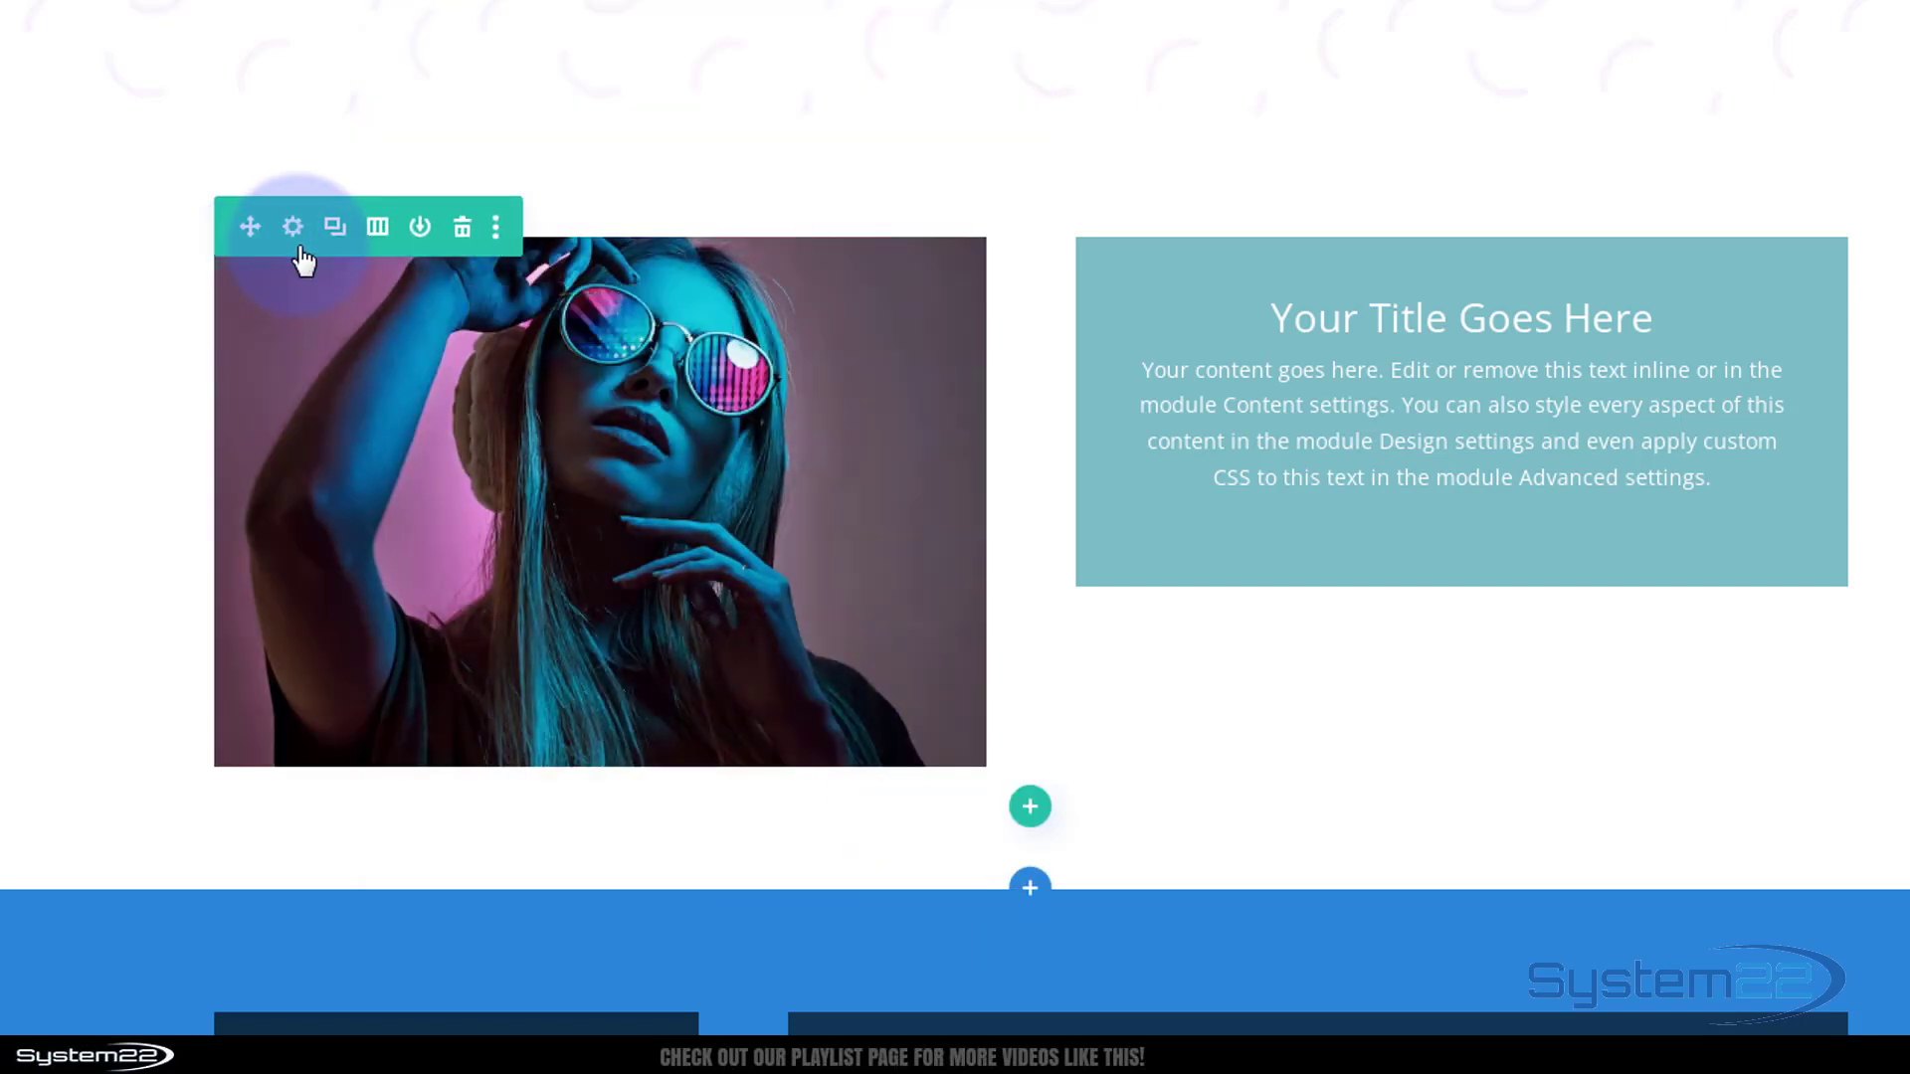
{"action": "left_click", "coordinate": [293, 226]}
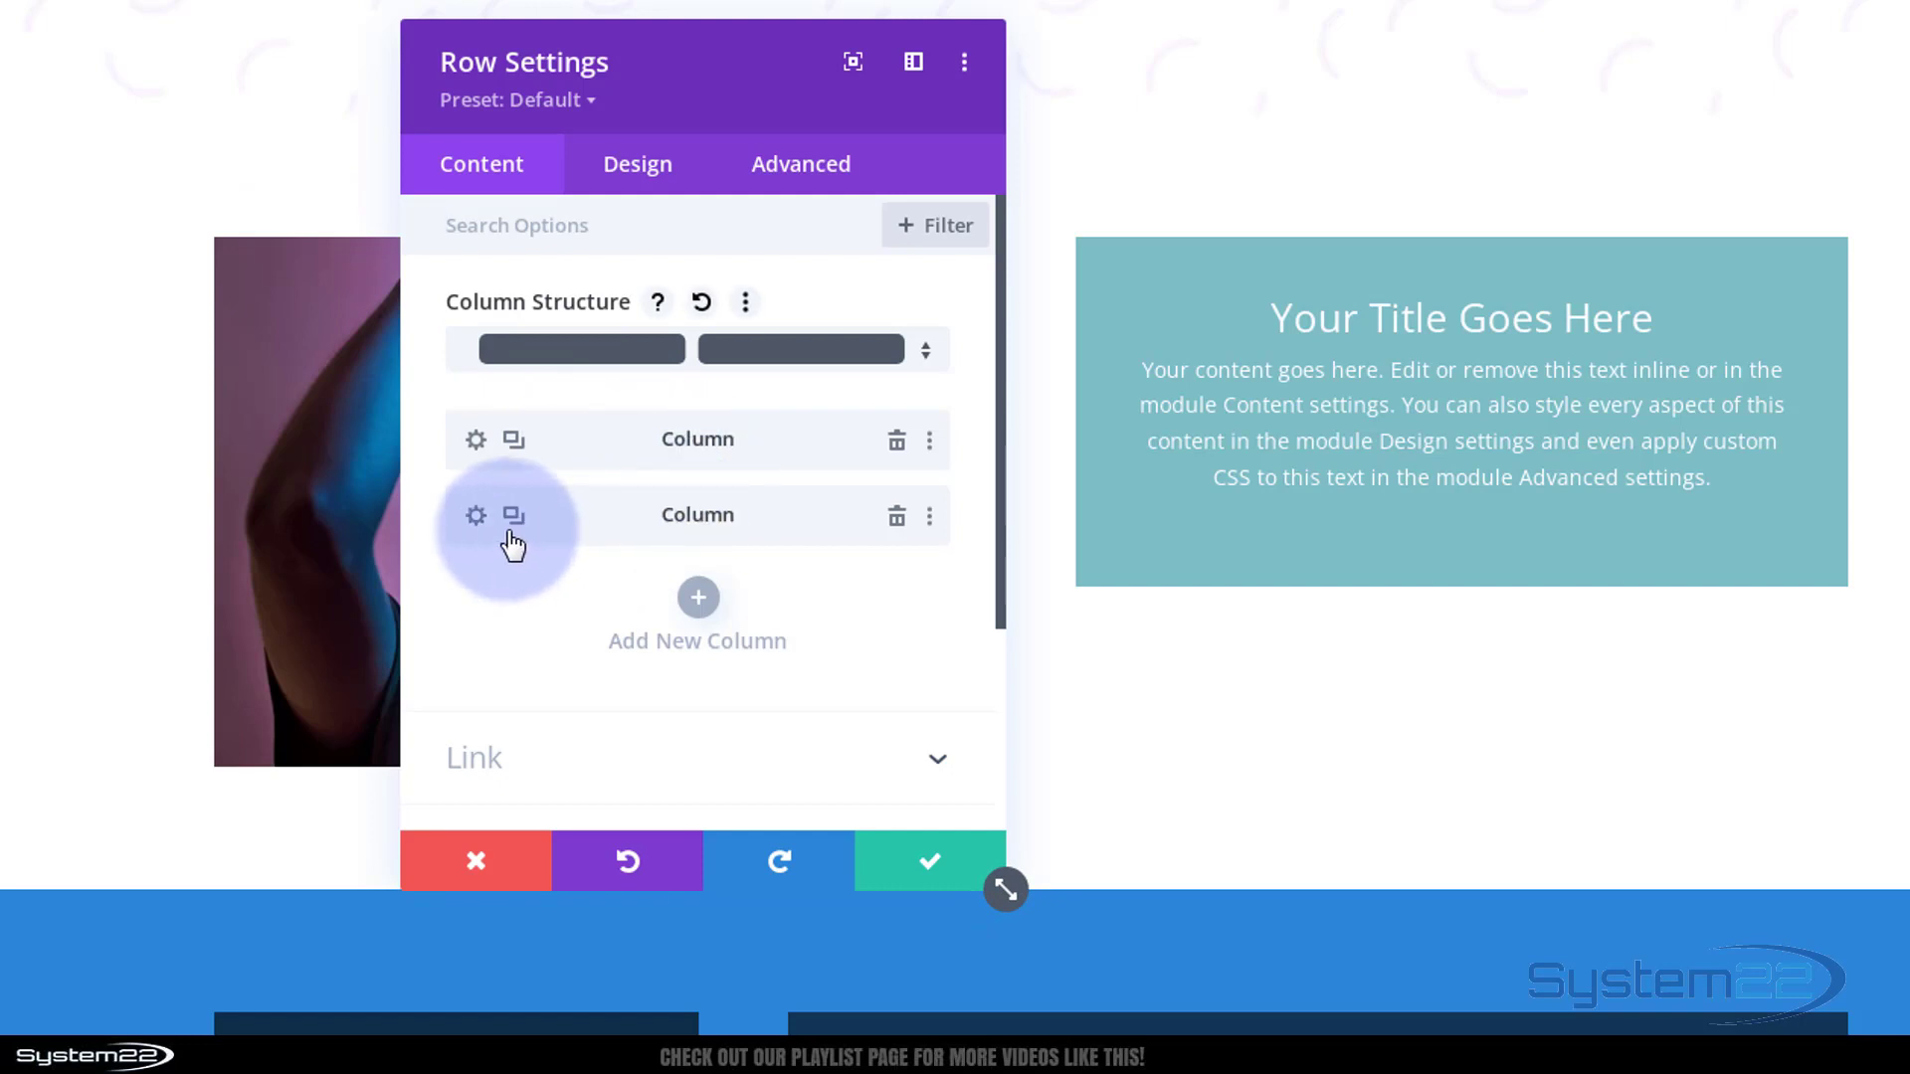
{"action": "left_click", "coordinate": [475, 513]}
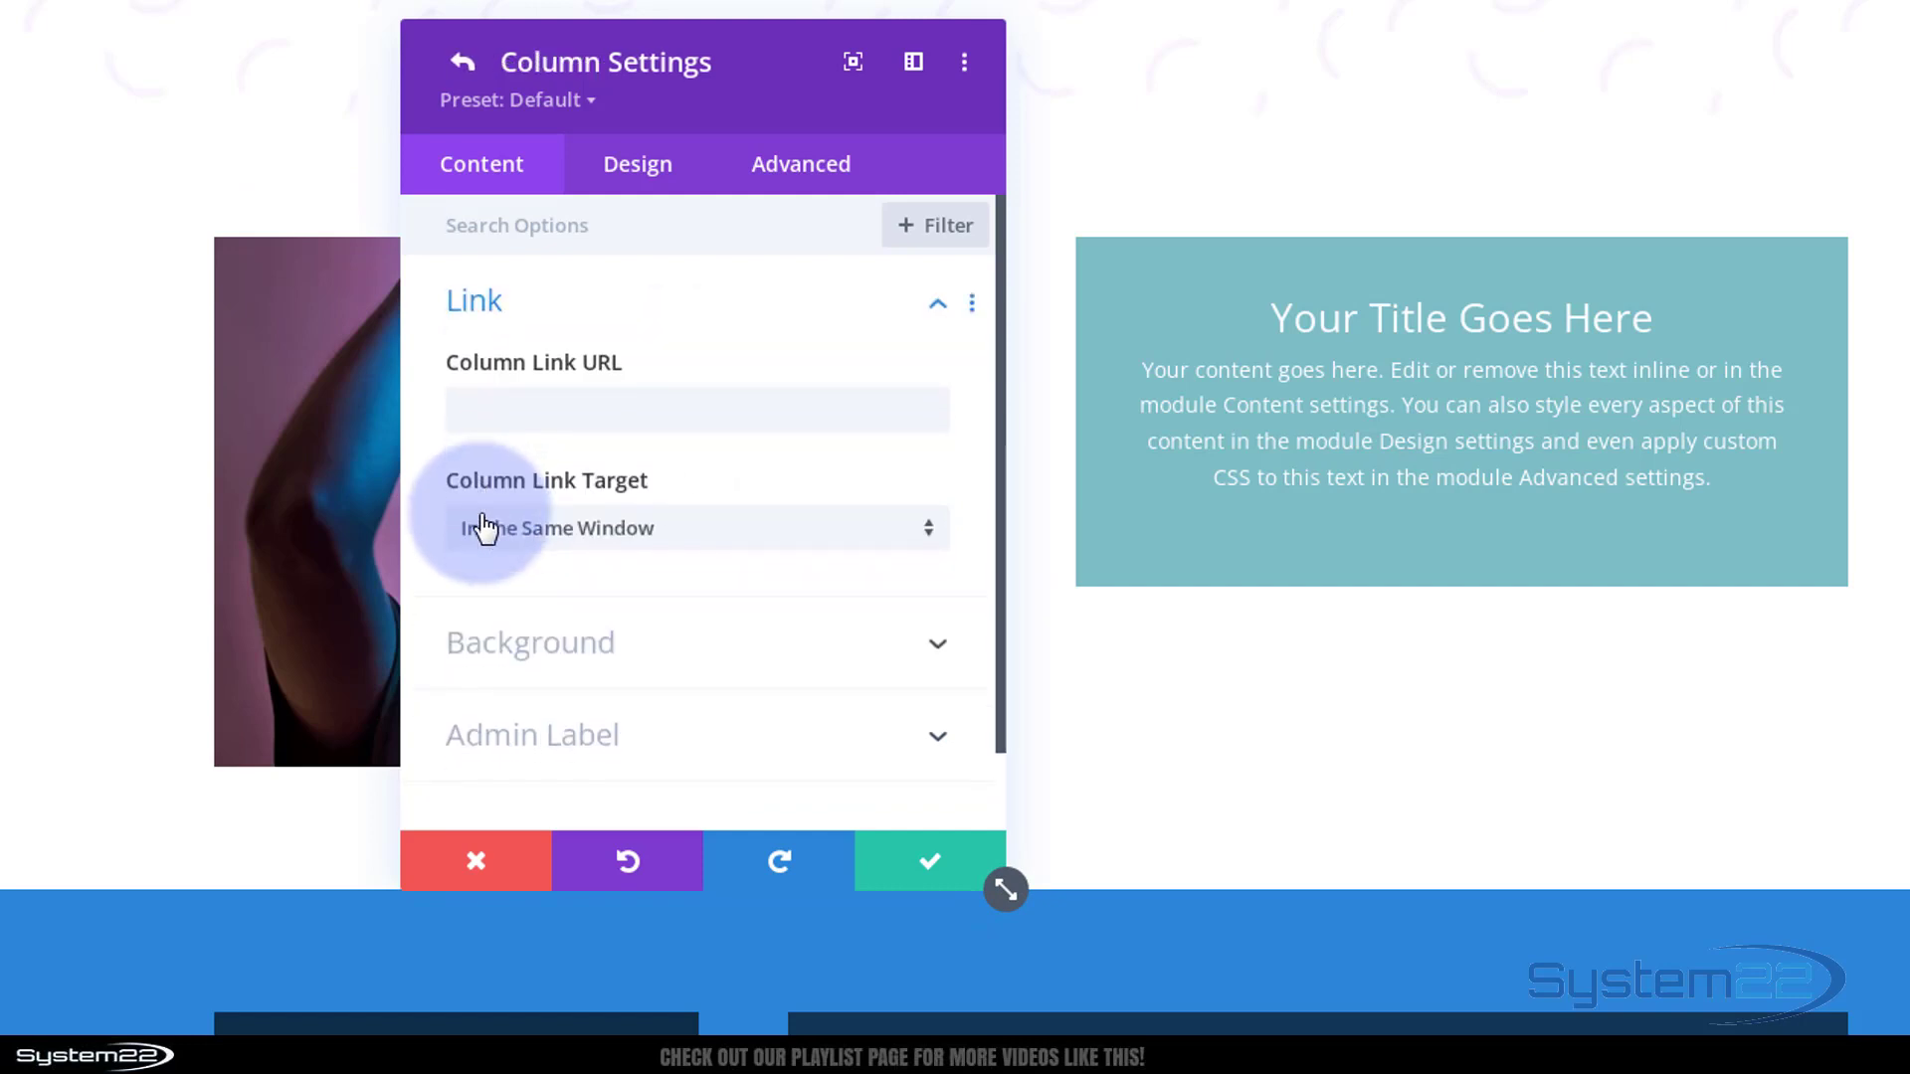
{"action": "left_click", "coordinate": [529, 642]}
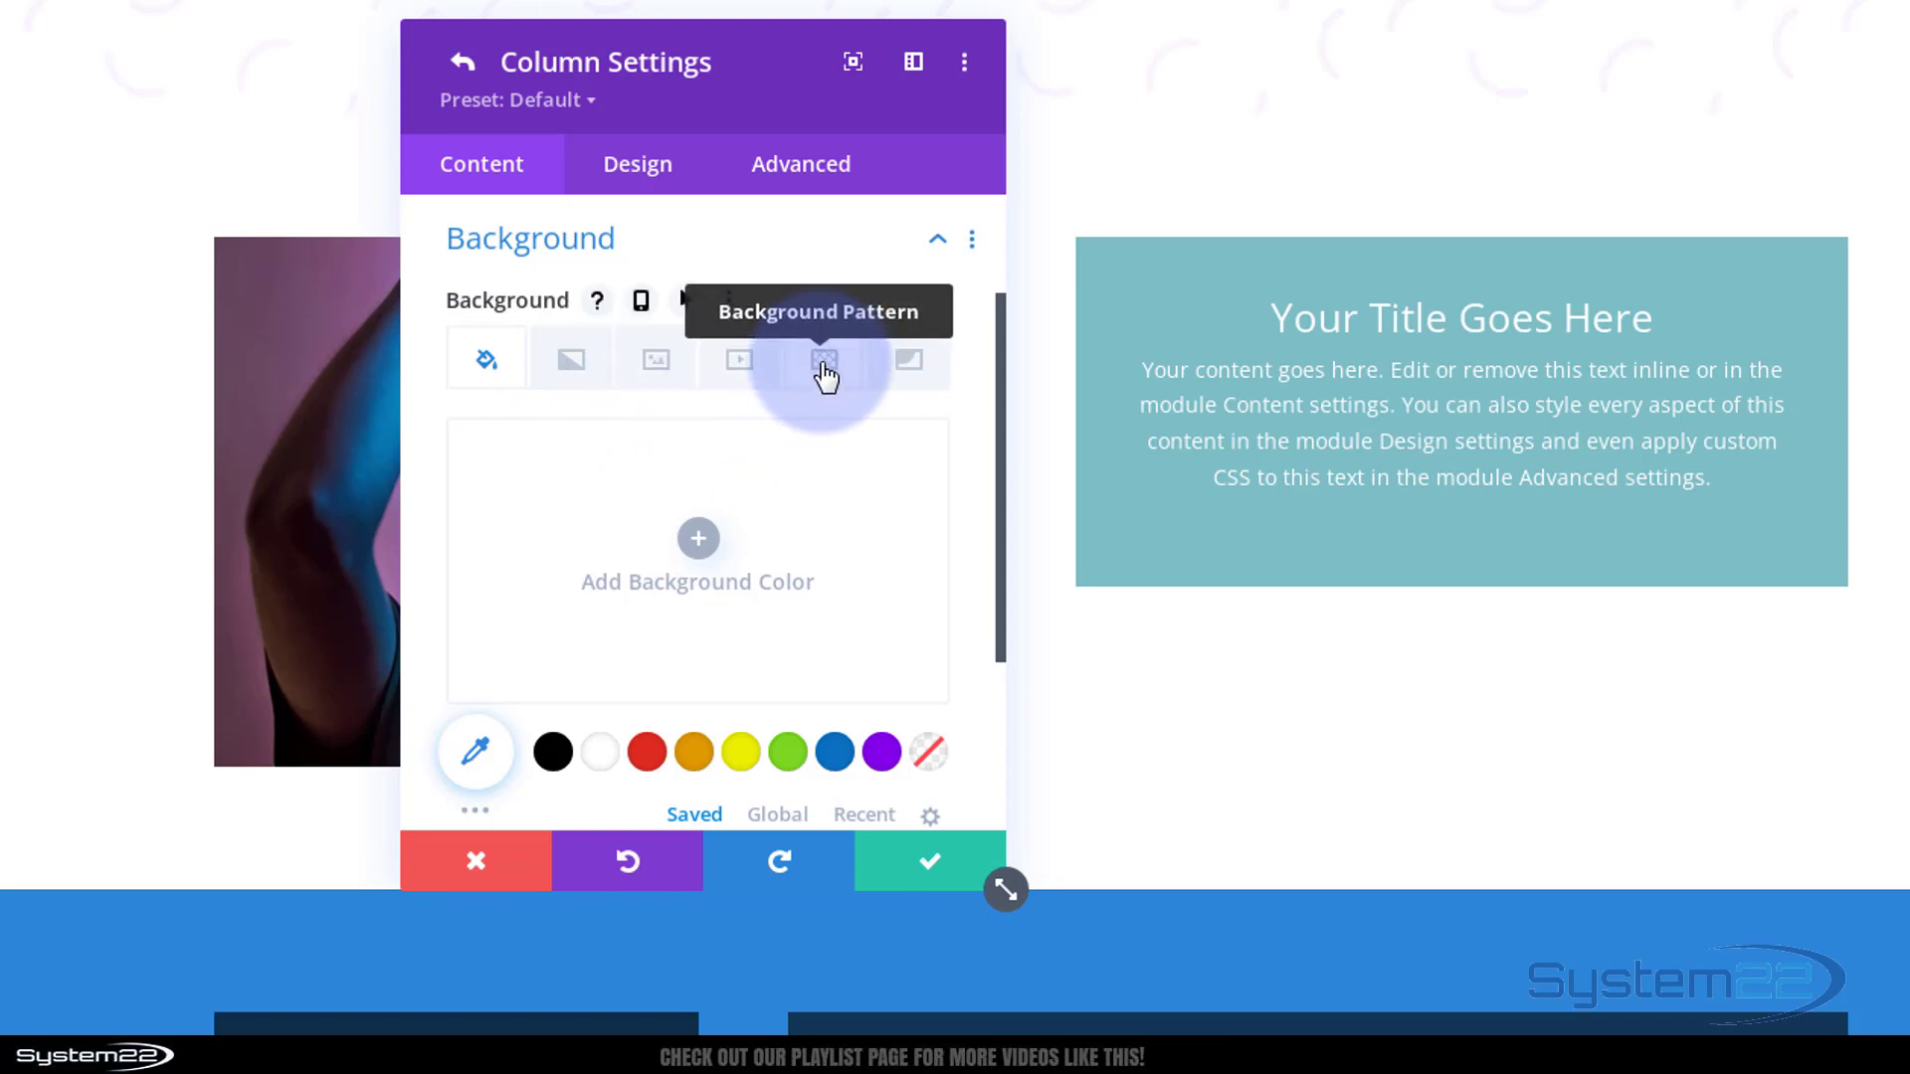
{"action": "mouse_move", "coordinate": [668, 389]}
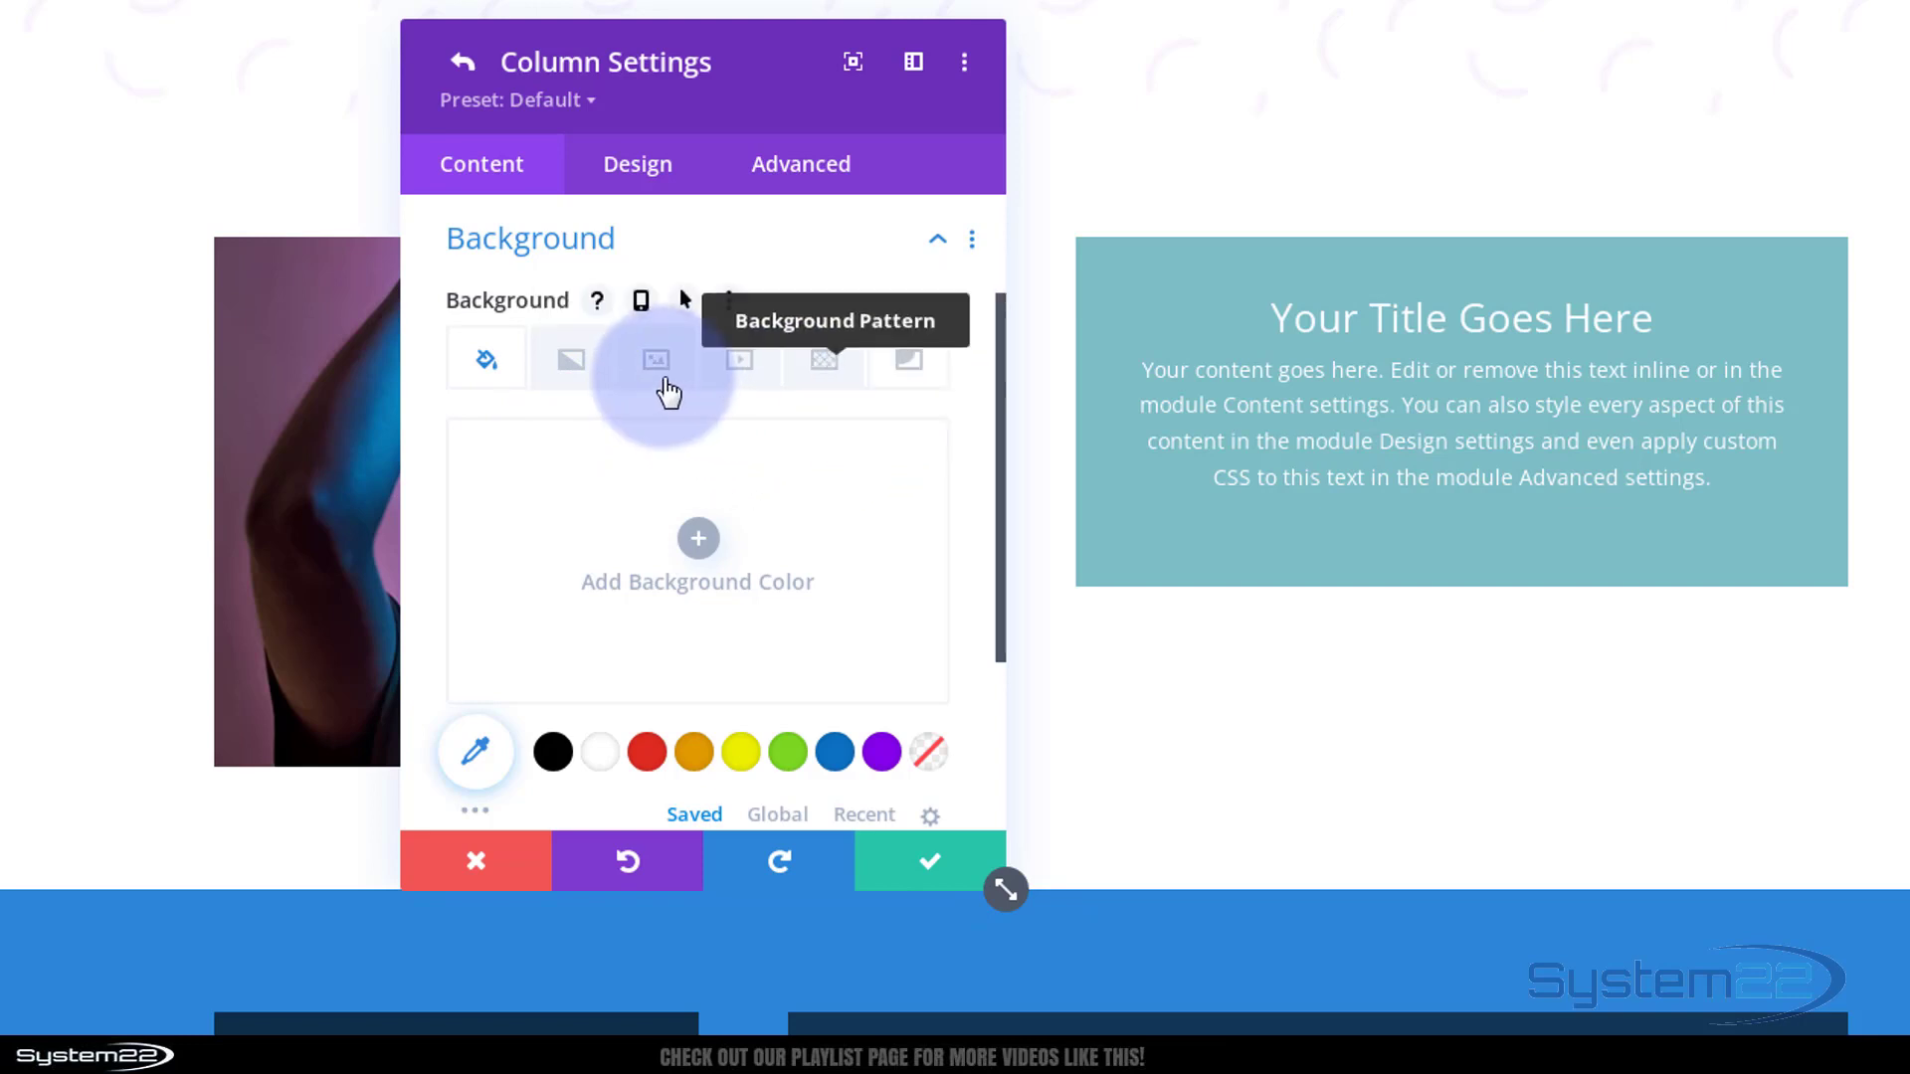
- Choose the night cityscape photo from the media library as the column's background image
{"action": "left_click", "coordinate": [654, 358]}
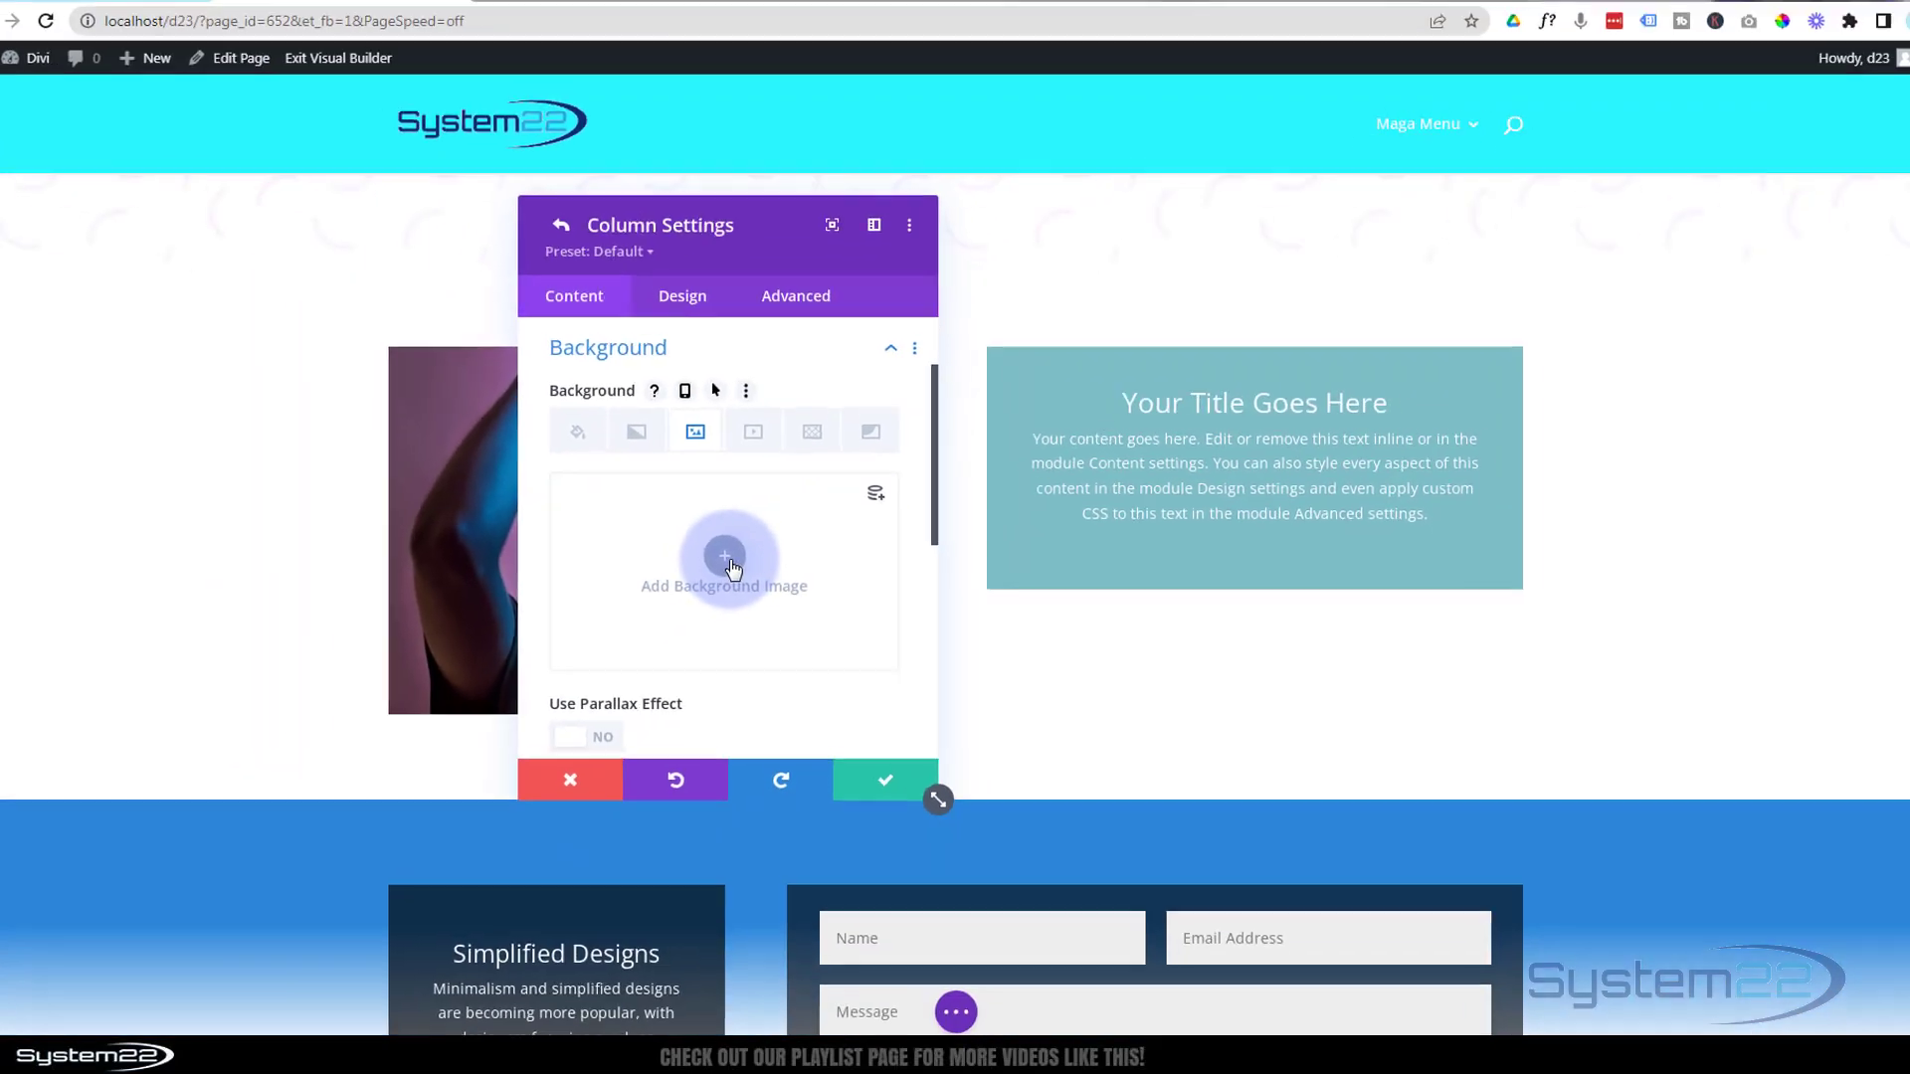
{"action": "left_click", "coordinate": [725, 567]}
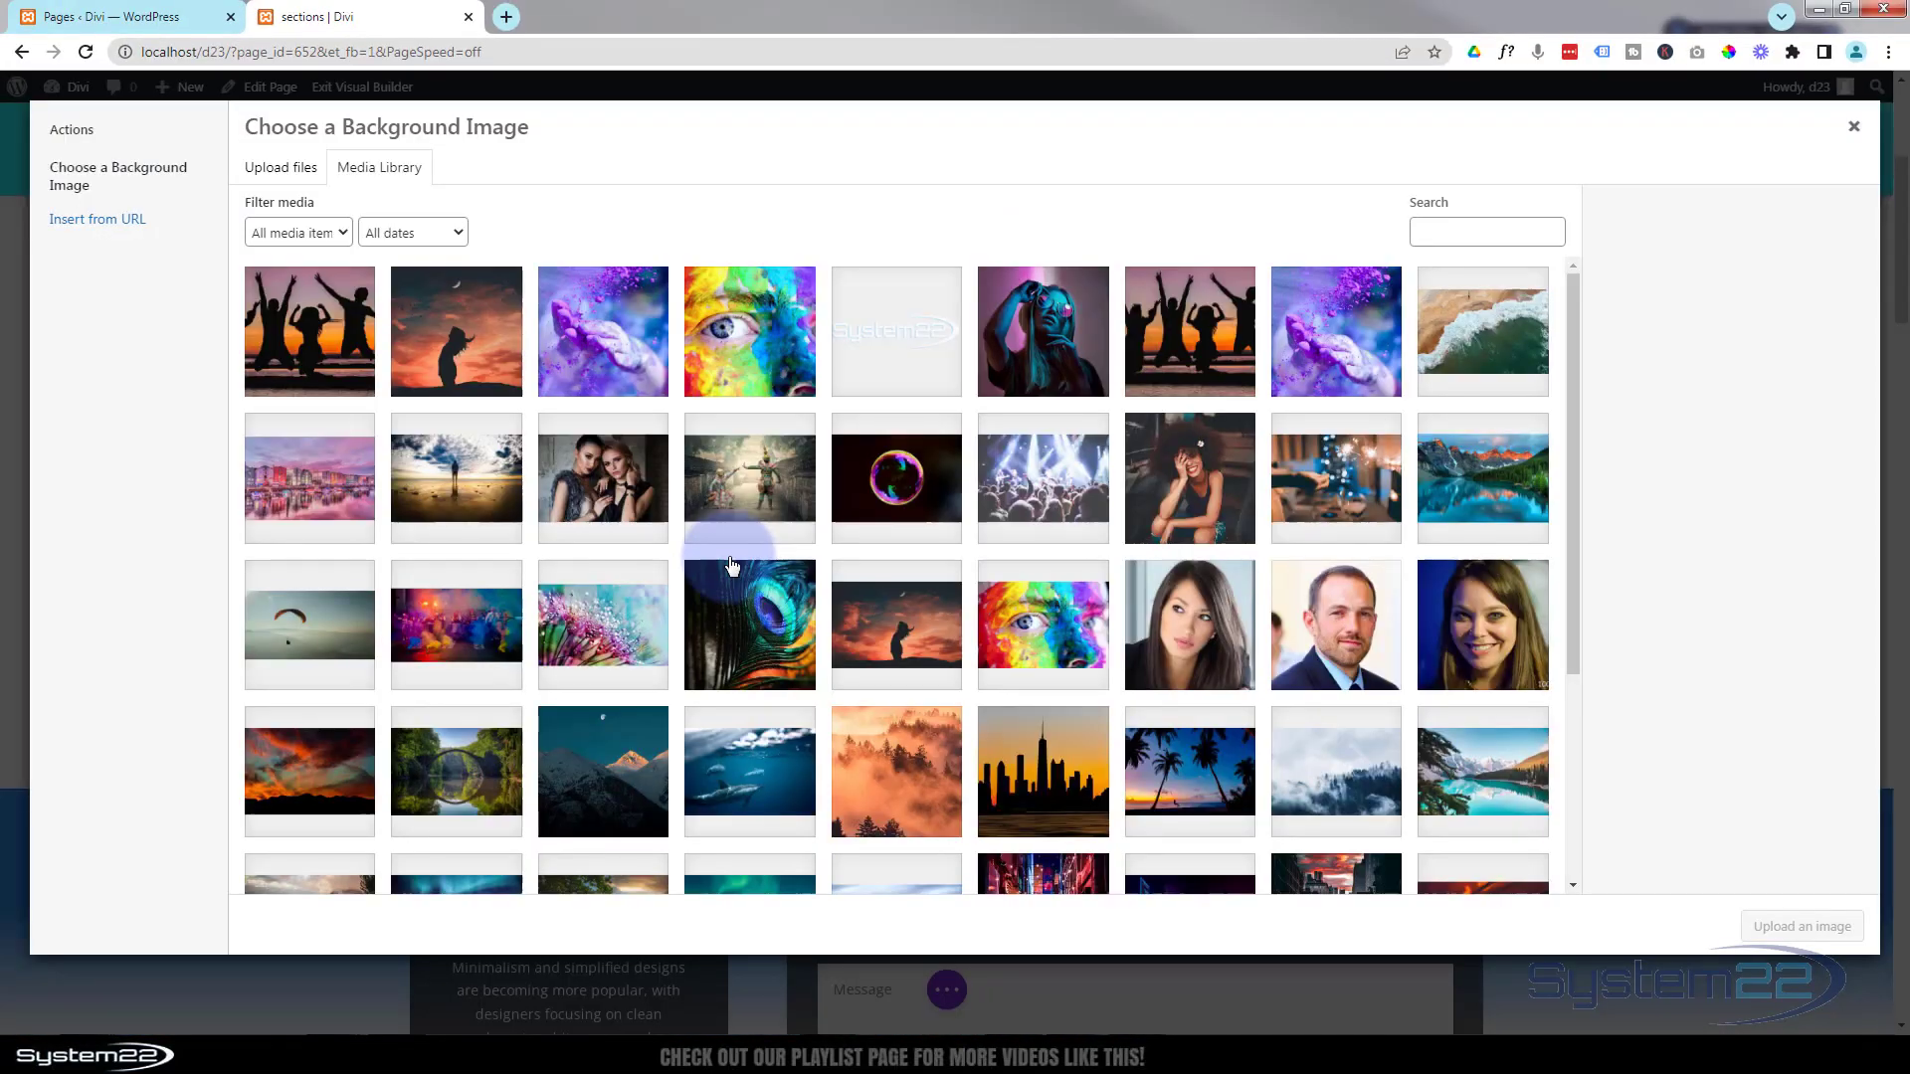
{"action": "scroll", "scroll_direction": "down", "scroll_amount": 3}
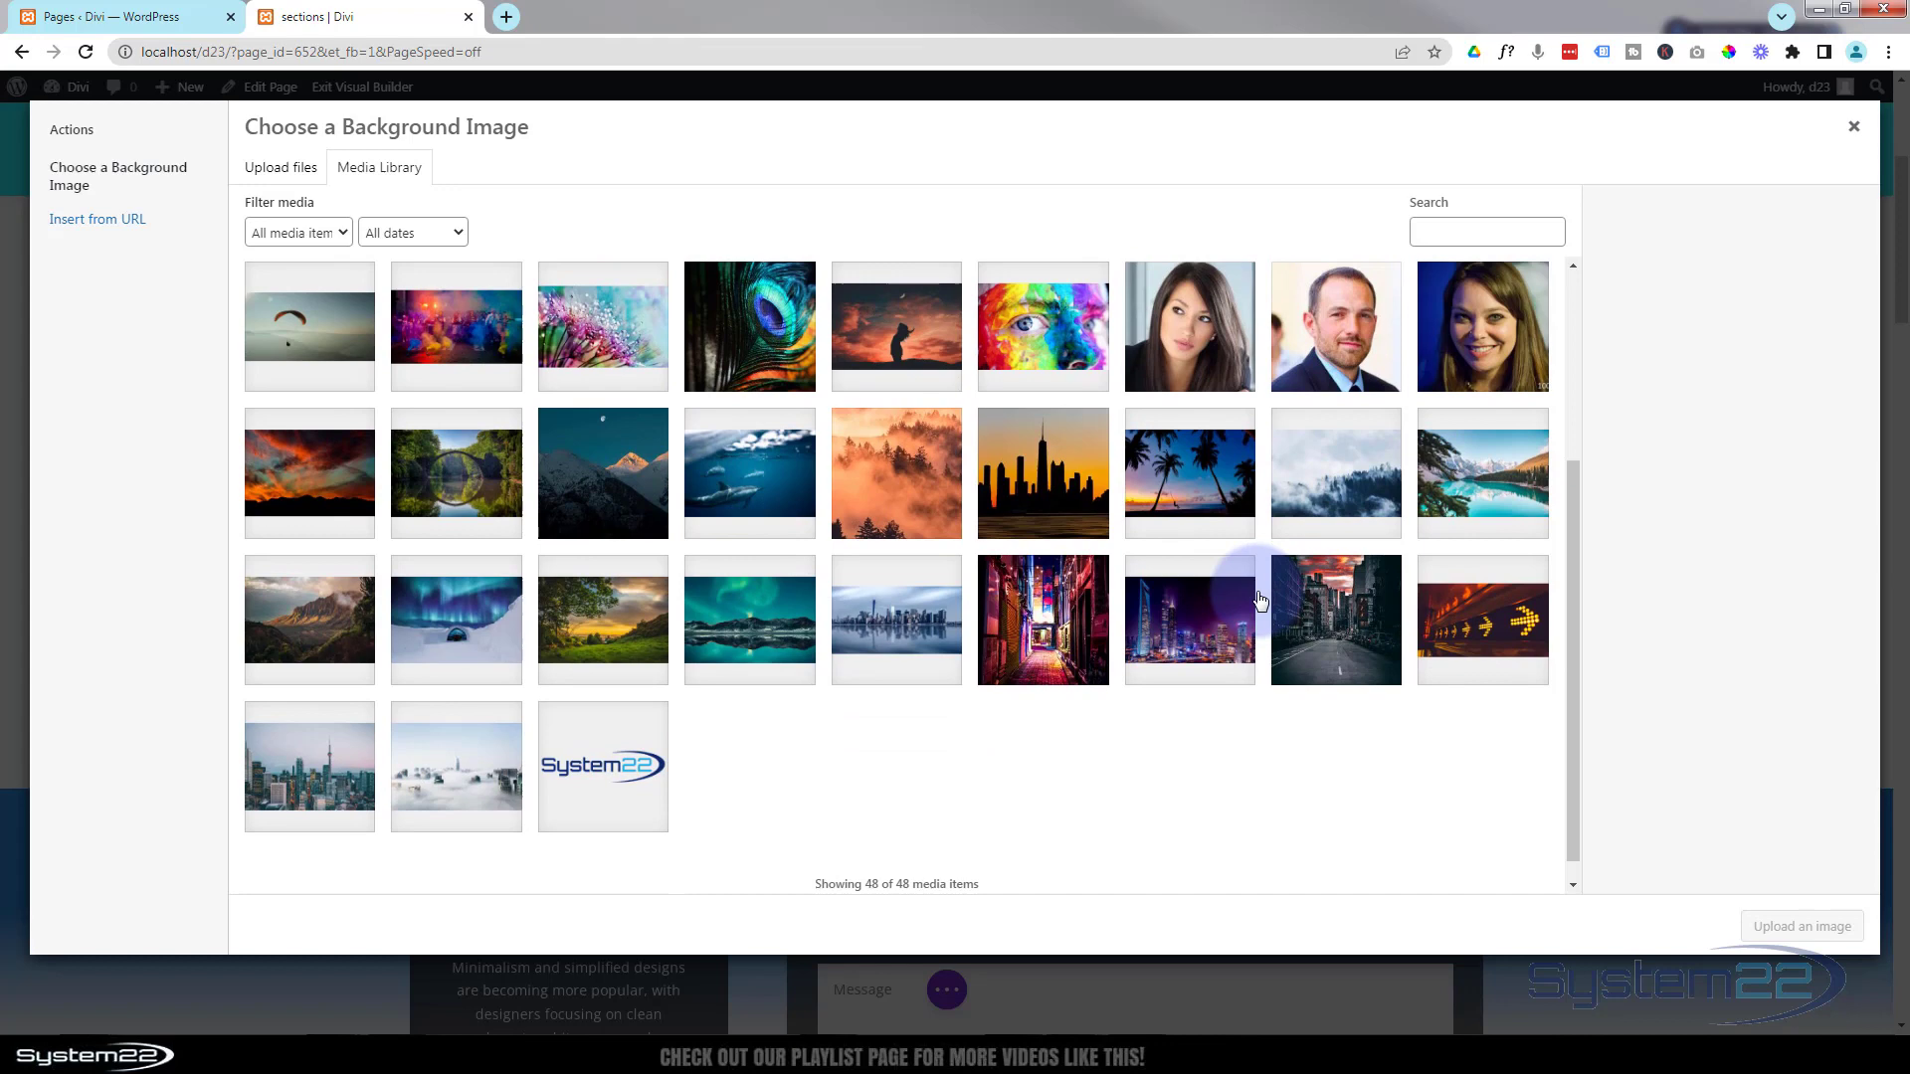
{"action": "left_click", "coordinate": [1187, 619]}
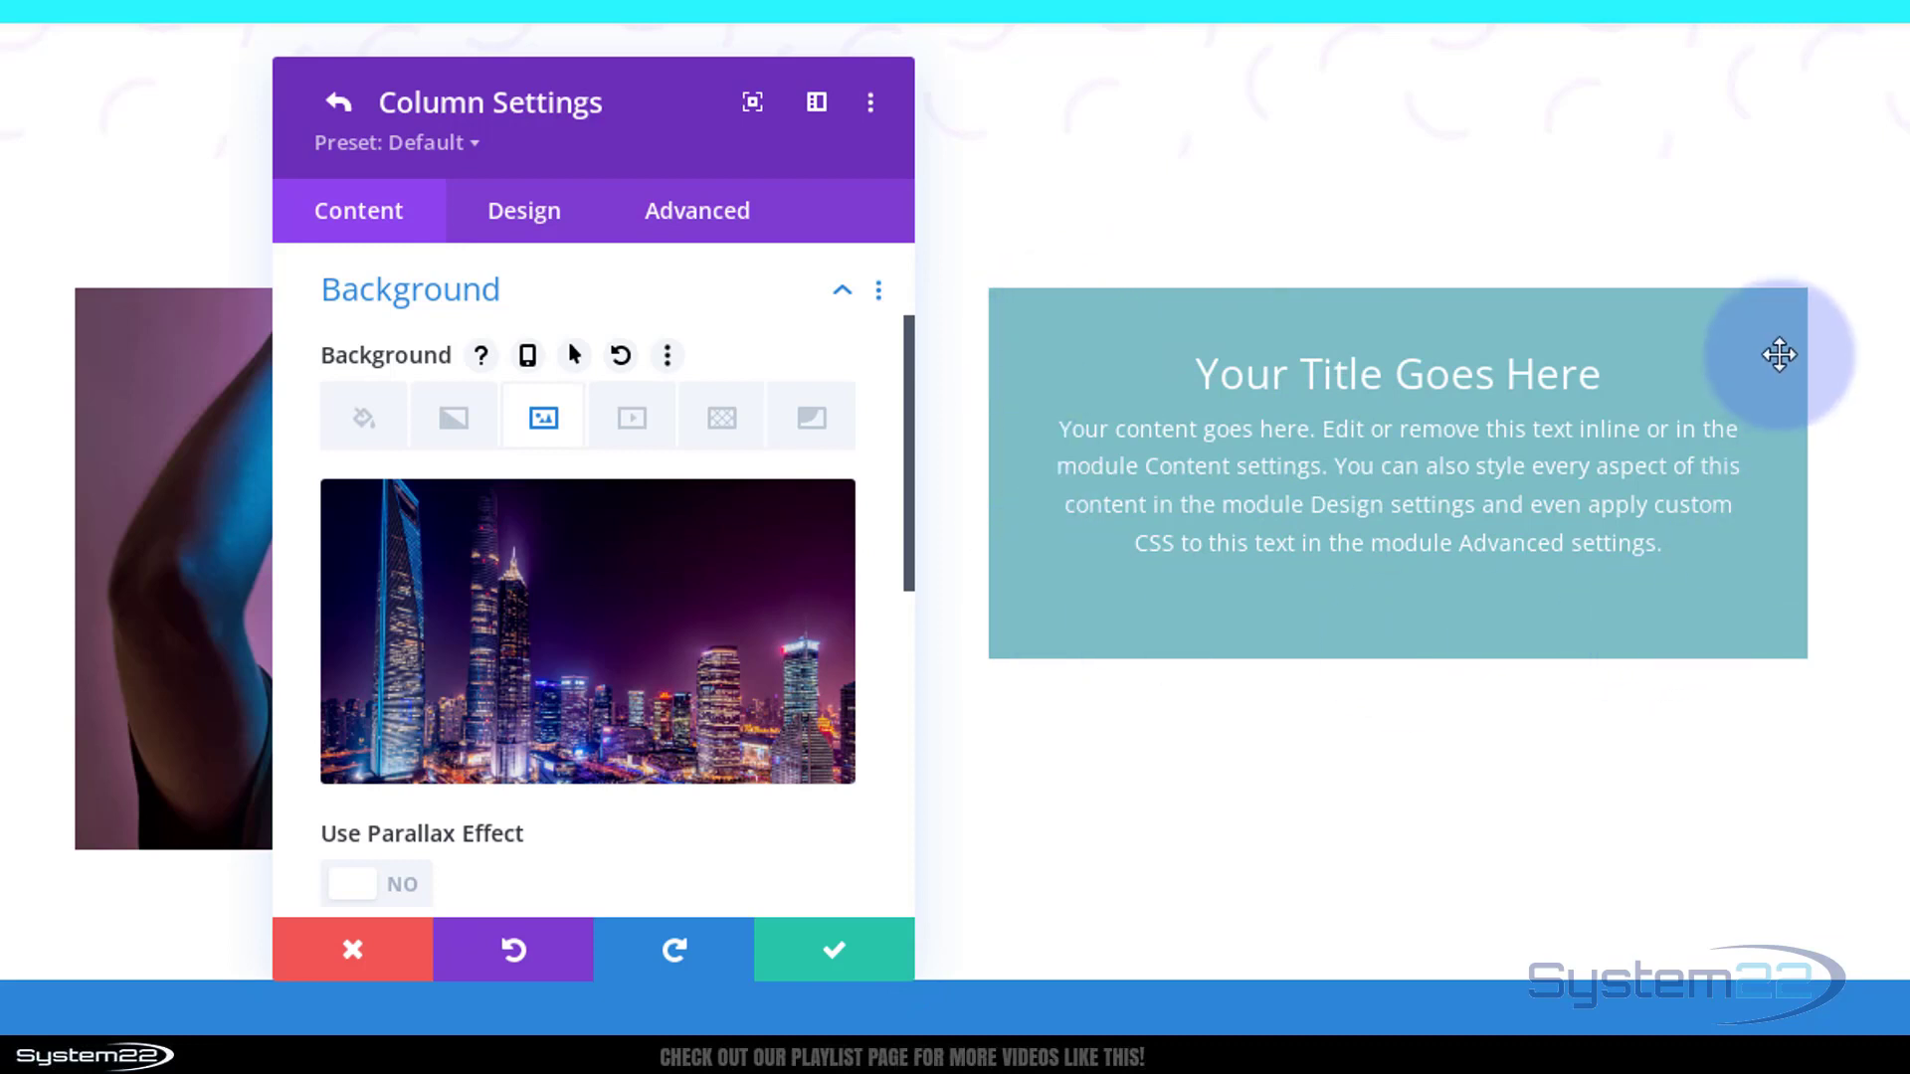
{"action": "mouse_move", "coordinate": [1424, 645]}
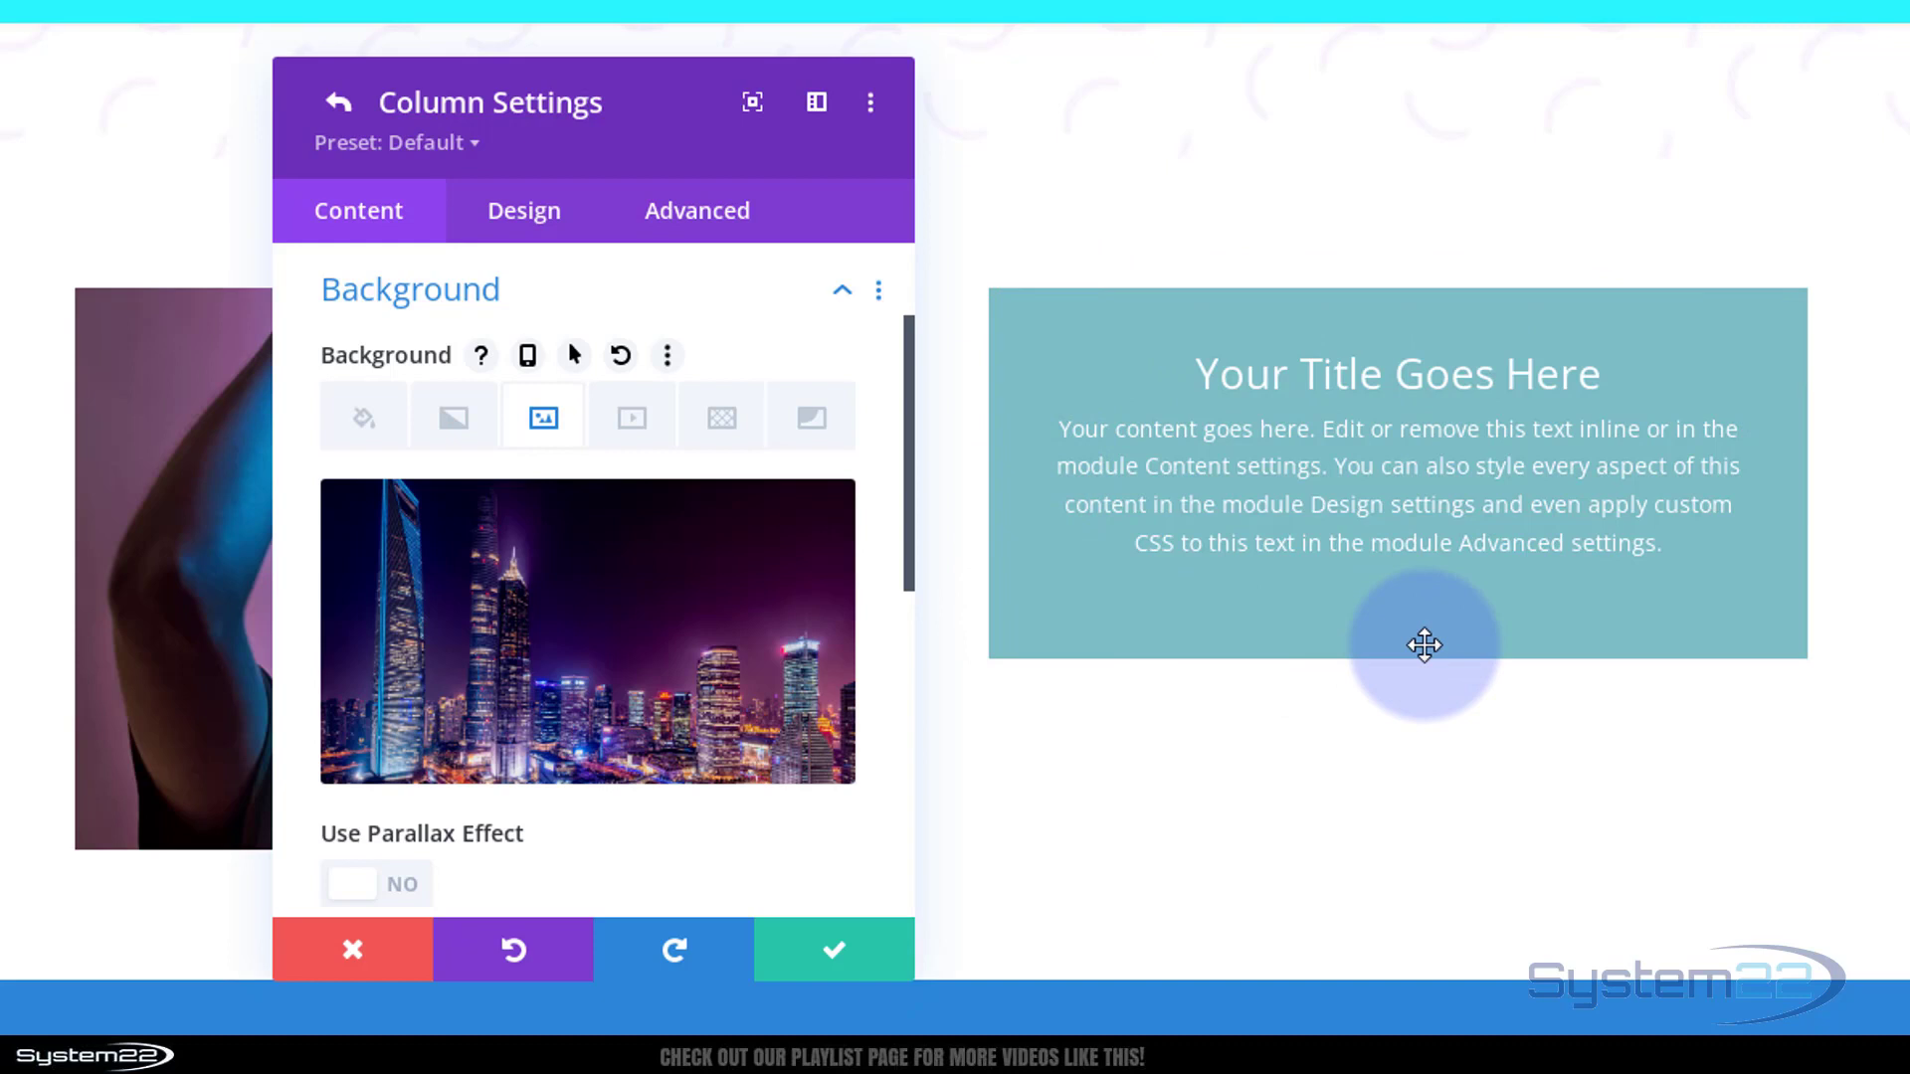
{"action": "mouse_move", "coordinate": [1316, 597]}
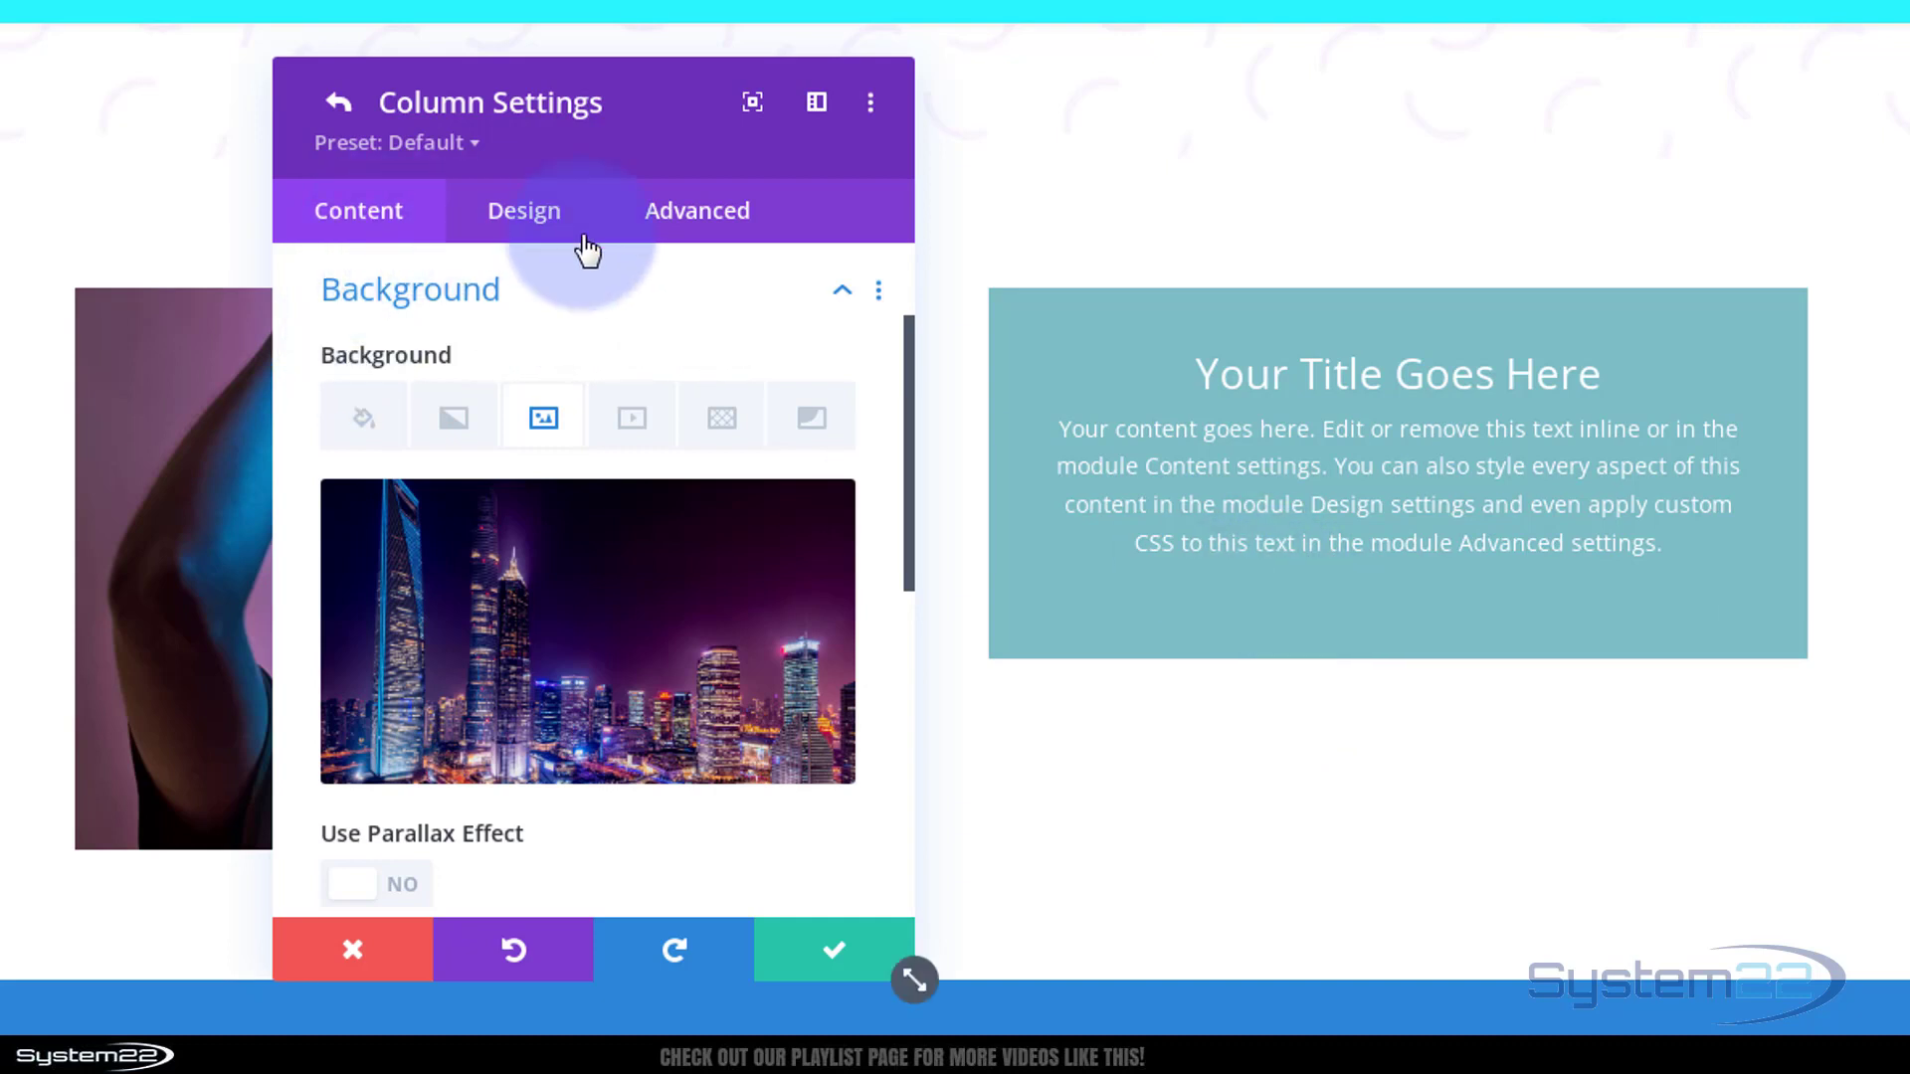
- Enter height:350px as custom CSS on the column's main element
{"action": "left_click", "coordinate": [696, 209]}
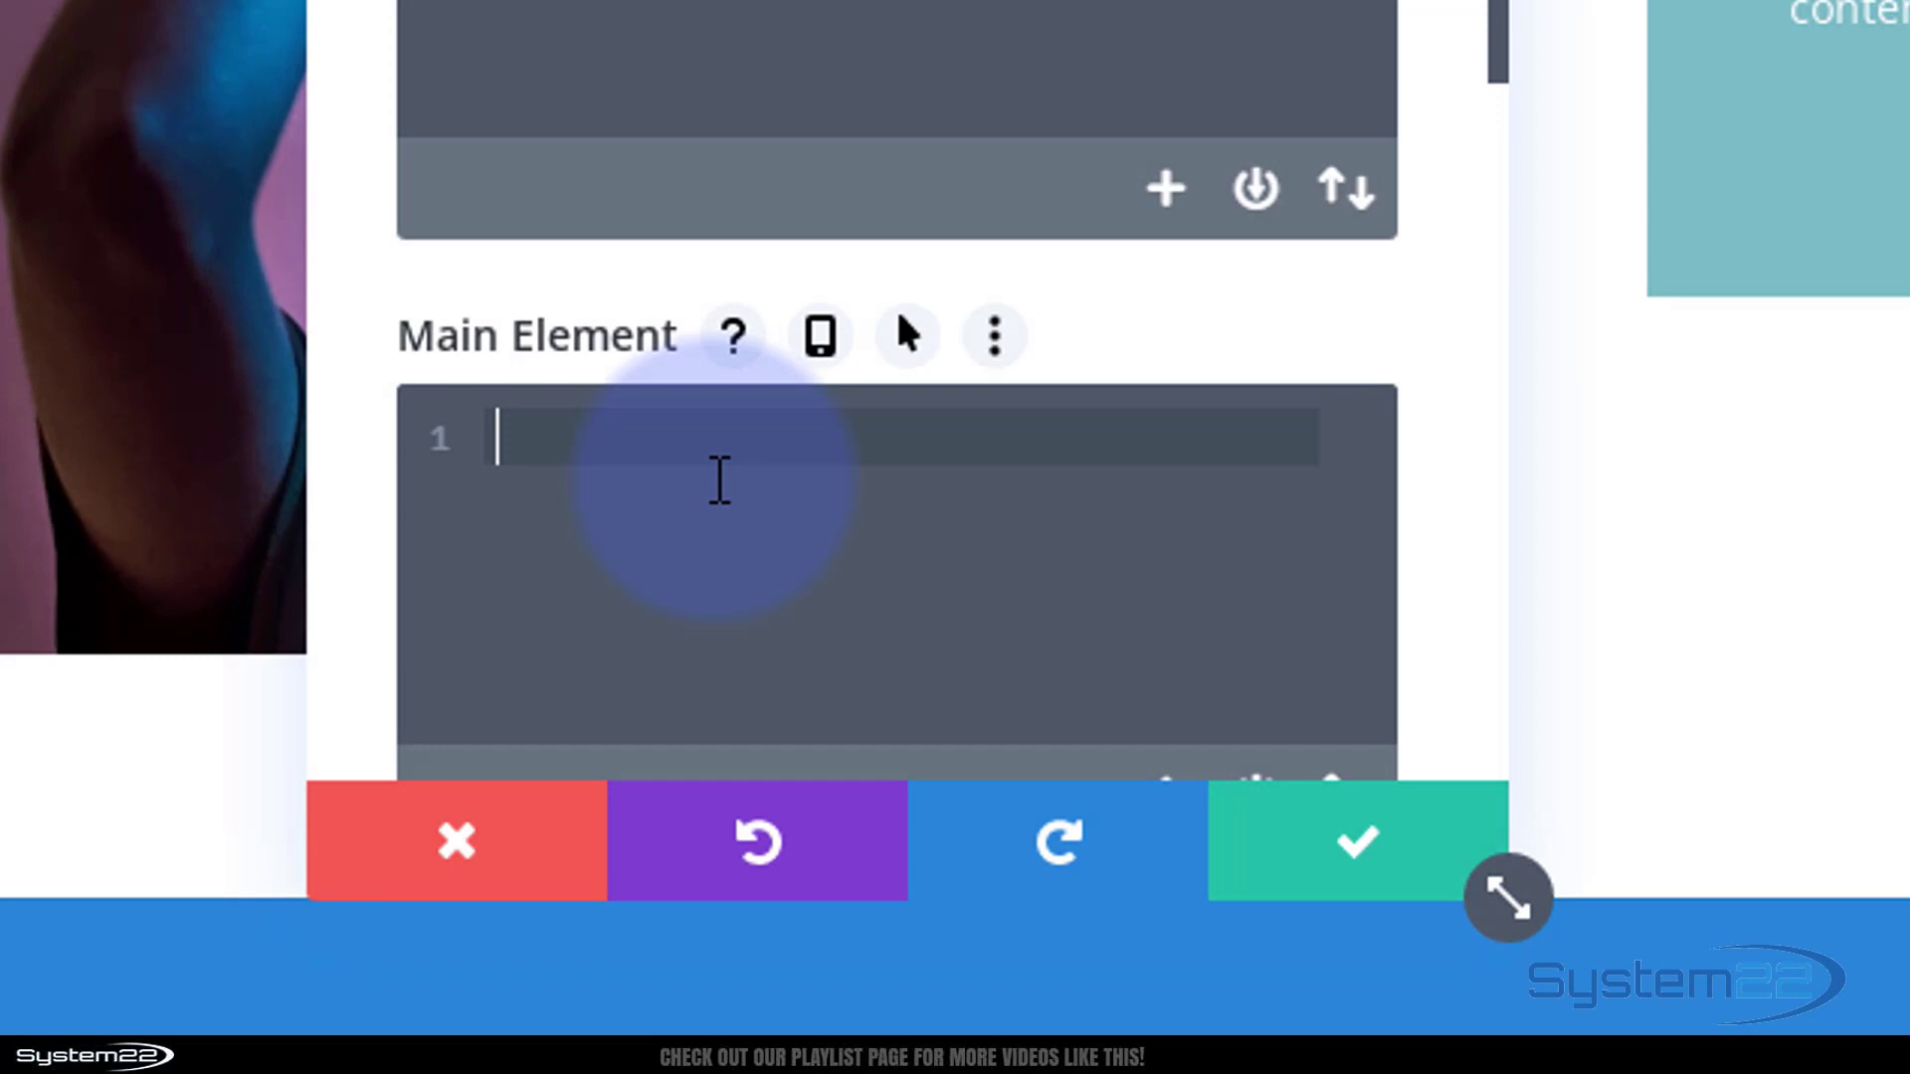
{"action": "type", "text": "height:3"}
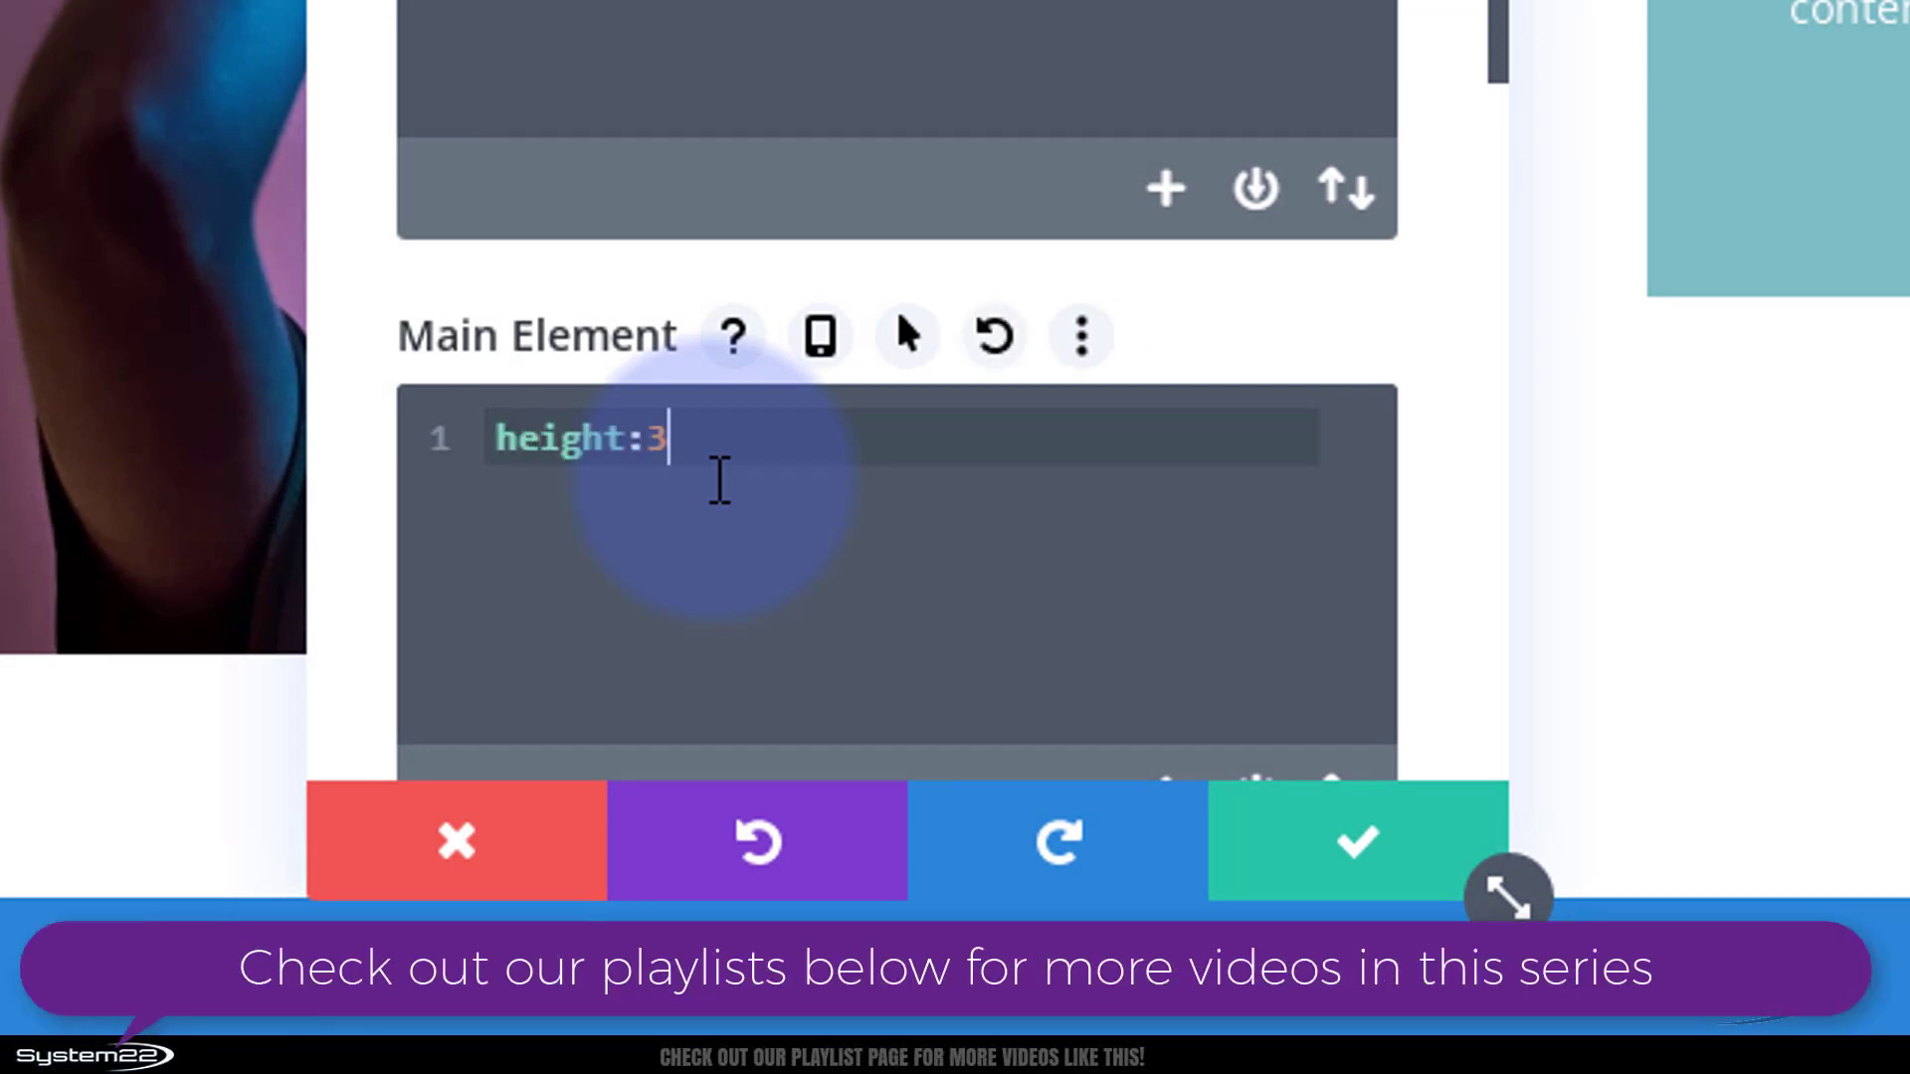
{"action": "type", "text": "50px"}
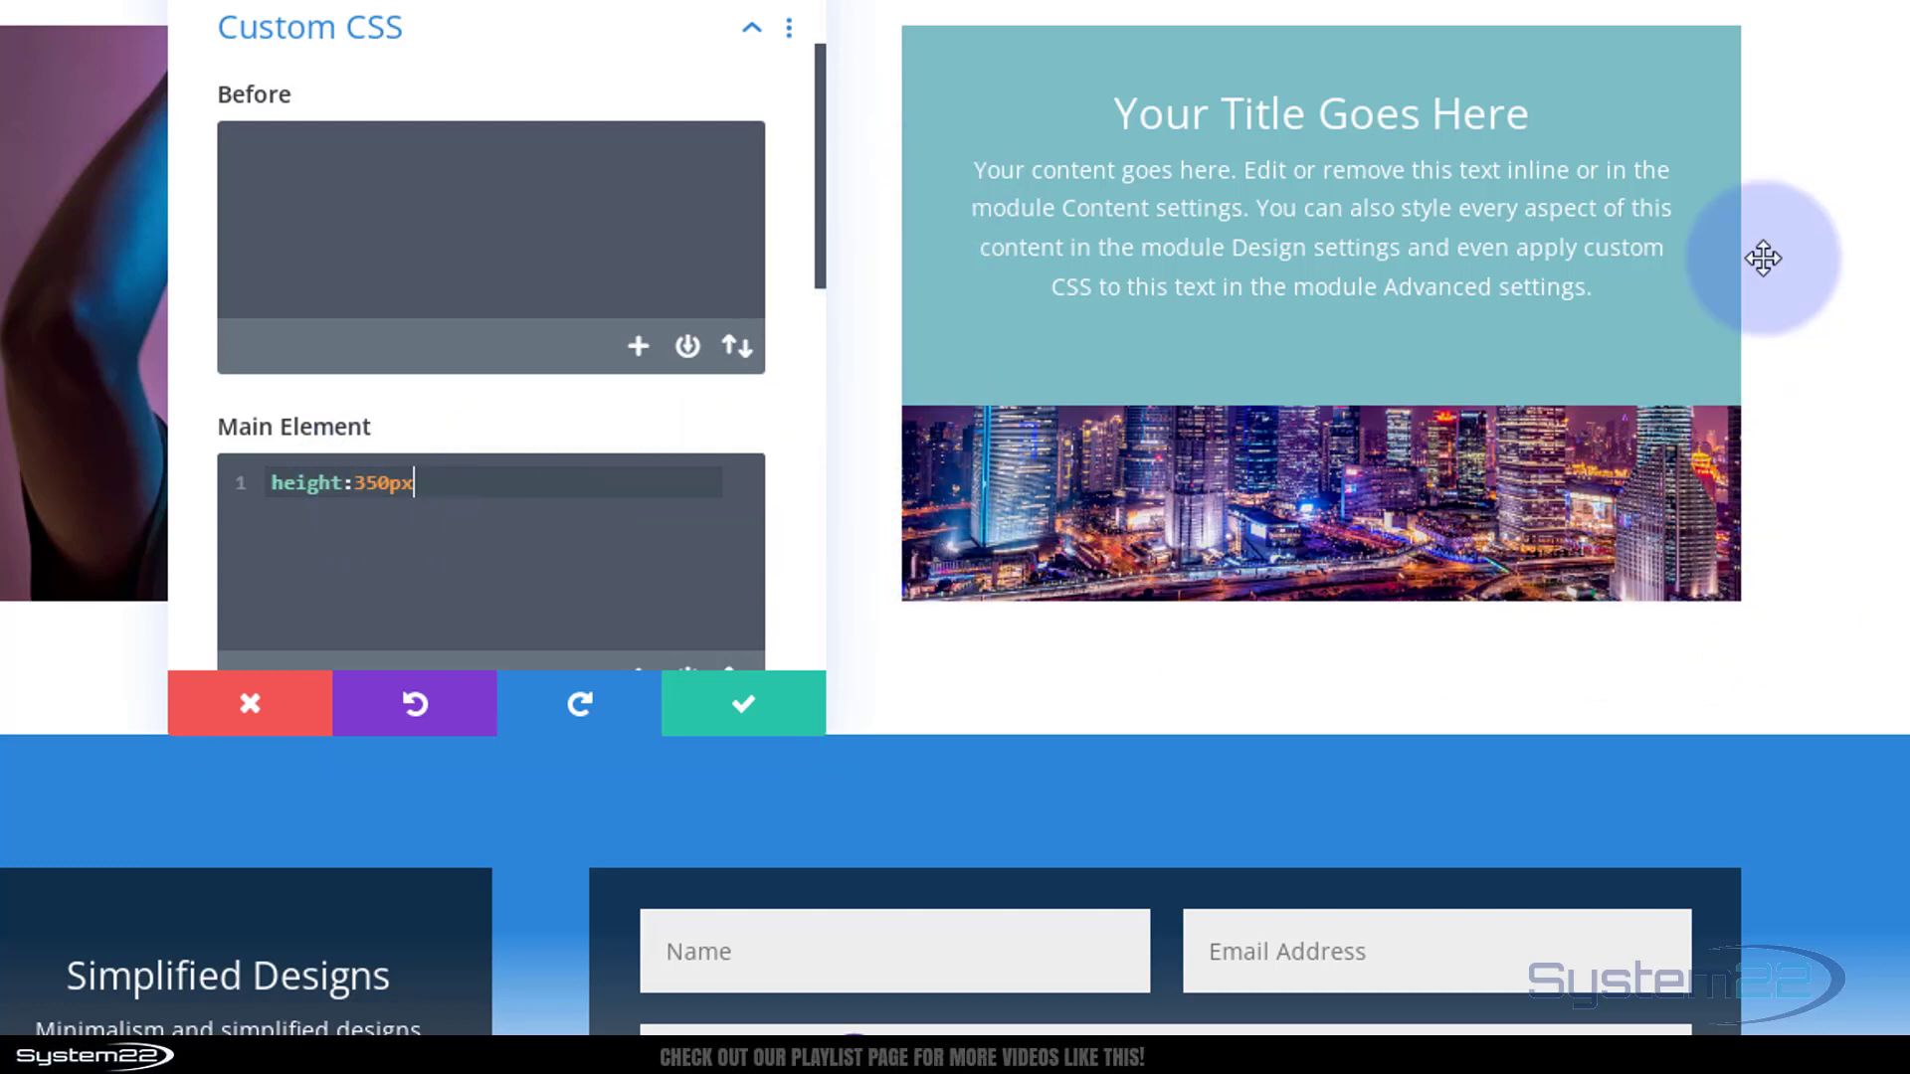
{"action": "mouse_move", "coordinate": [1697, 342]}
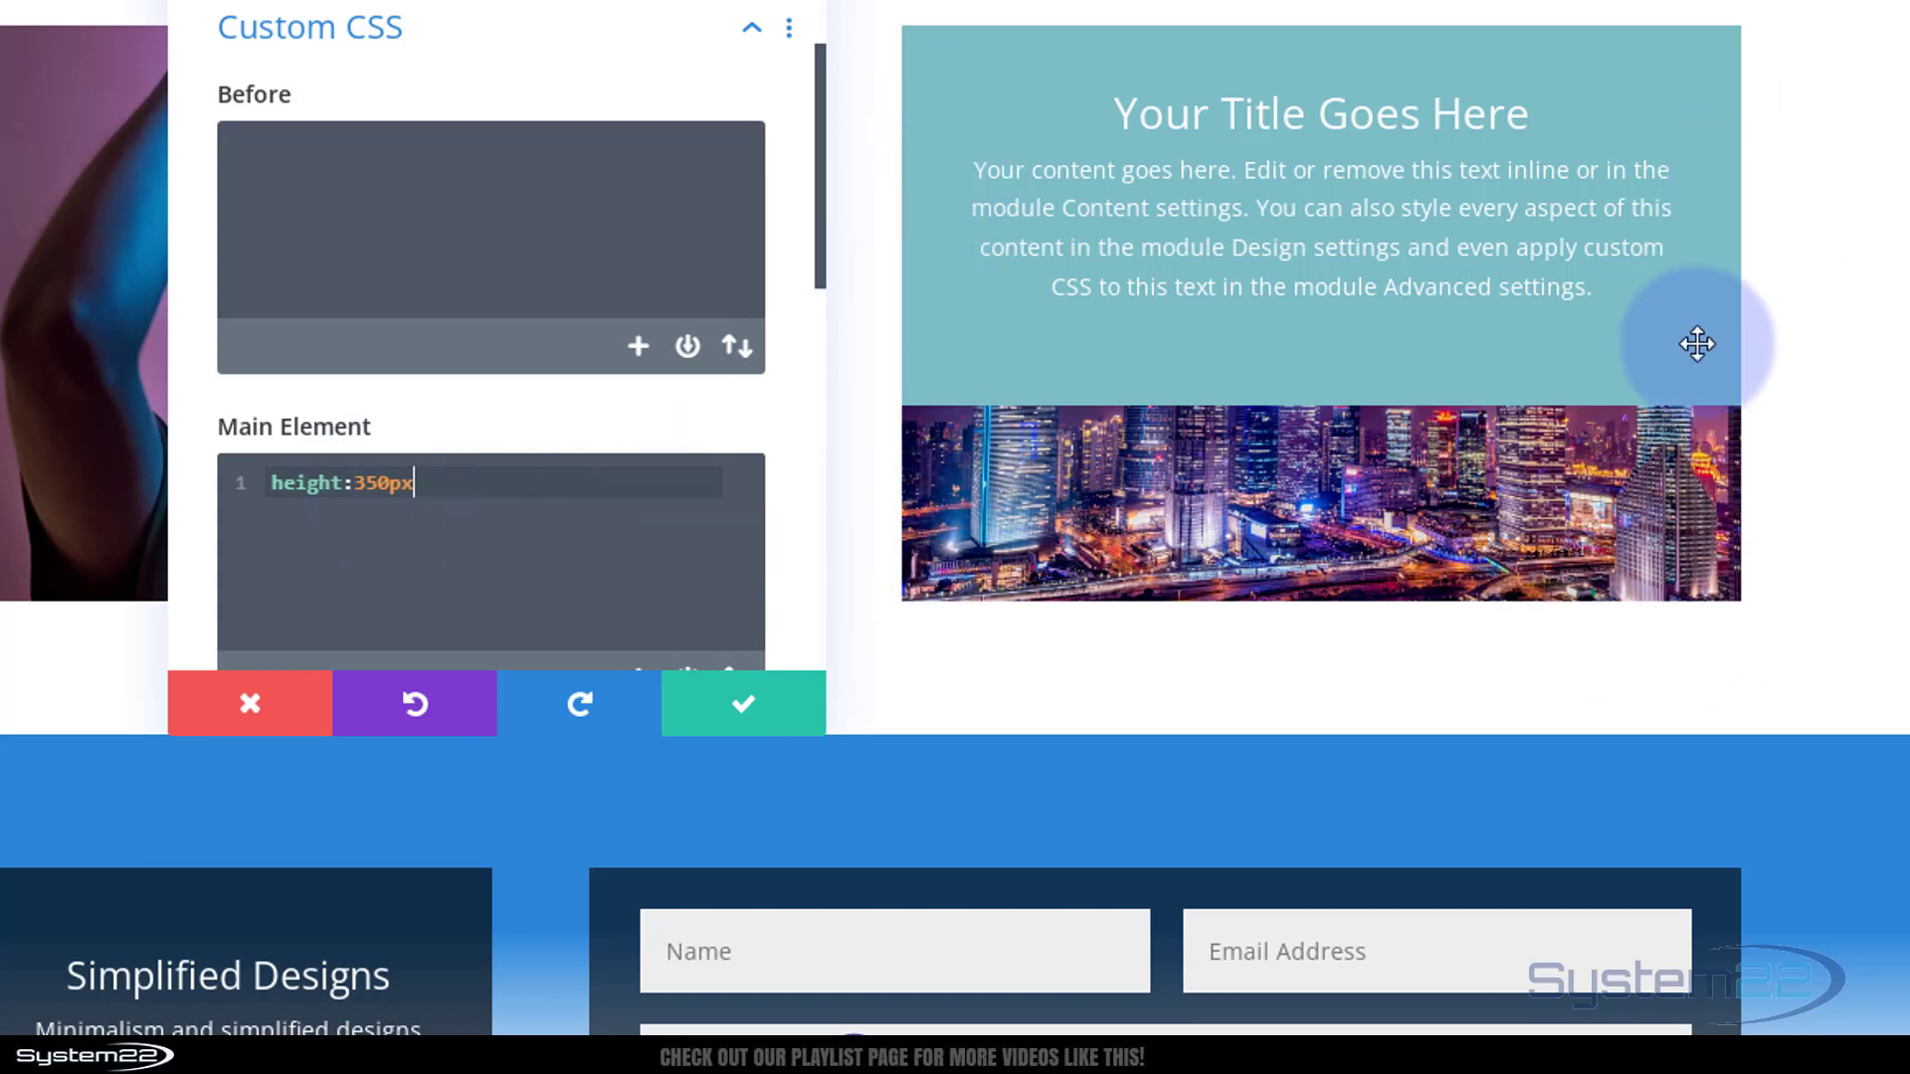
{"action": "mouse_move", "coordinate": [376, 141]}
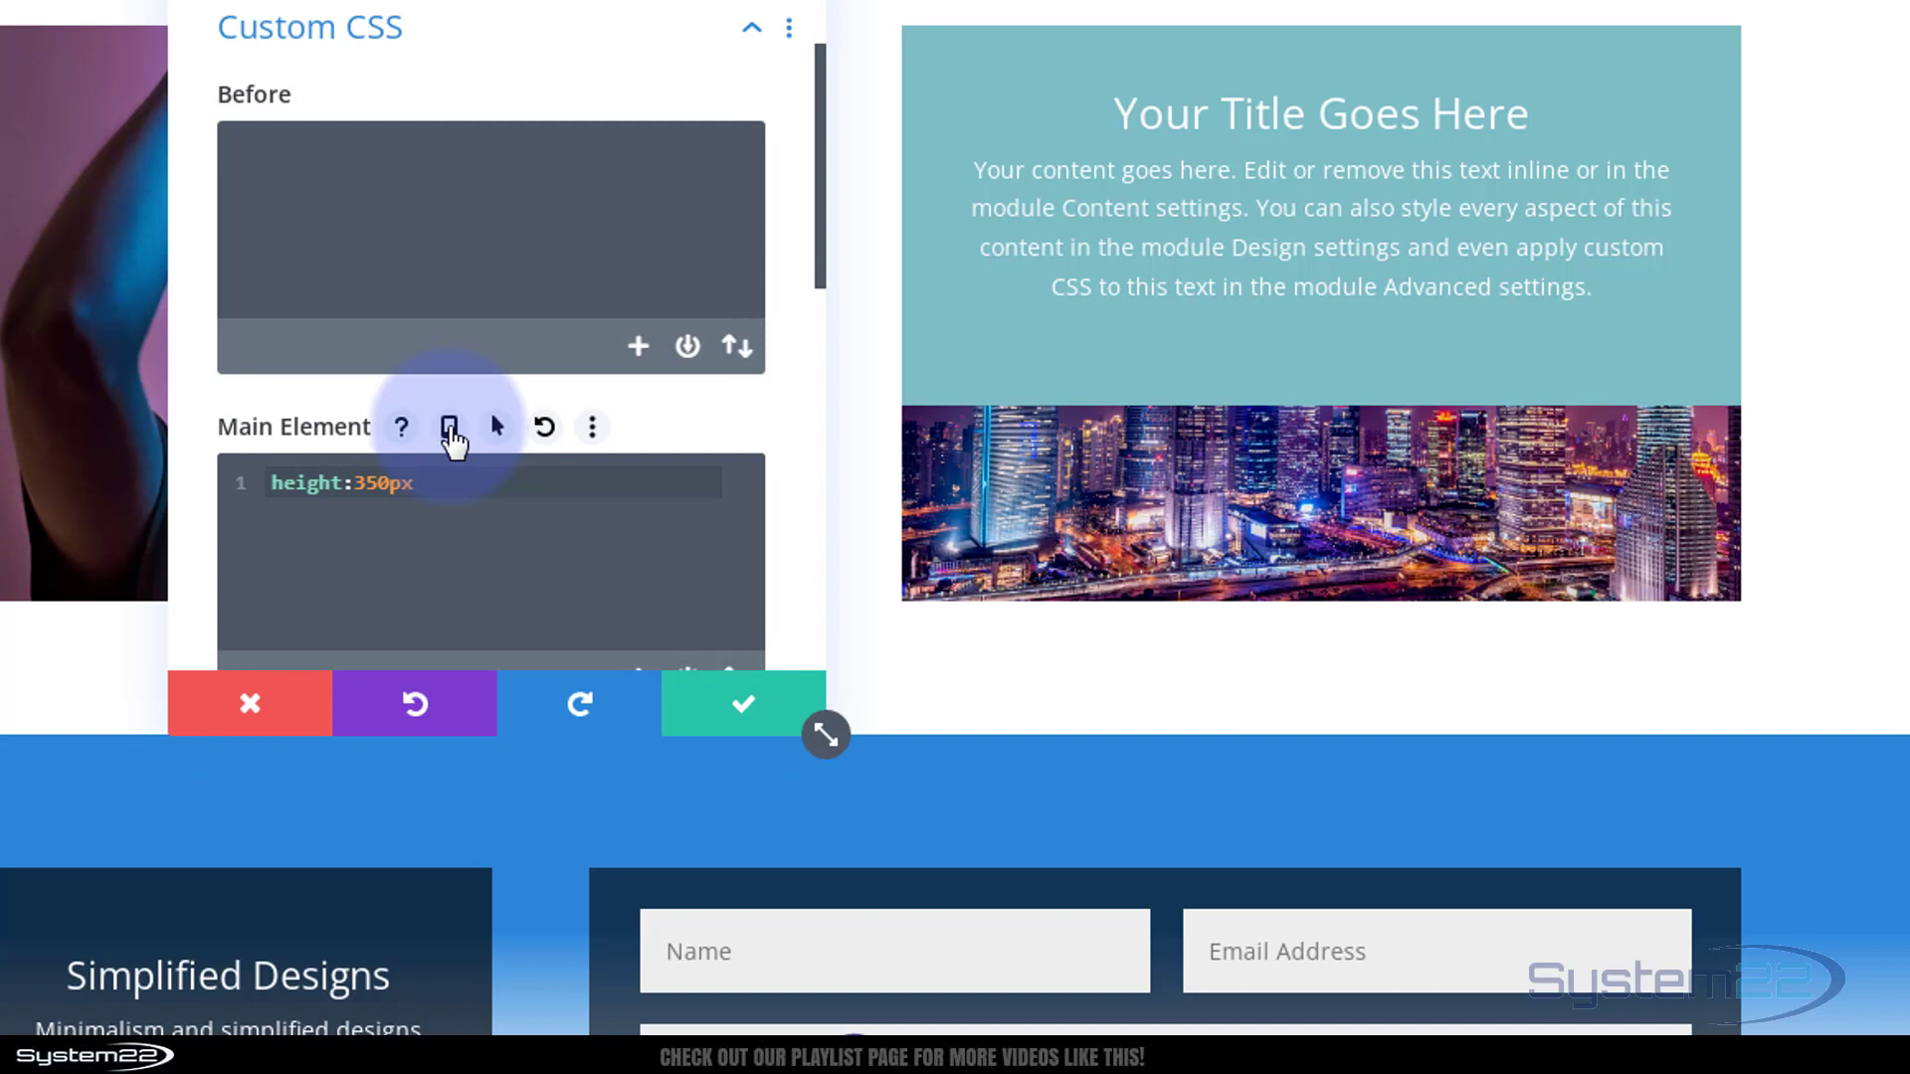
- Enable per-device CSS values for the main element and select the tablet value
{"action": "left_click", "coordinate": [450, 425]}
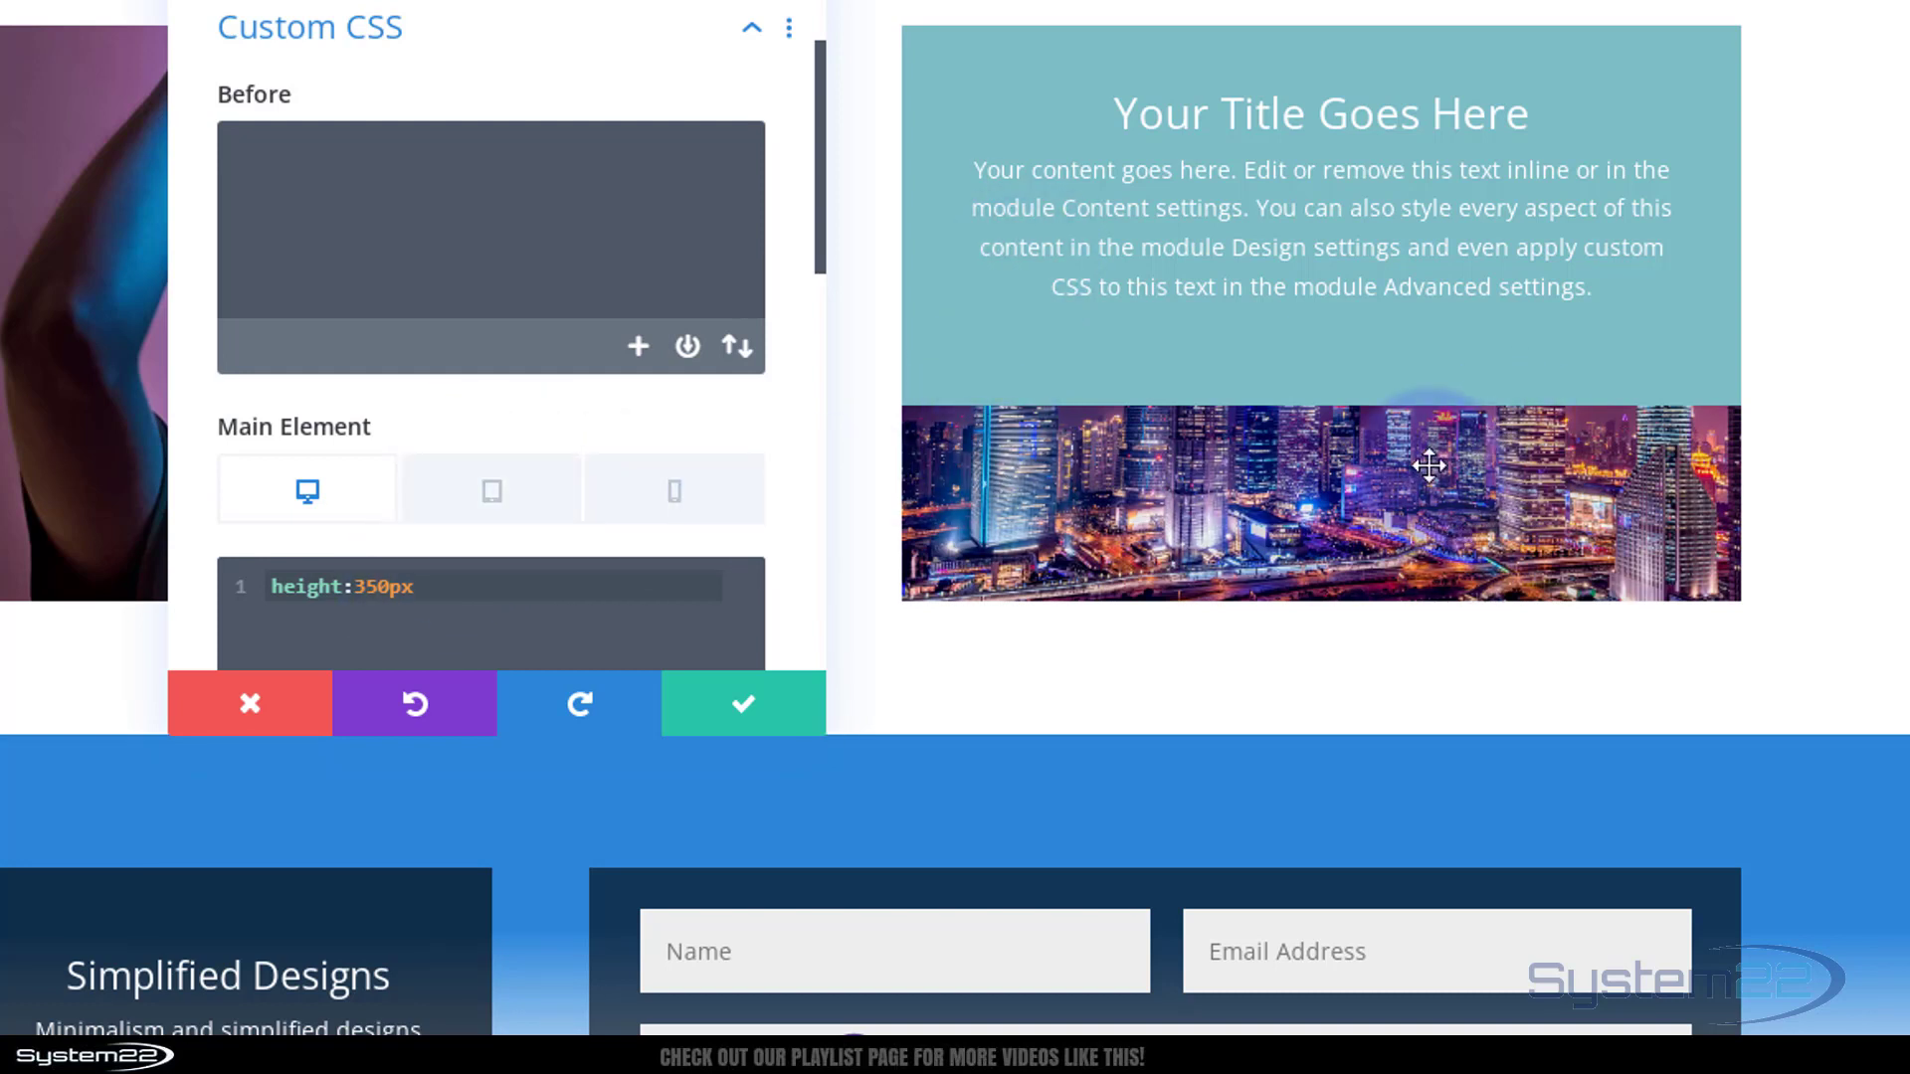
{"action": "mouse_move", "coordinate": [1213, 474]}
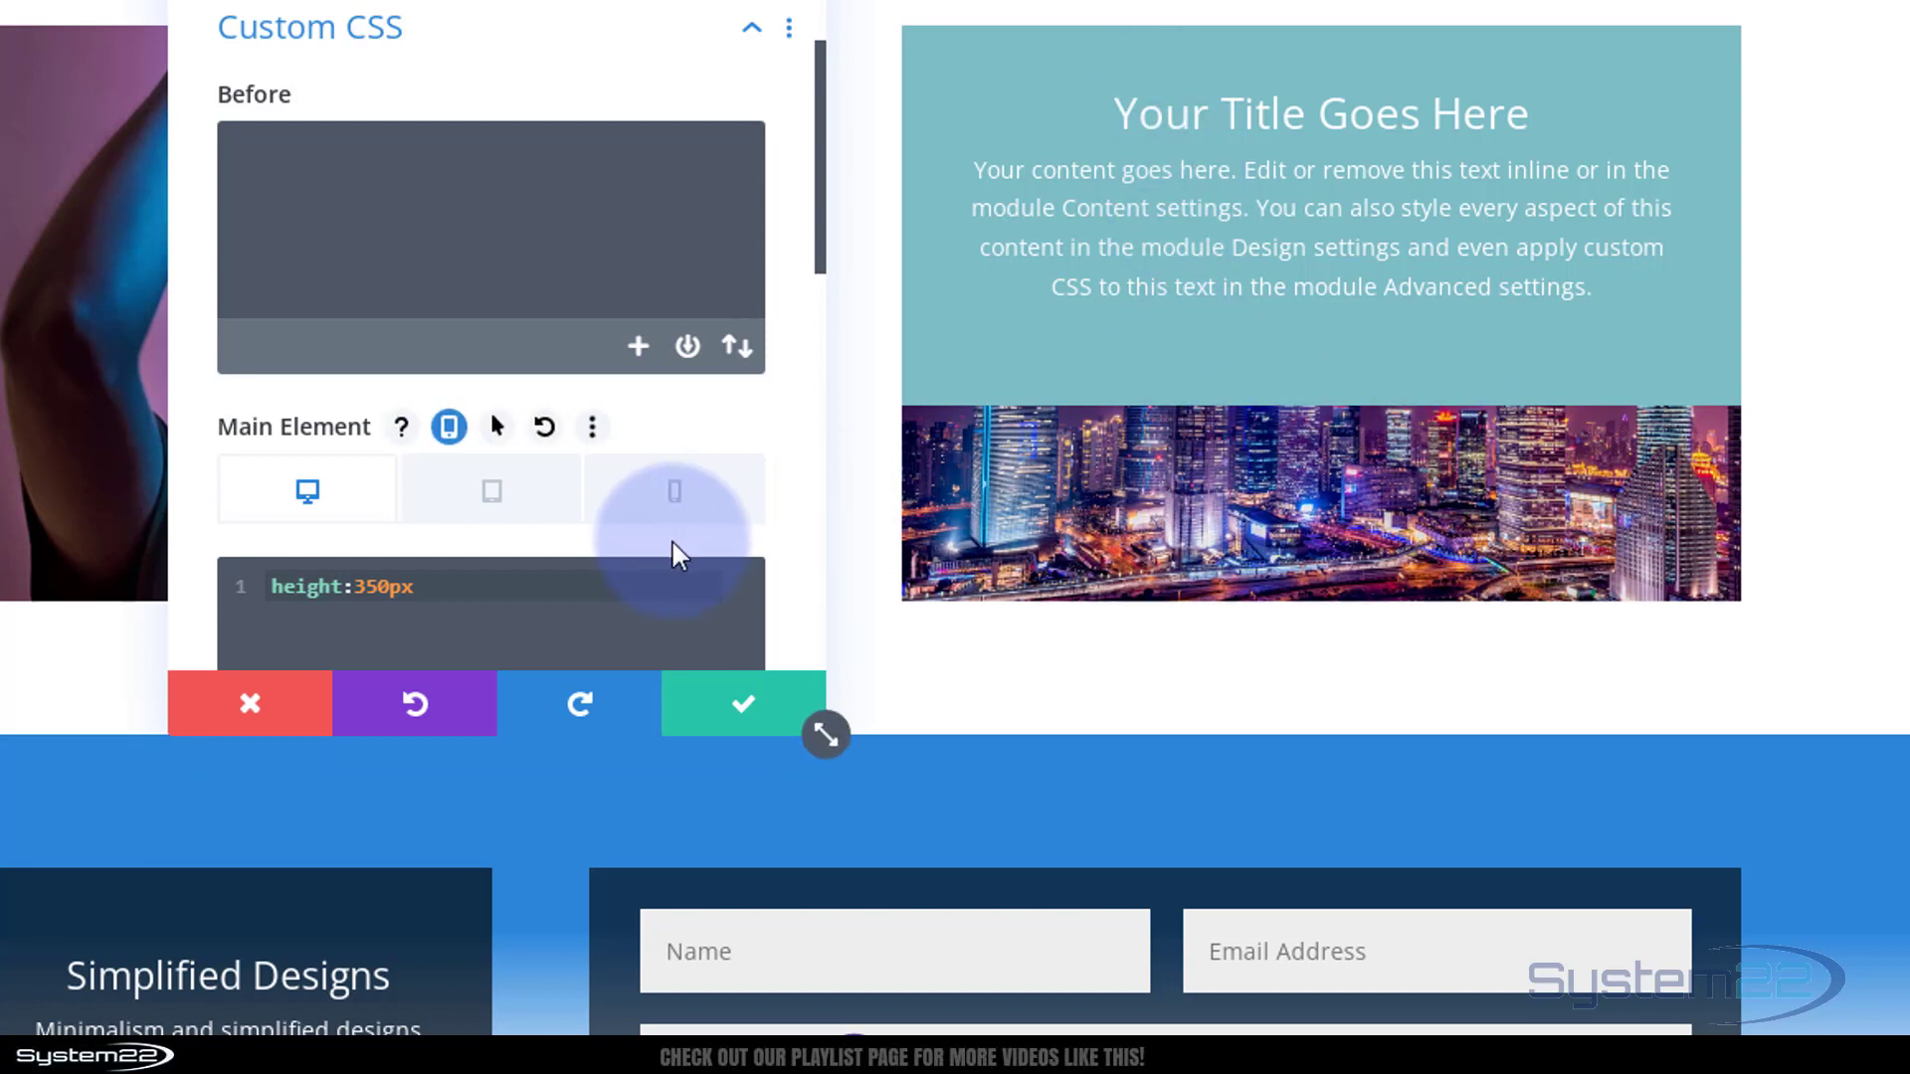
{"action": "mouse_move", "coordinate": [491, 489]}
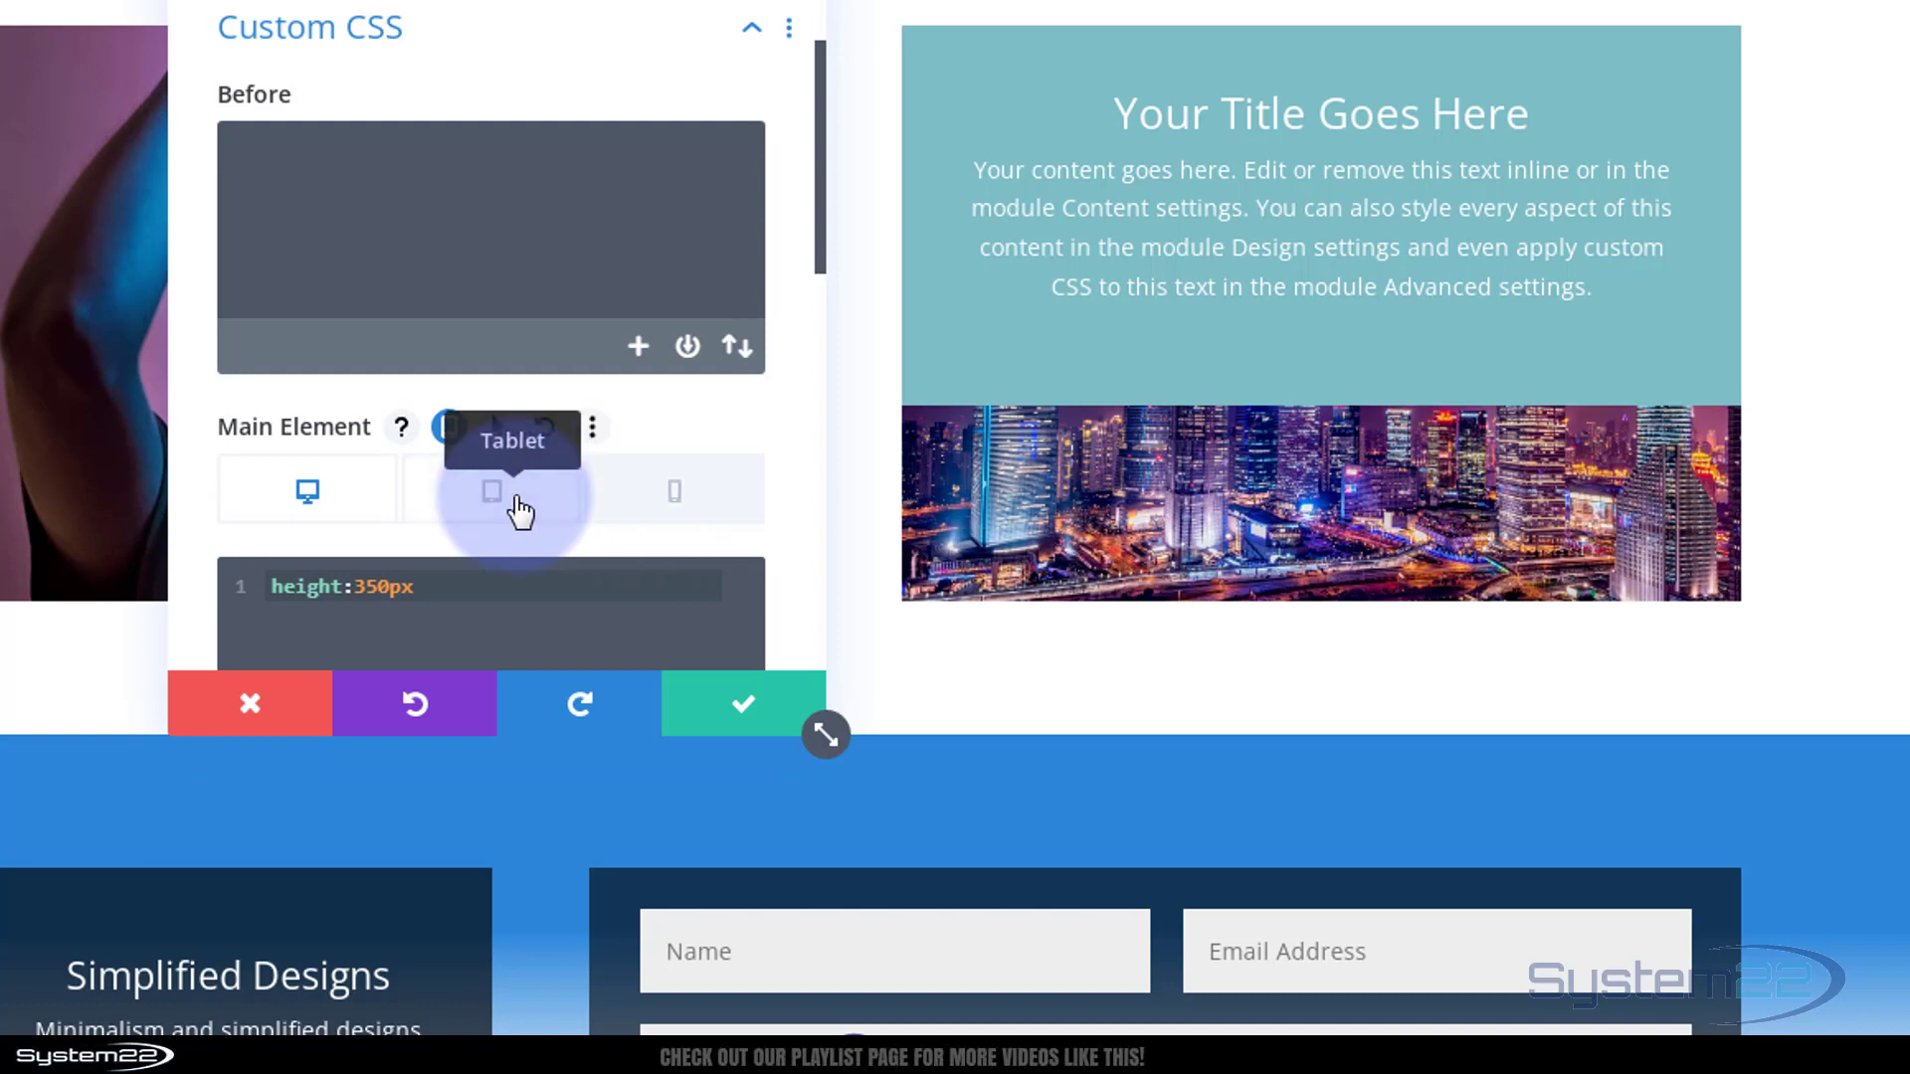
{"action": "left_click", "coordinate": [674, 491]}
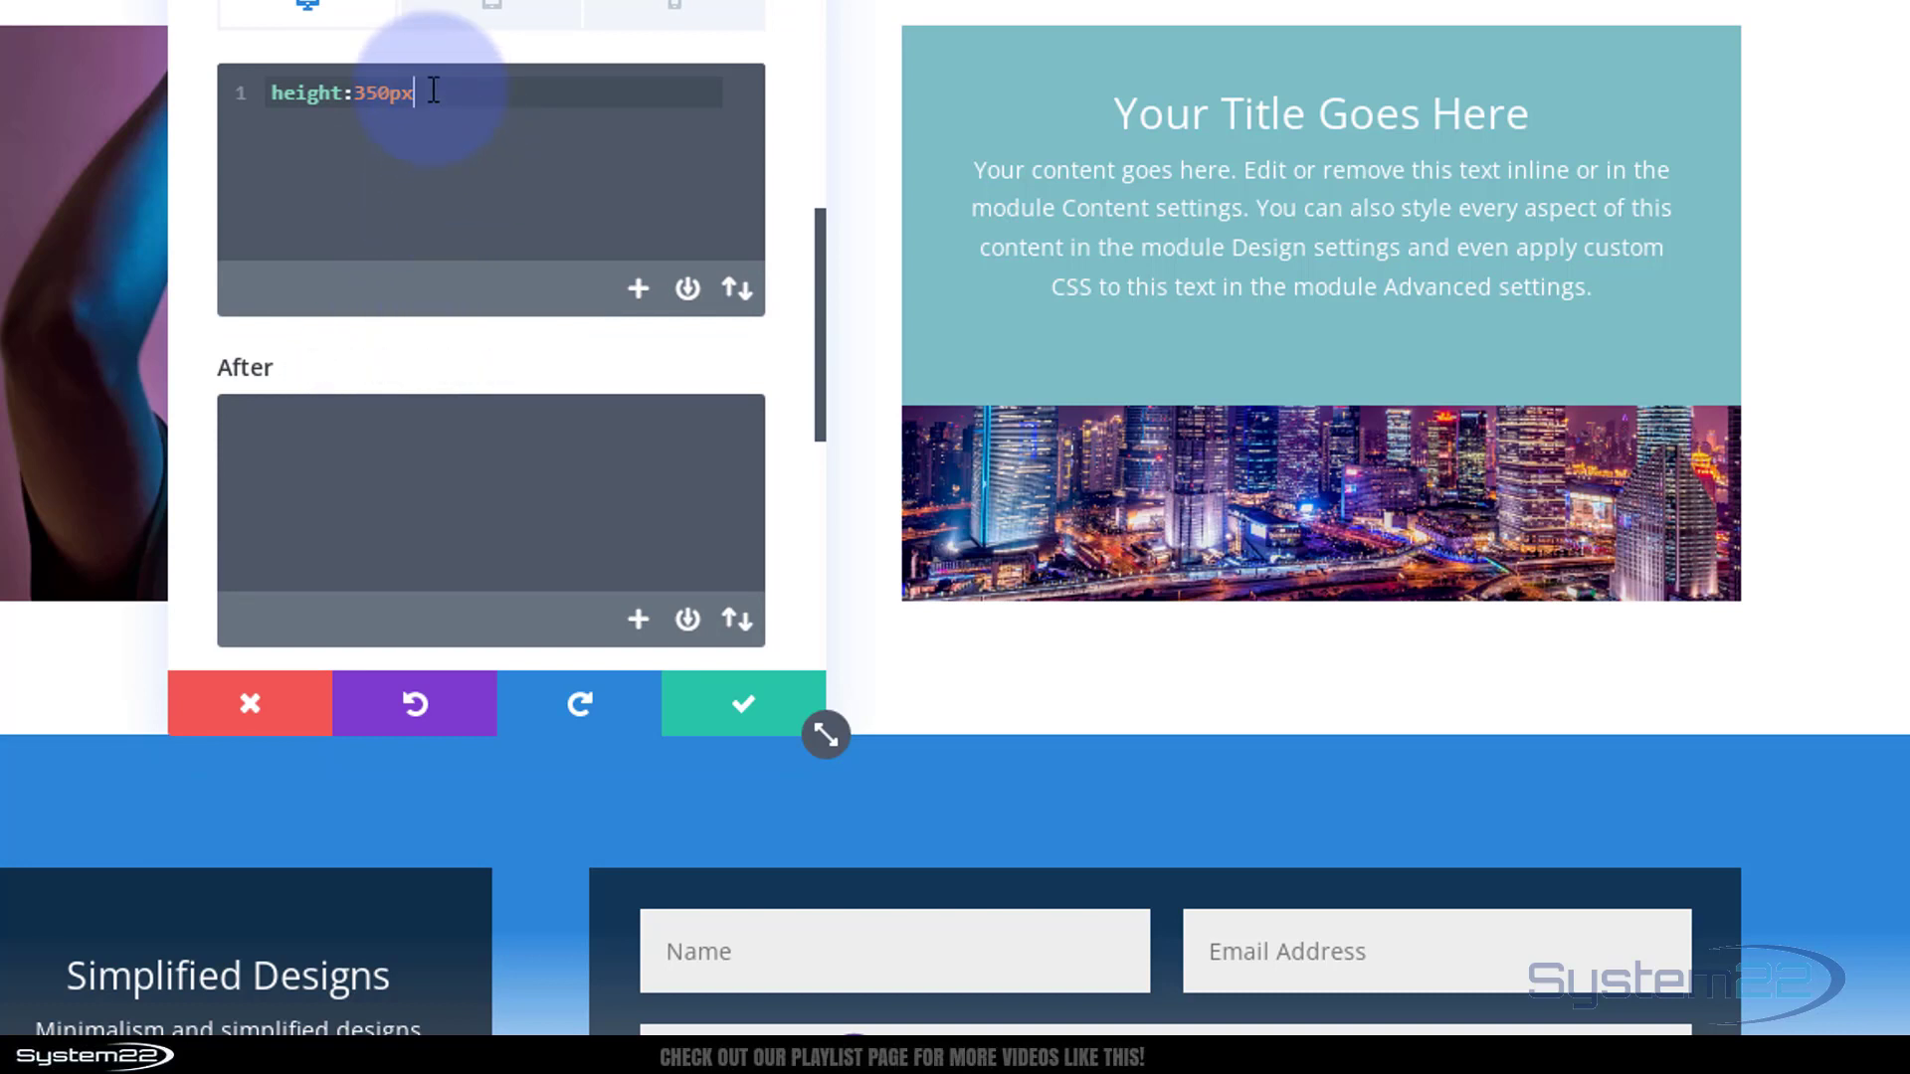
- Append overflow:hidden; to the column CSS and save the column and row settings
{"action": "type", "text": ";"}
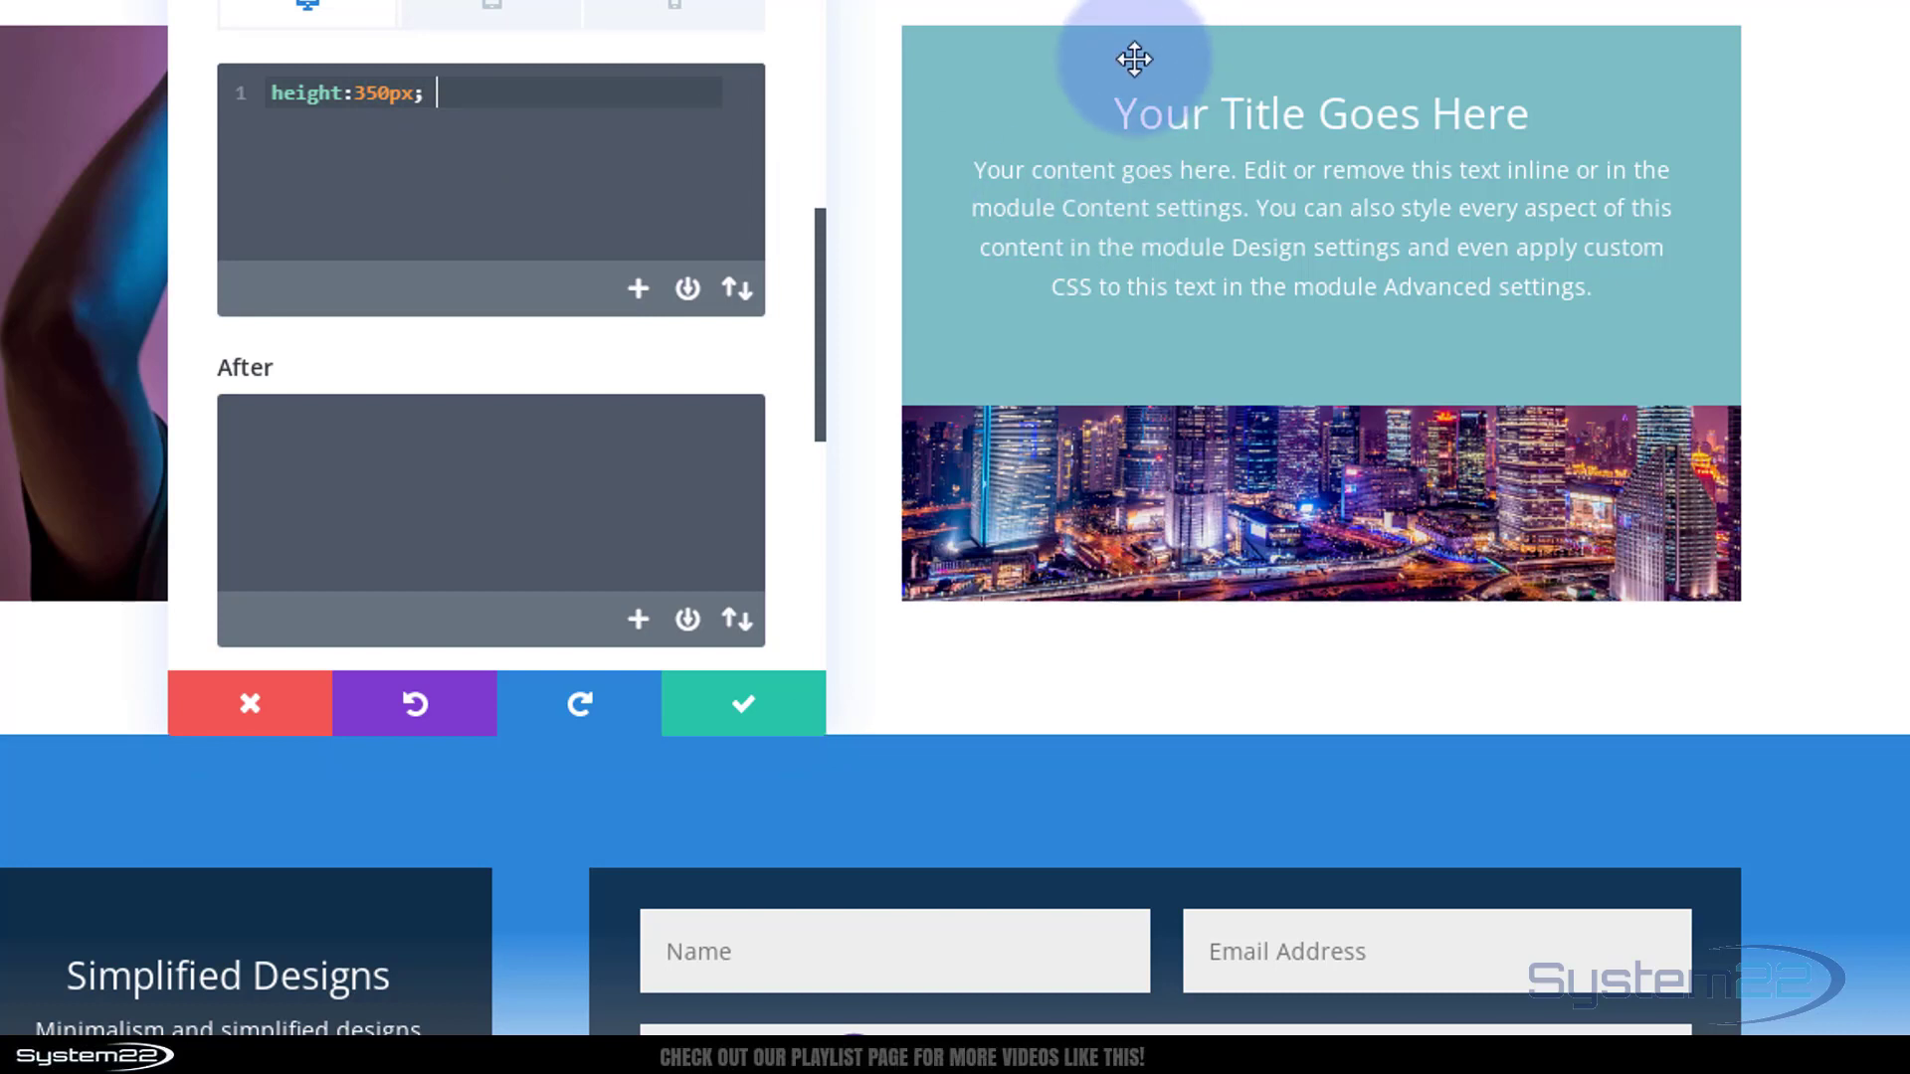
{"action": "mouse_move", "coordinate": [1295, 88]}
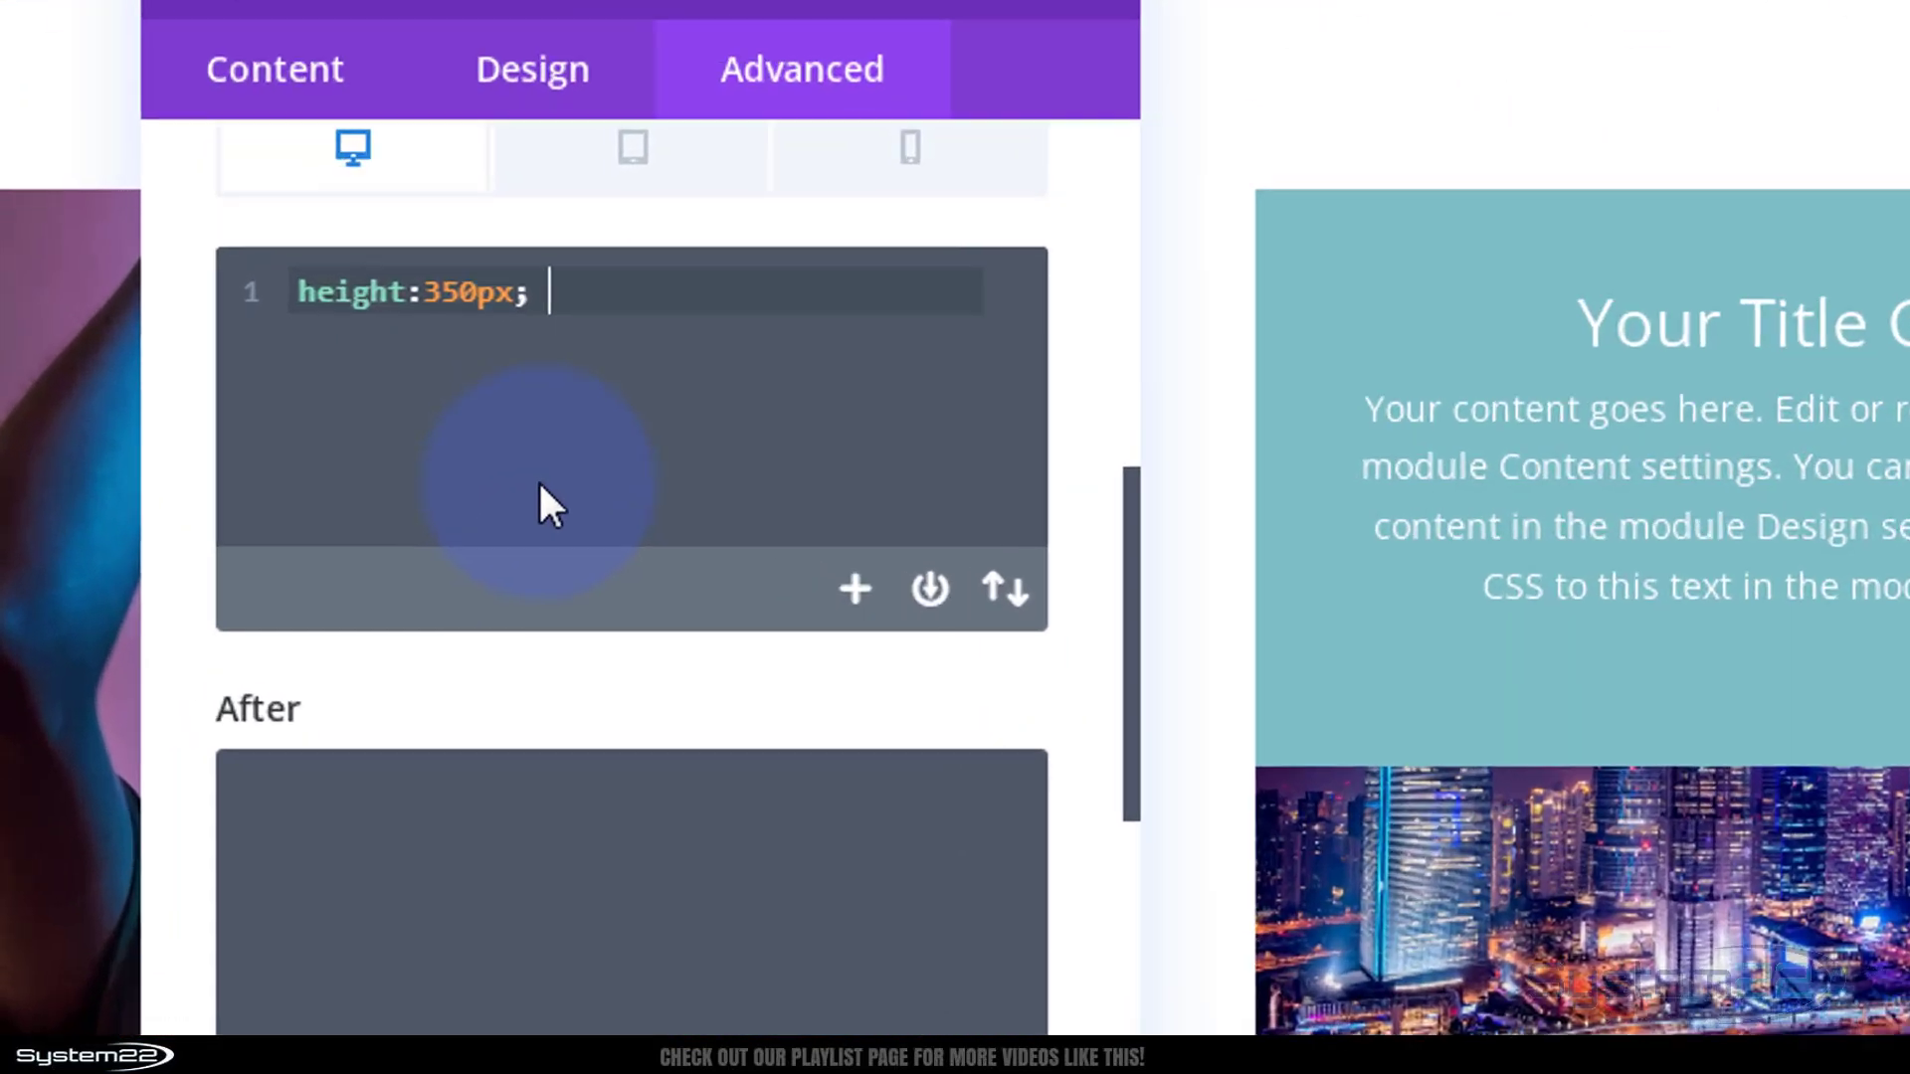
{"action": "type", "text": "ove"}
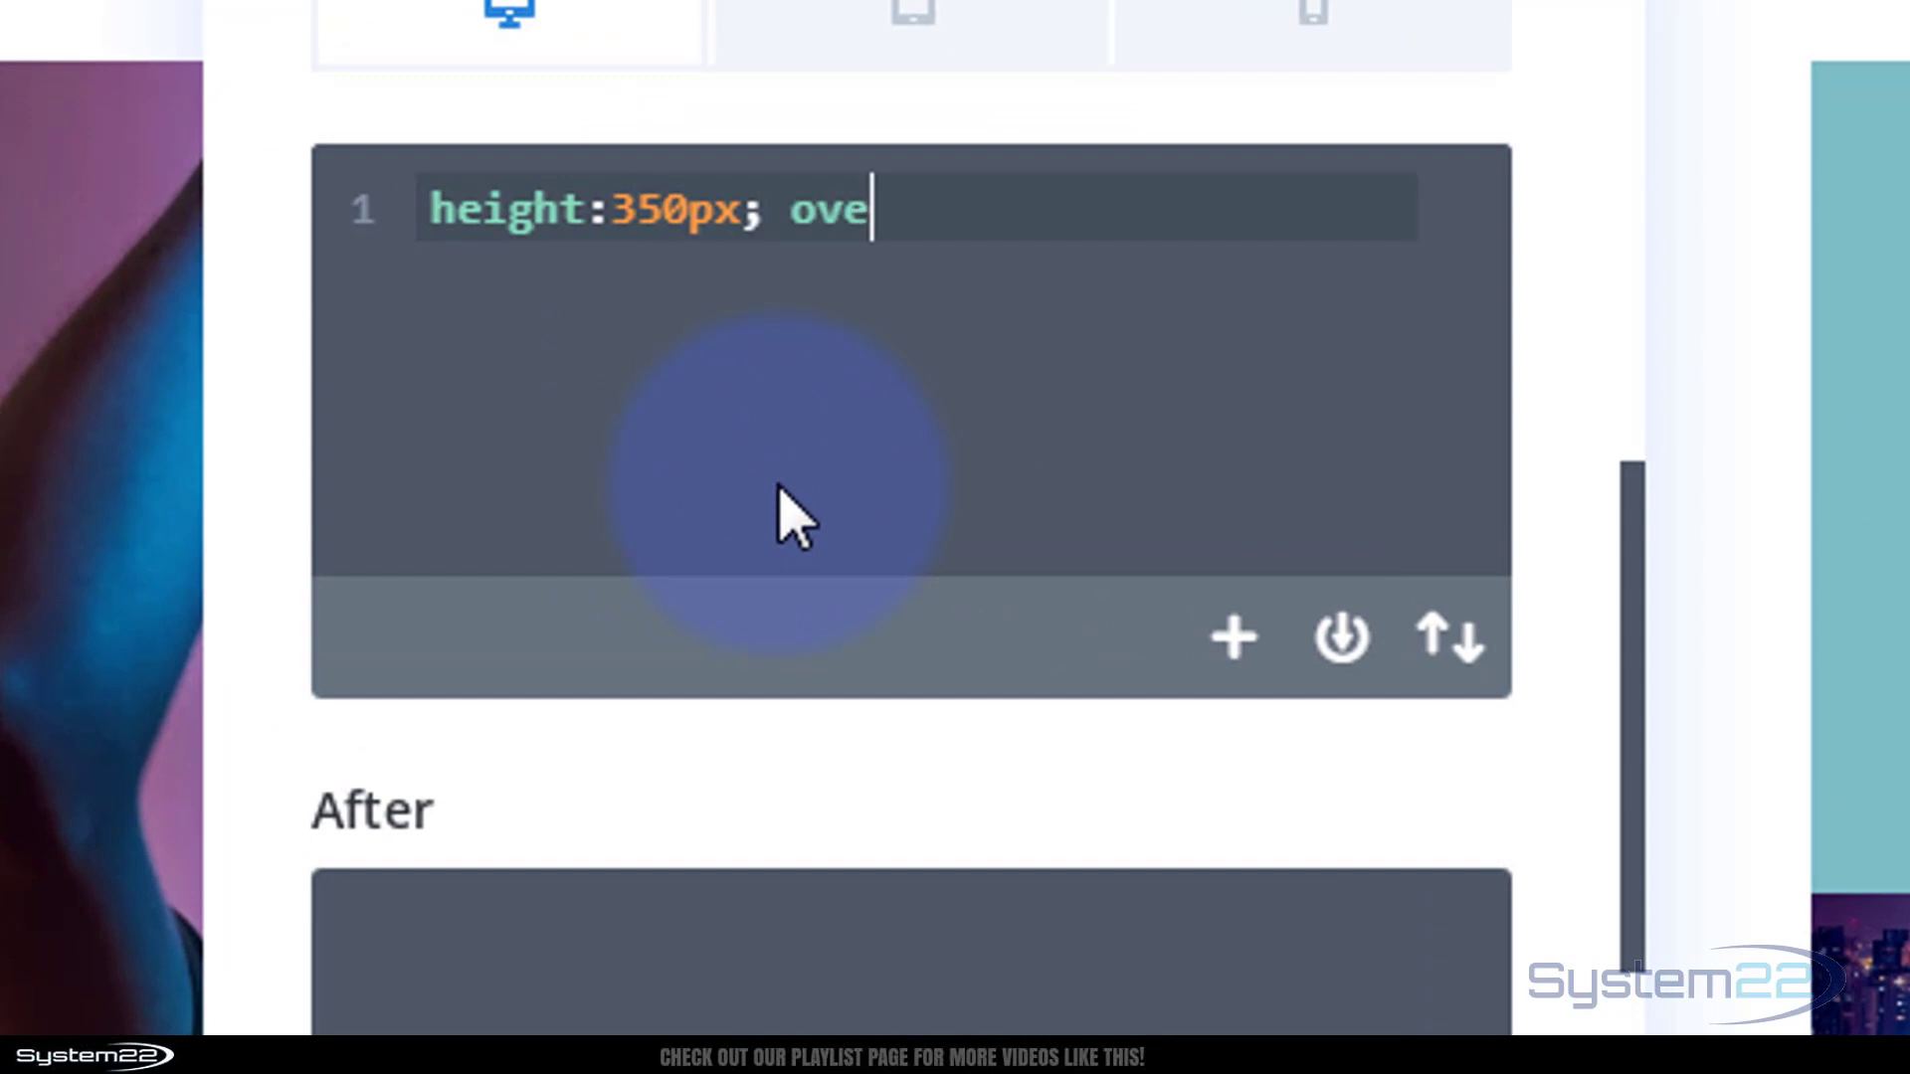
{"action": "type", "text": "rflow"}
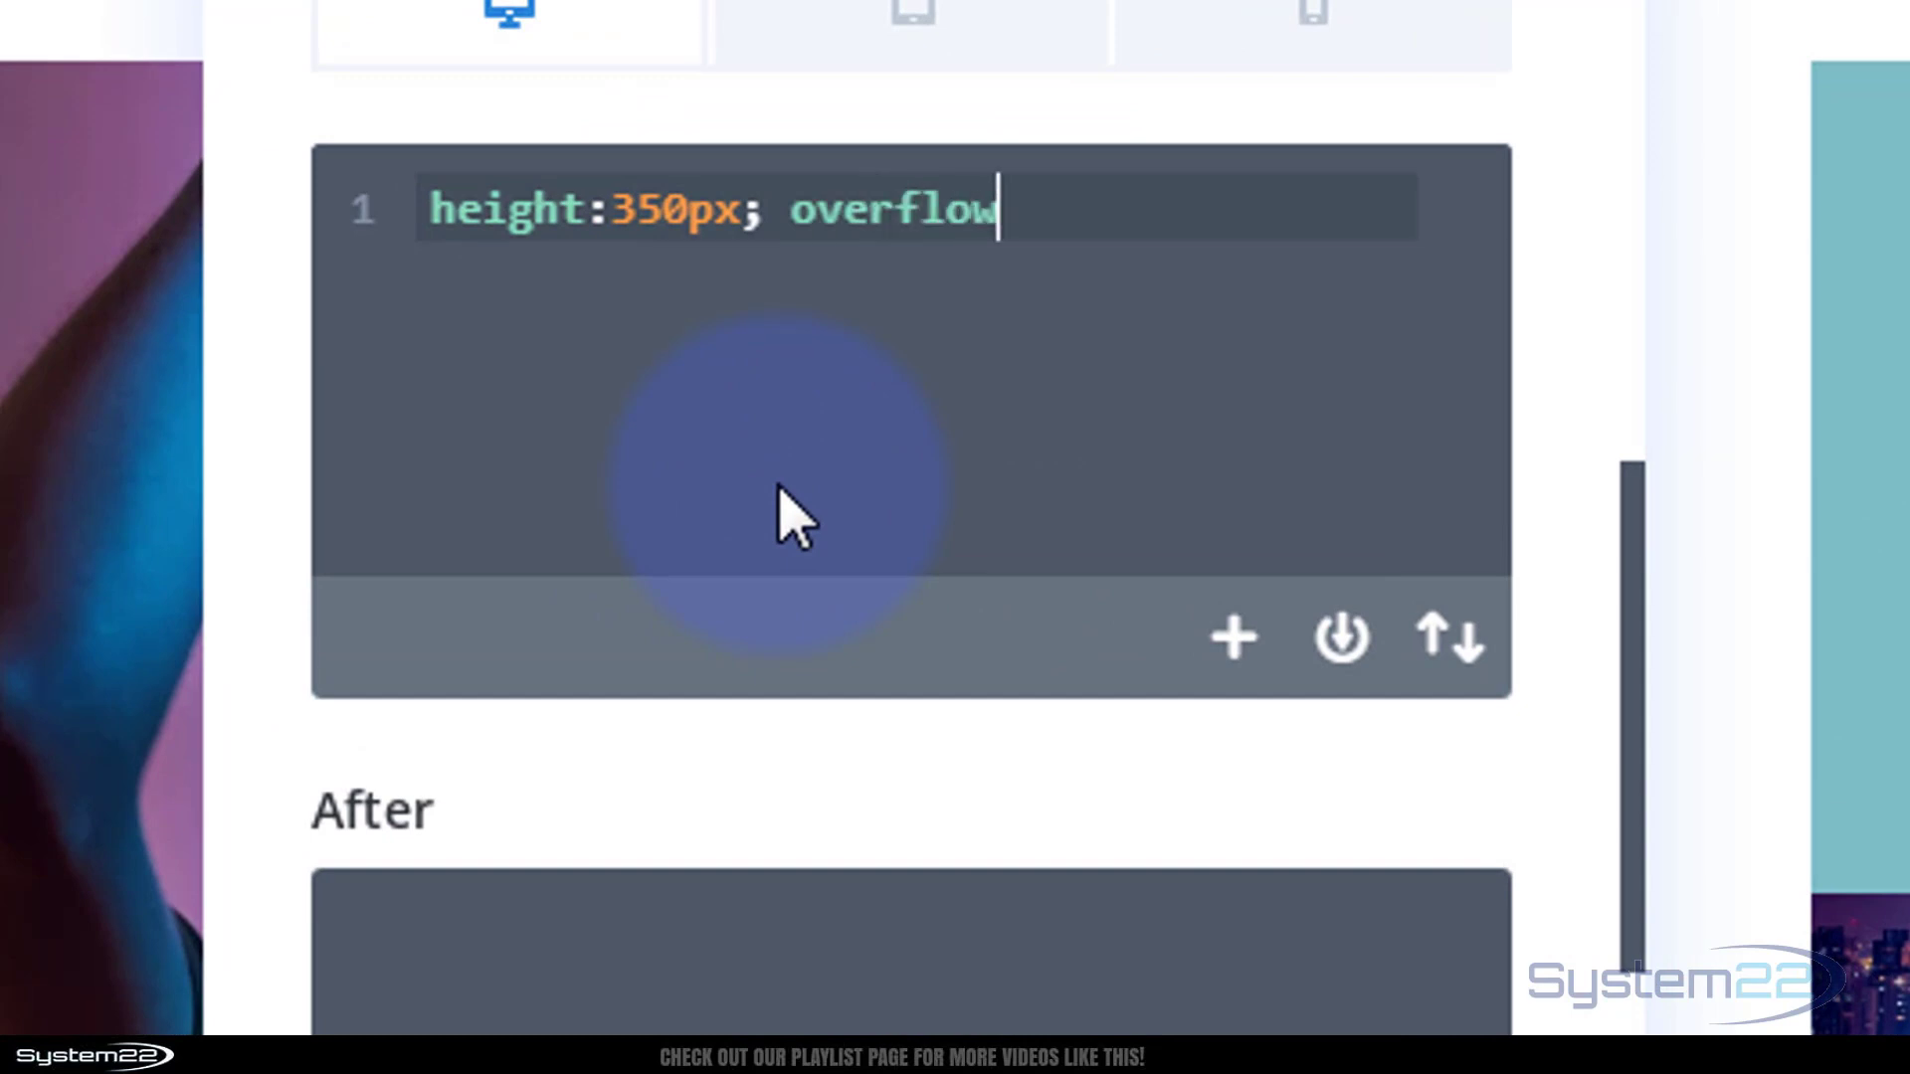
{"action": "type", "text": ":hid"}
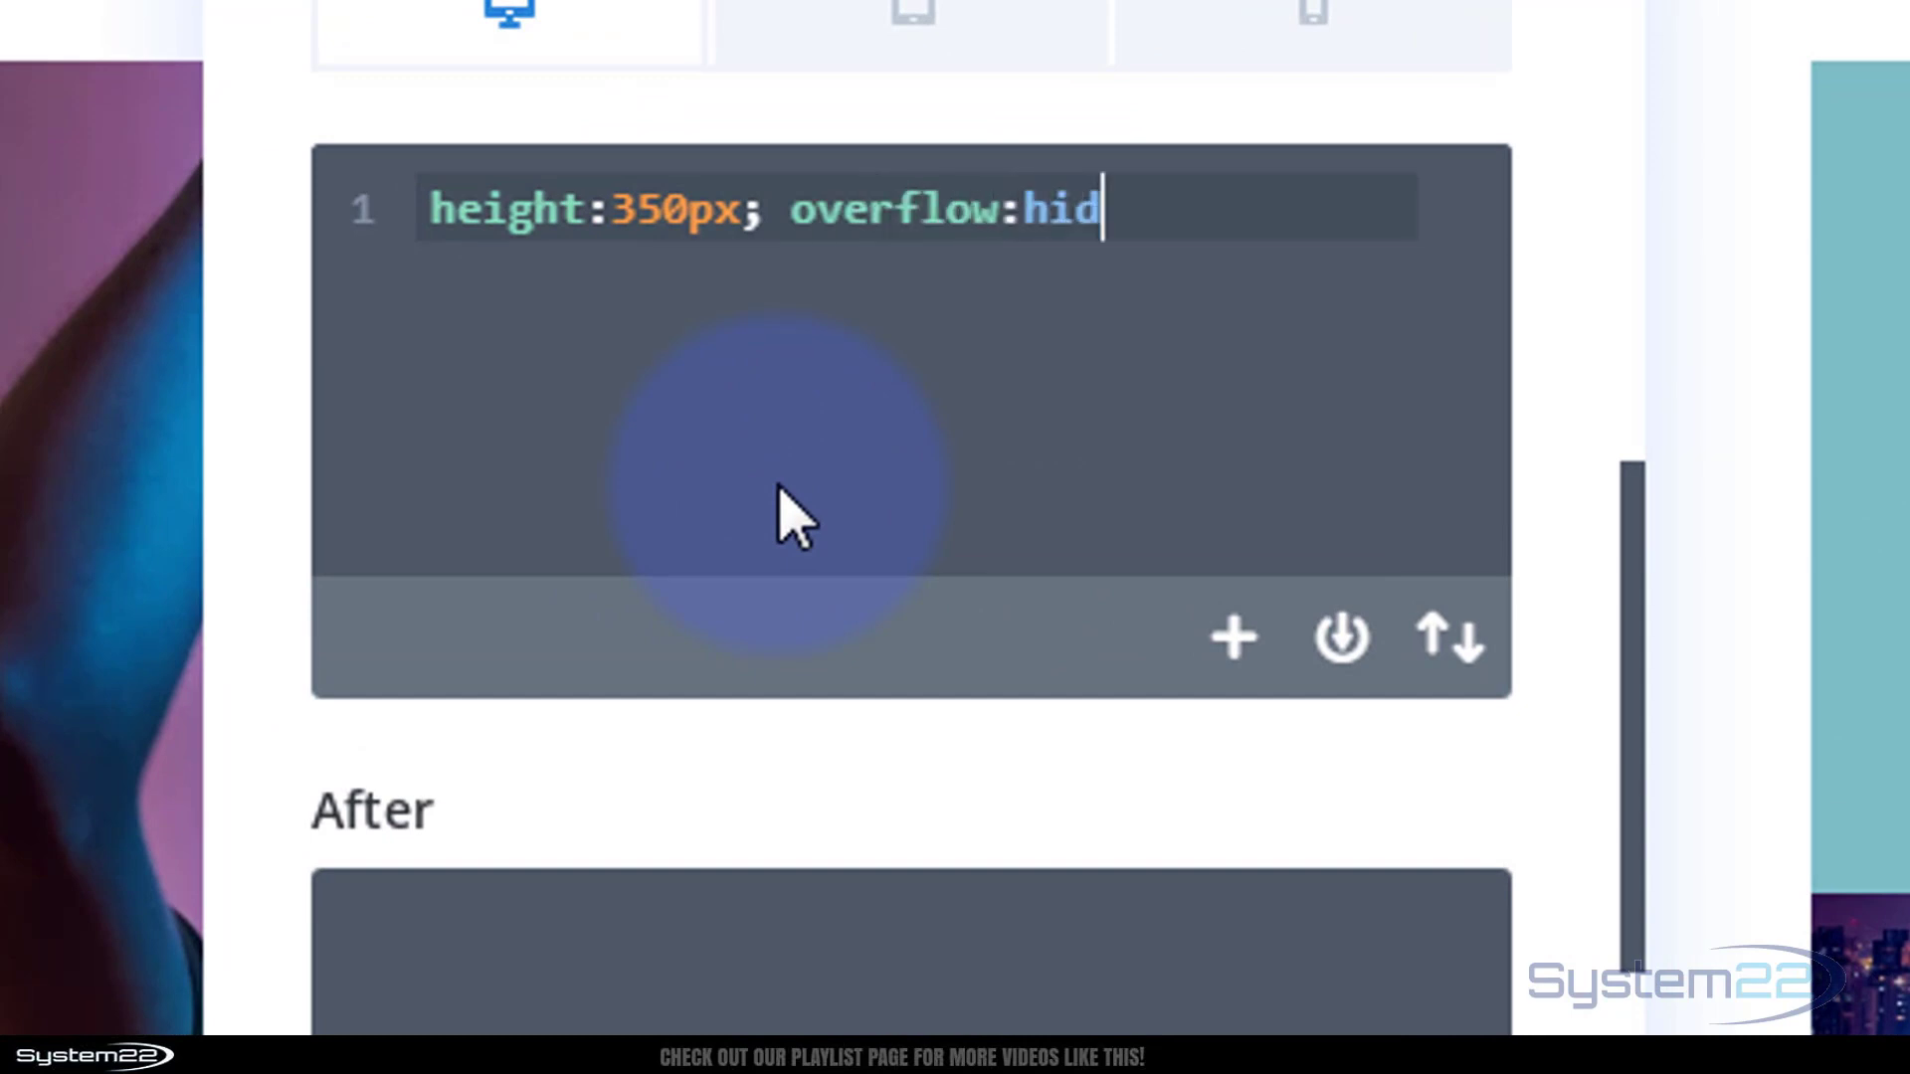
{"action": "type", "text": "den;"}
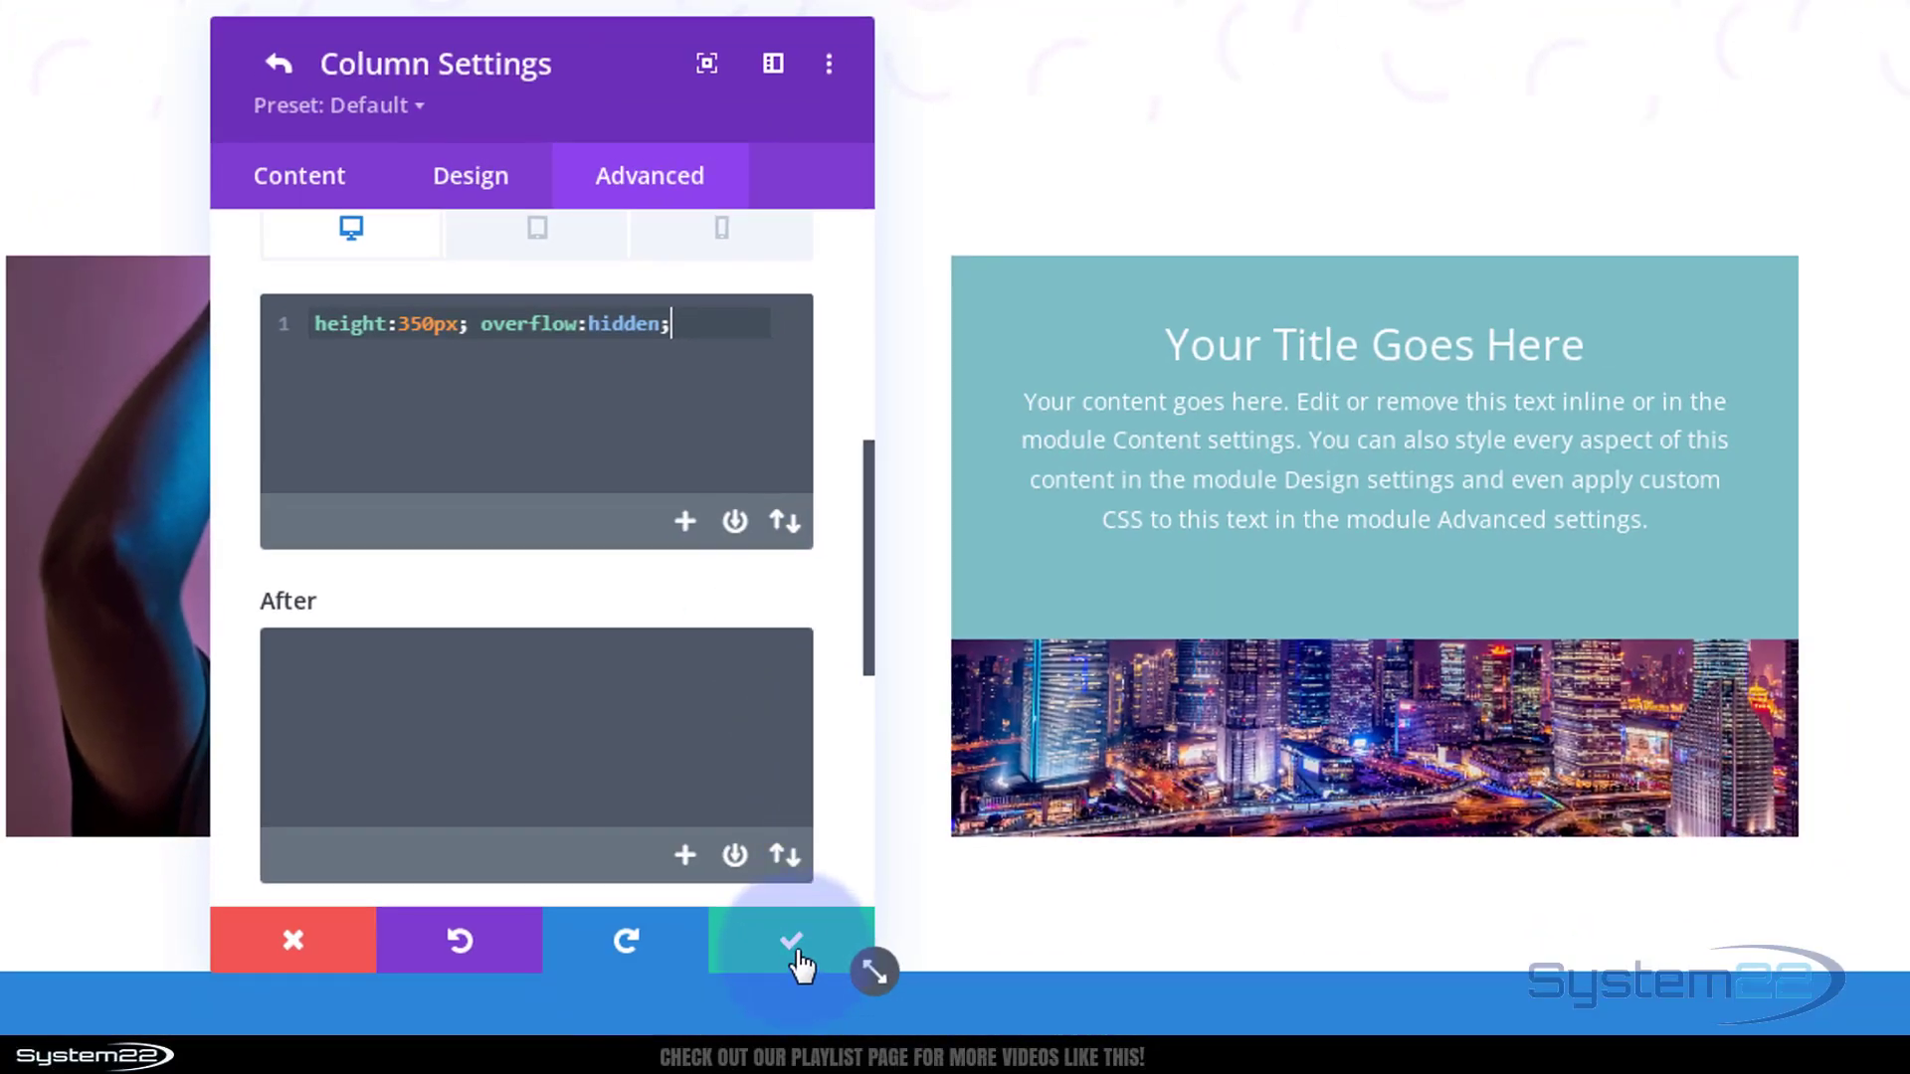
{"action": "left_click", "coordinate": [790, 941]}
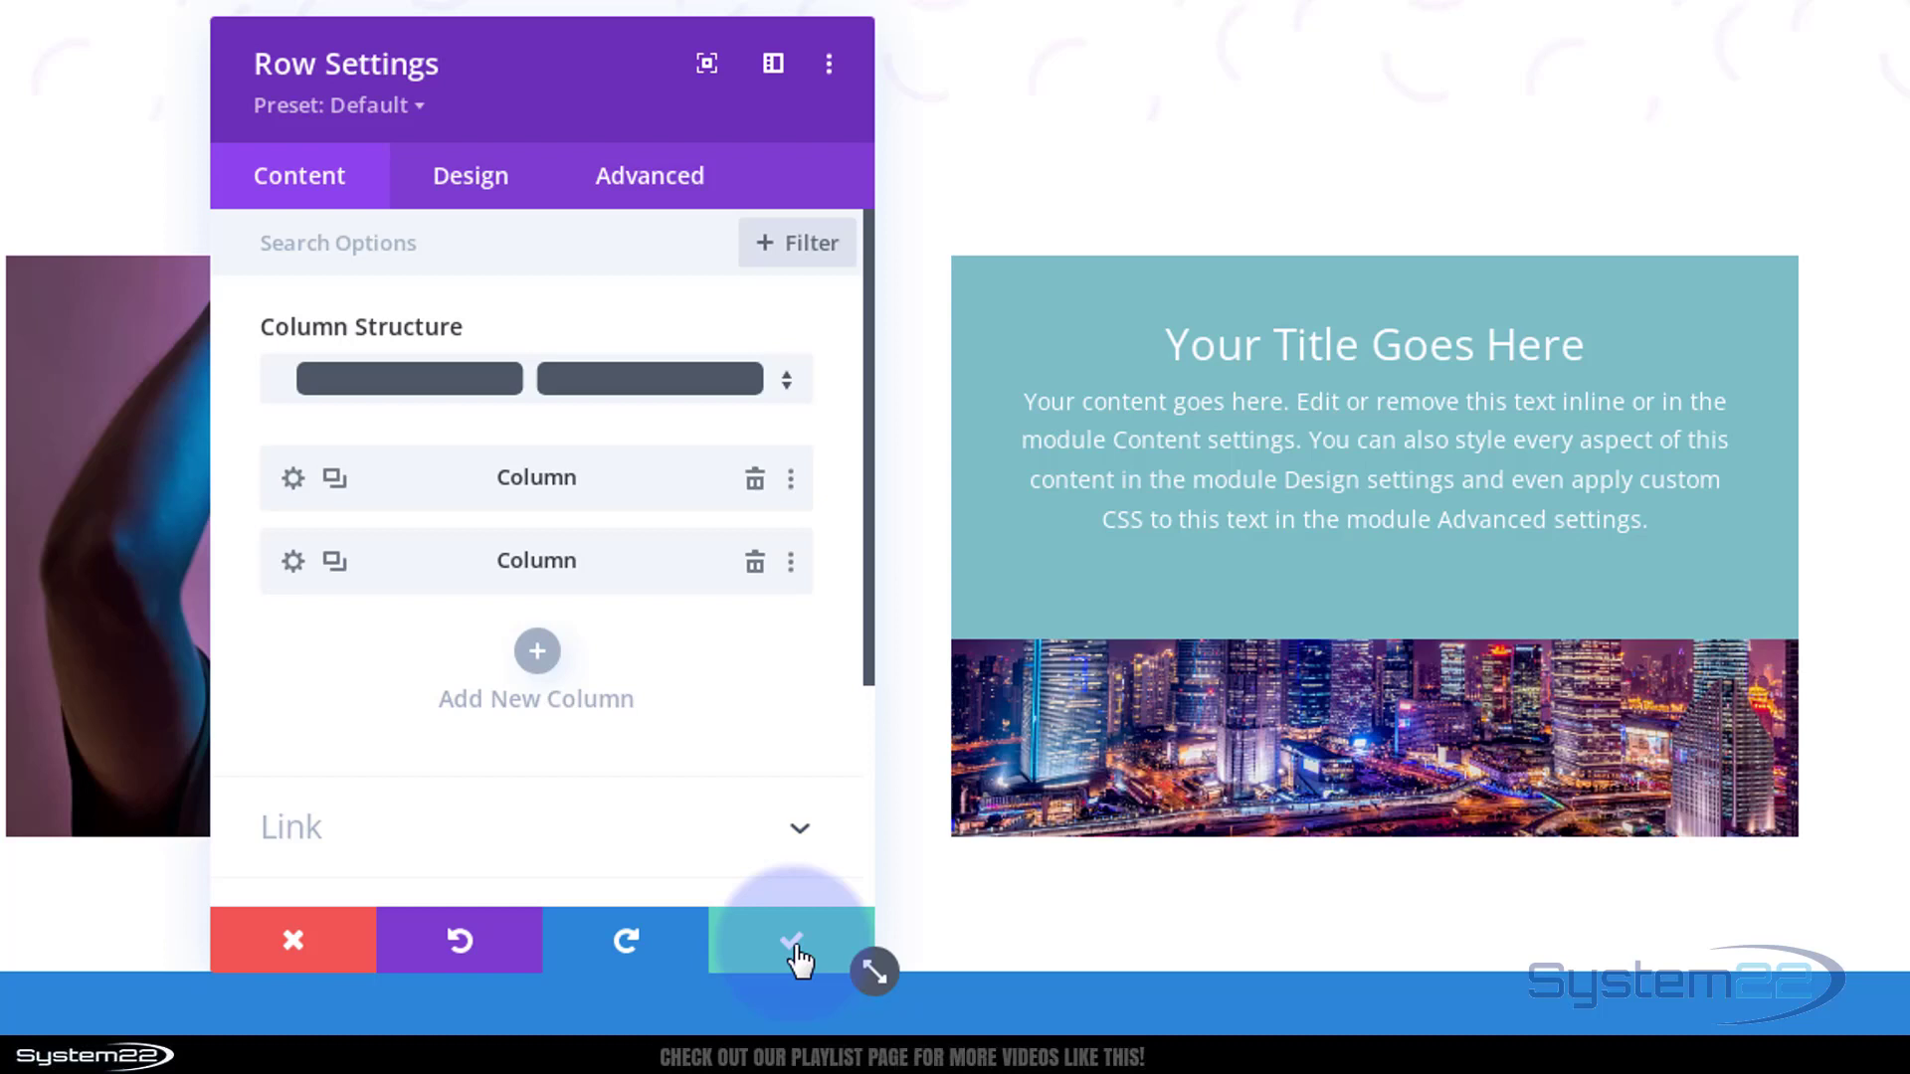
{"action": "left_click", "coordinate": [790, 941]}
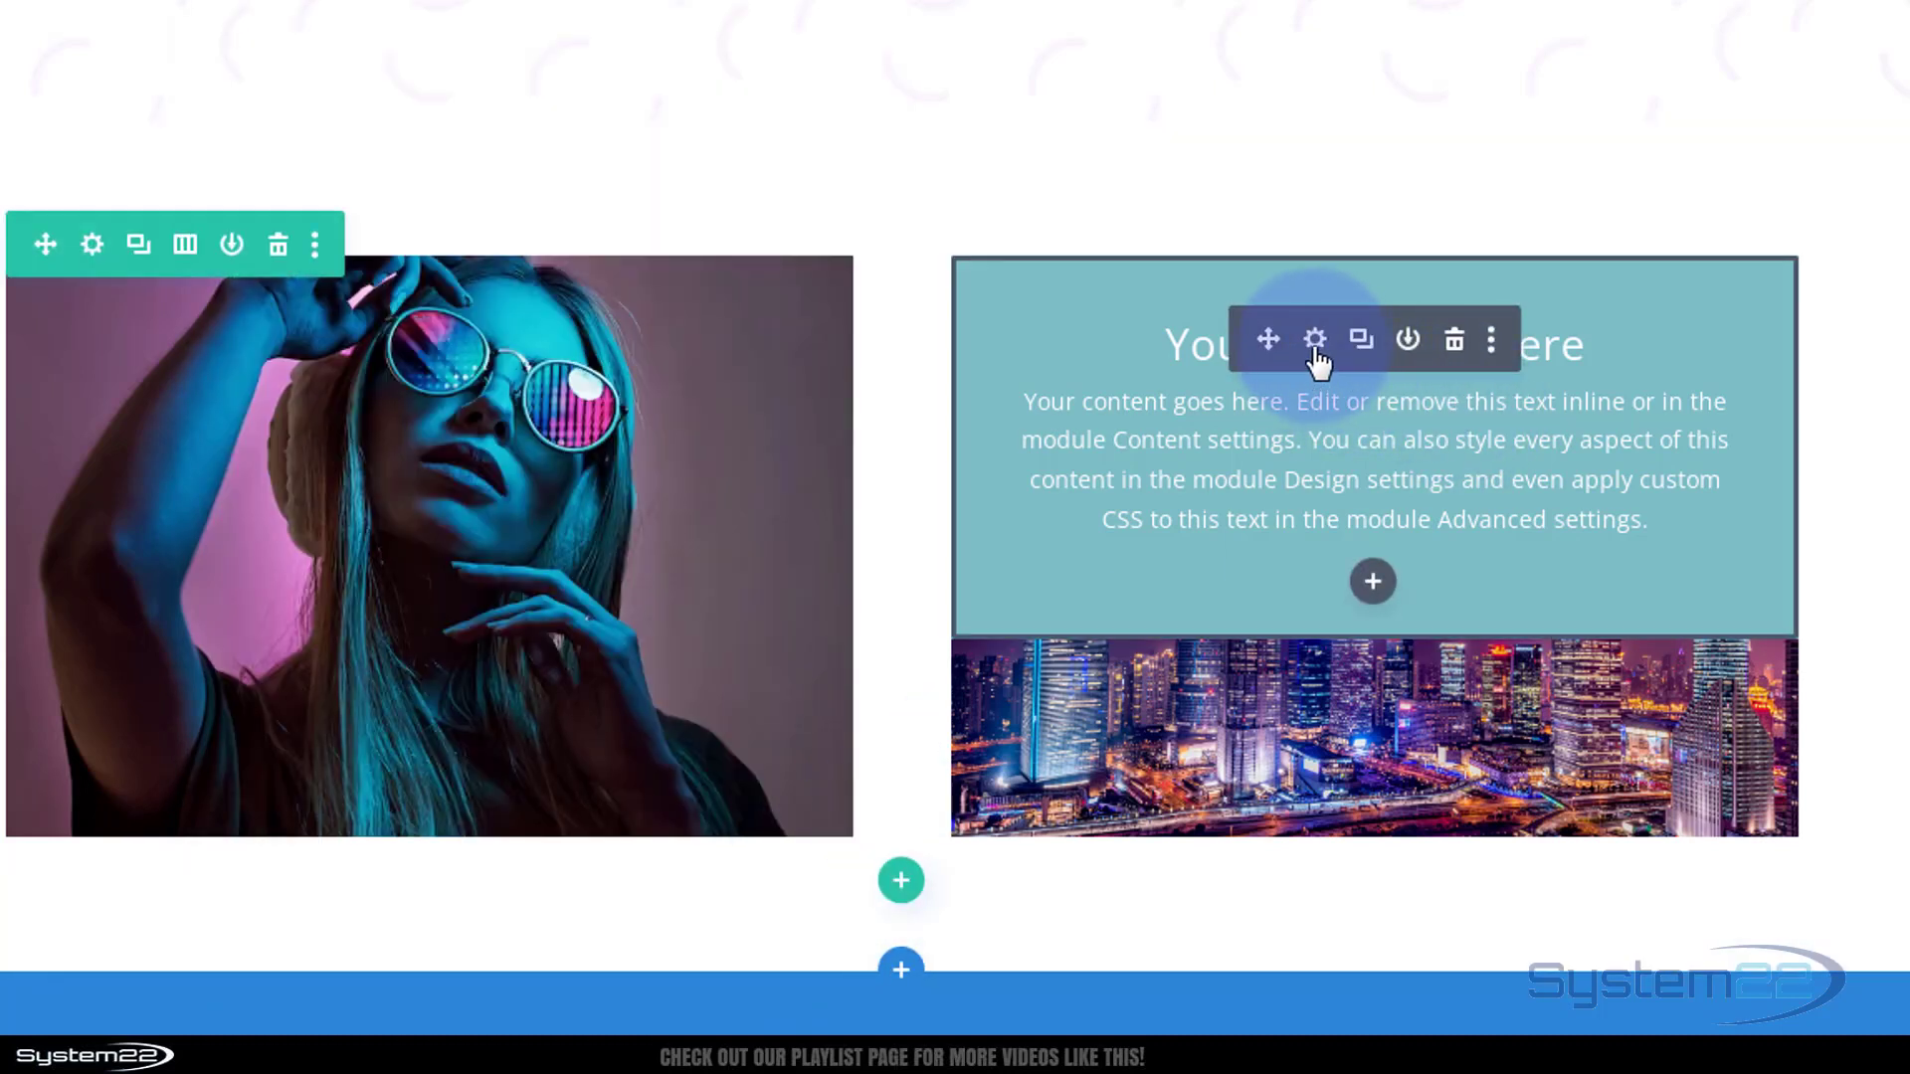
- Set the call-to-action's Button Link URL to # so its button appears
{"action": "left_click", "coordinate": [1315, 338]}
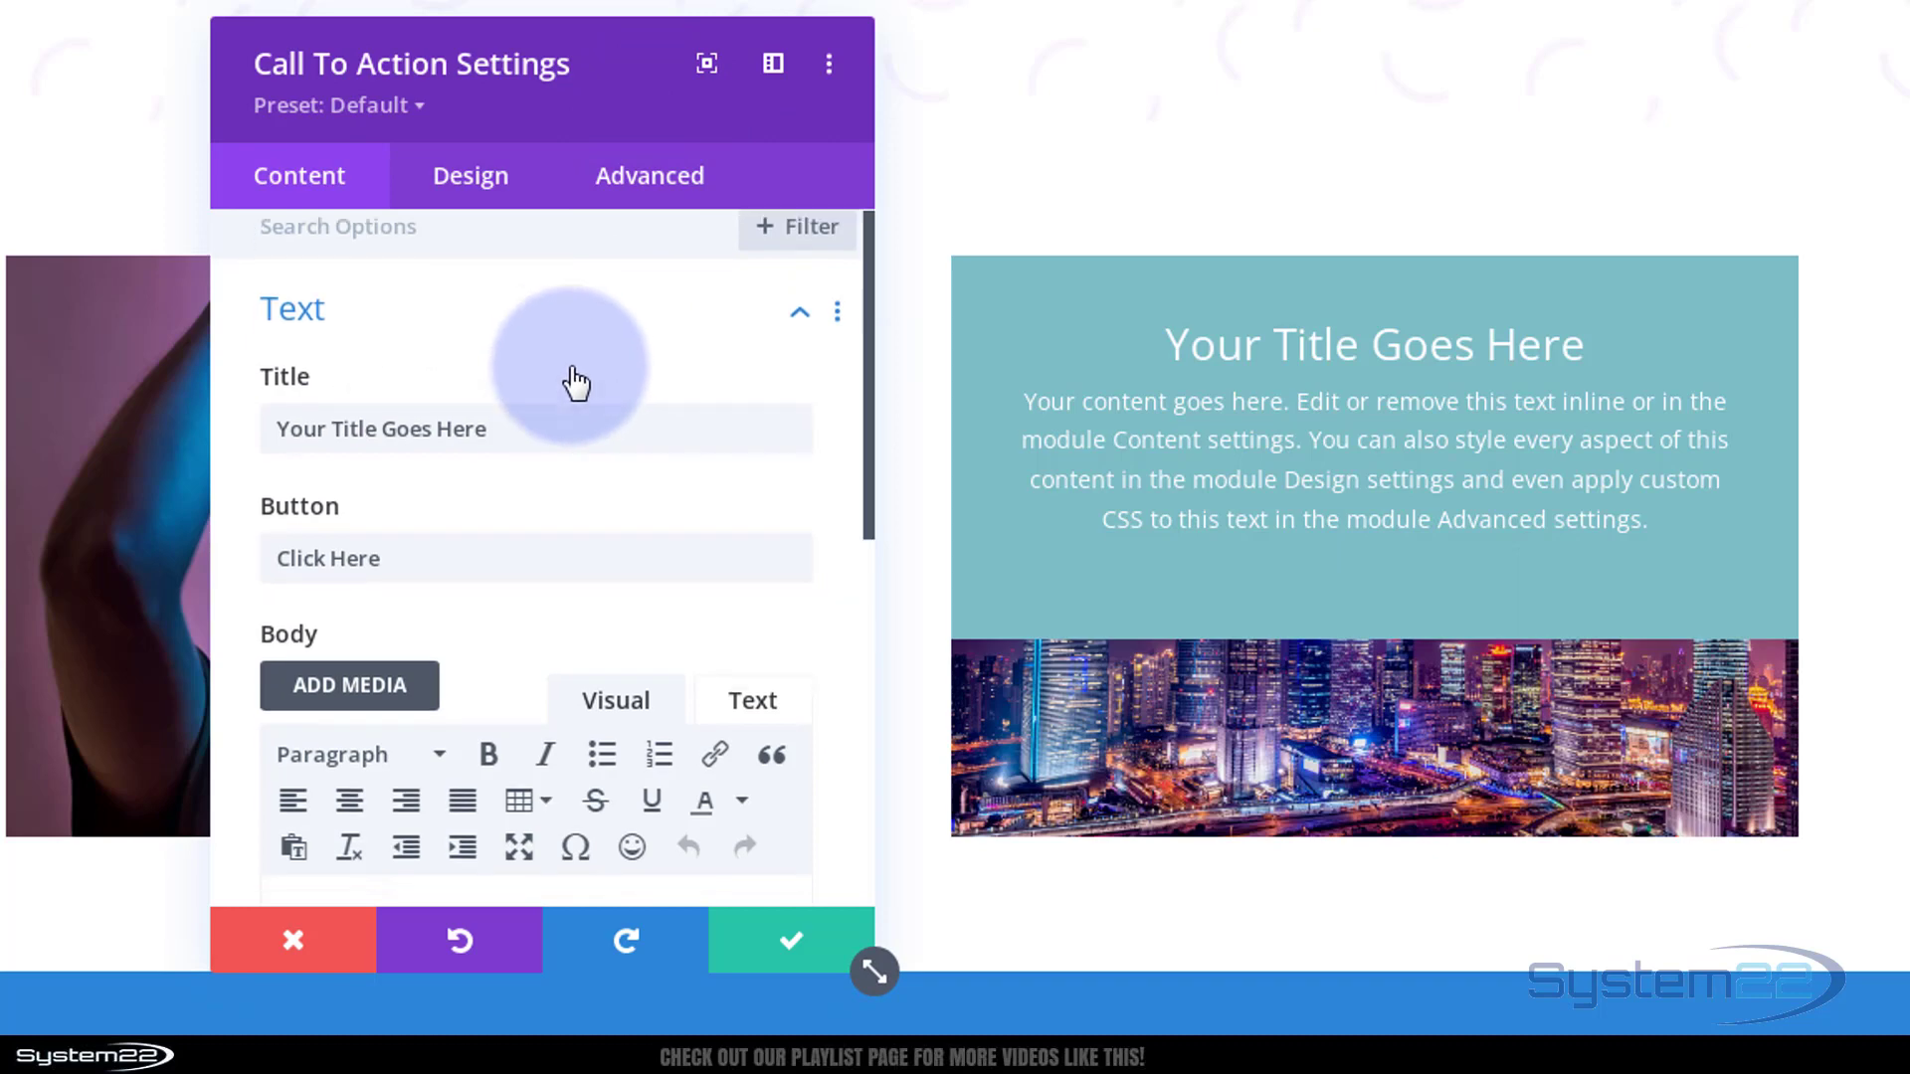
{"action": "scroll", "scroll_direction": "down", "scroll_amount": 3}
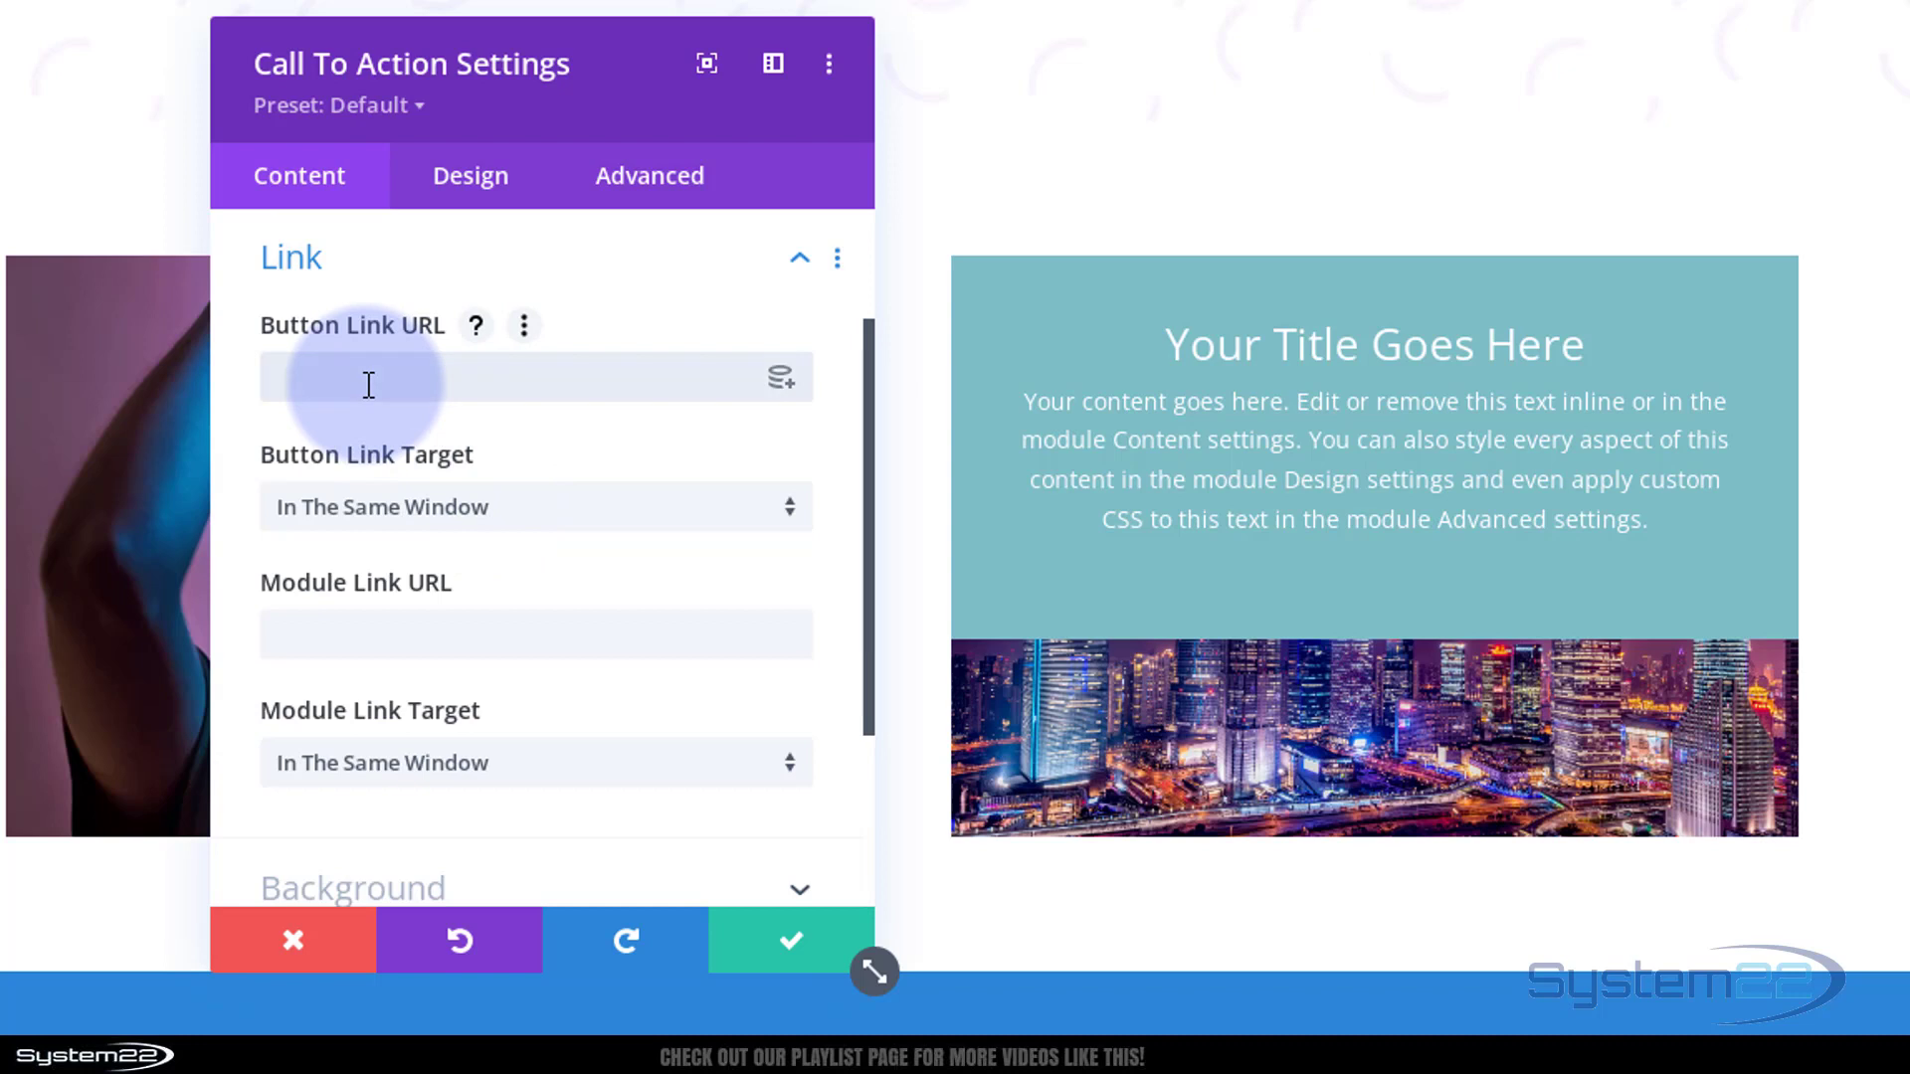
{"action": "type", "text": "#"}
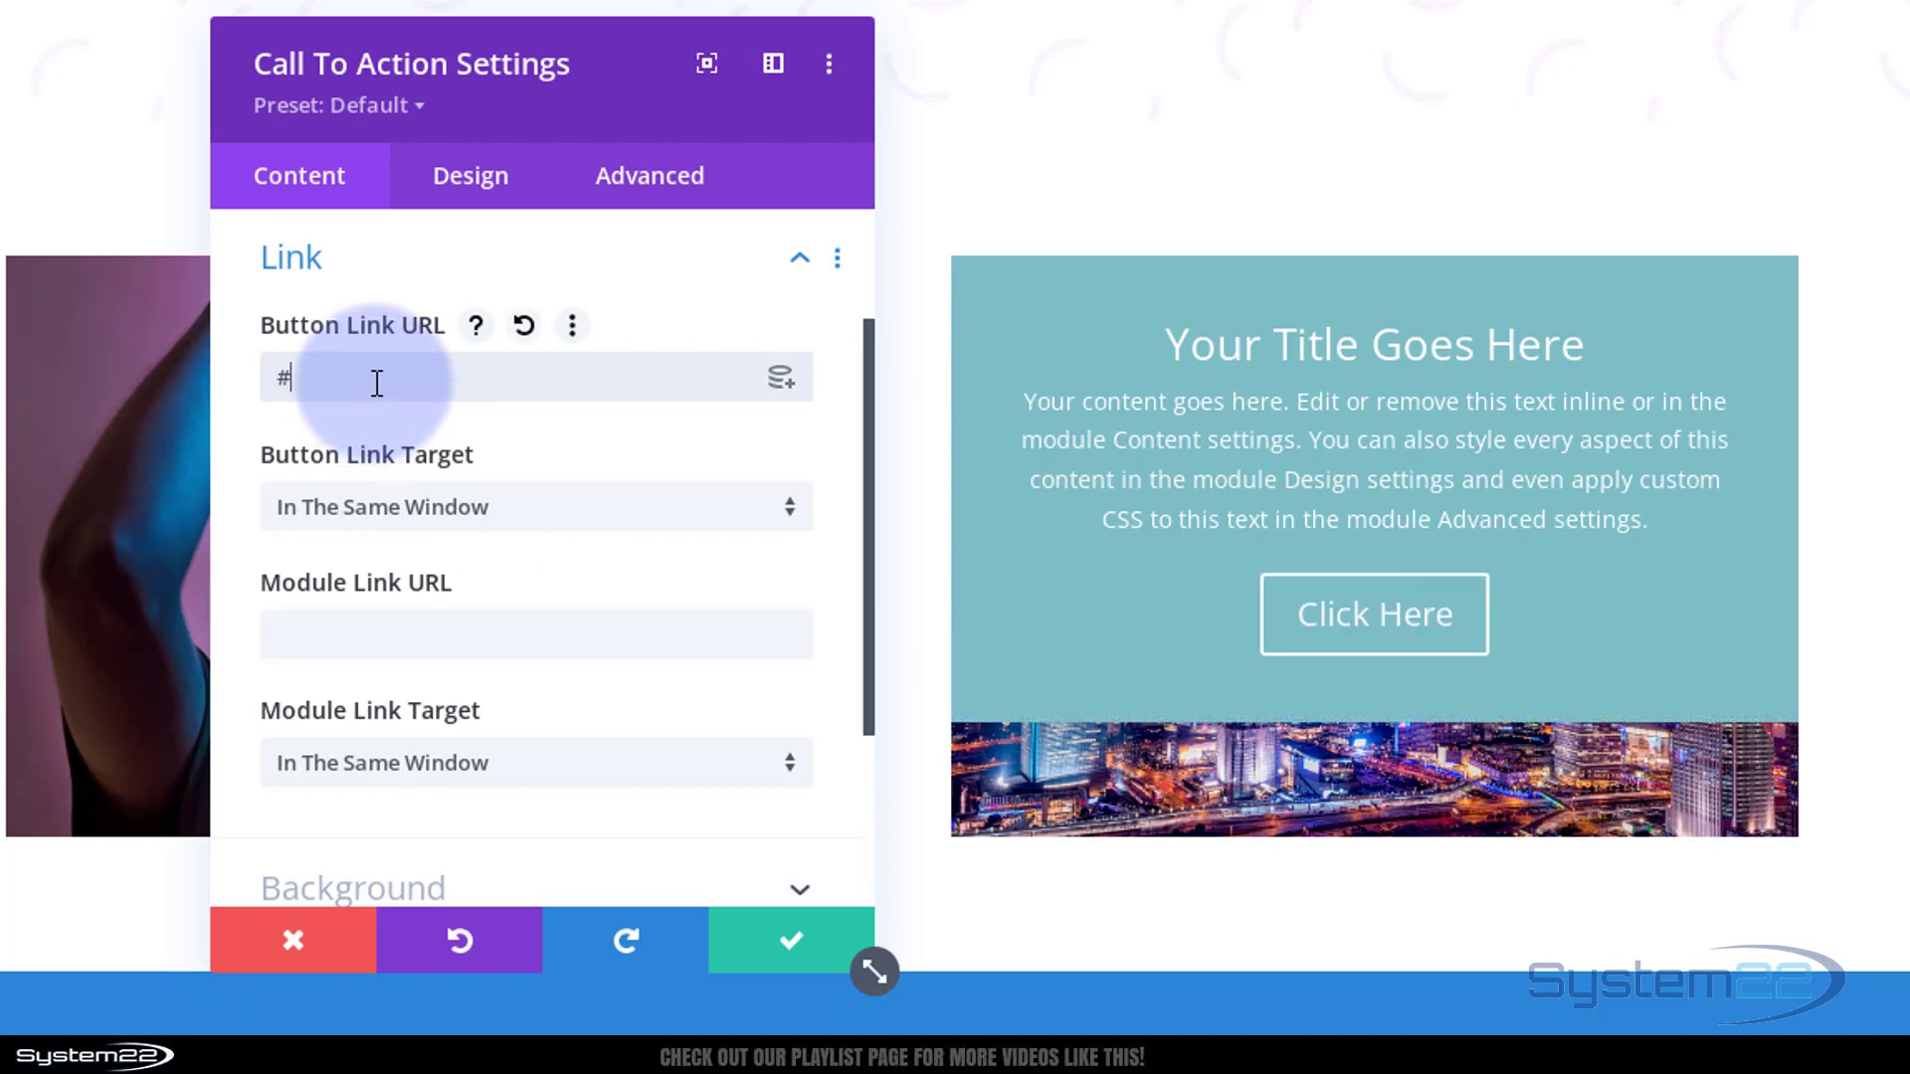
{"action": "mouse_move", "coordinate": [437, 517]}
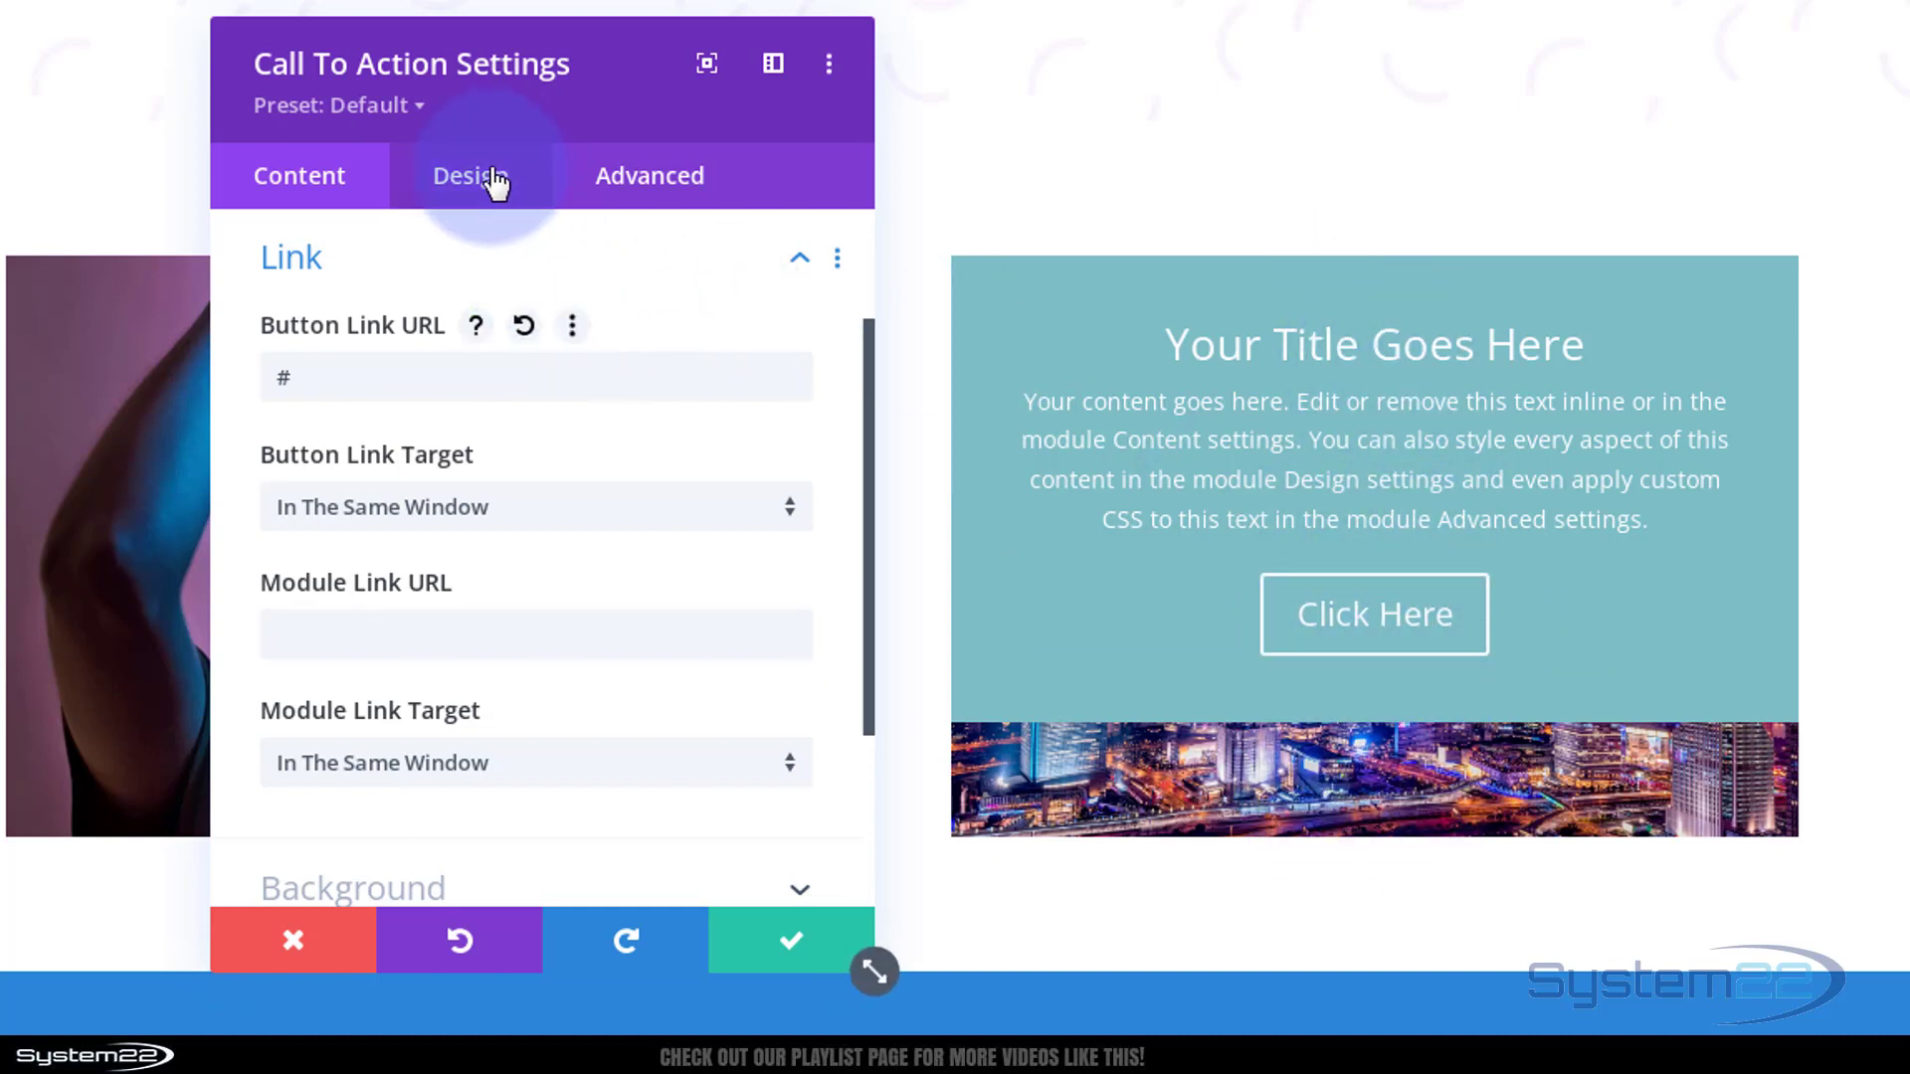
- Enter a top padding value under Design > Spacing and link top and bottom padding
{"action": "left_click", "coordinate": [469, 175]}
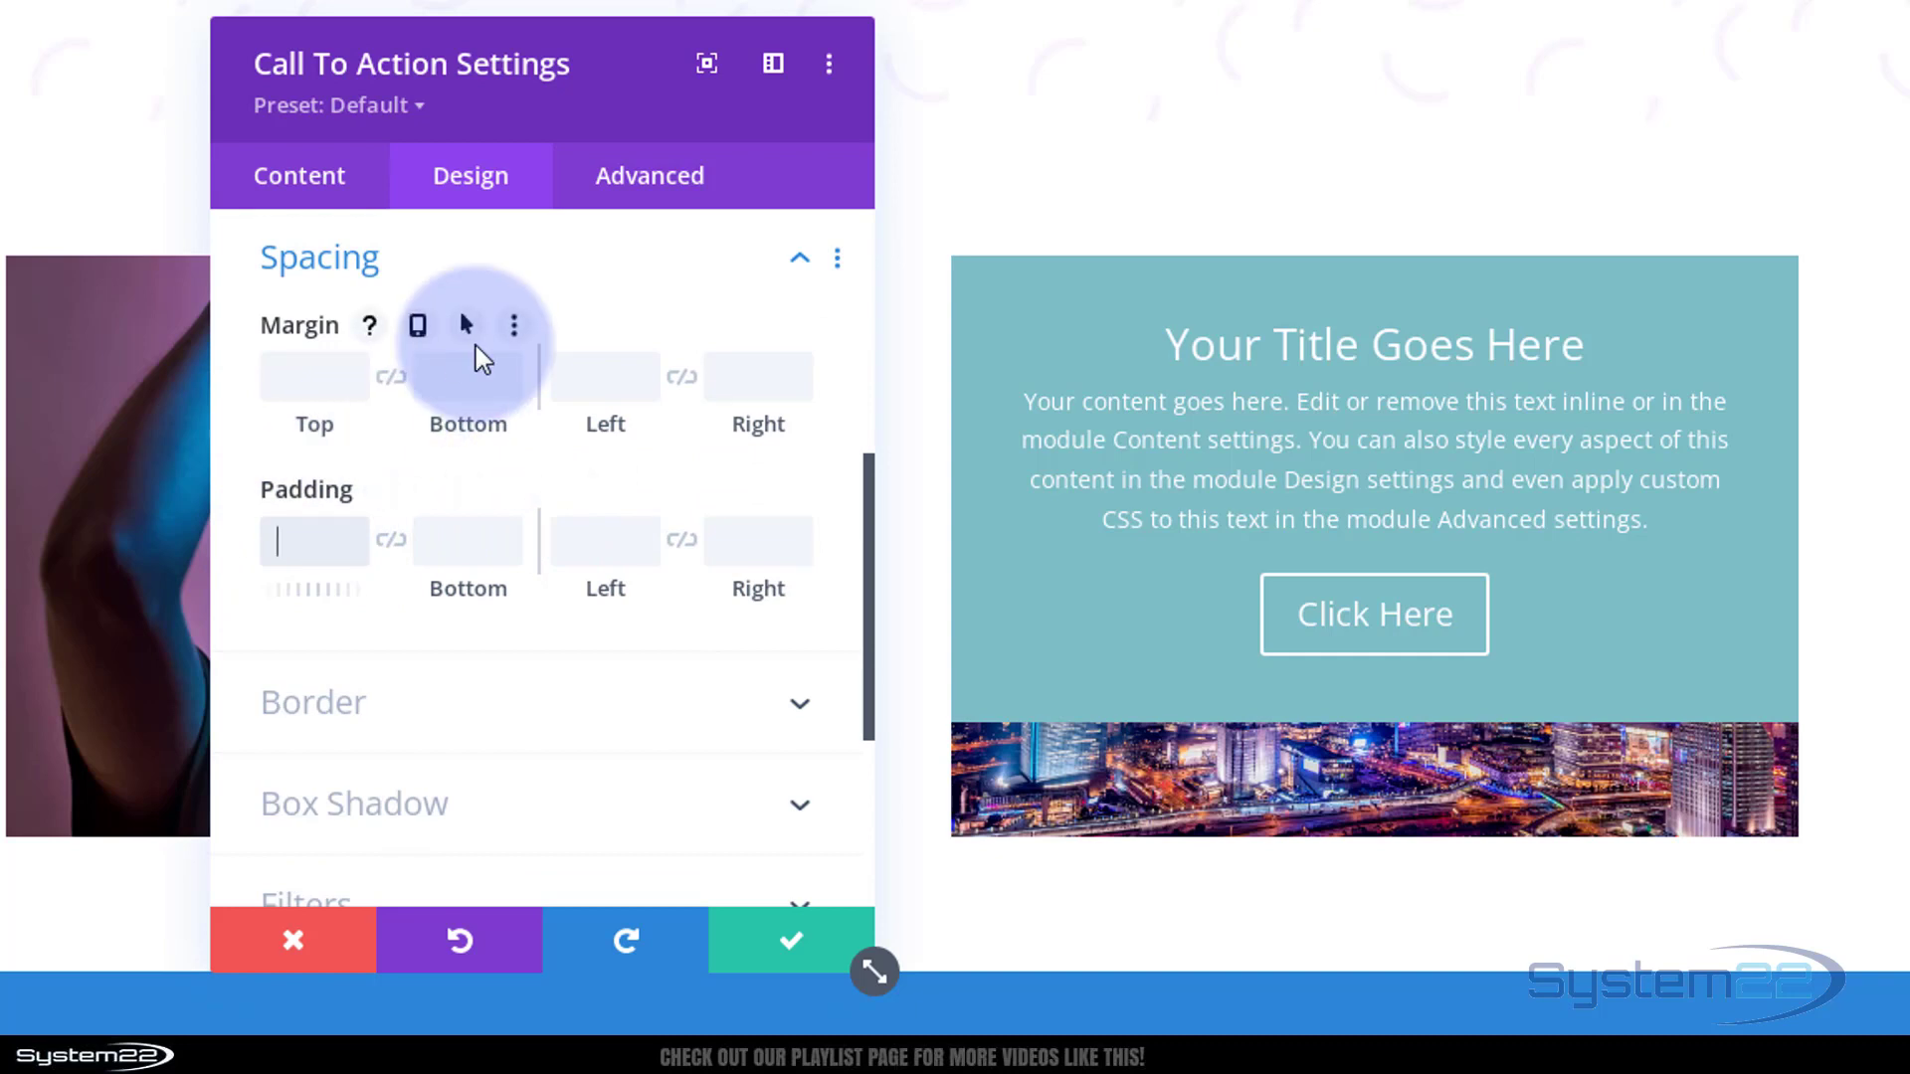
{"action": "type", "text": "70px"}
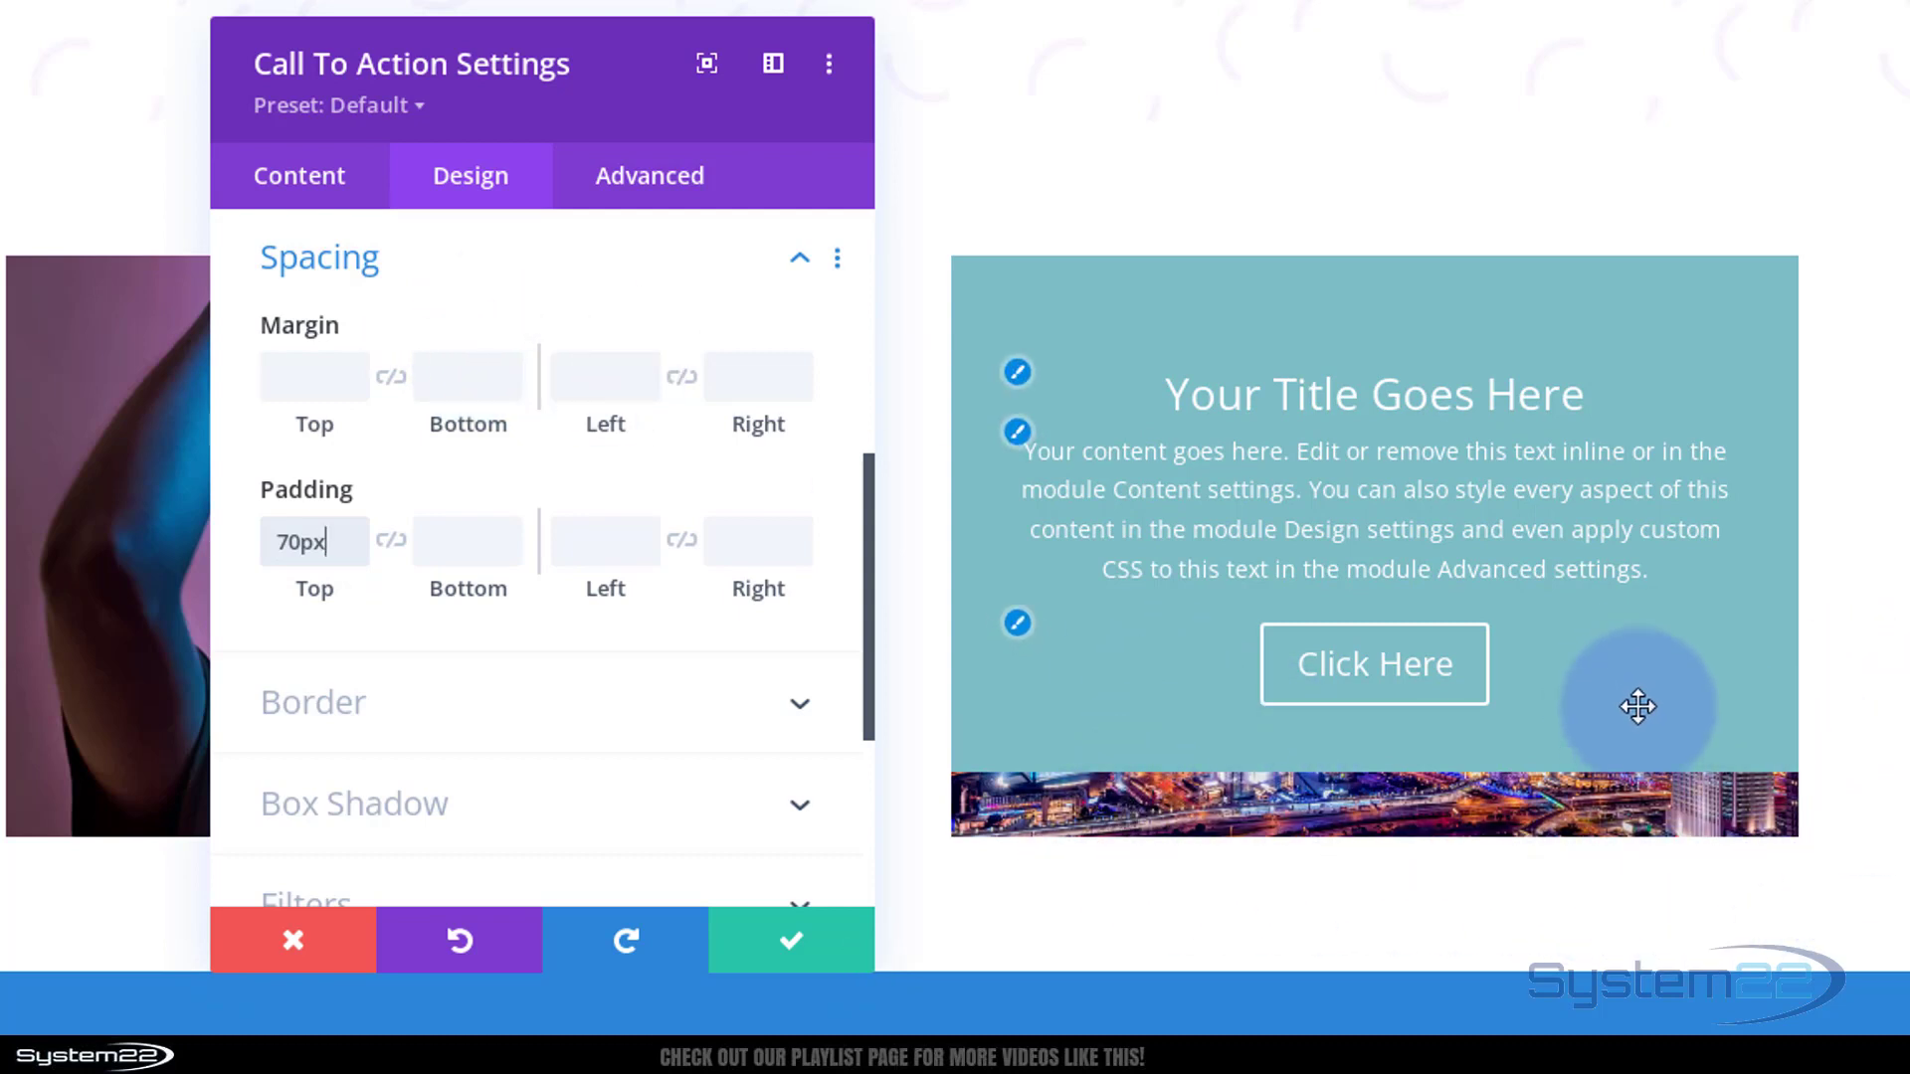
{"action": "mouse_move", "coordinate": [1311, 714]}
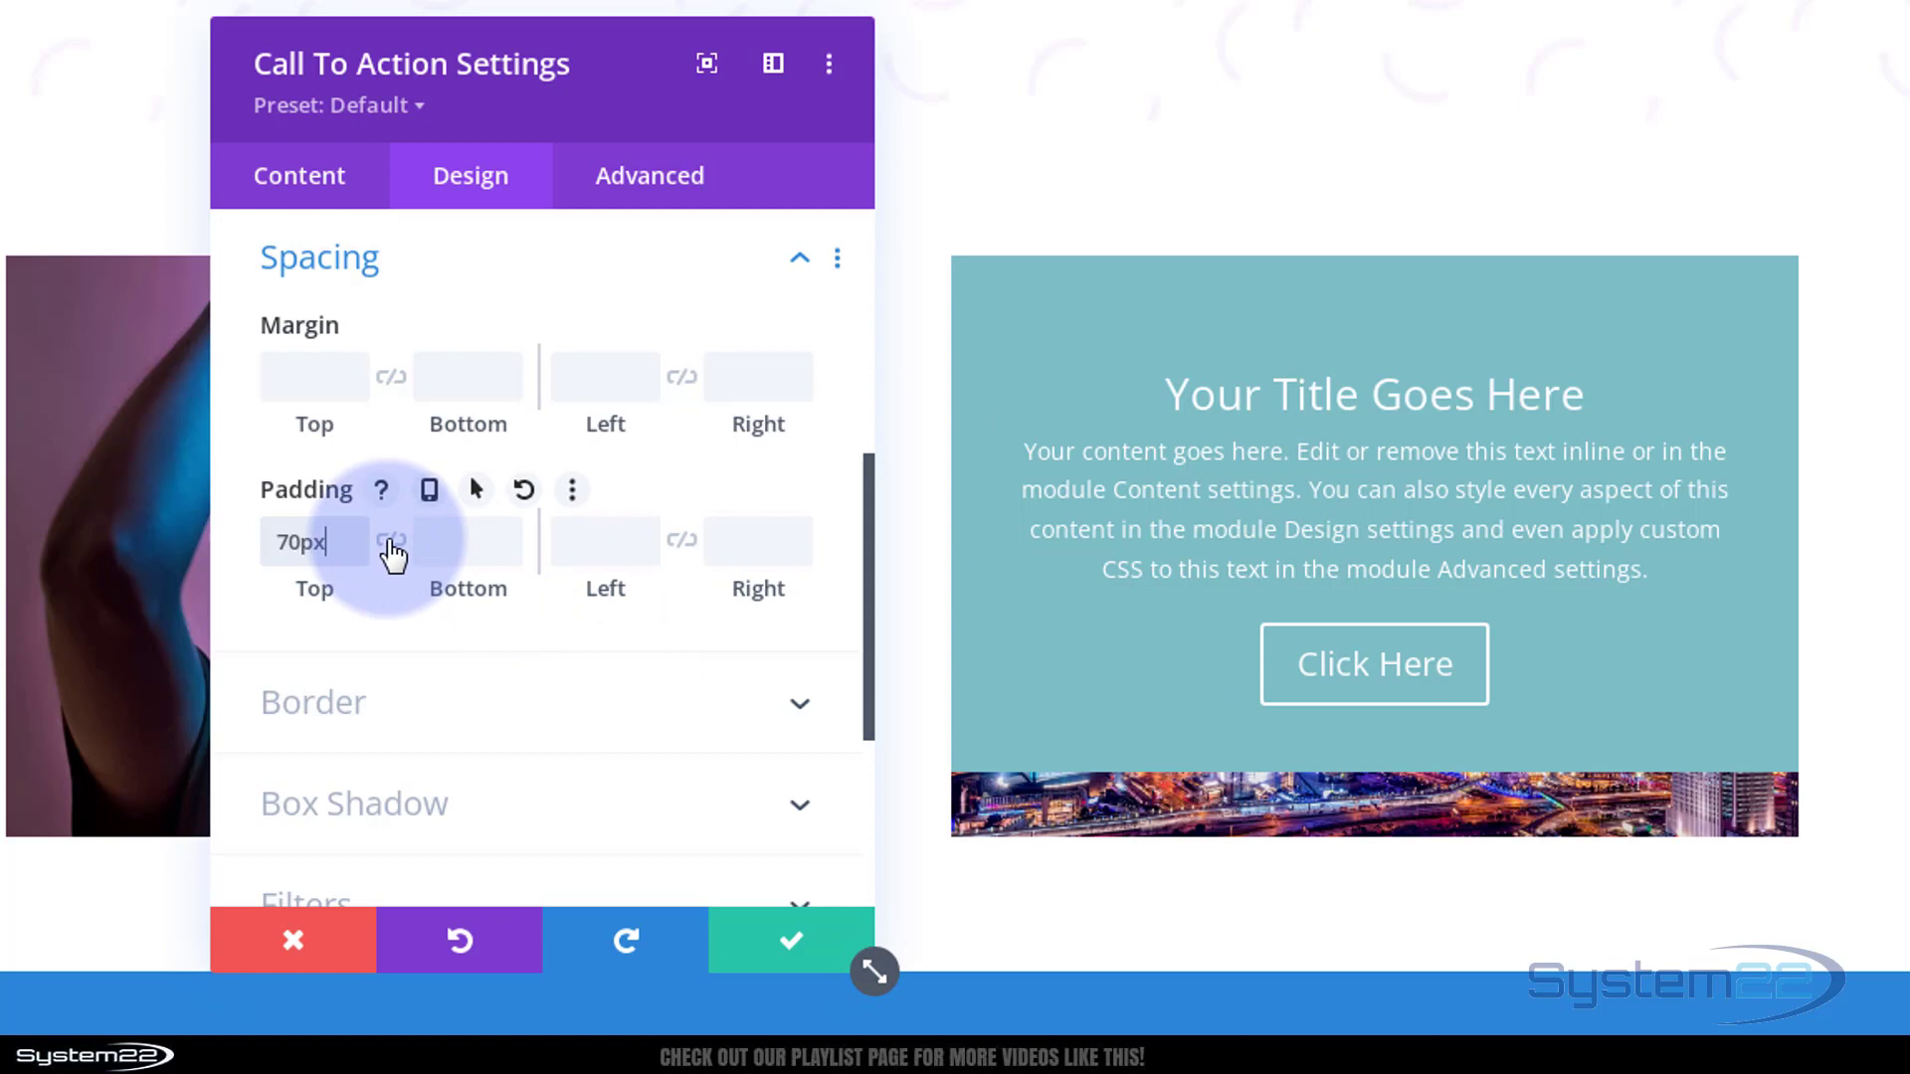
{"action": "left_click", "coordinate": [390, 541]}
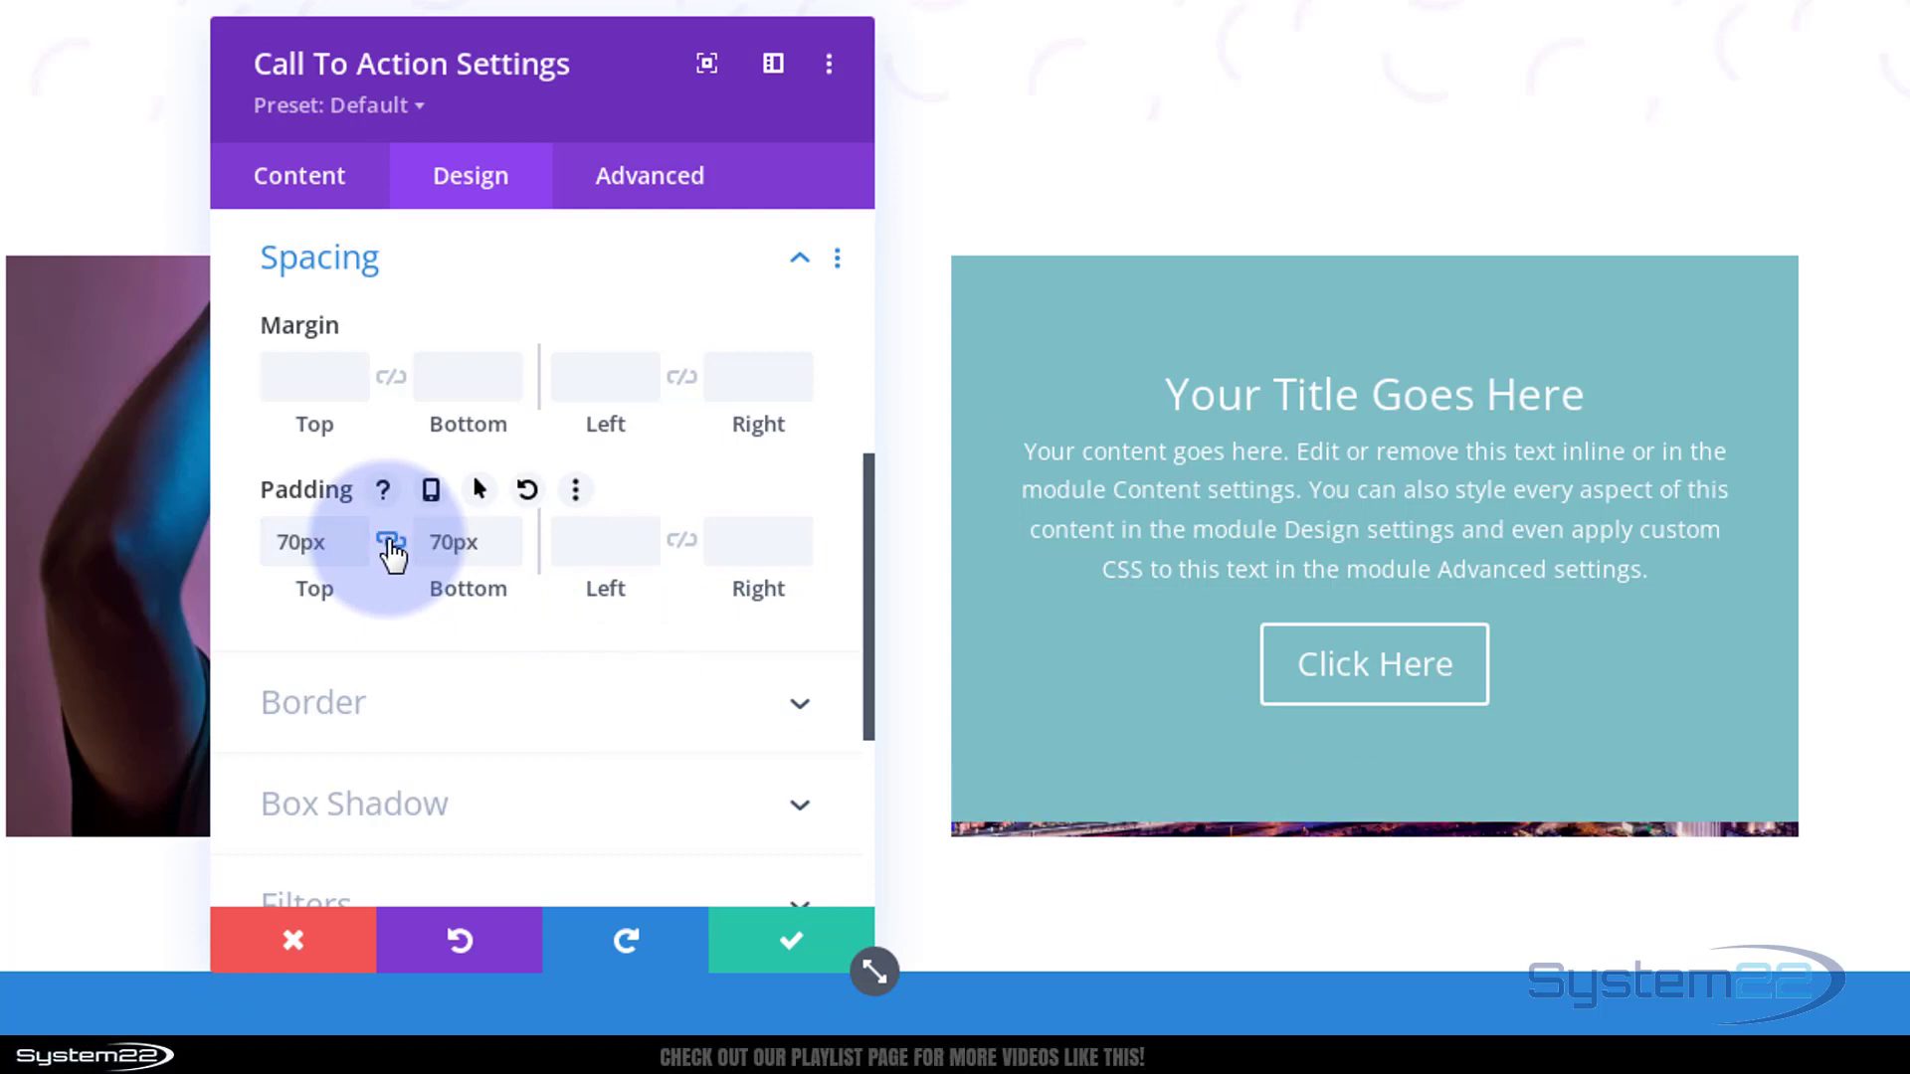
{"action": "left_click", "coordinate": [312, 542]}
{"action": "type", "text": "80"}
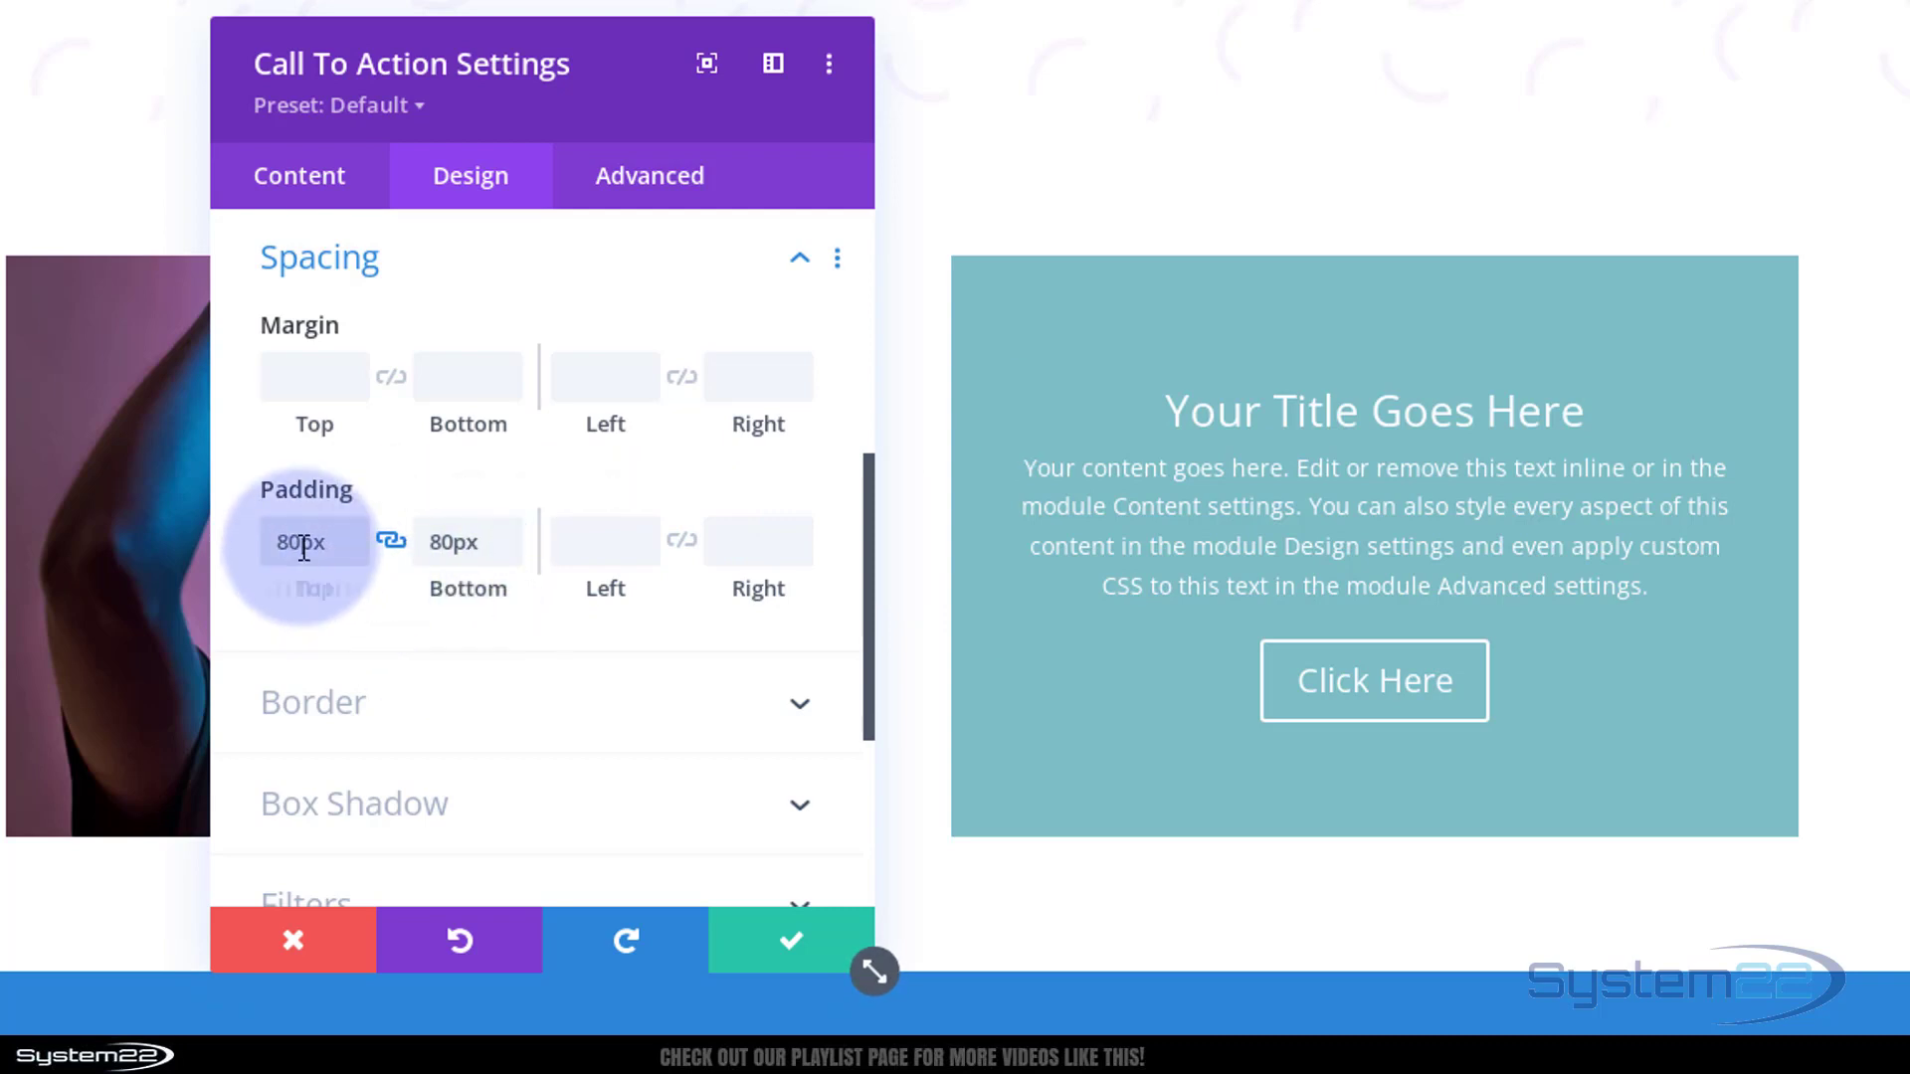
- Set the linked top and bottom padding to 350px
{"action": "left_click", "coordinate": [311, 542]}
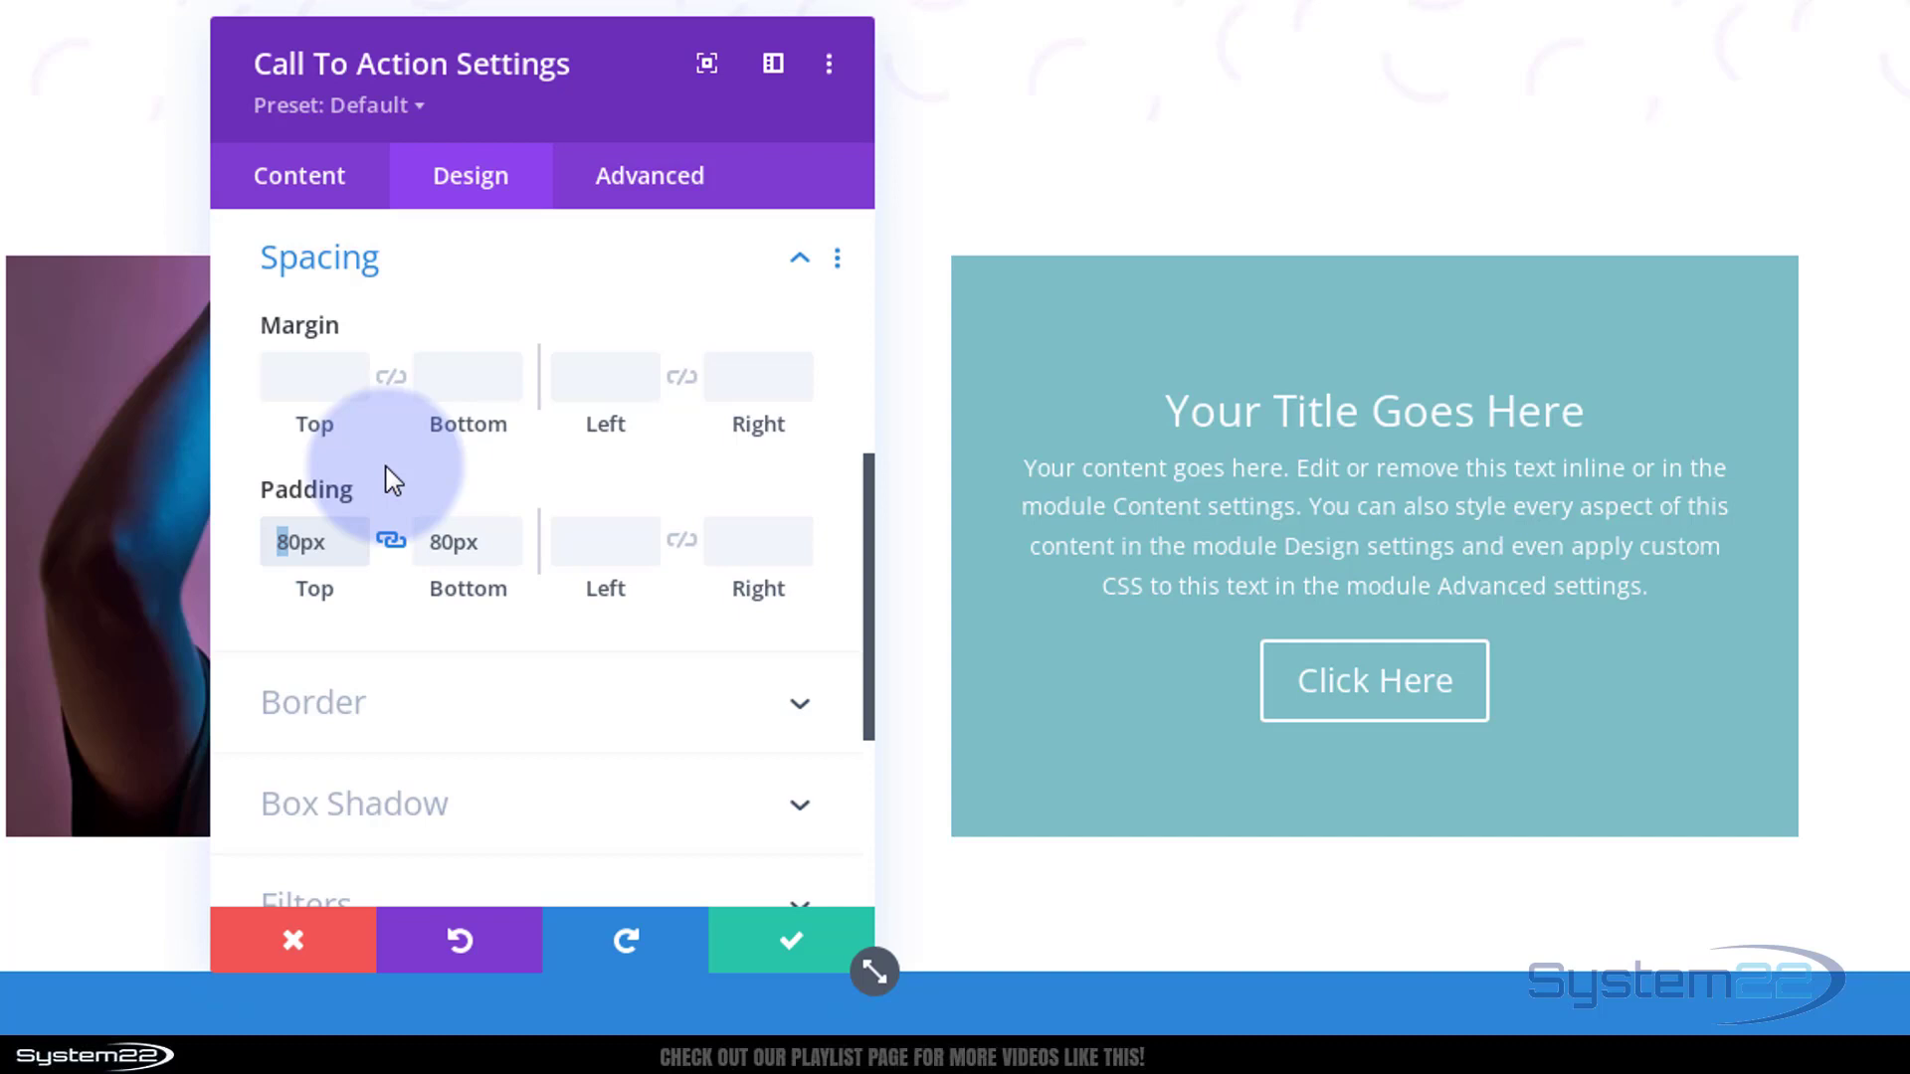
{"action": "type", "text": "30px"}
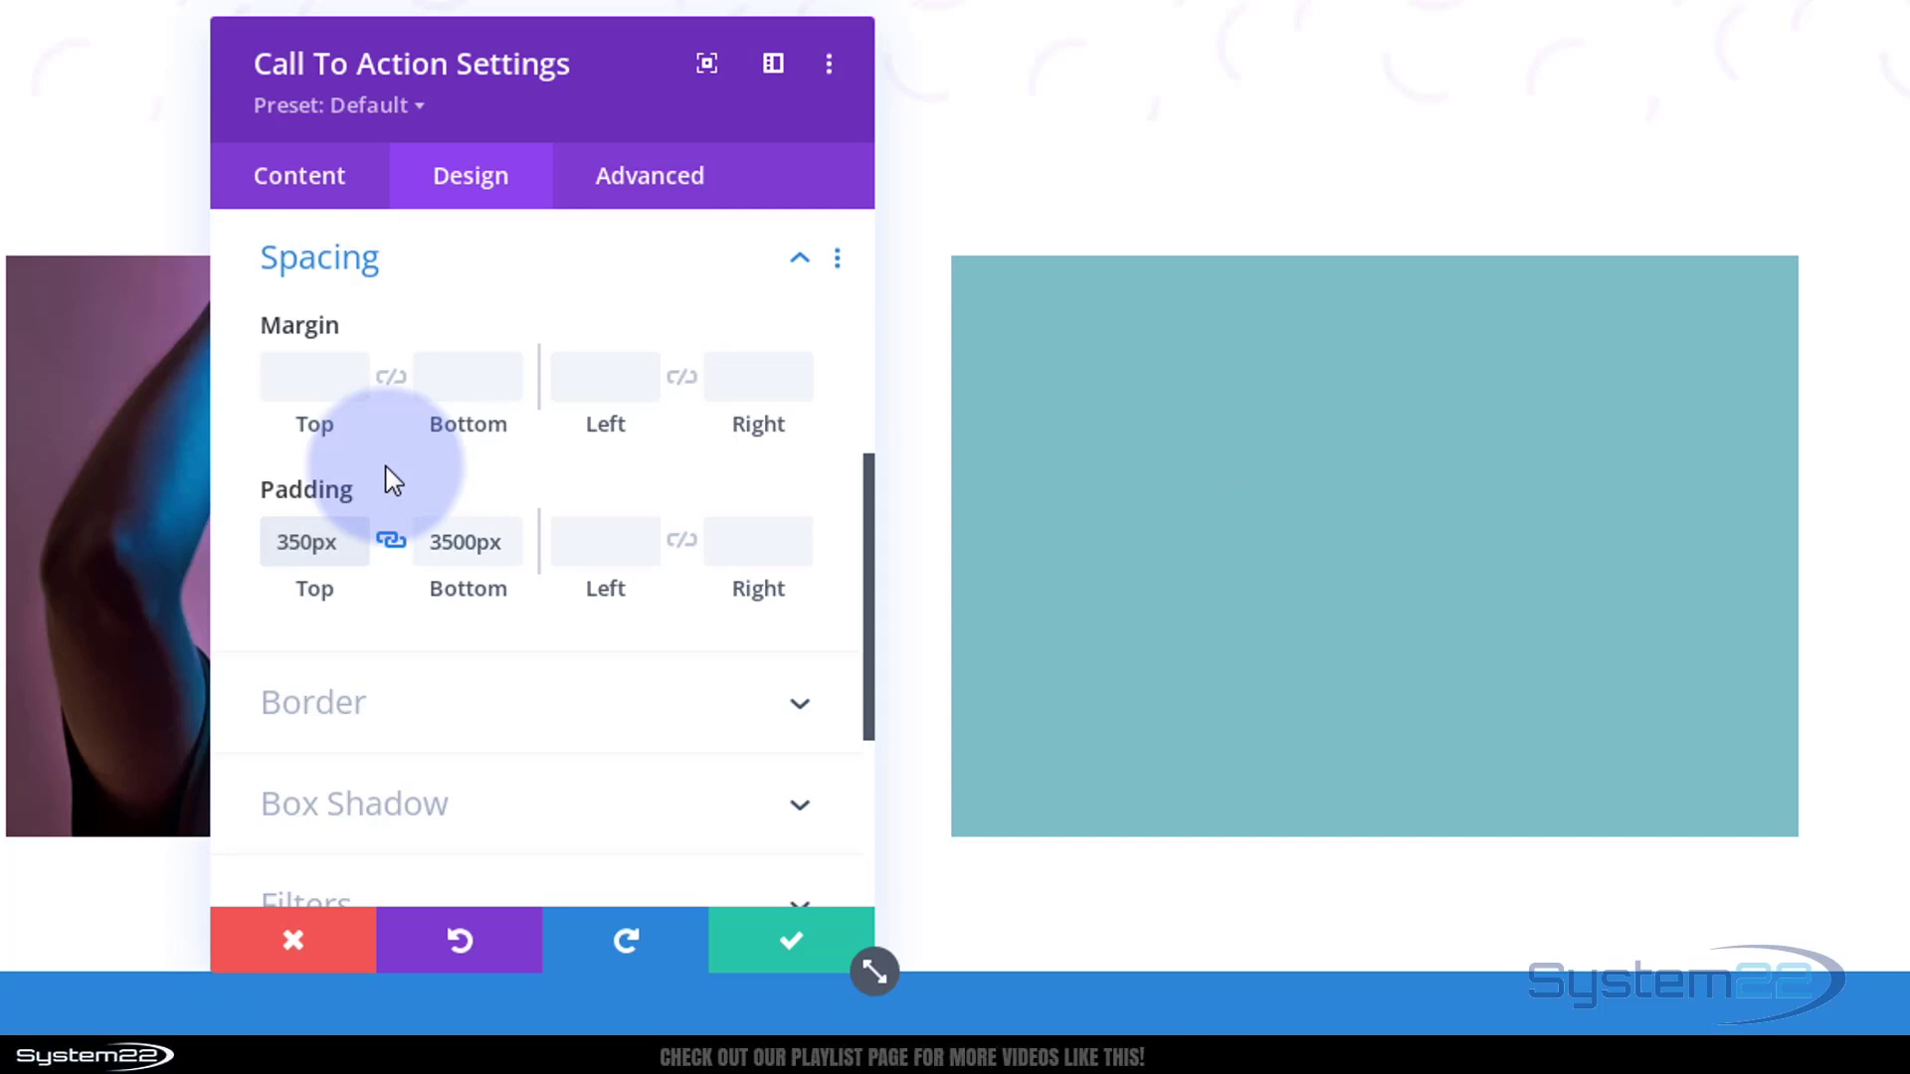
{"action": "left_click", "coordinate": [308, 541]}
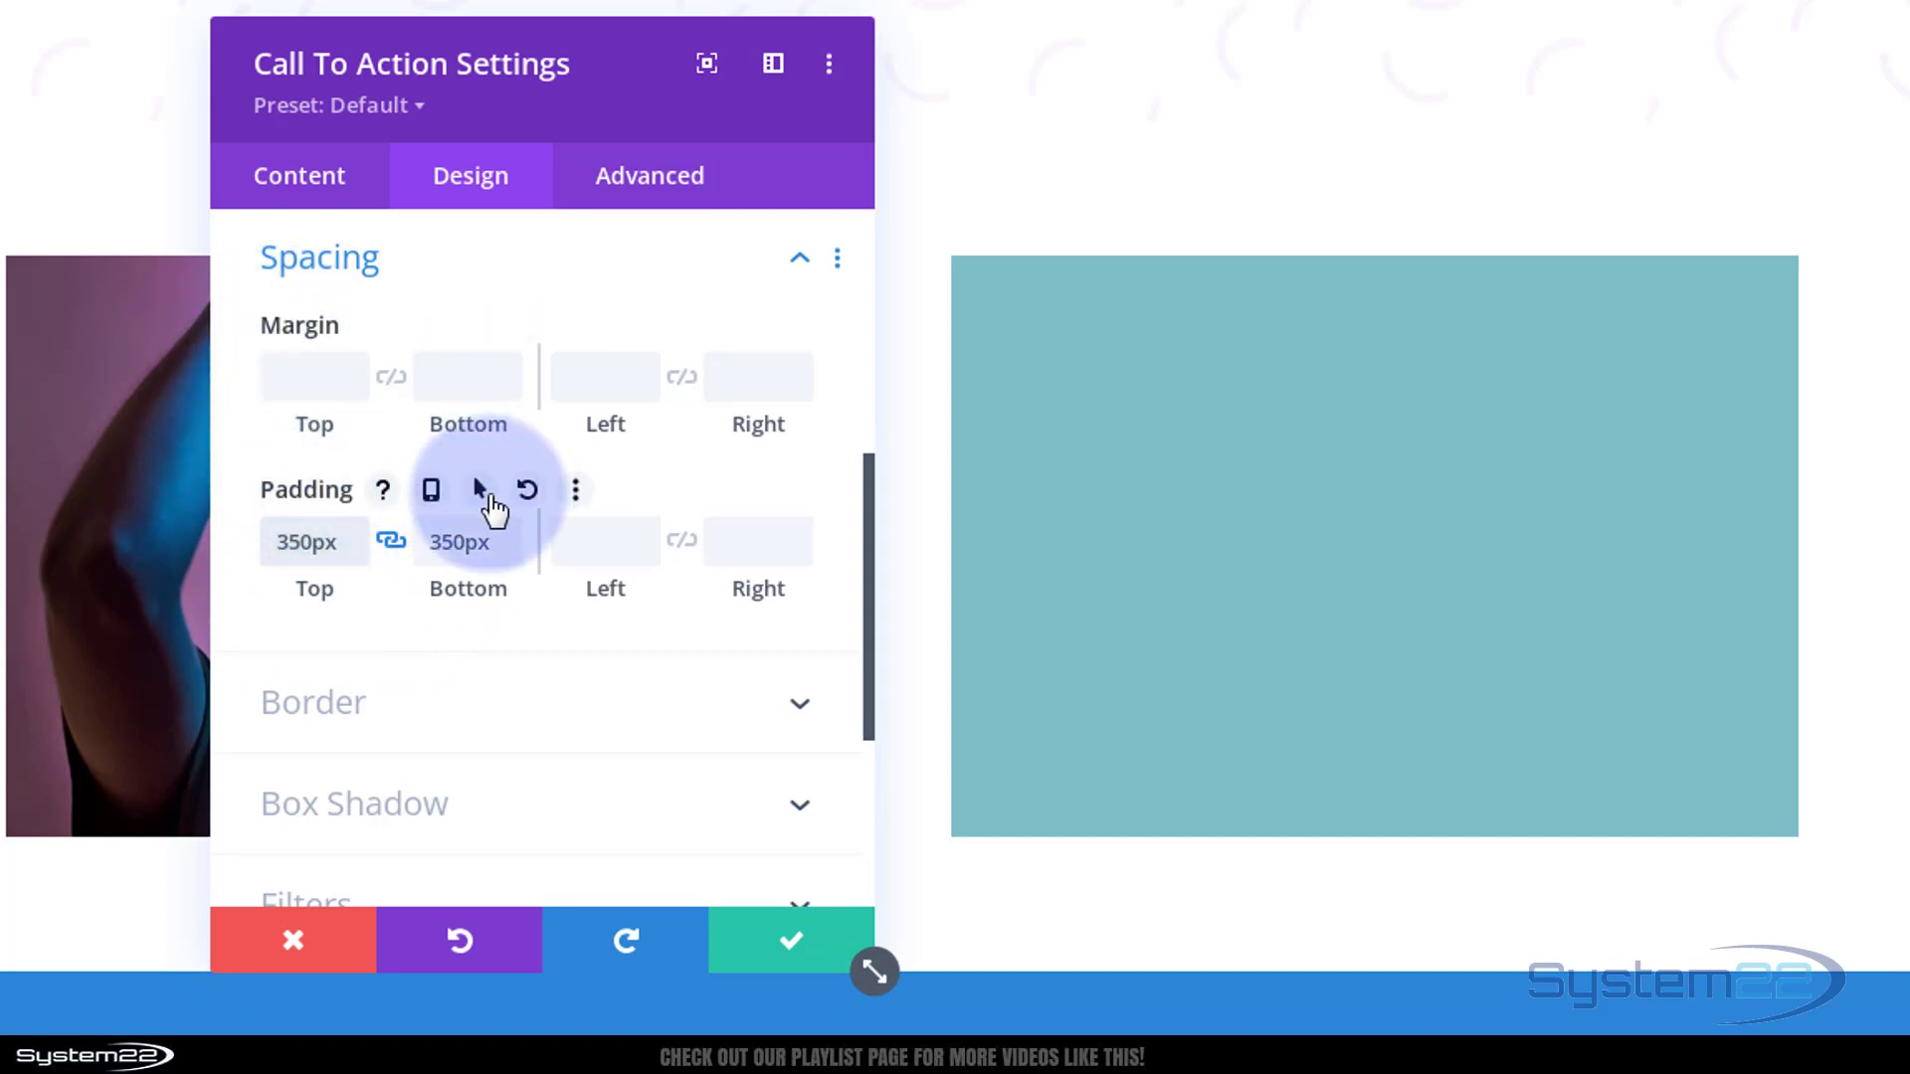
- Enable hover padding and set top and bottom hover padding to 80px
{"action": "left_click", "coordinate": [477, 490]}
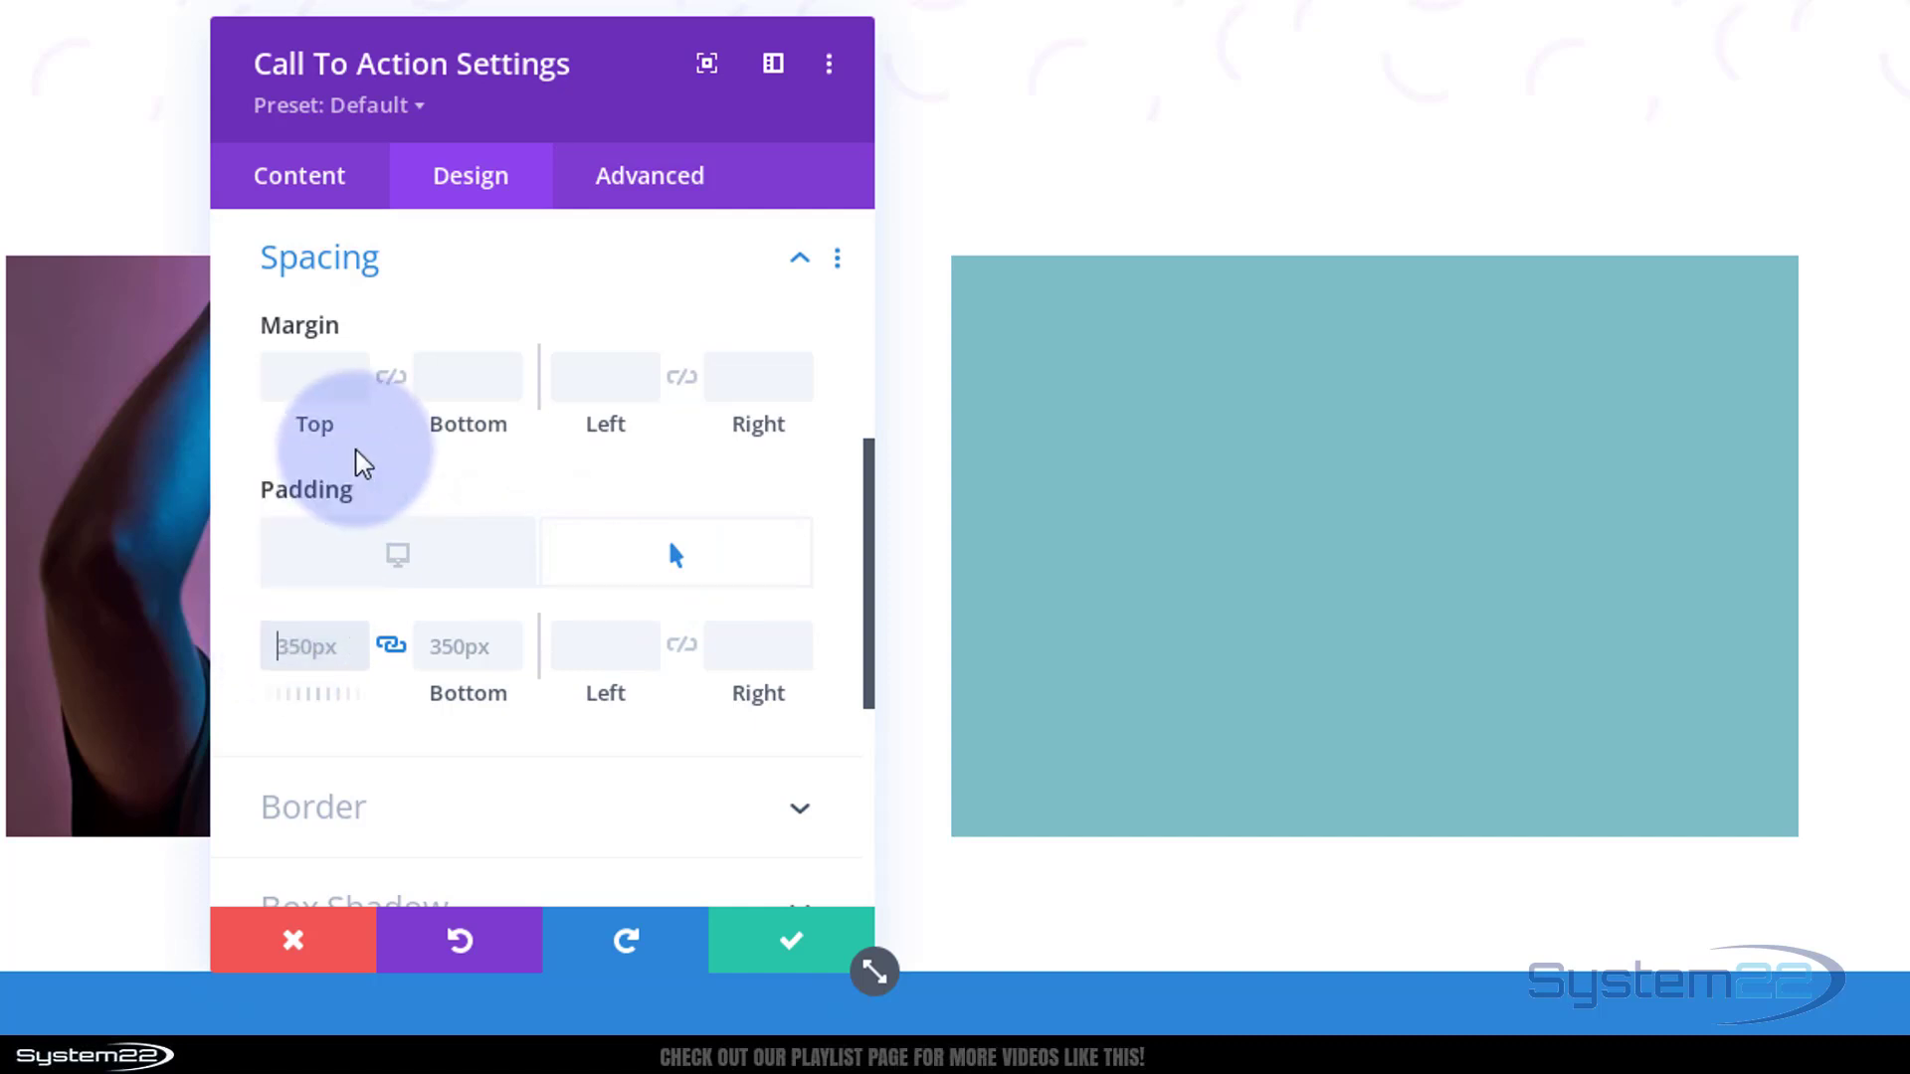
{"action": "type", "text": "50"}
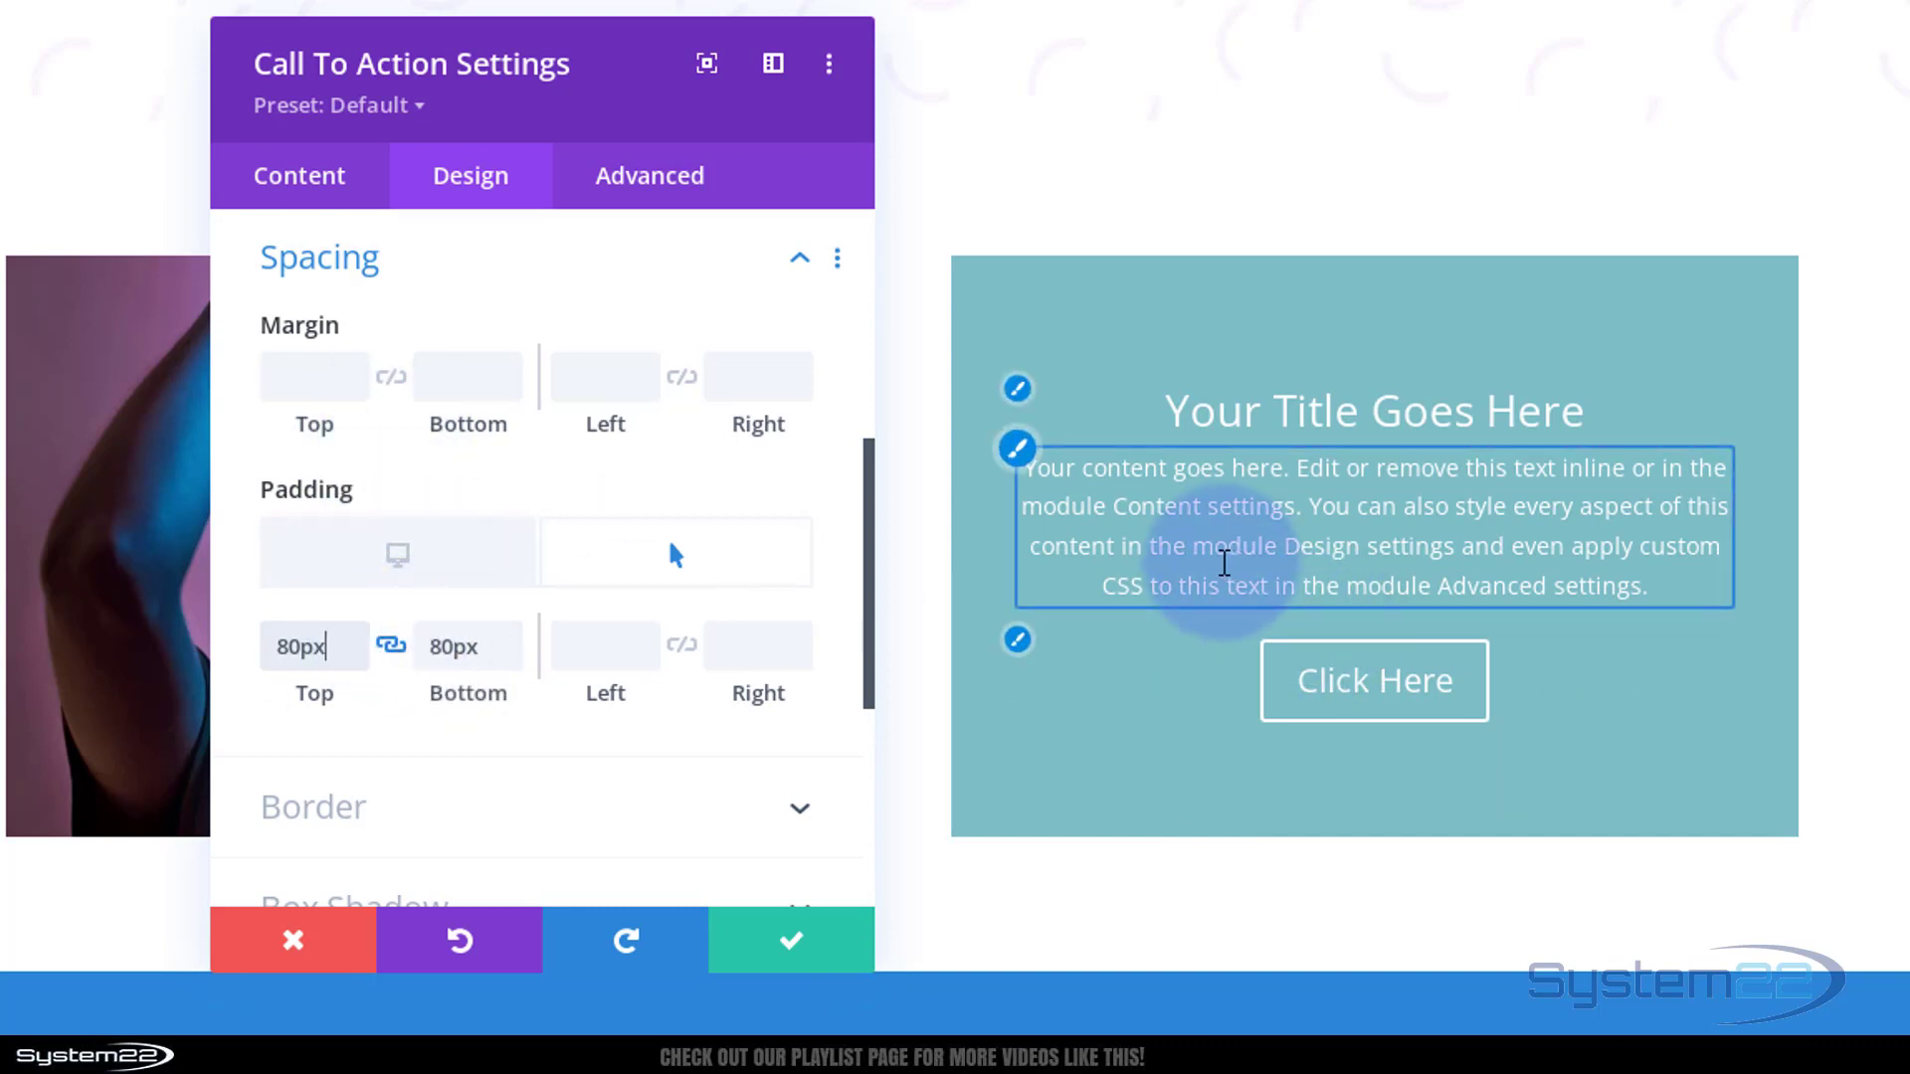
{"action": "mouse_move", "coordinate": [305, 511]}
{"action": "type", "text": "350"}
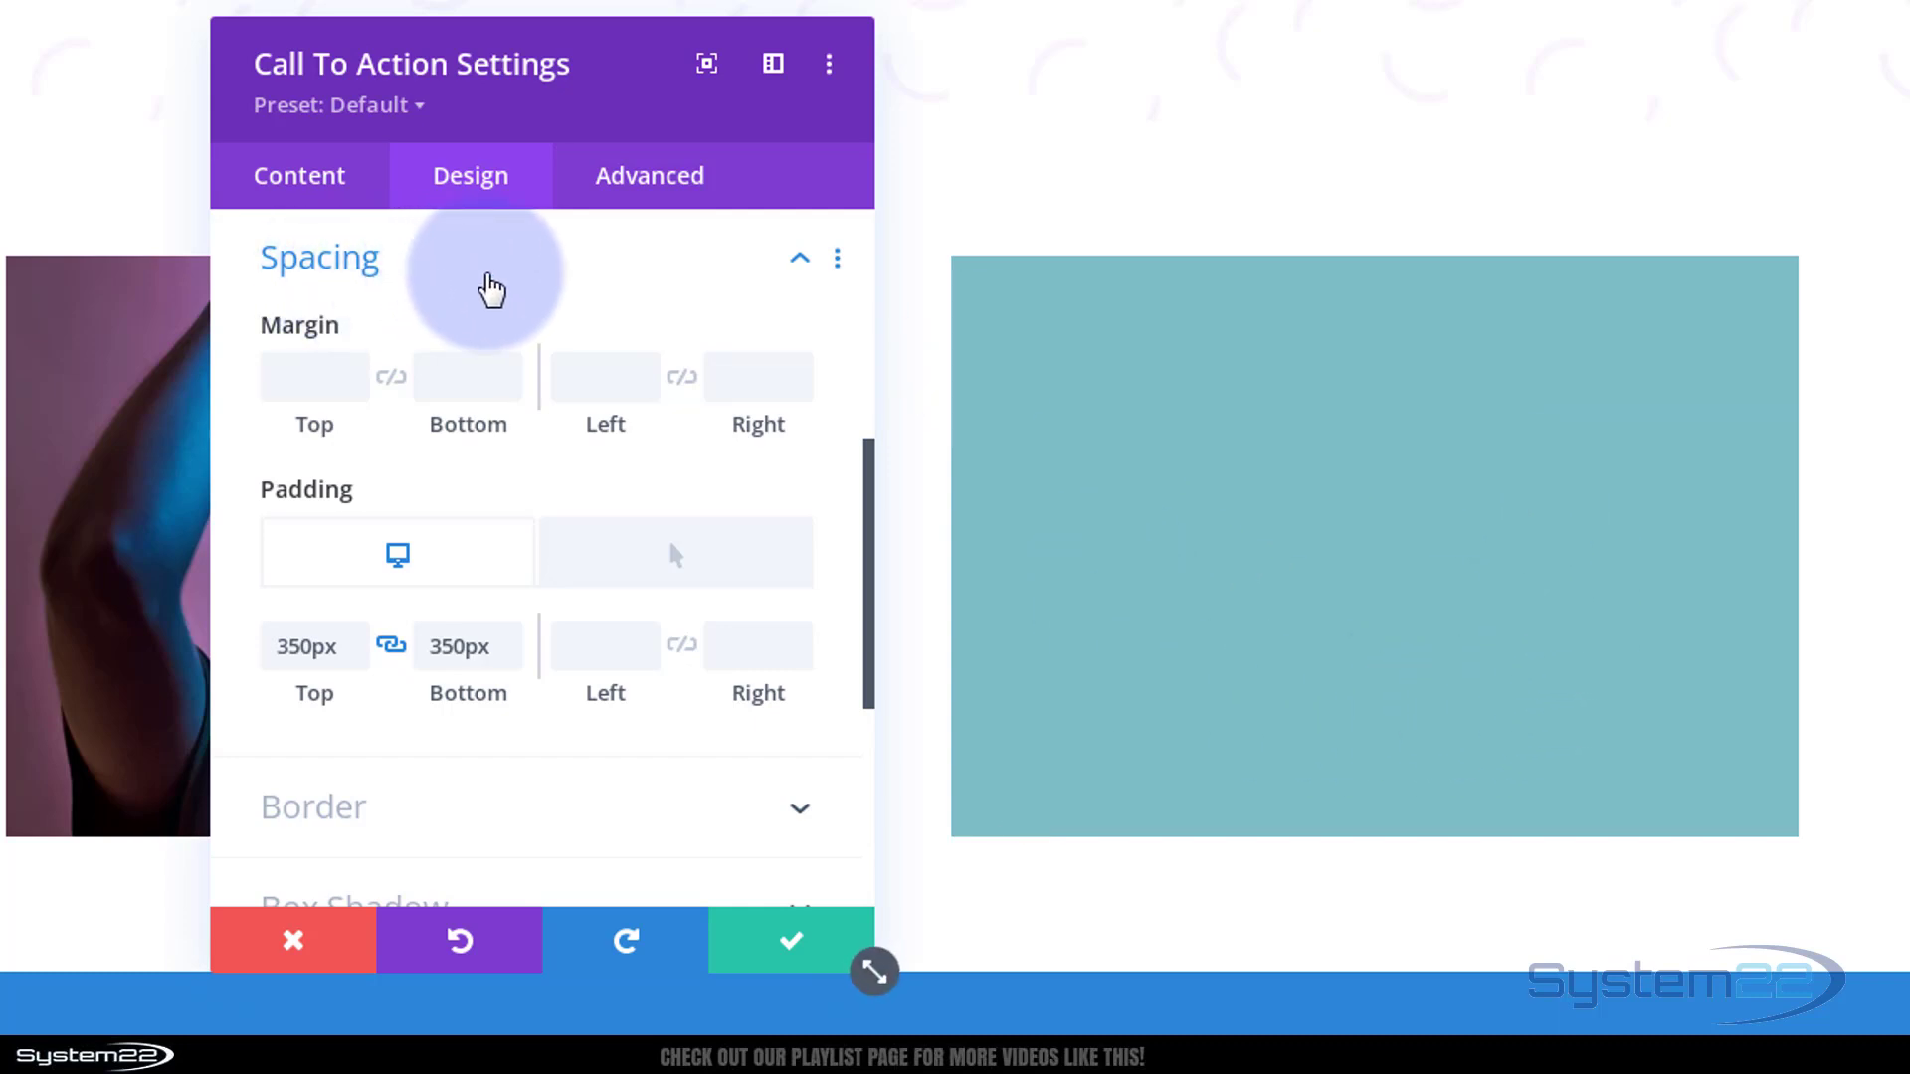
- Remove the teal background colour and enable a separate hover background left empty
{"action": "left_click", "coordinate": [299, 175]}
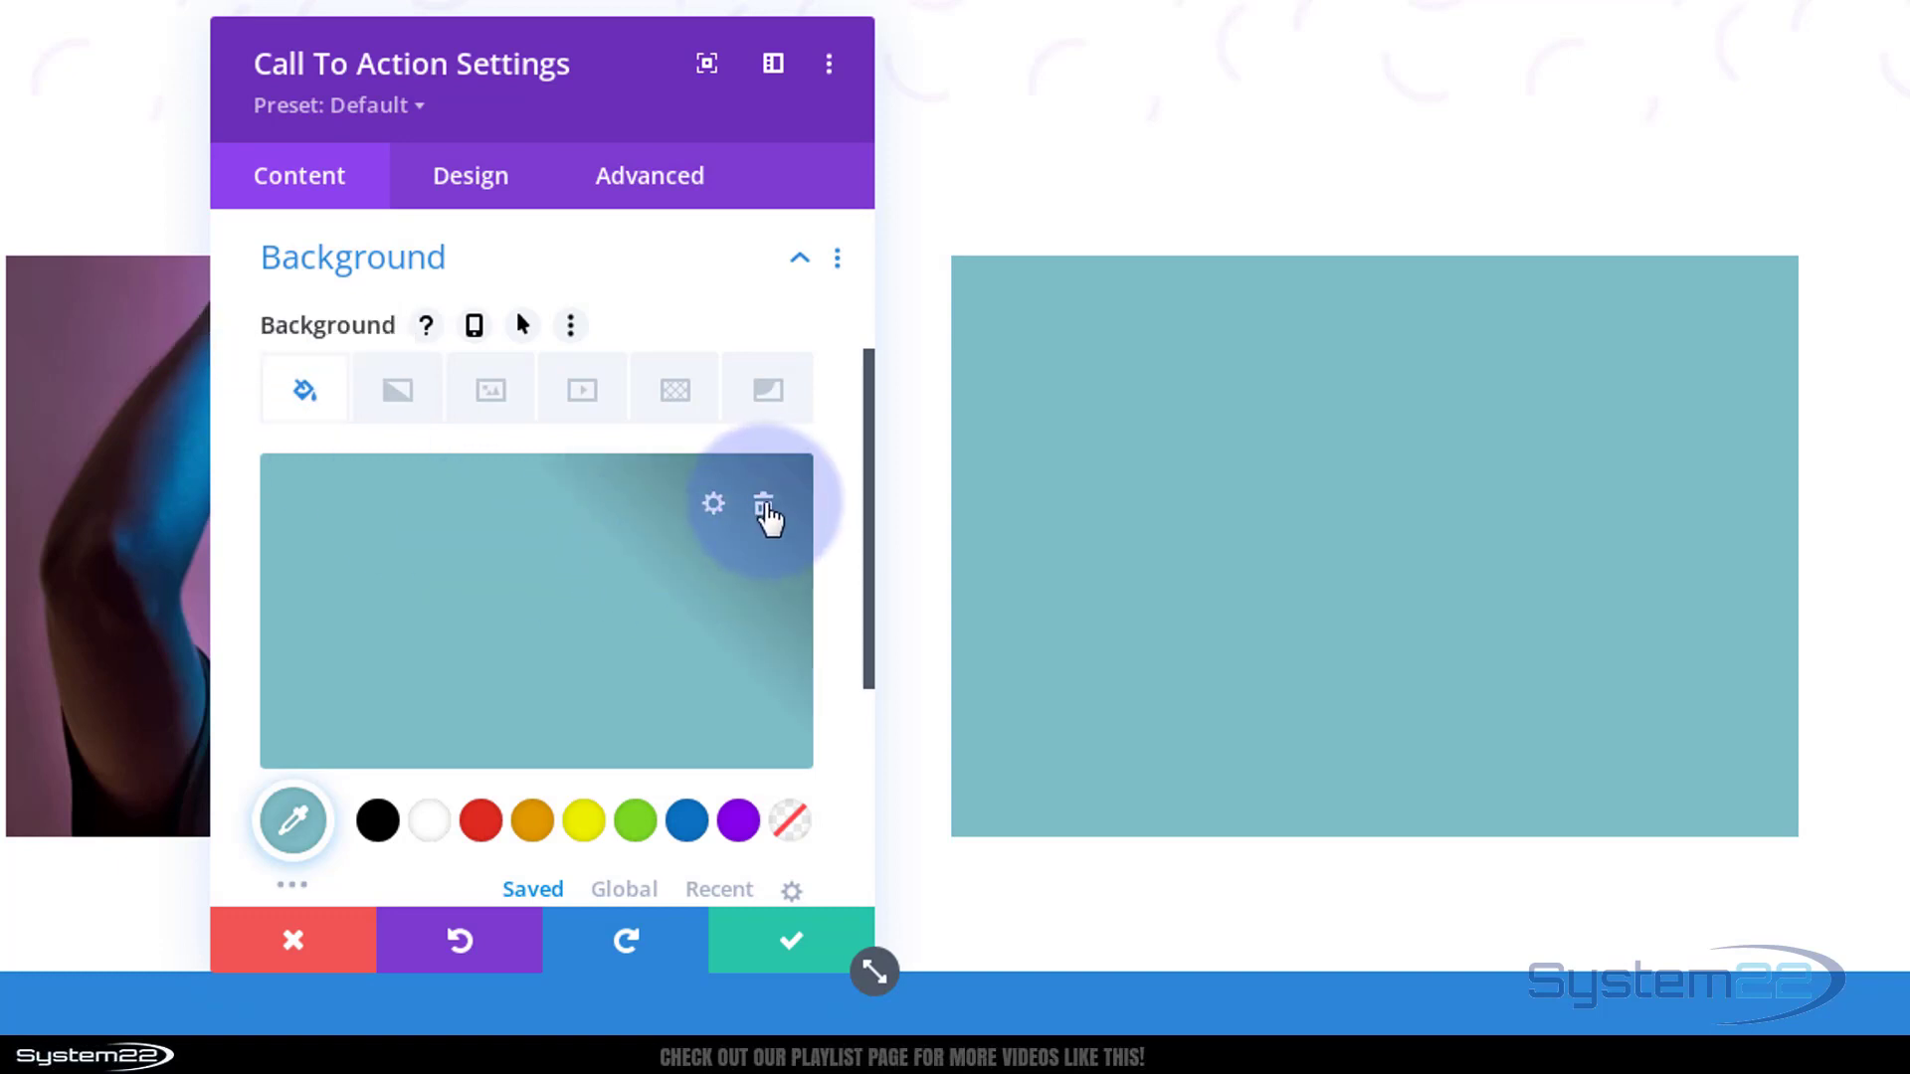
{"action": "left_click", "coordinate": [767, 503]}
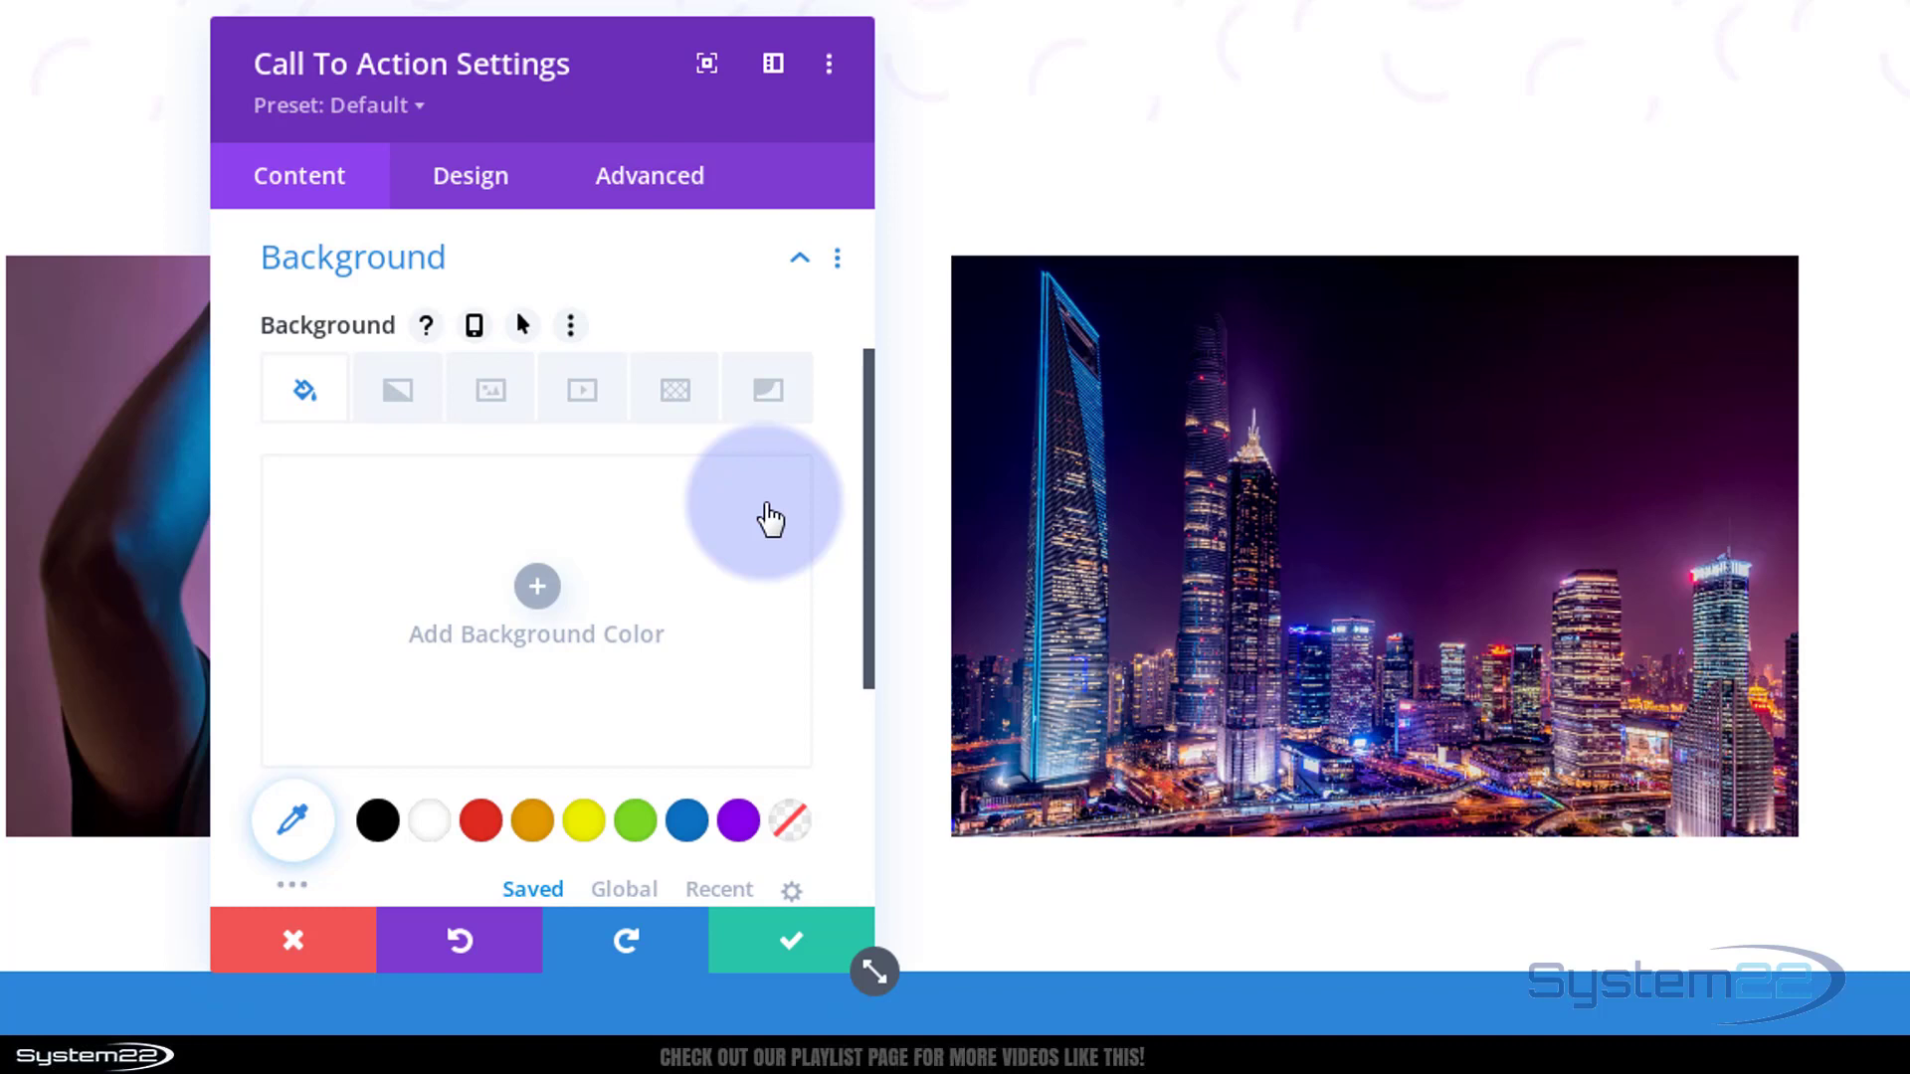
{"action": "mouse_move", "coordinate": [523, 334]}
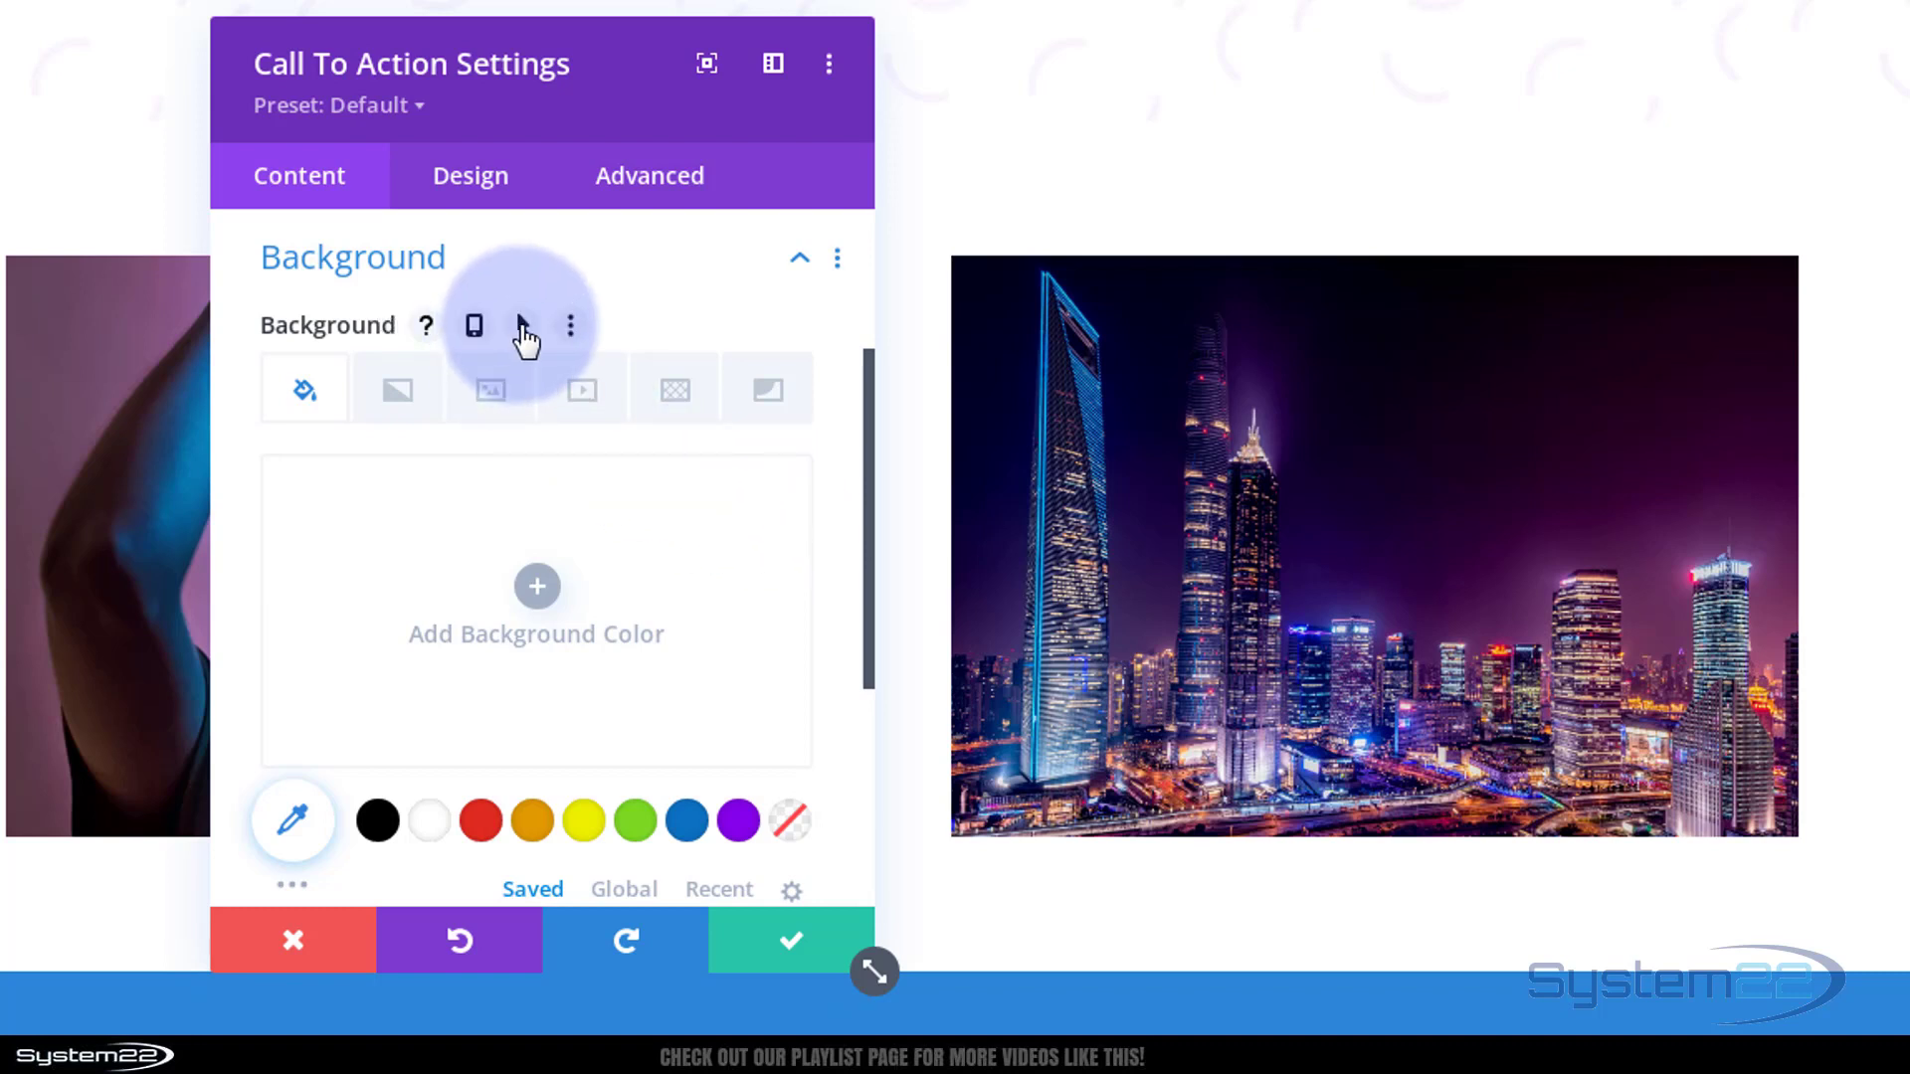
{"action": "left_click", "coordinate": [521, 324]}
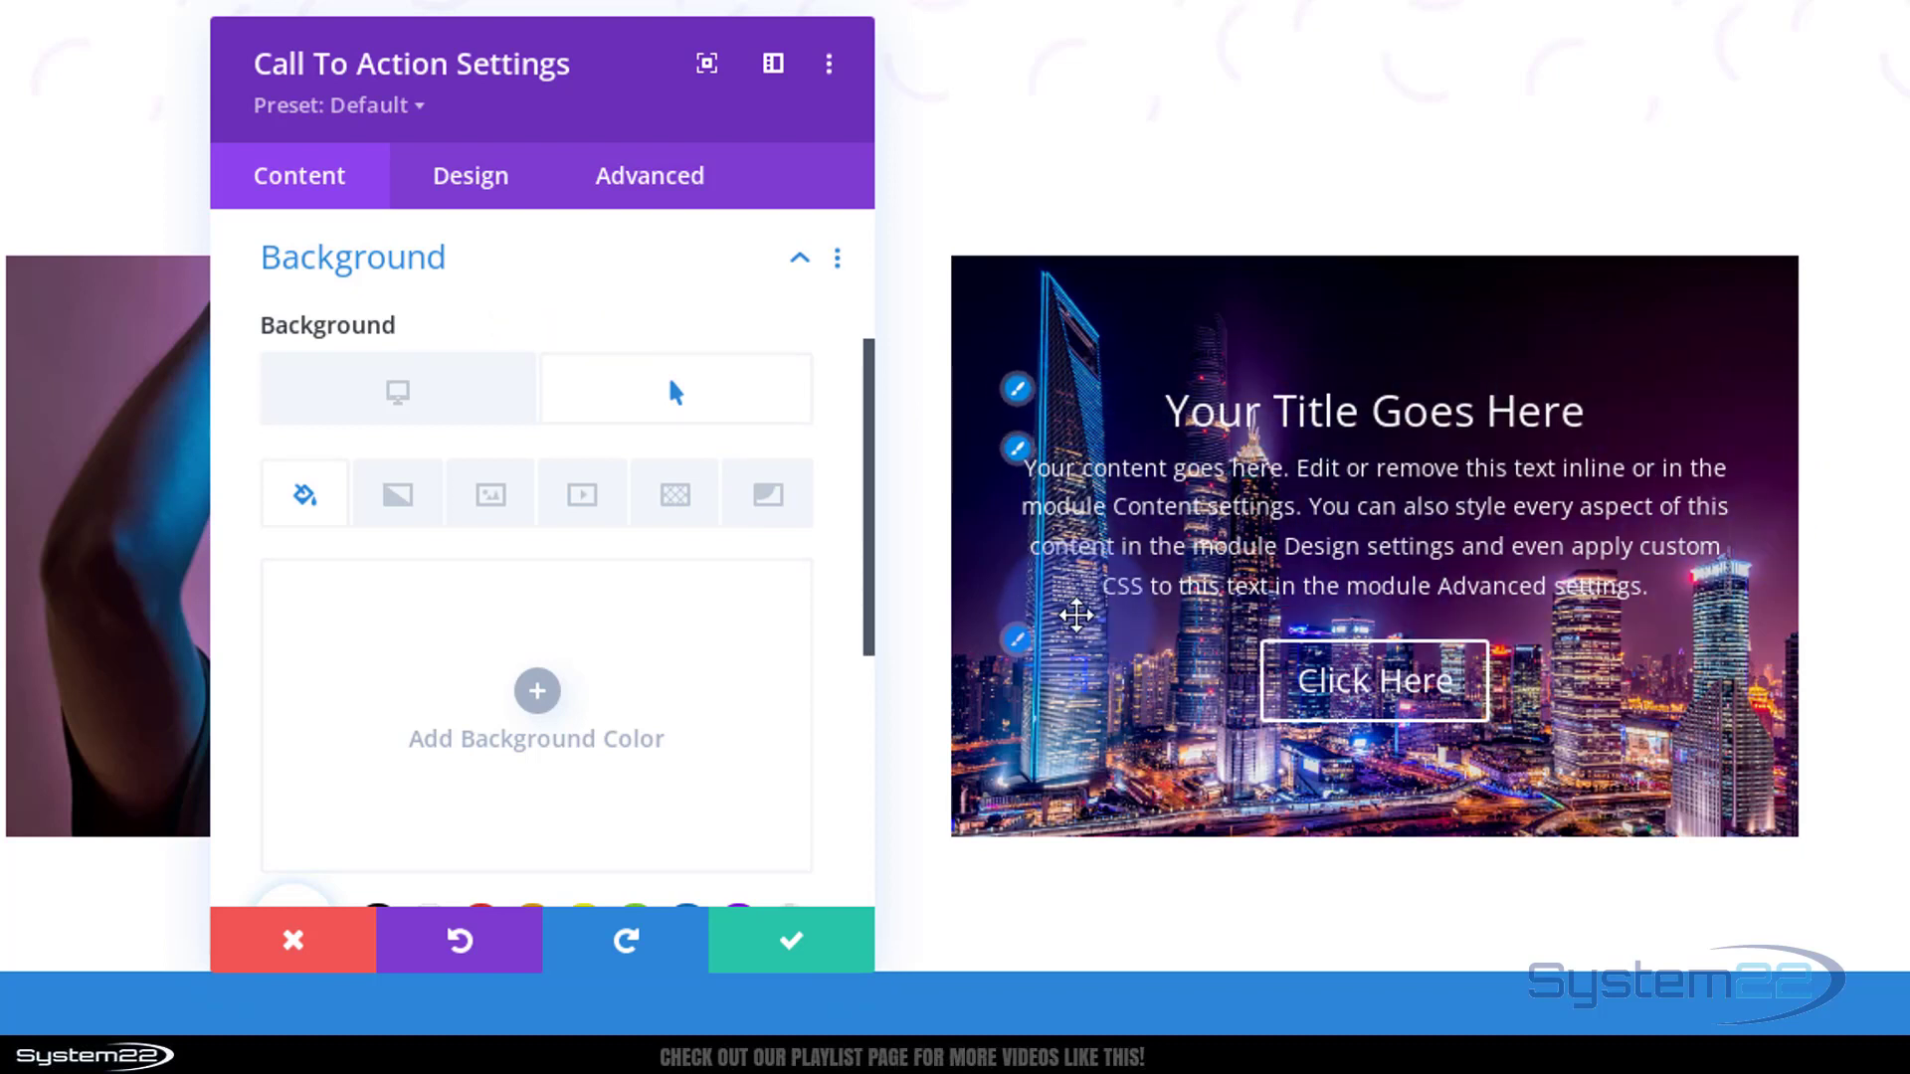
{"action": "mouse_move", "coordinate": [804, 606]}
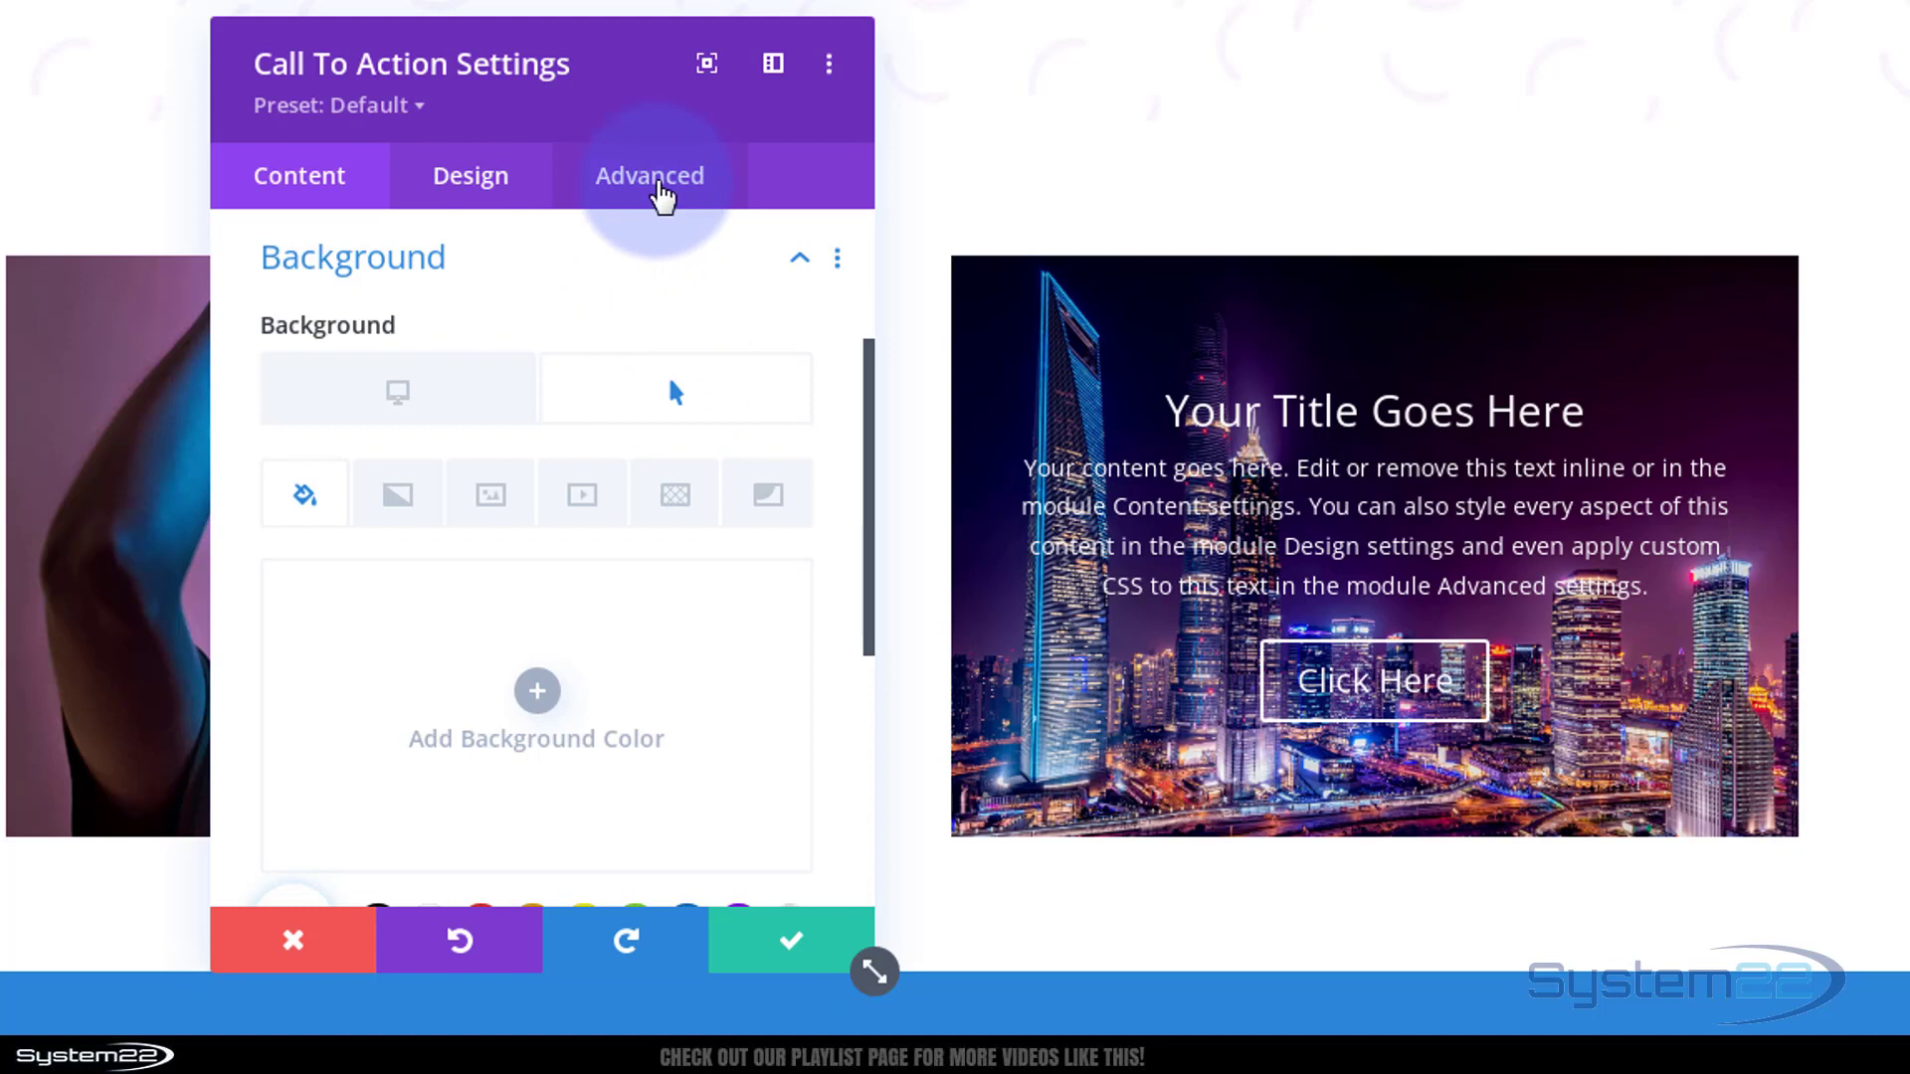
- Show the module's Advanced options down to the Transitions section
{"action": "left_click", "coordinate": [648, 175]}
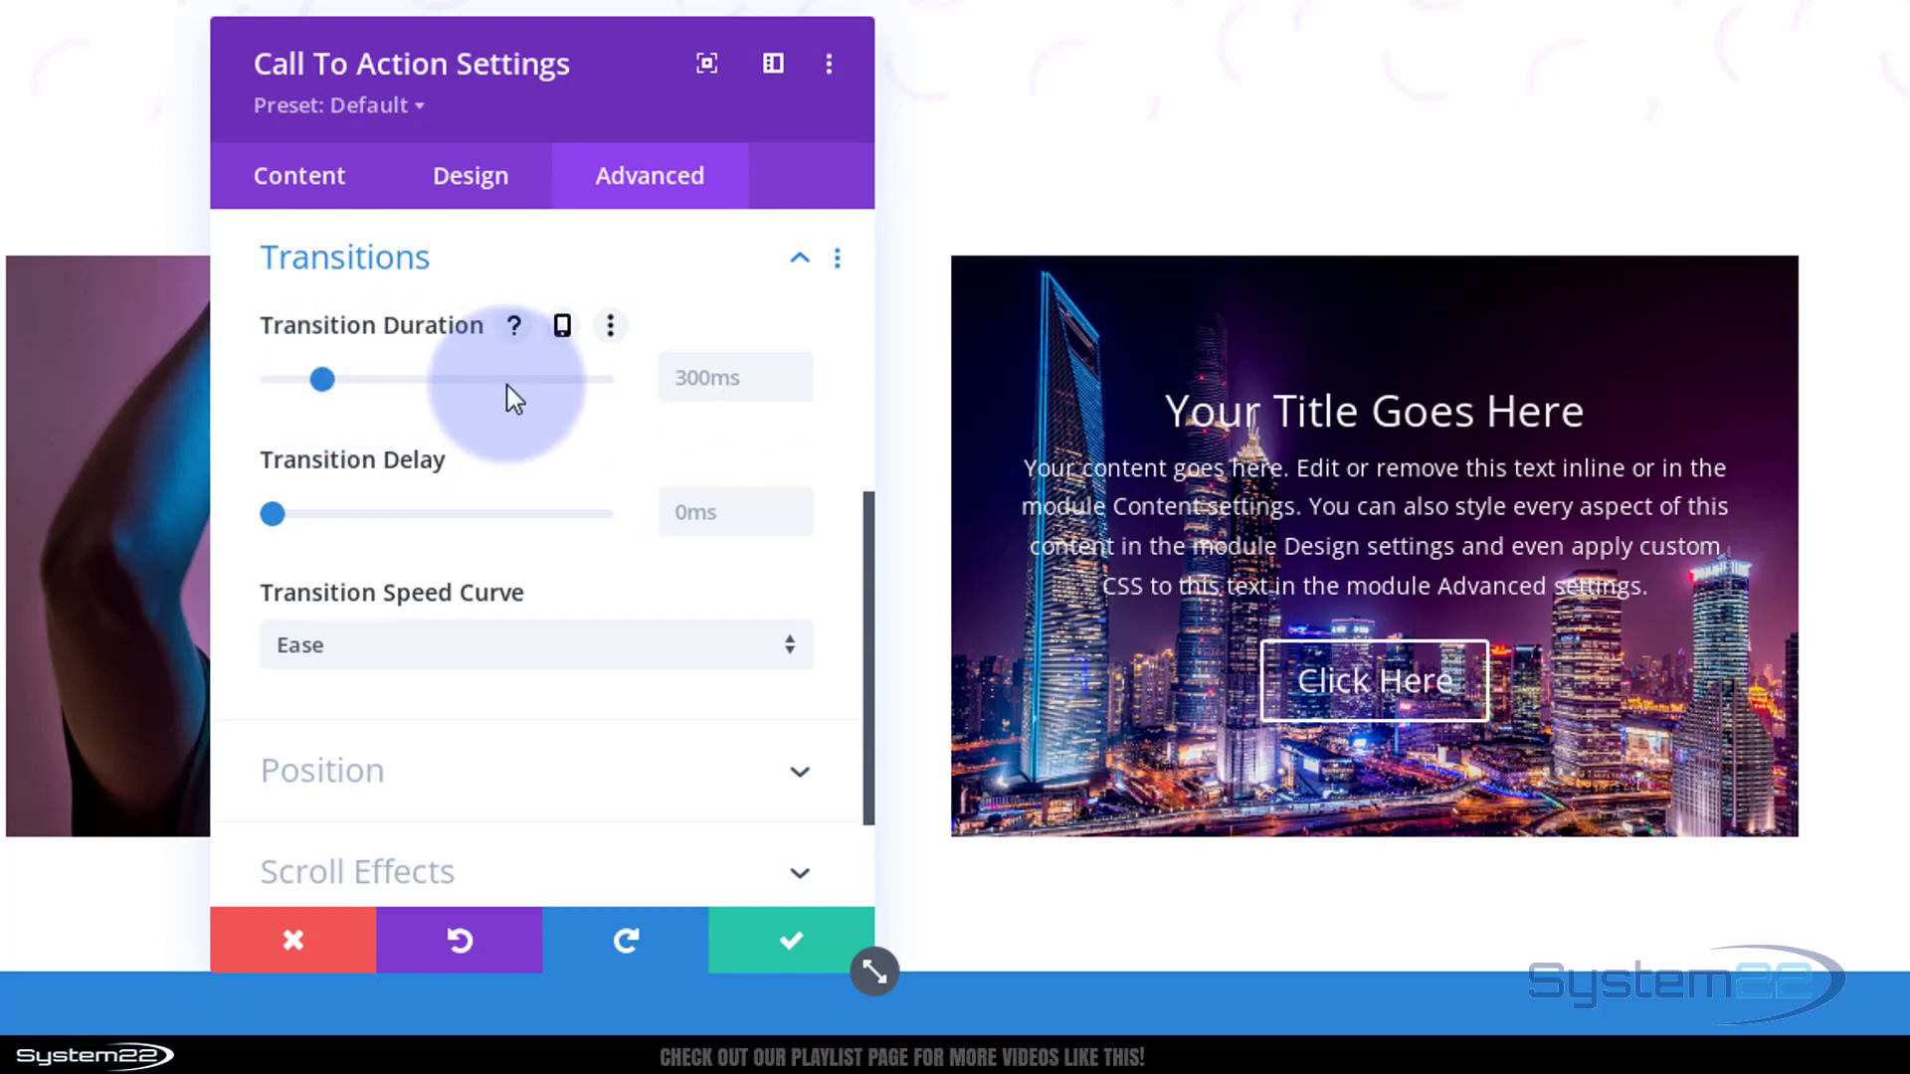
{"action": "mouse_move", "coordinate": [802, 384]}
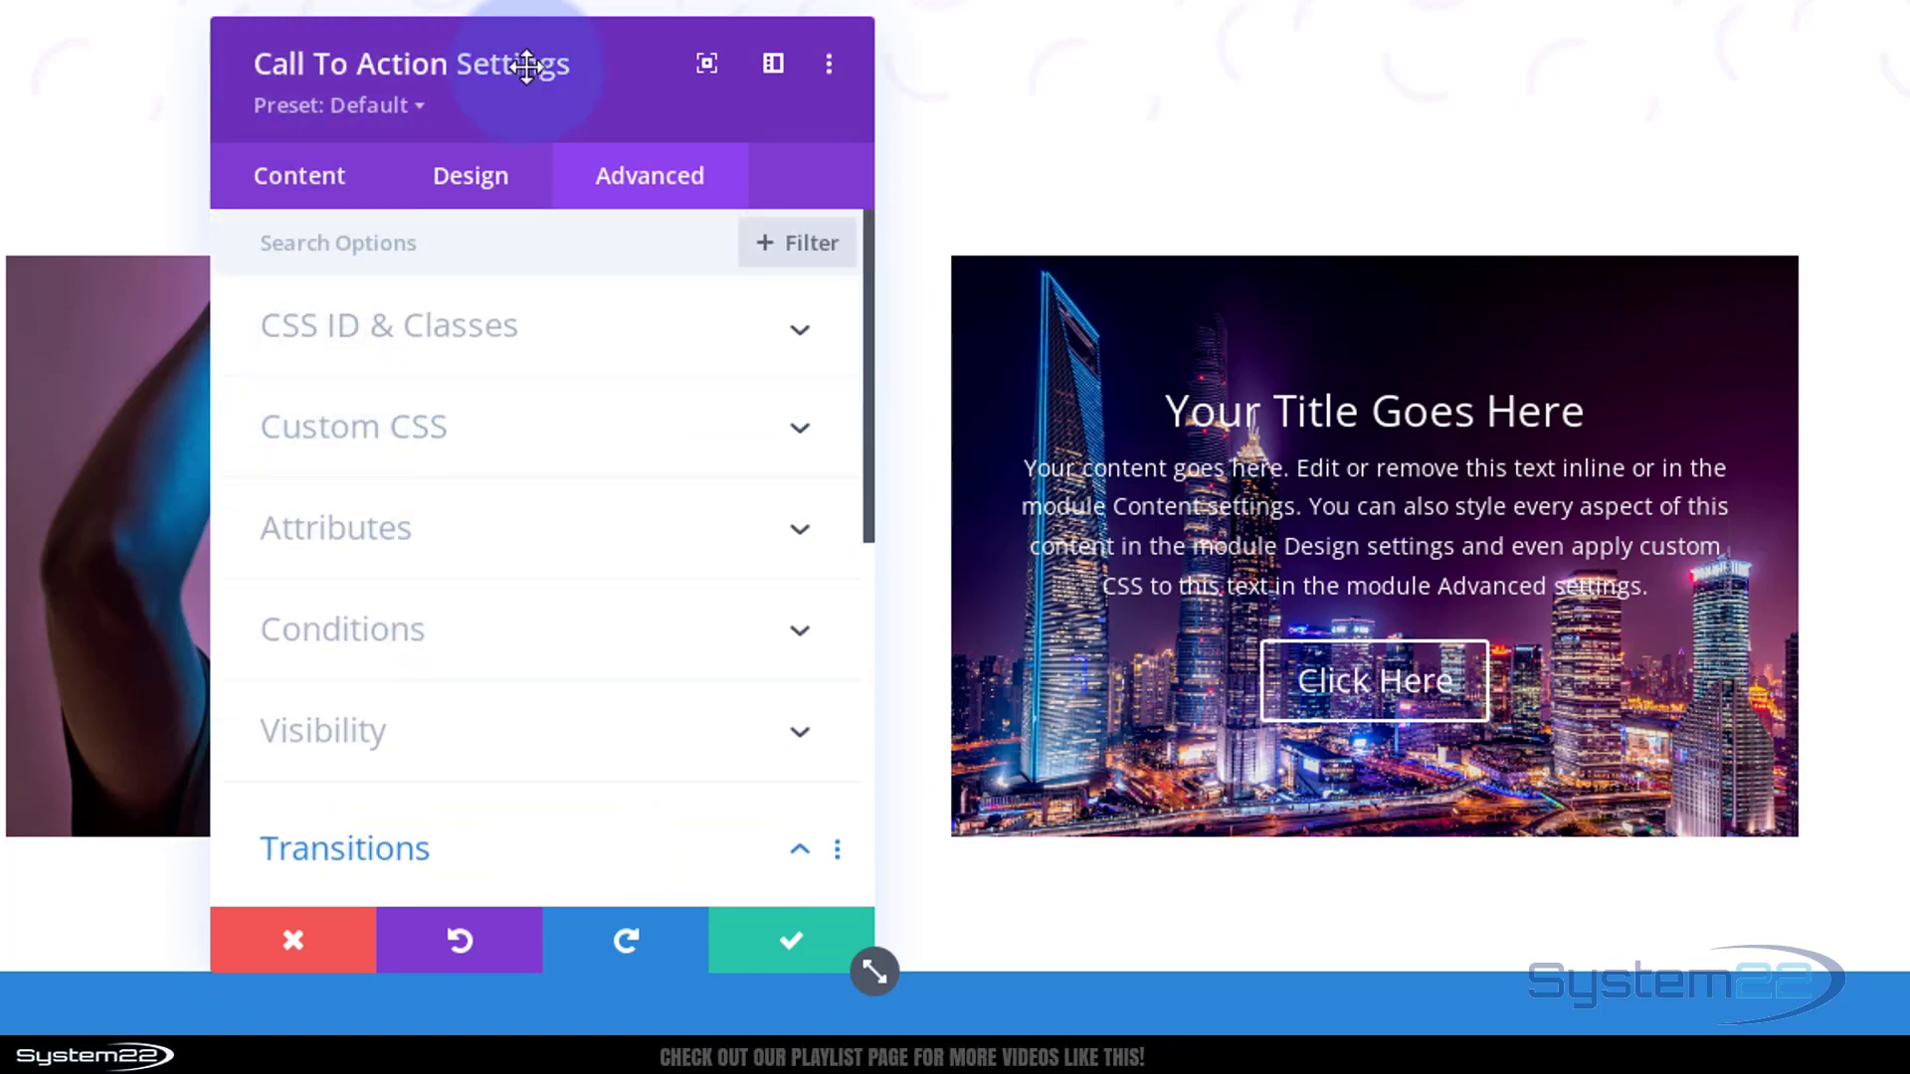
{"action": "mouse_move", "coordinate": [594, 497]}
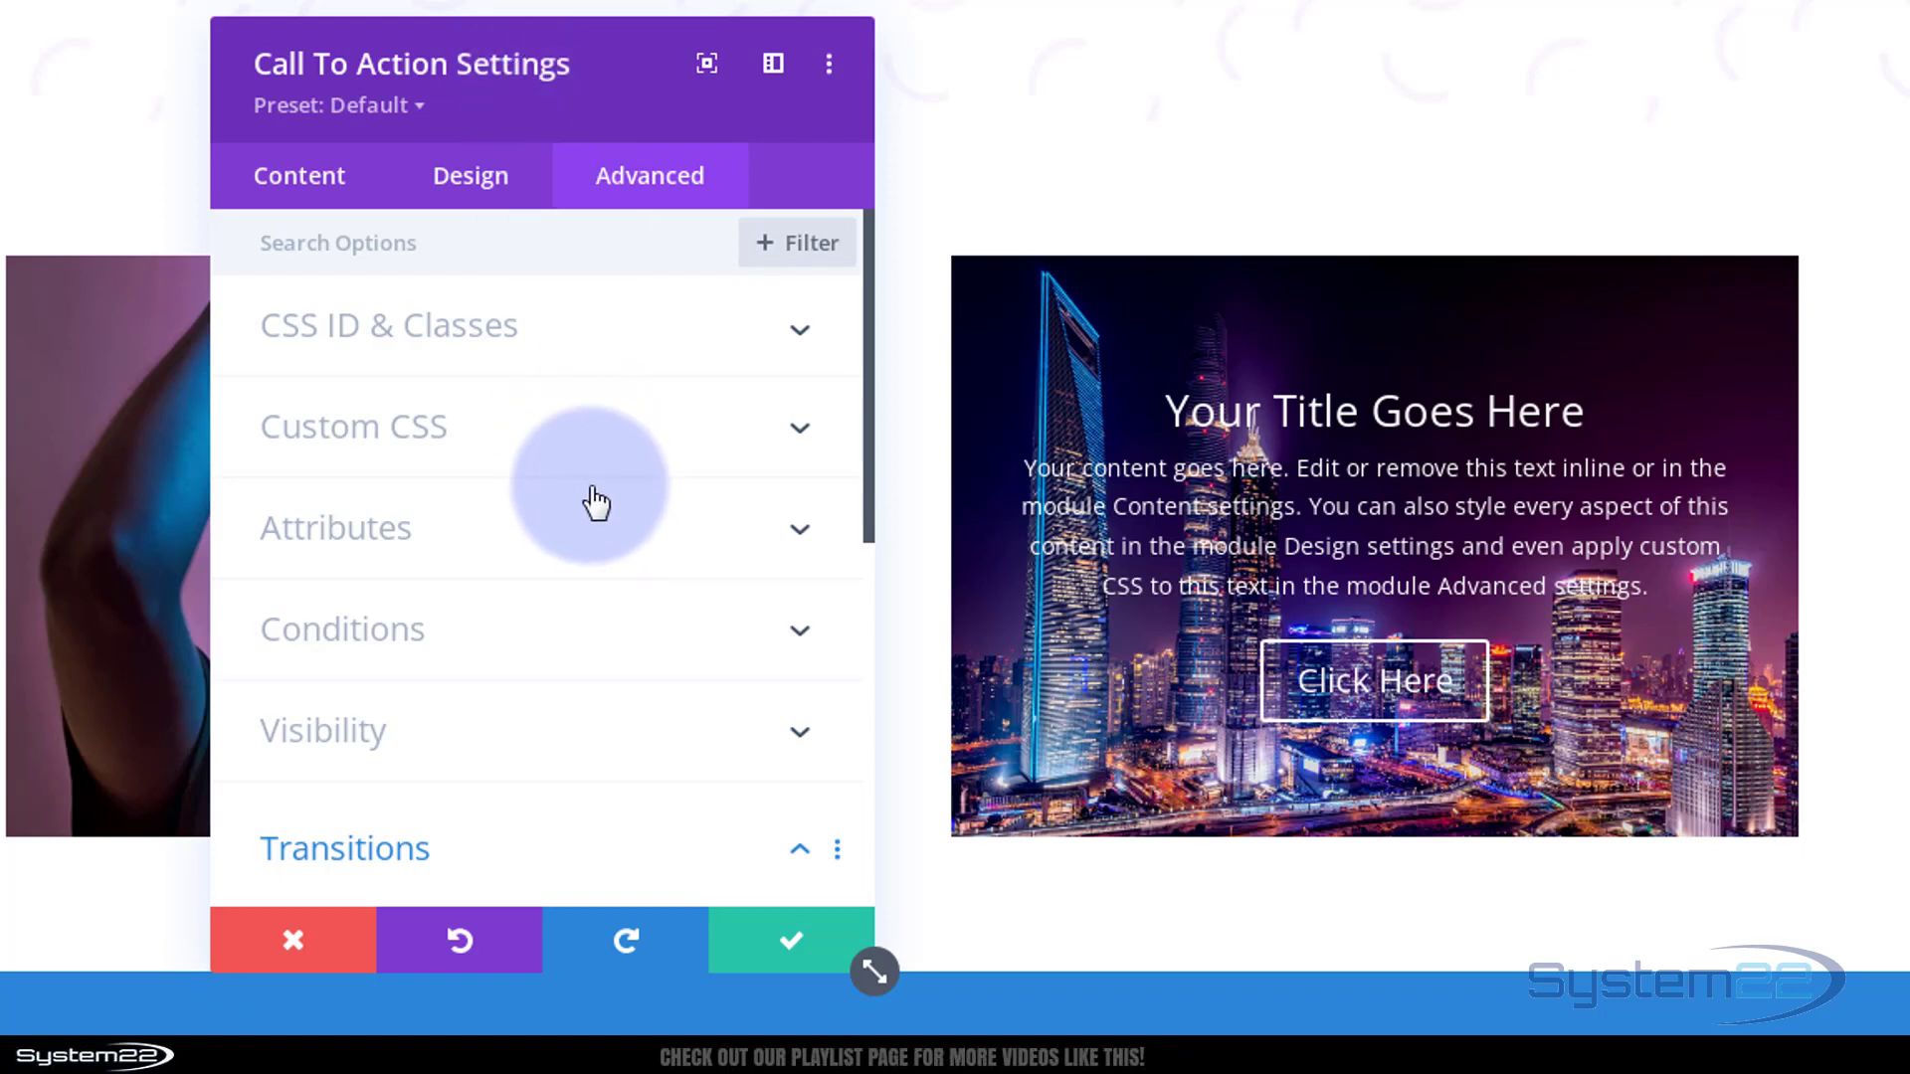
{"action": "mouse_move", "coordinate": [555, 444]}
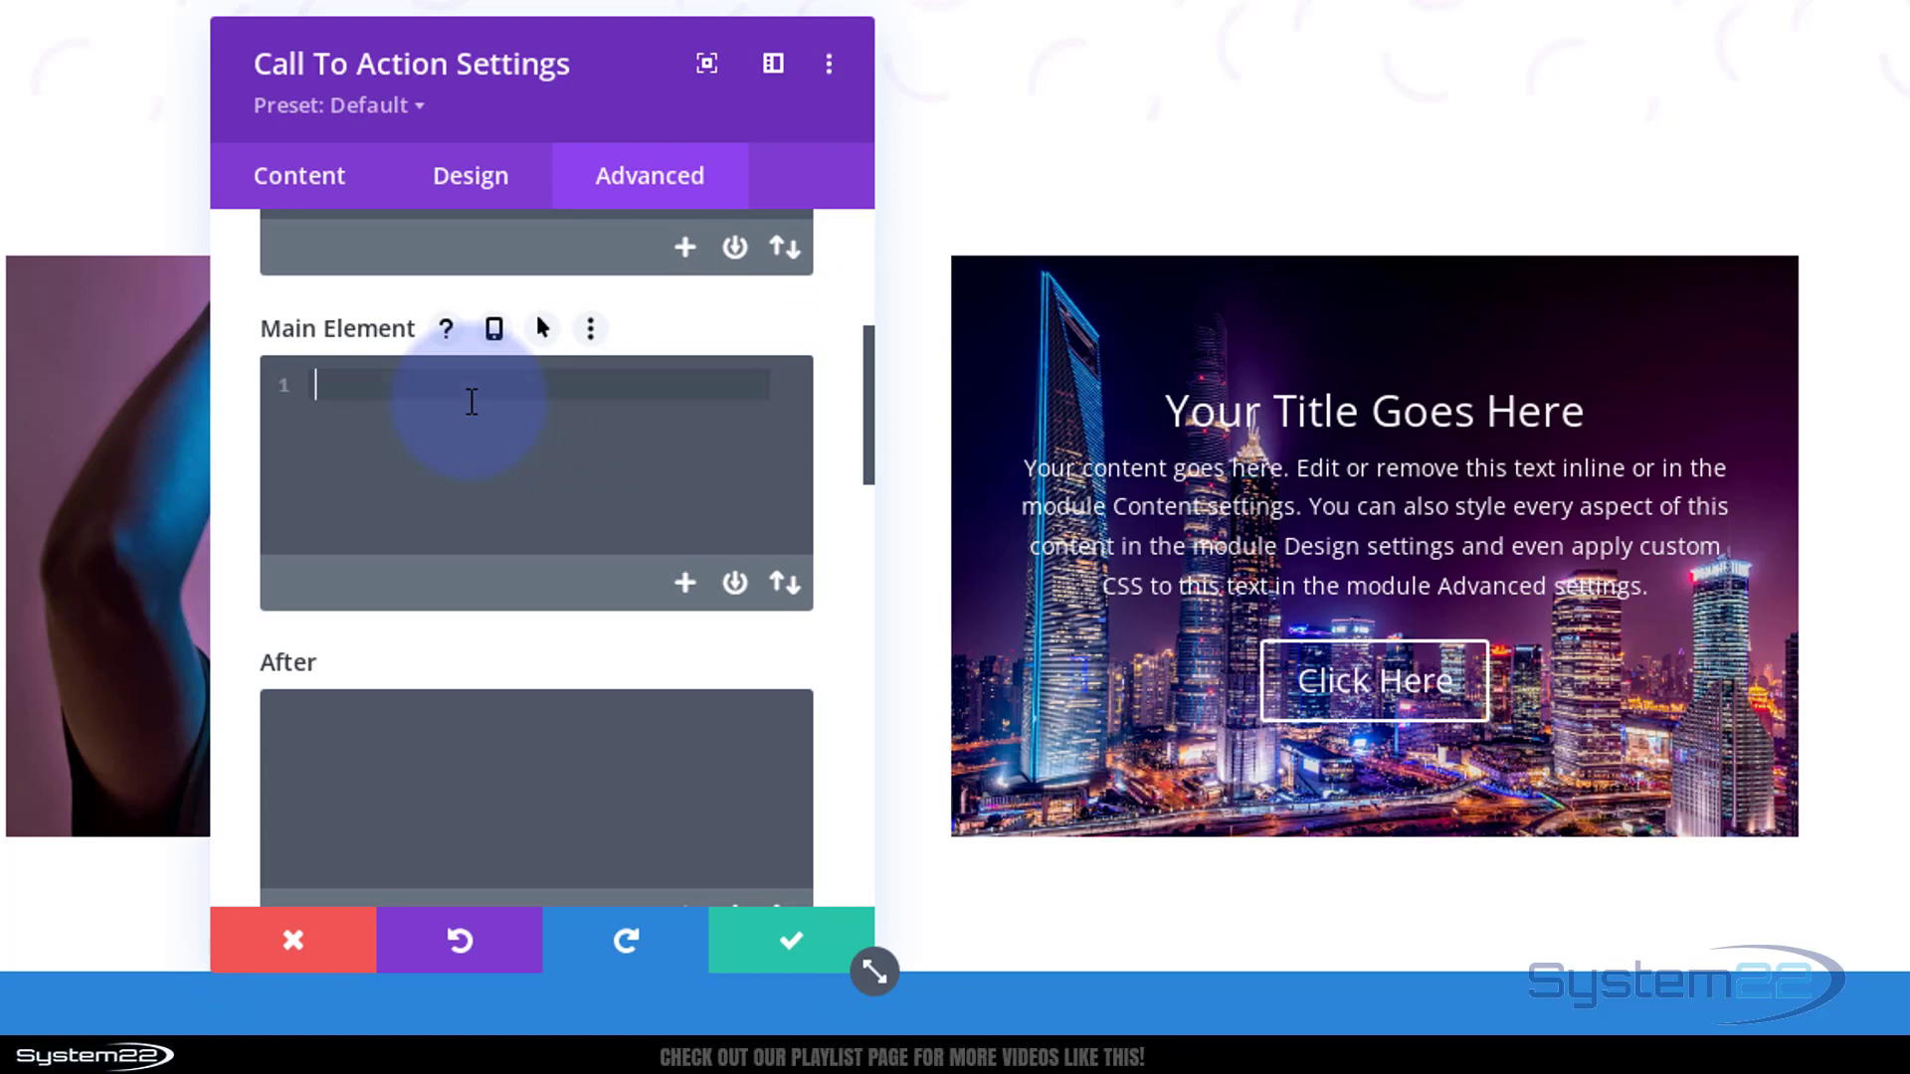
- Enter backdrop-filter: blur(10px); and -webkit-backdrop-filter: blur(10px); in the main element's Custom CSS
{"action": "type", "text": "backdrop"}
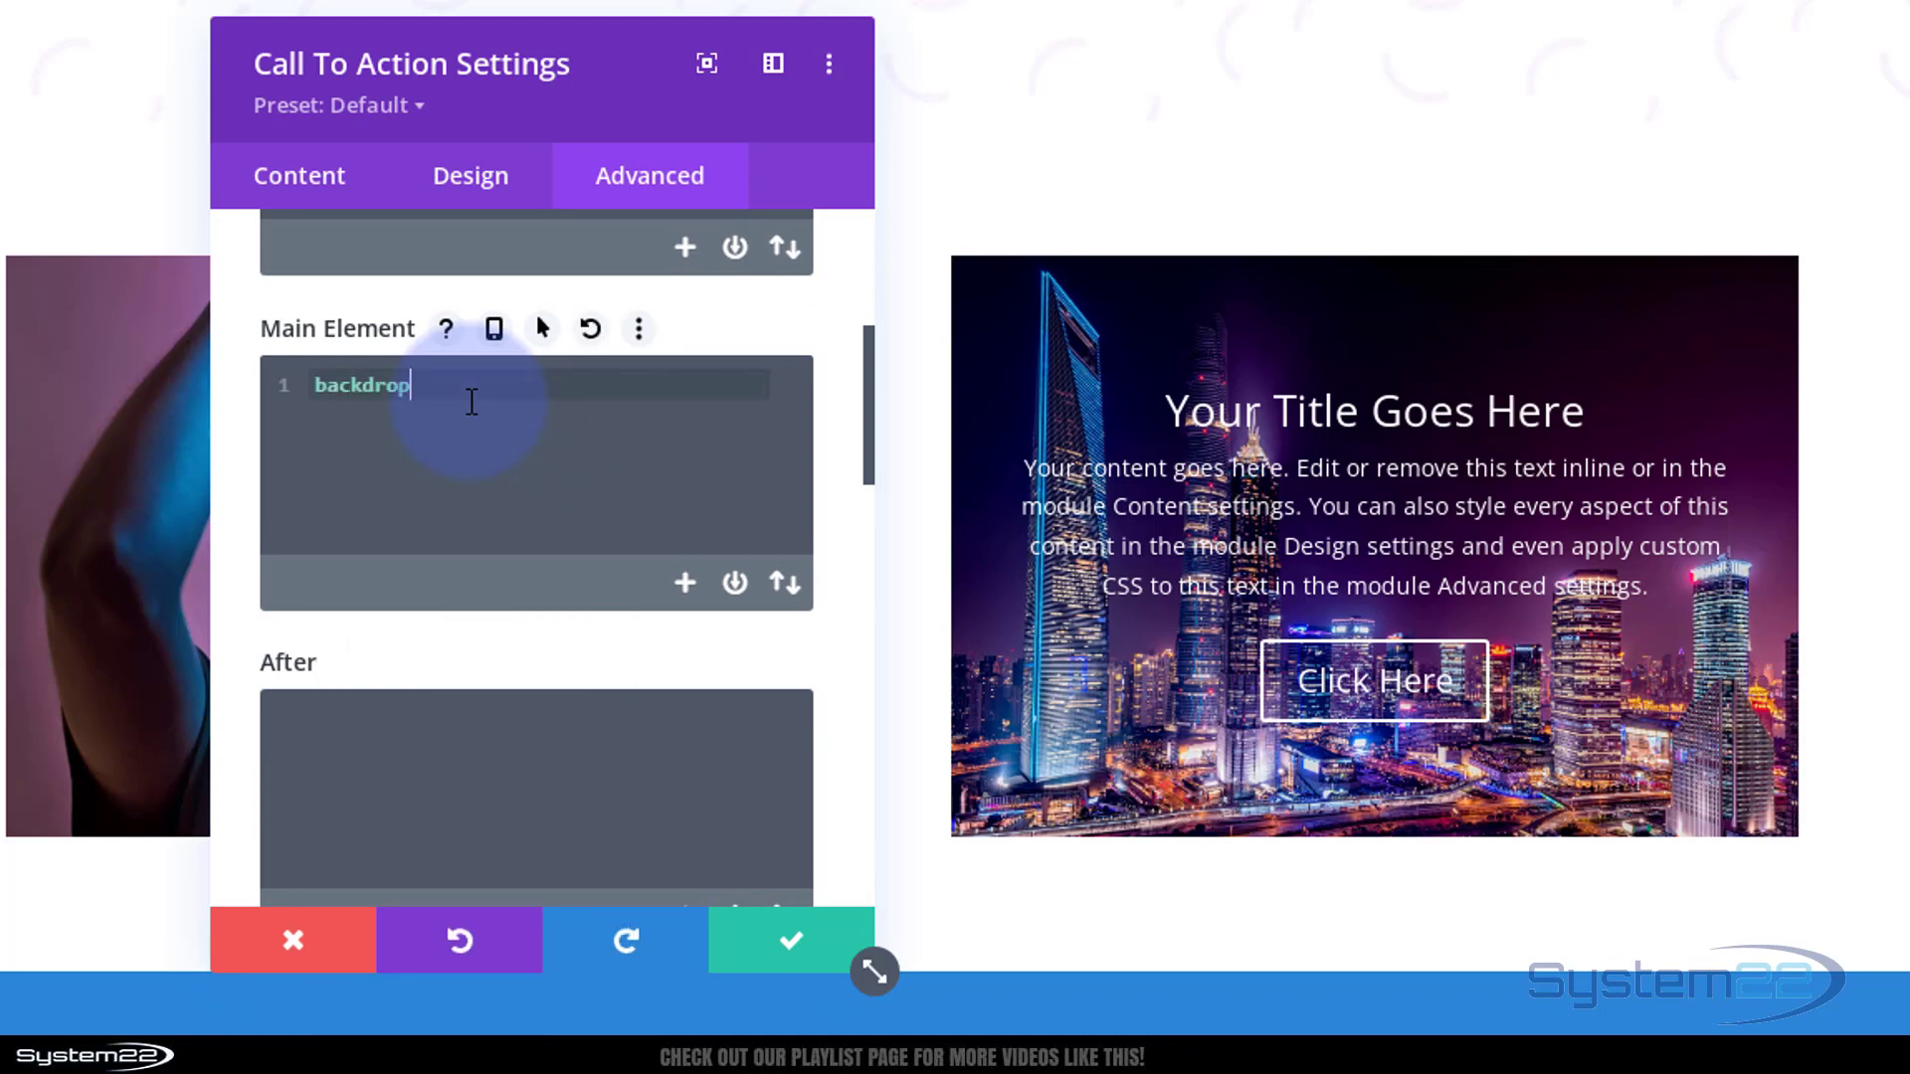
{"action": "type", "text": "-filter"}
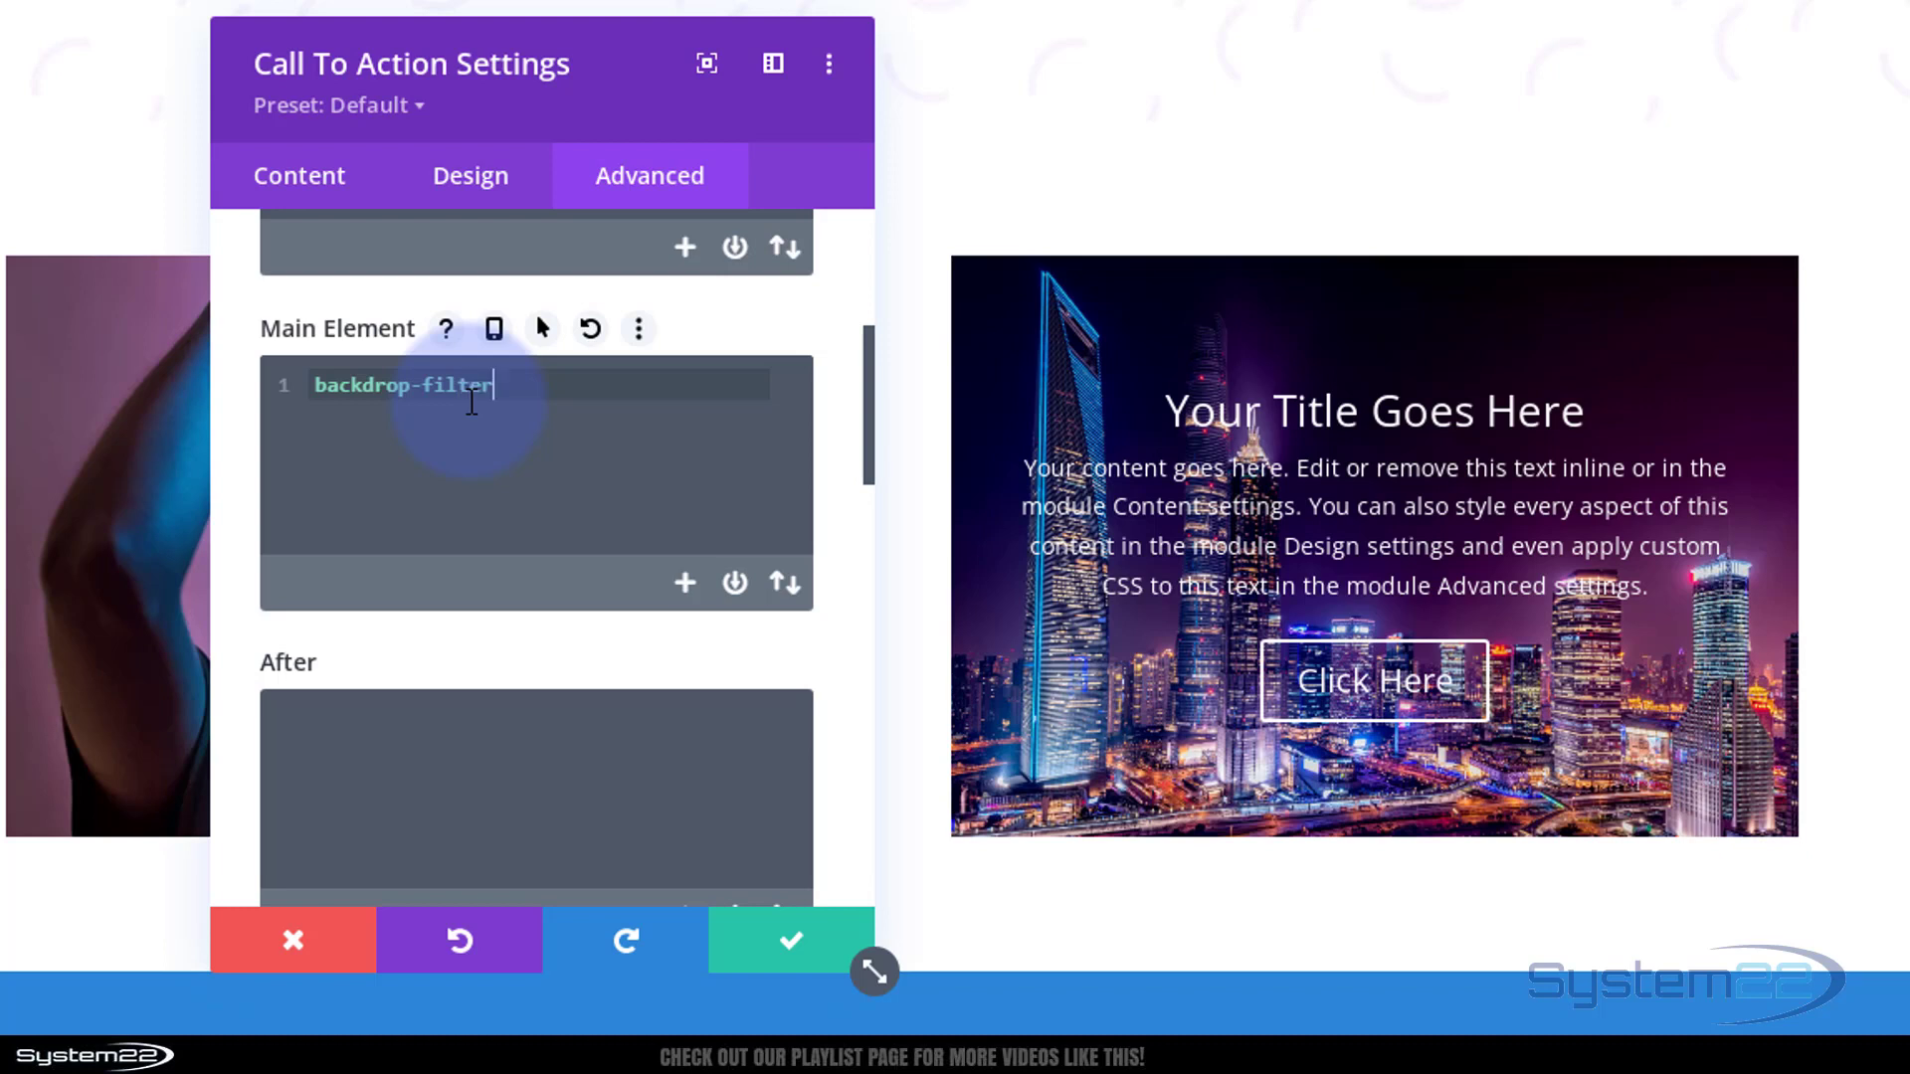
{"action": "type", "text": ":"}
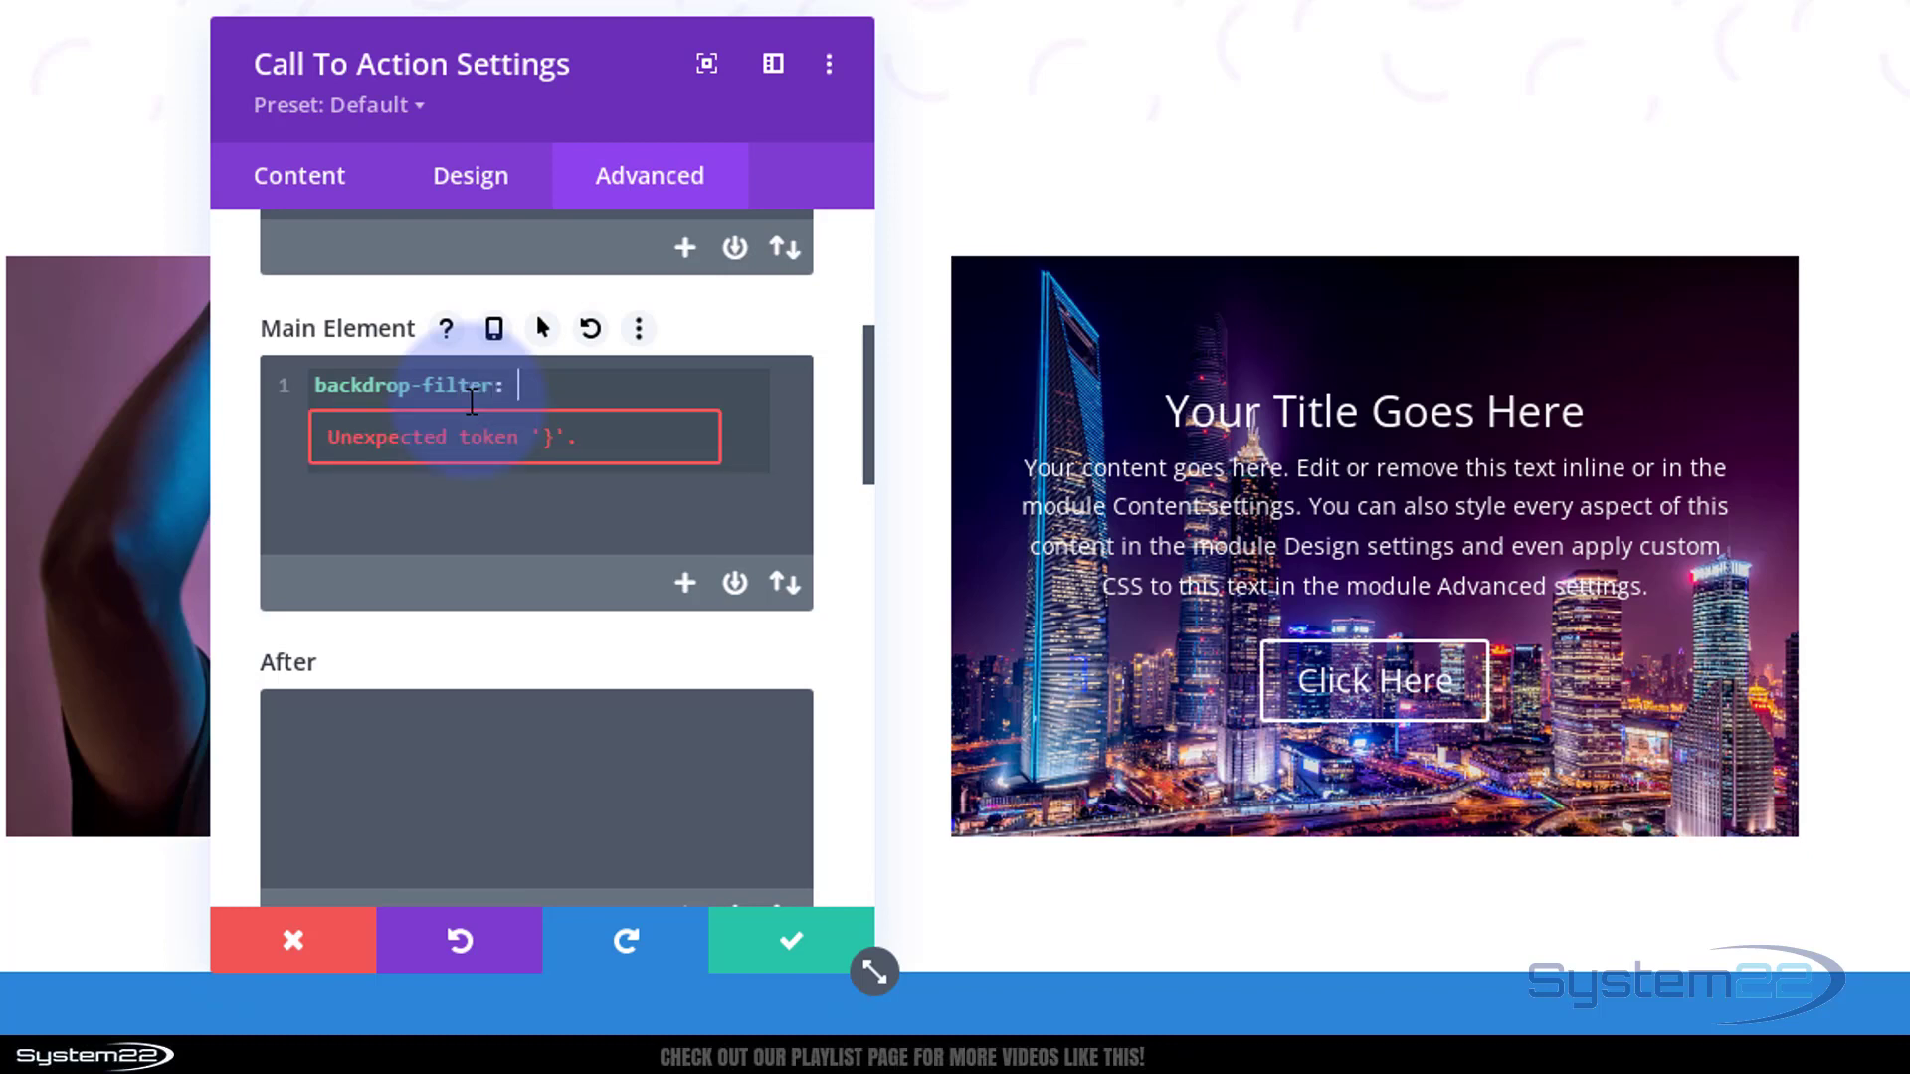
{"action": "type", "text": "blur"}
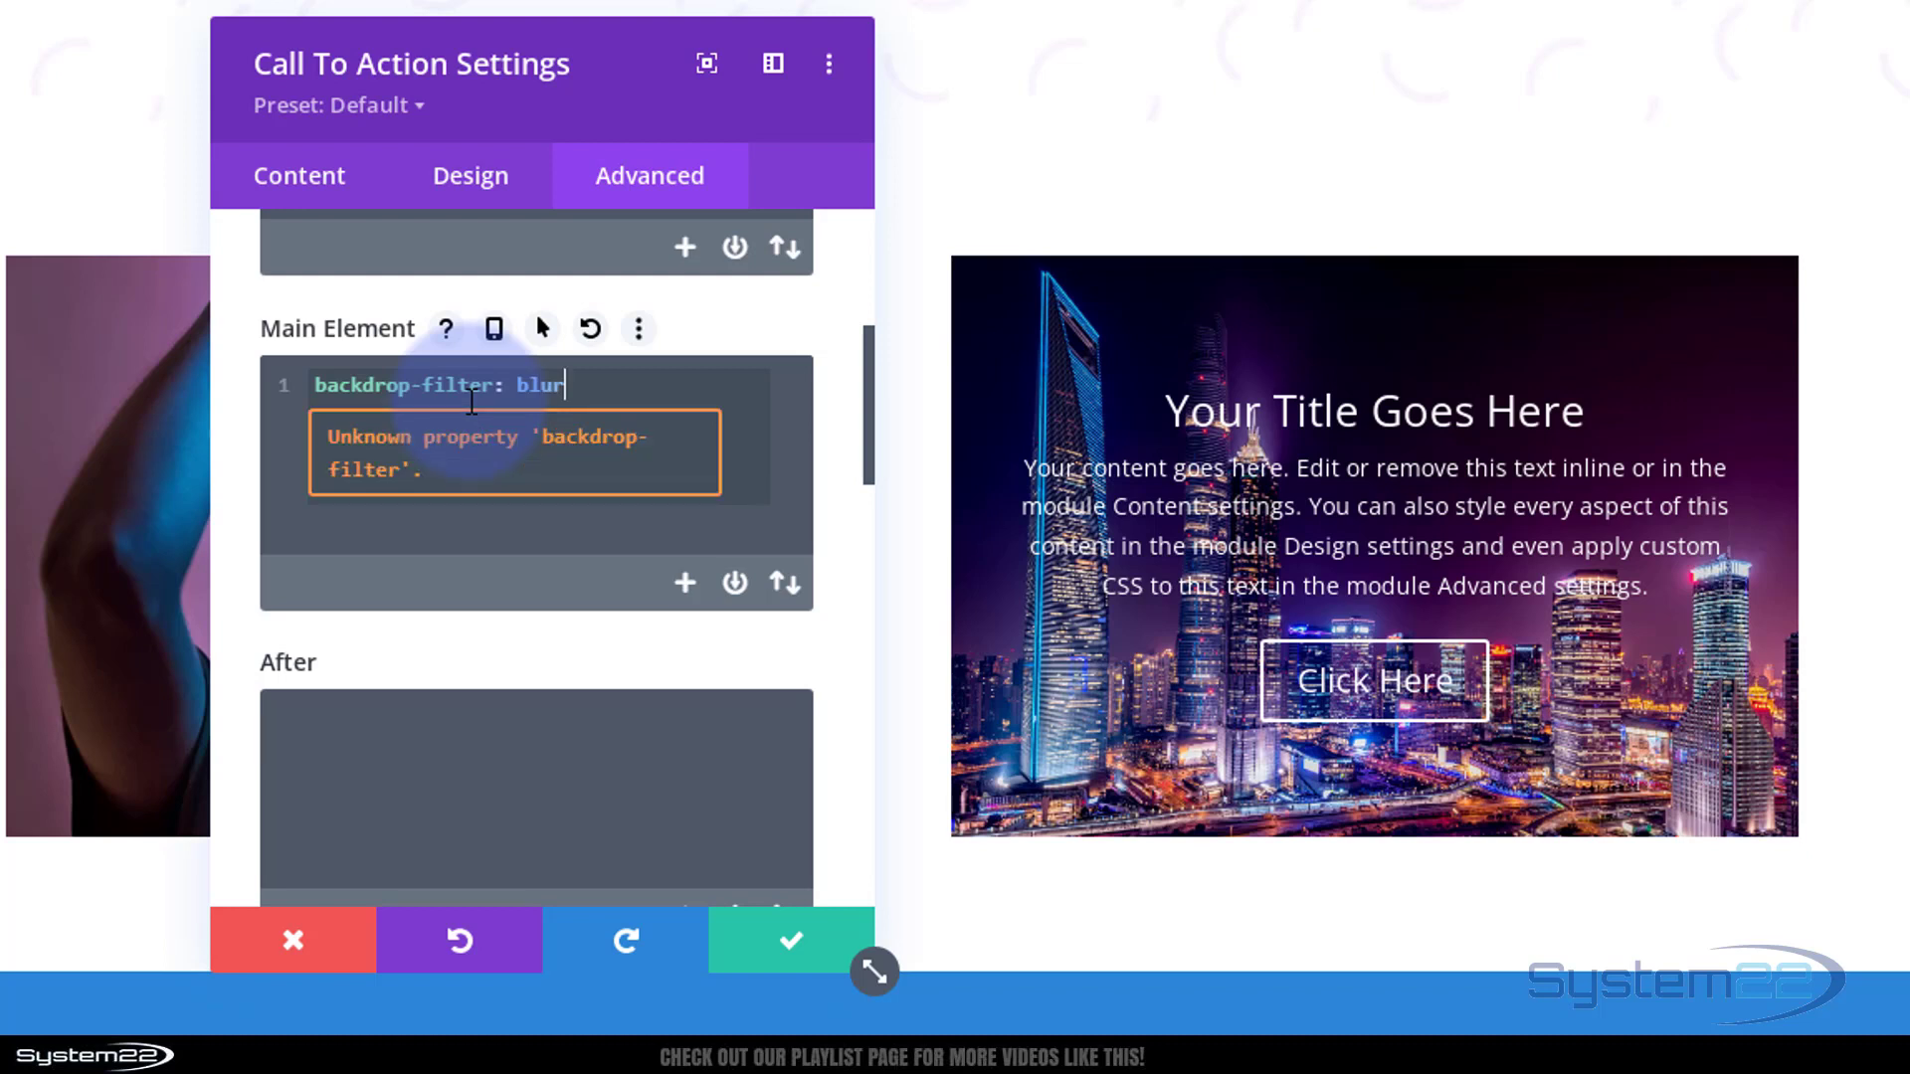
{"action": "type", "text": "()"}
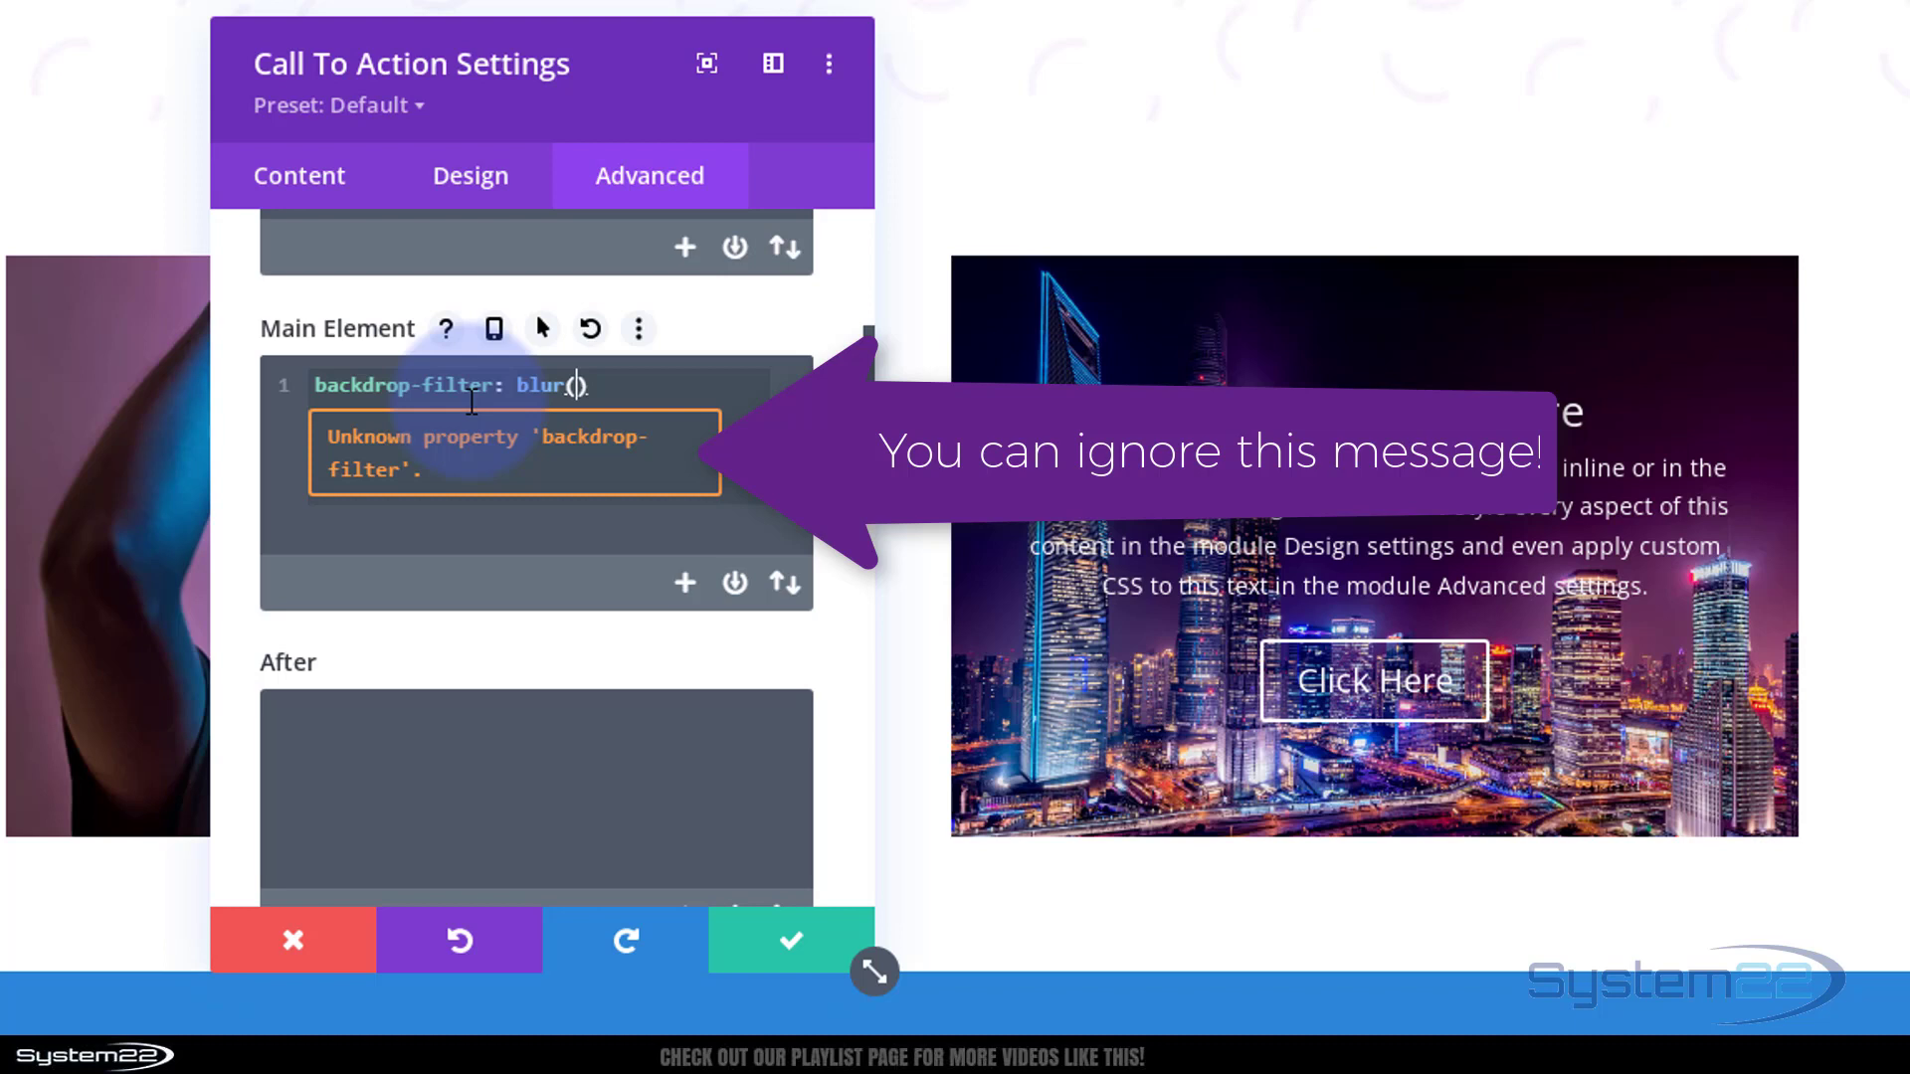
{"action": "type", "text": "10px"}
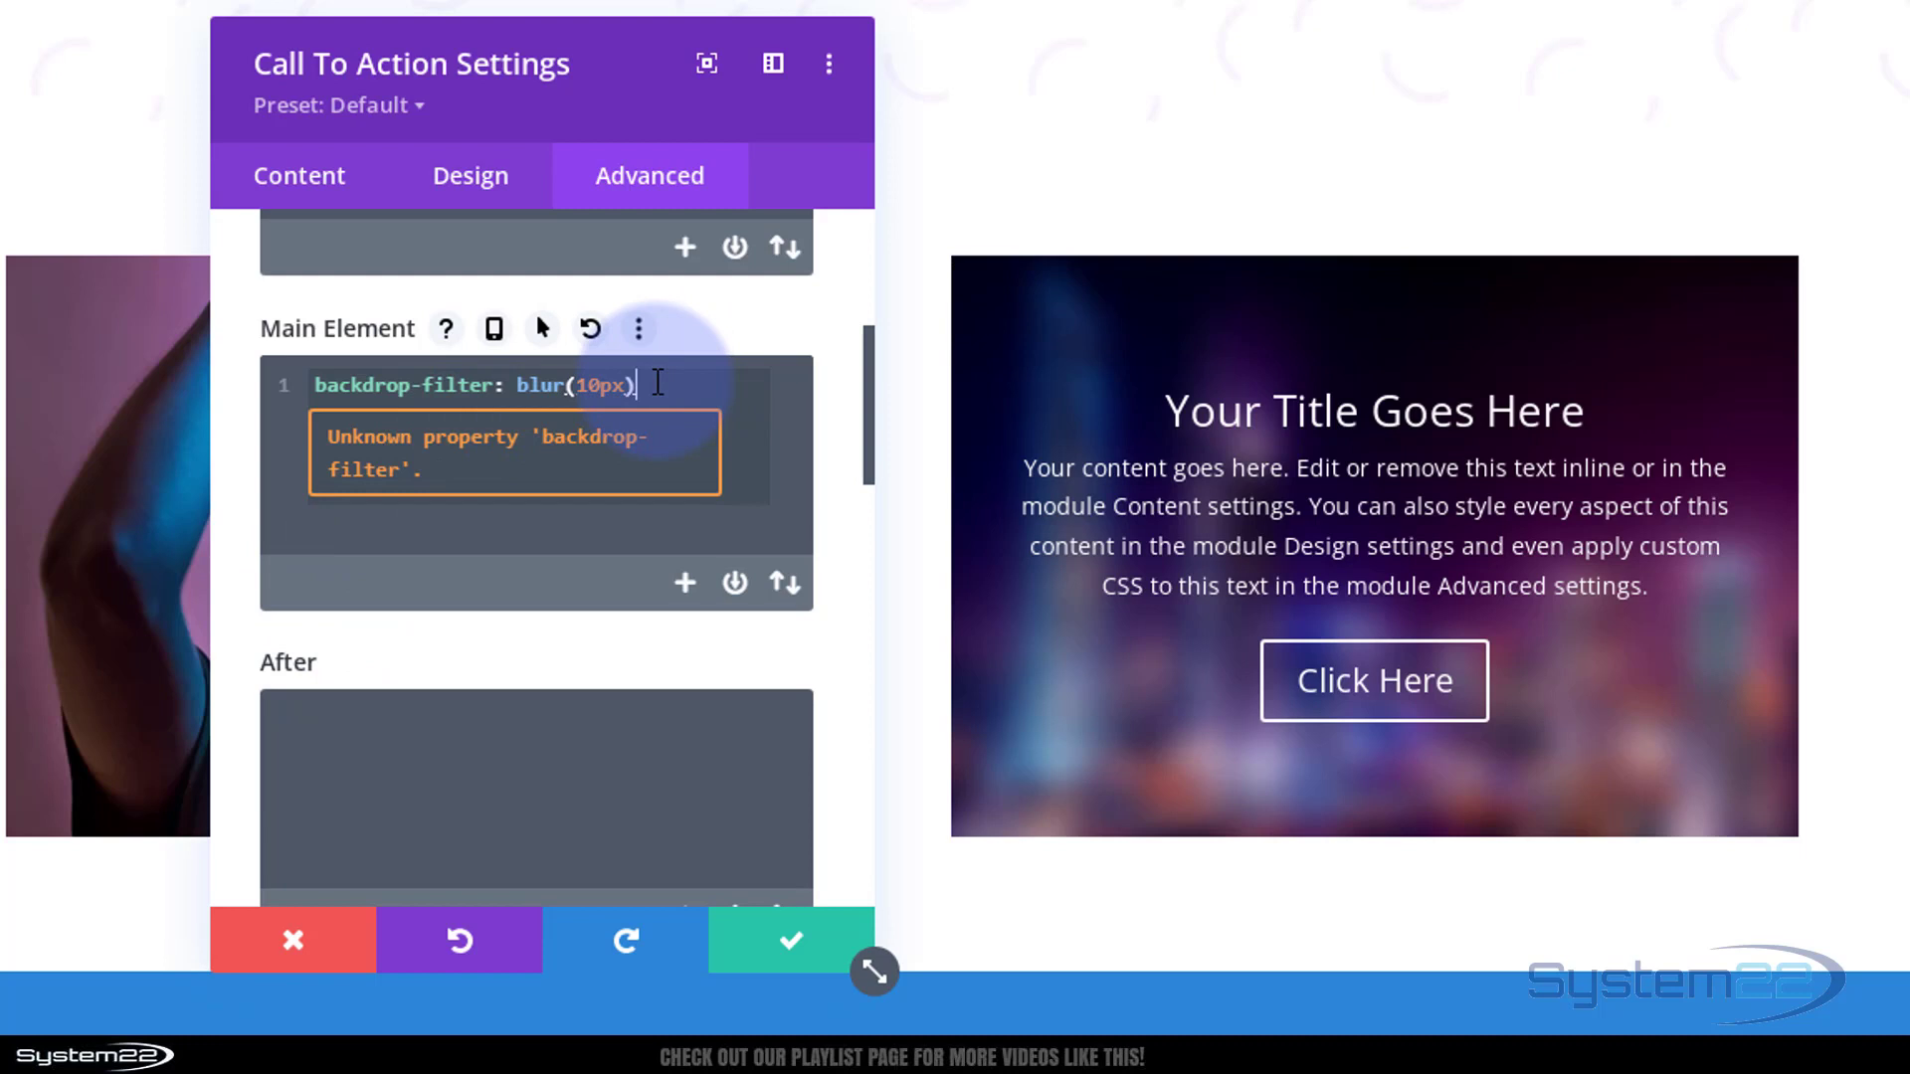
{"action": "type", "text": ";"}
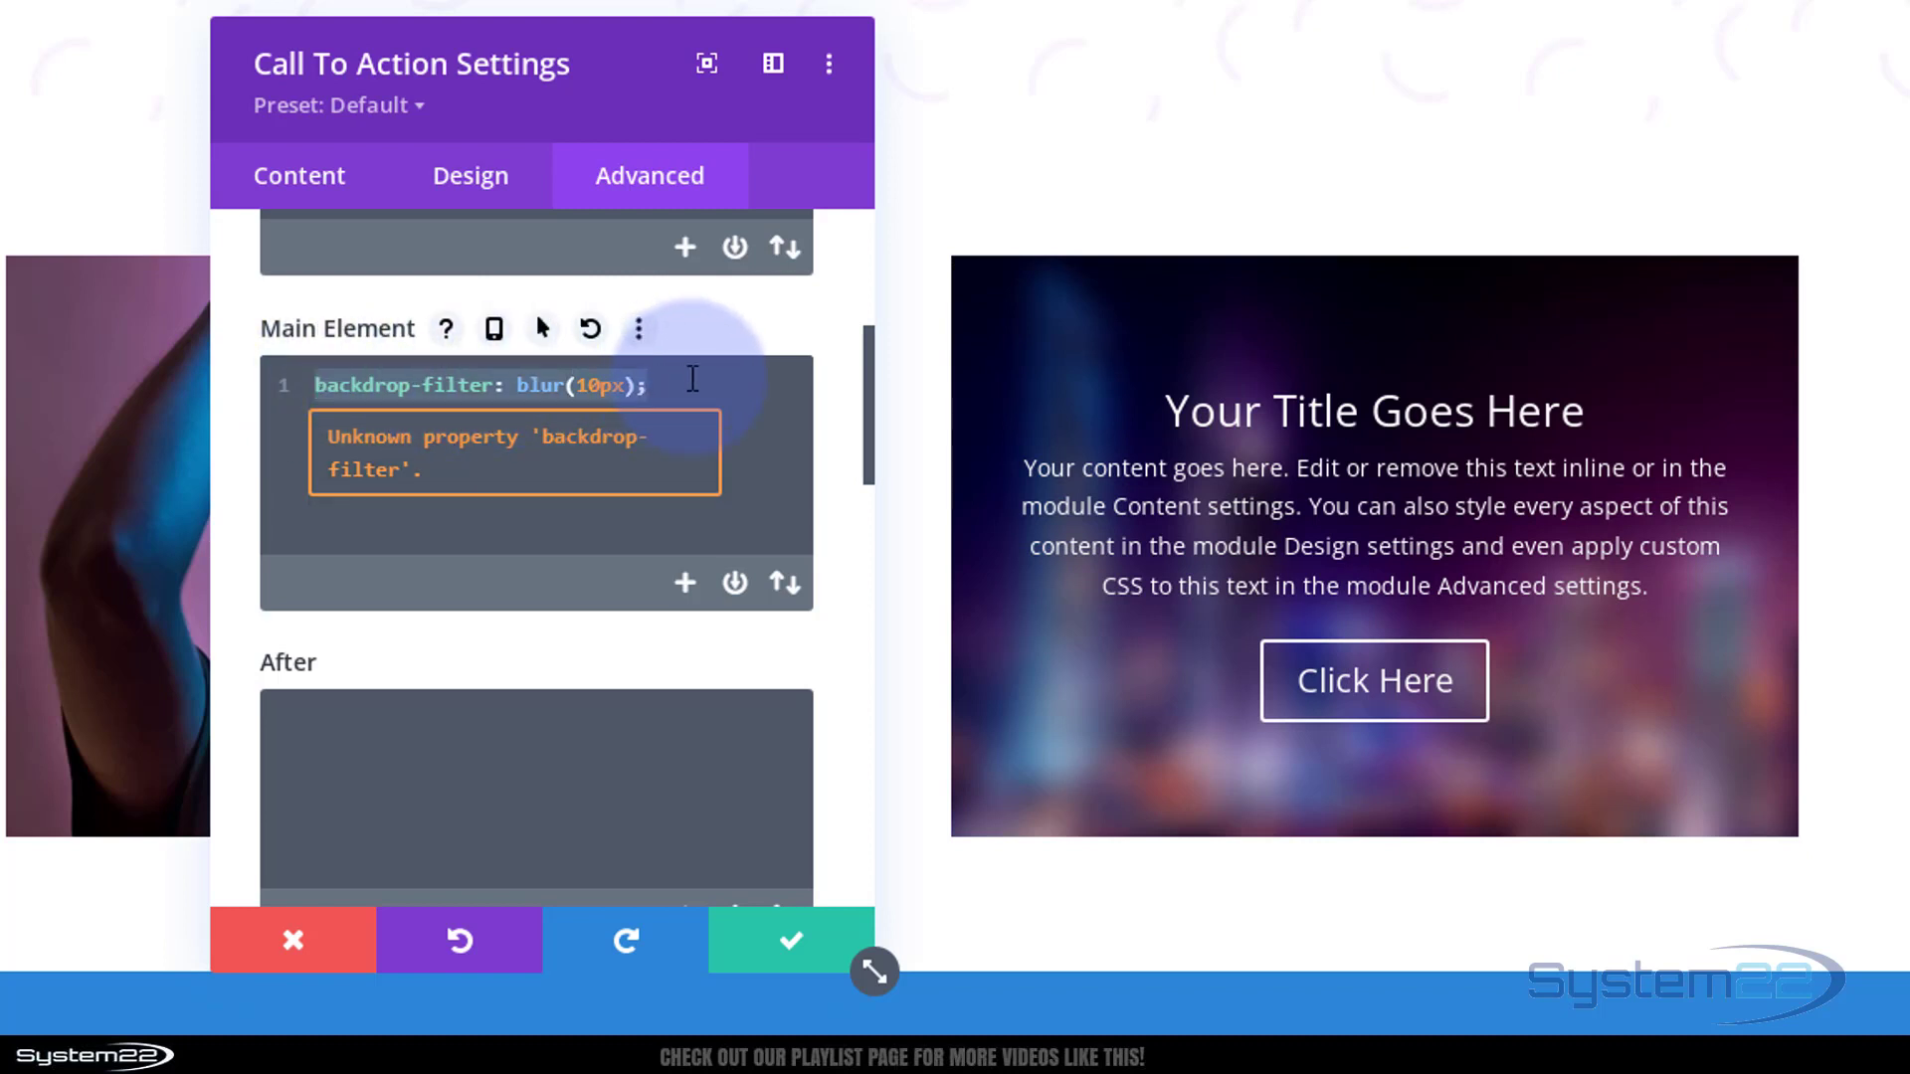
{"action": "key", "text": "enter"}
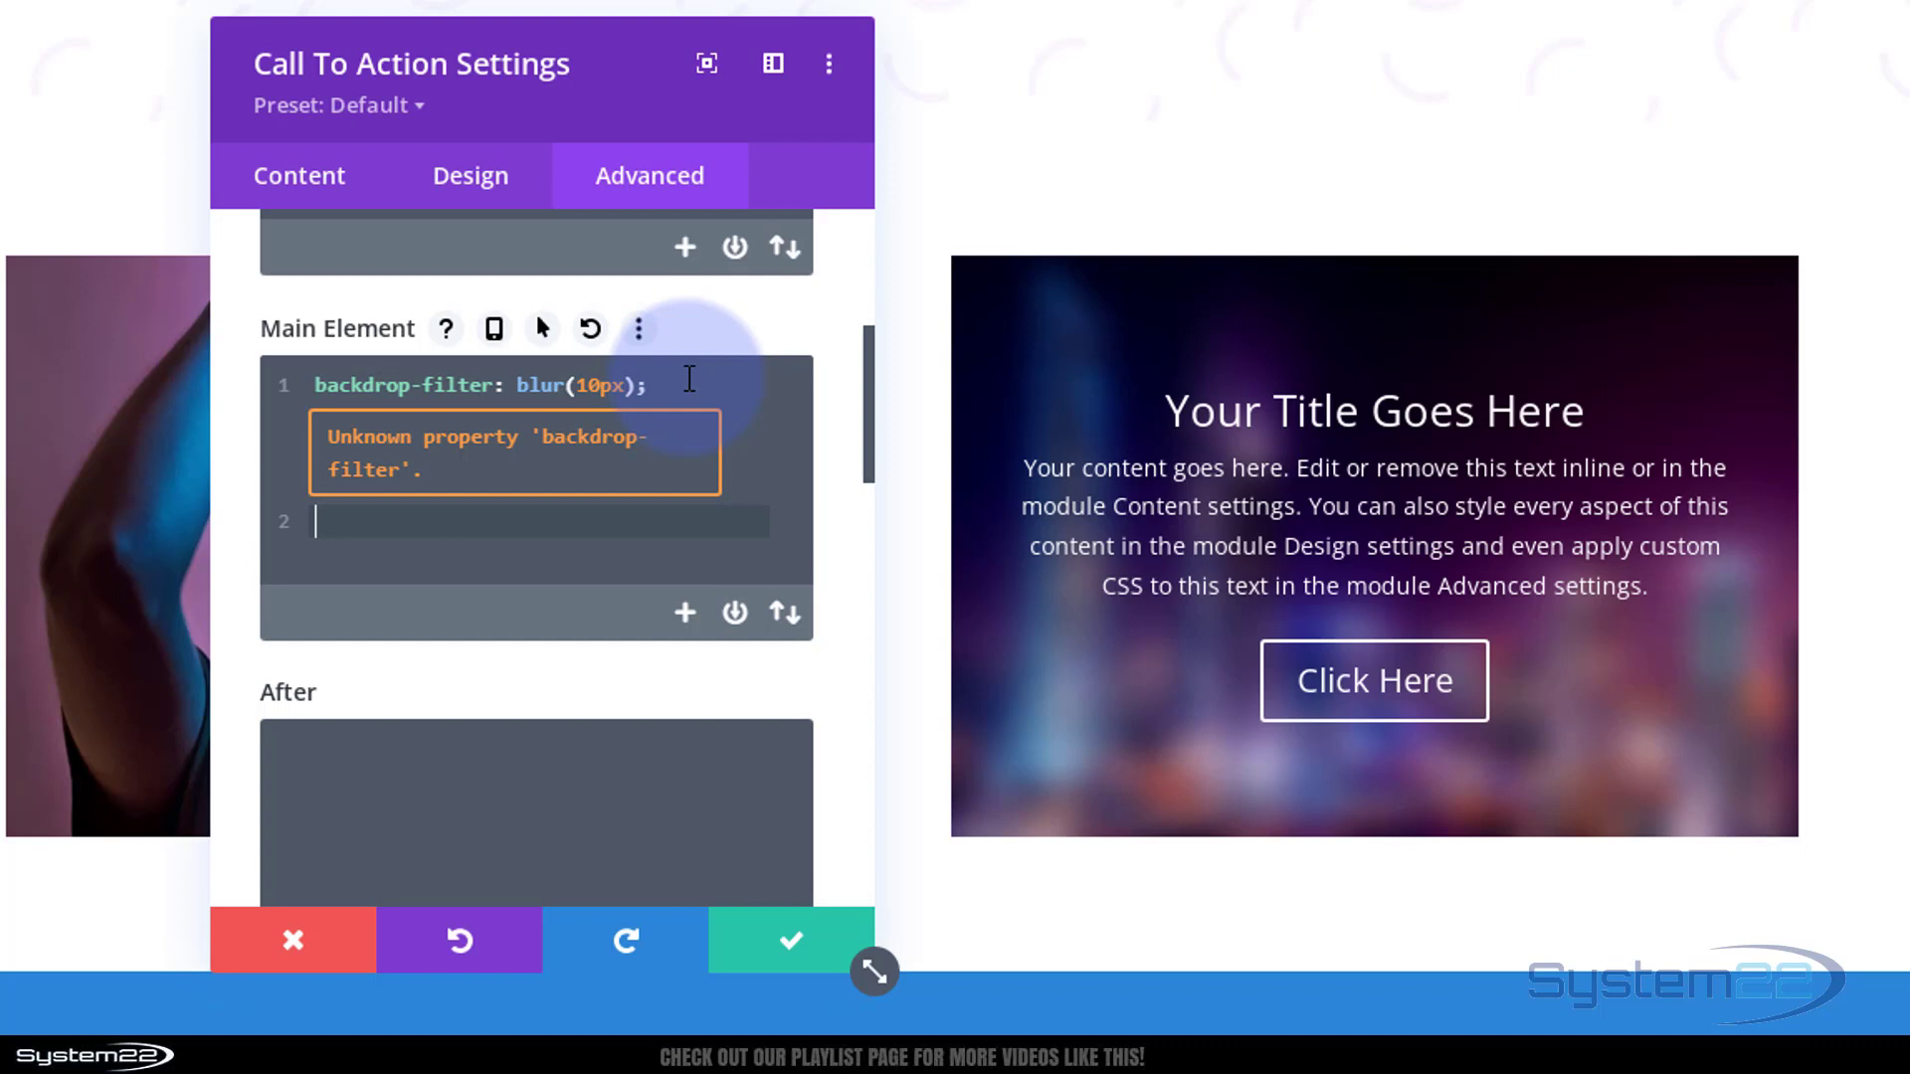
{"action": "type", "text": "-"}
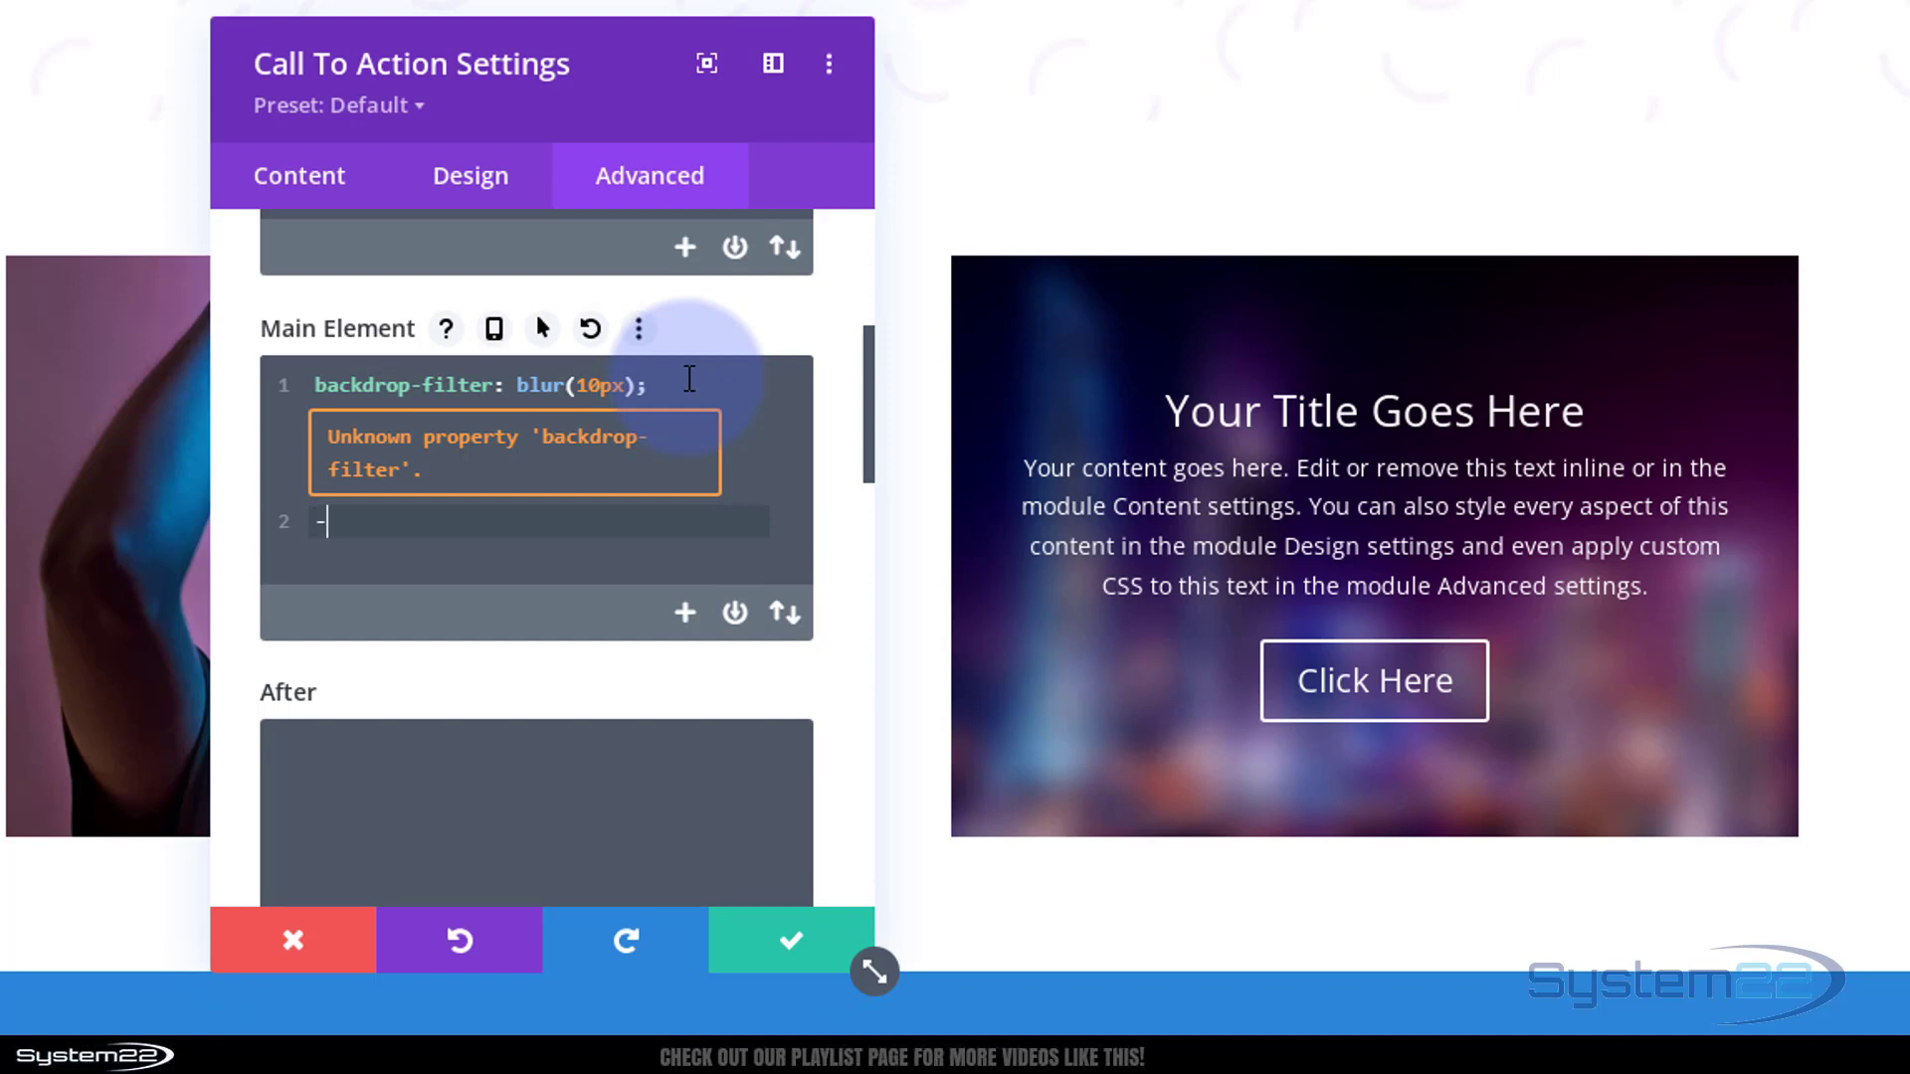
{"action": "type", "text": "webkit"}
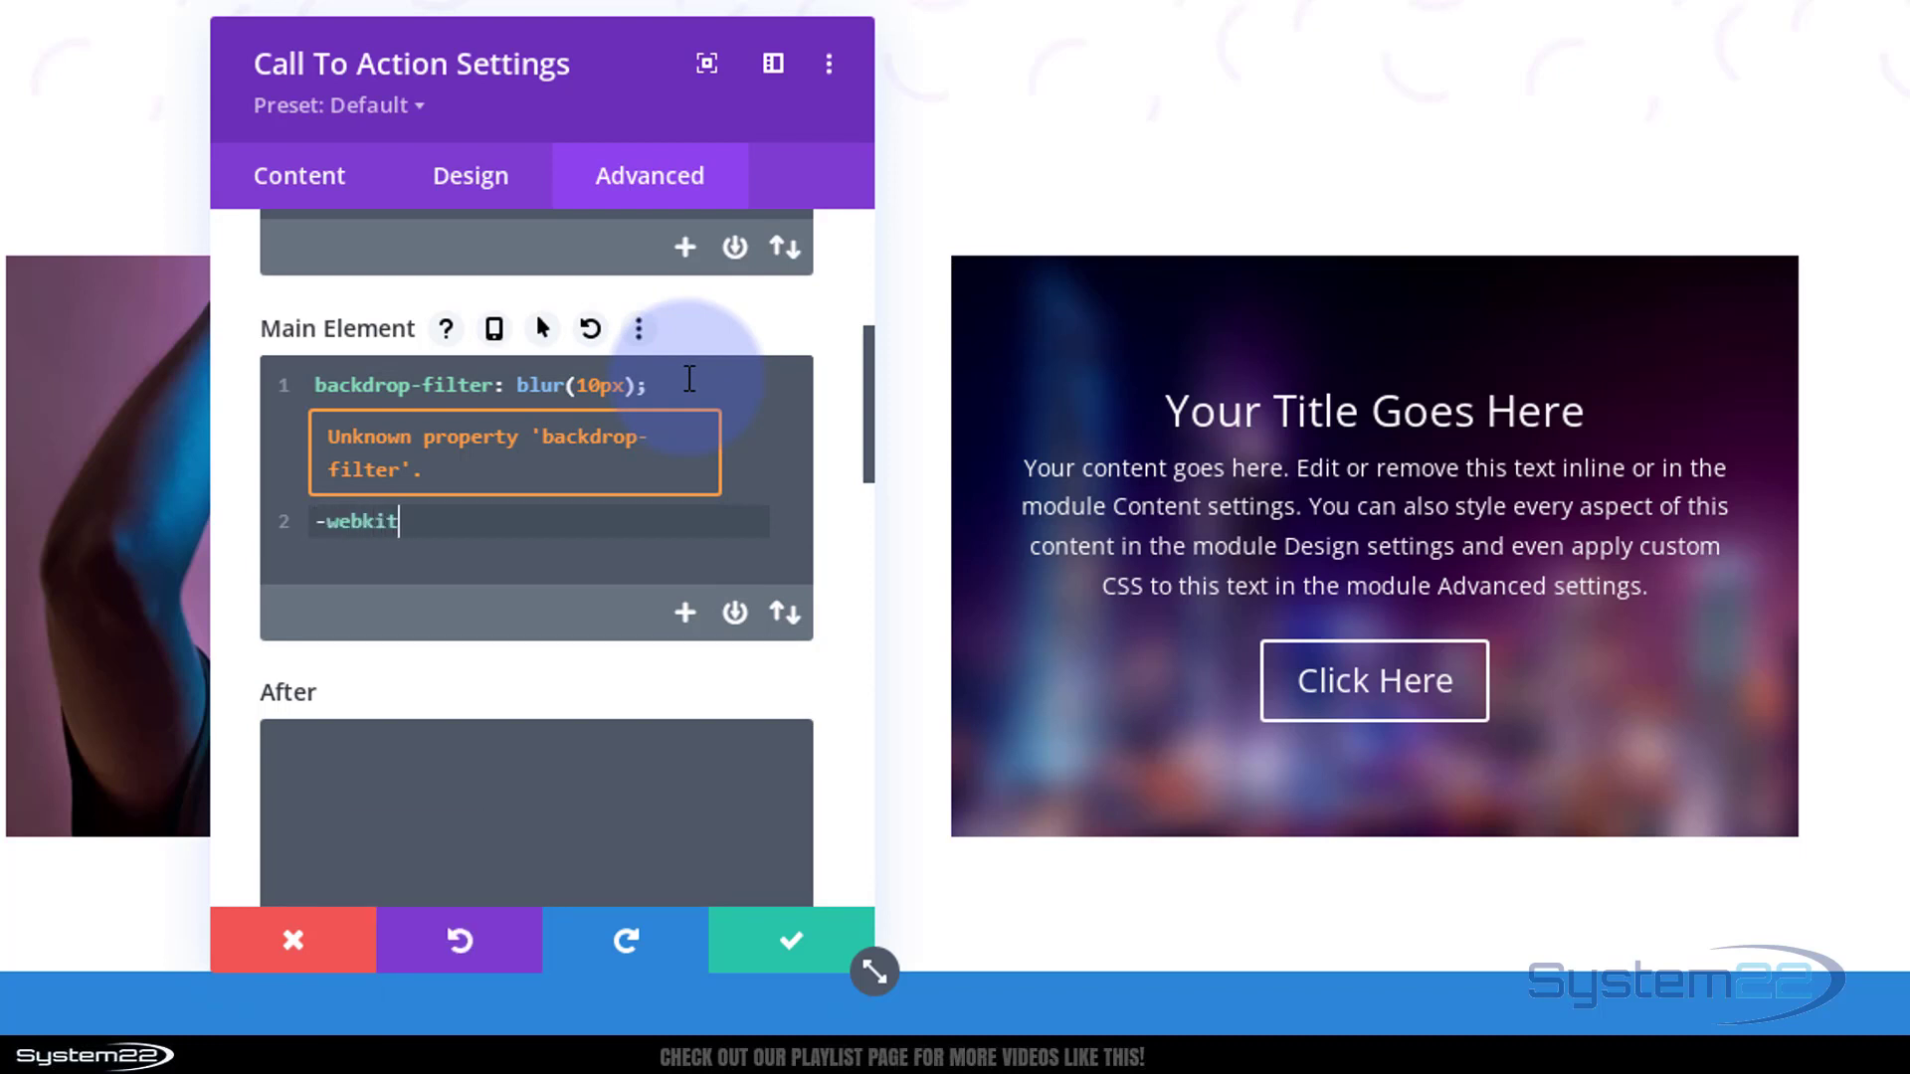
{"action": "type", "text": "-backdrop-filter: blur(10px);"}
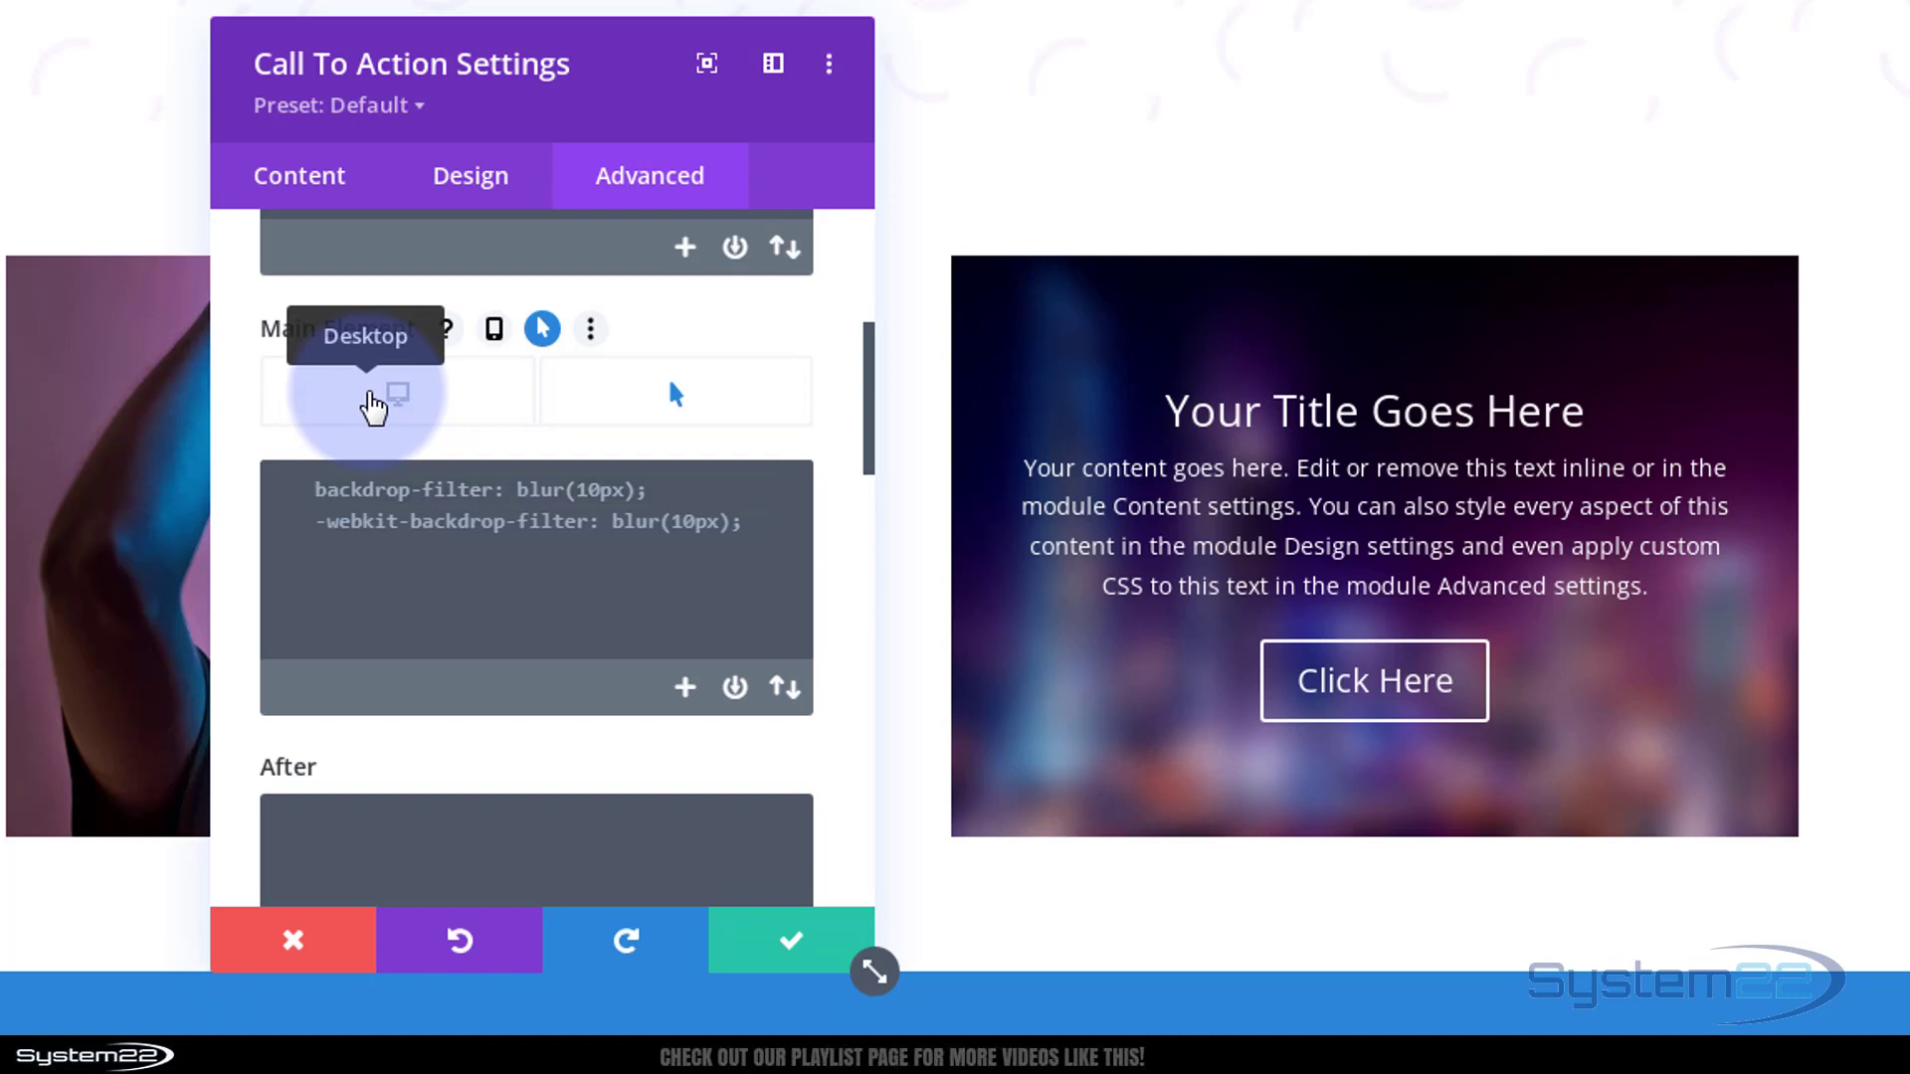
- Make the desktop state use blur(0) and the hover state use blur(10px) for both rules
{"action": "left_click", "coordinate": [398, 489]}
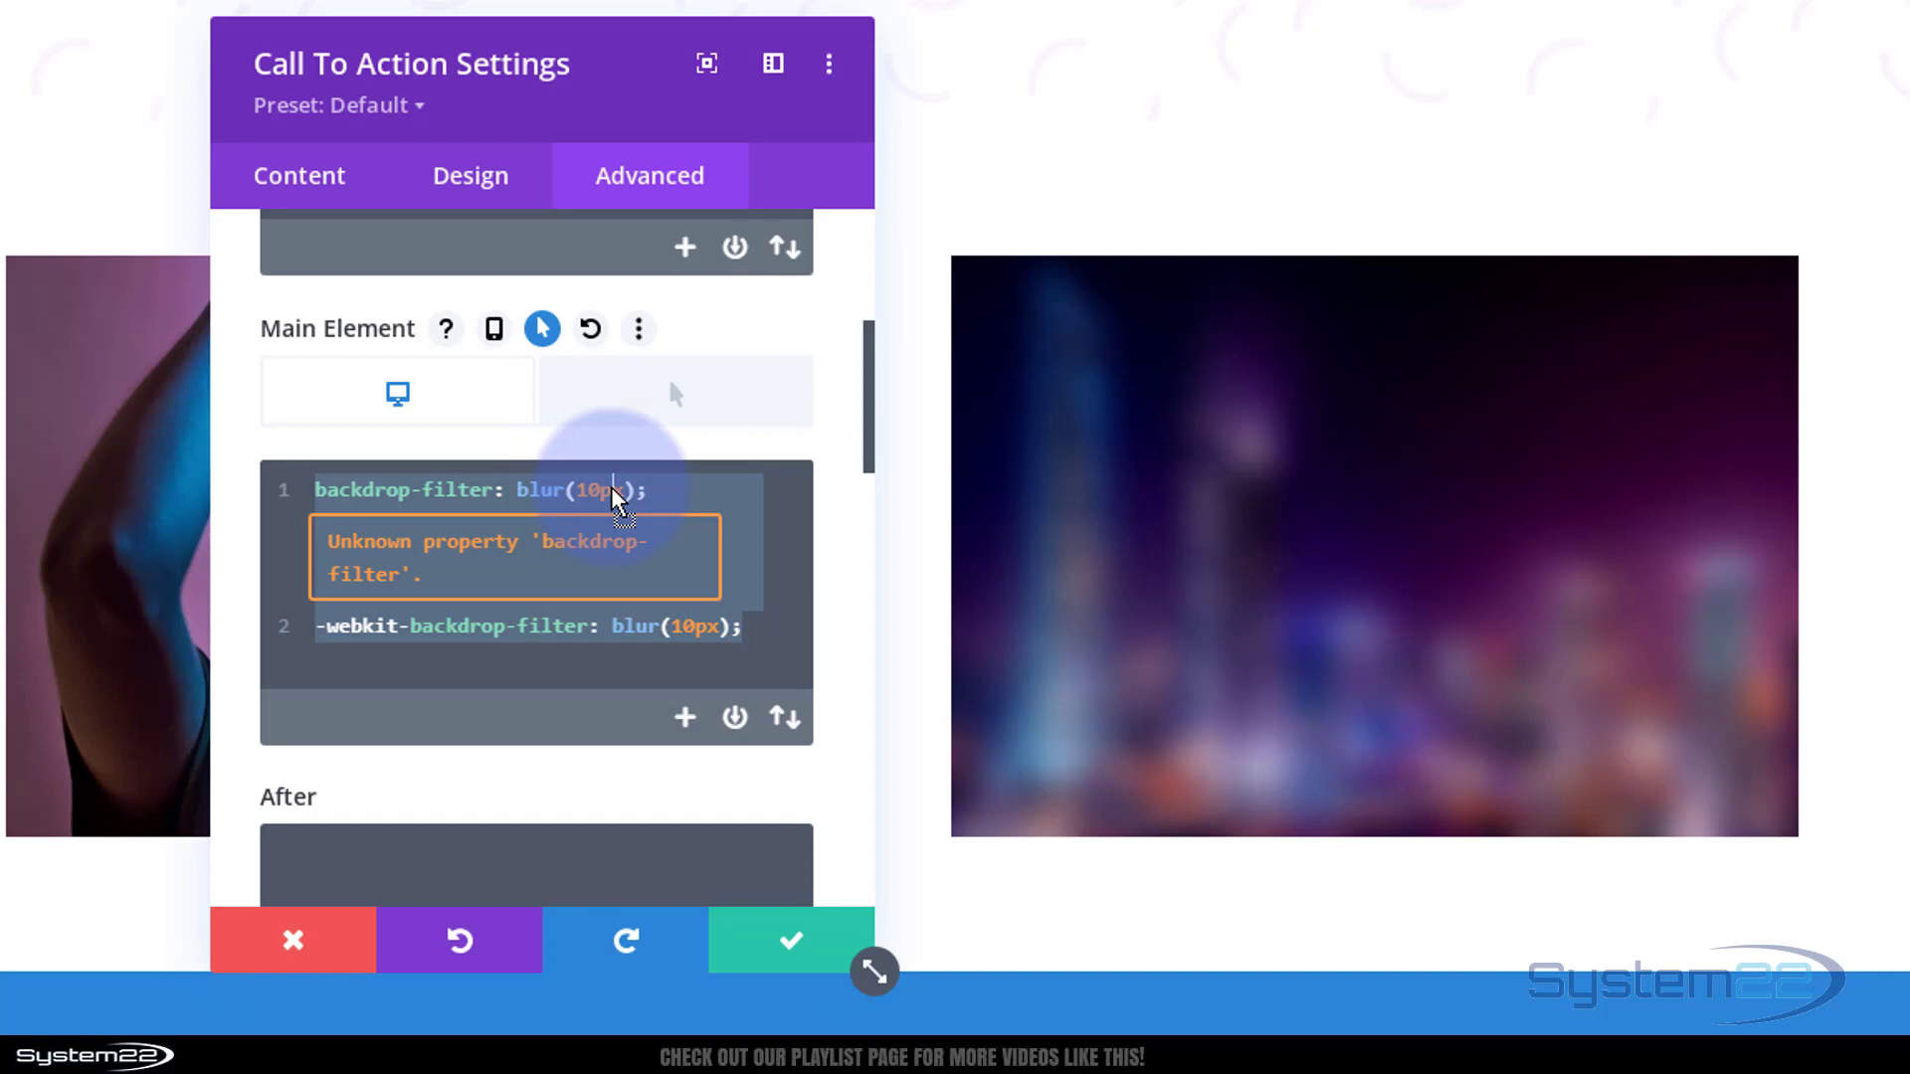
{"action": "type", "text": "0);"}
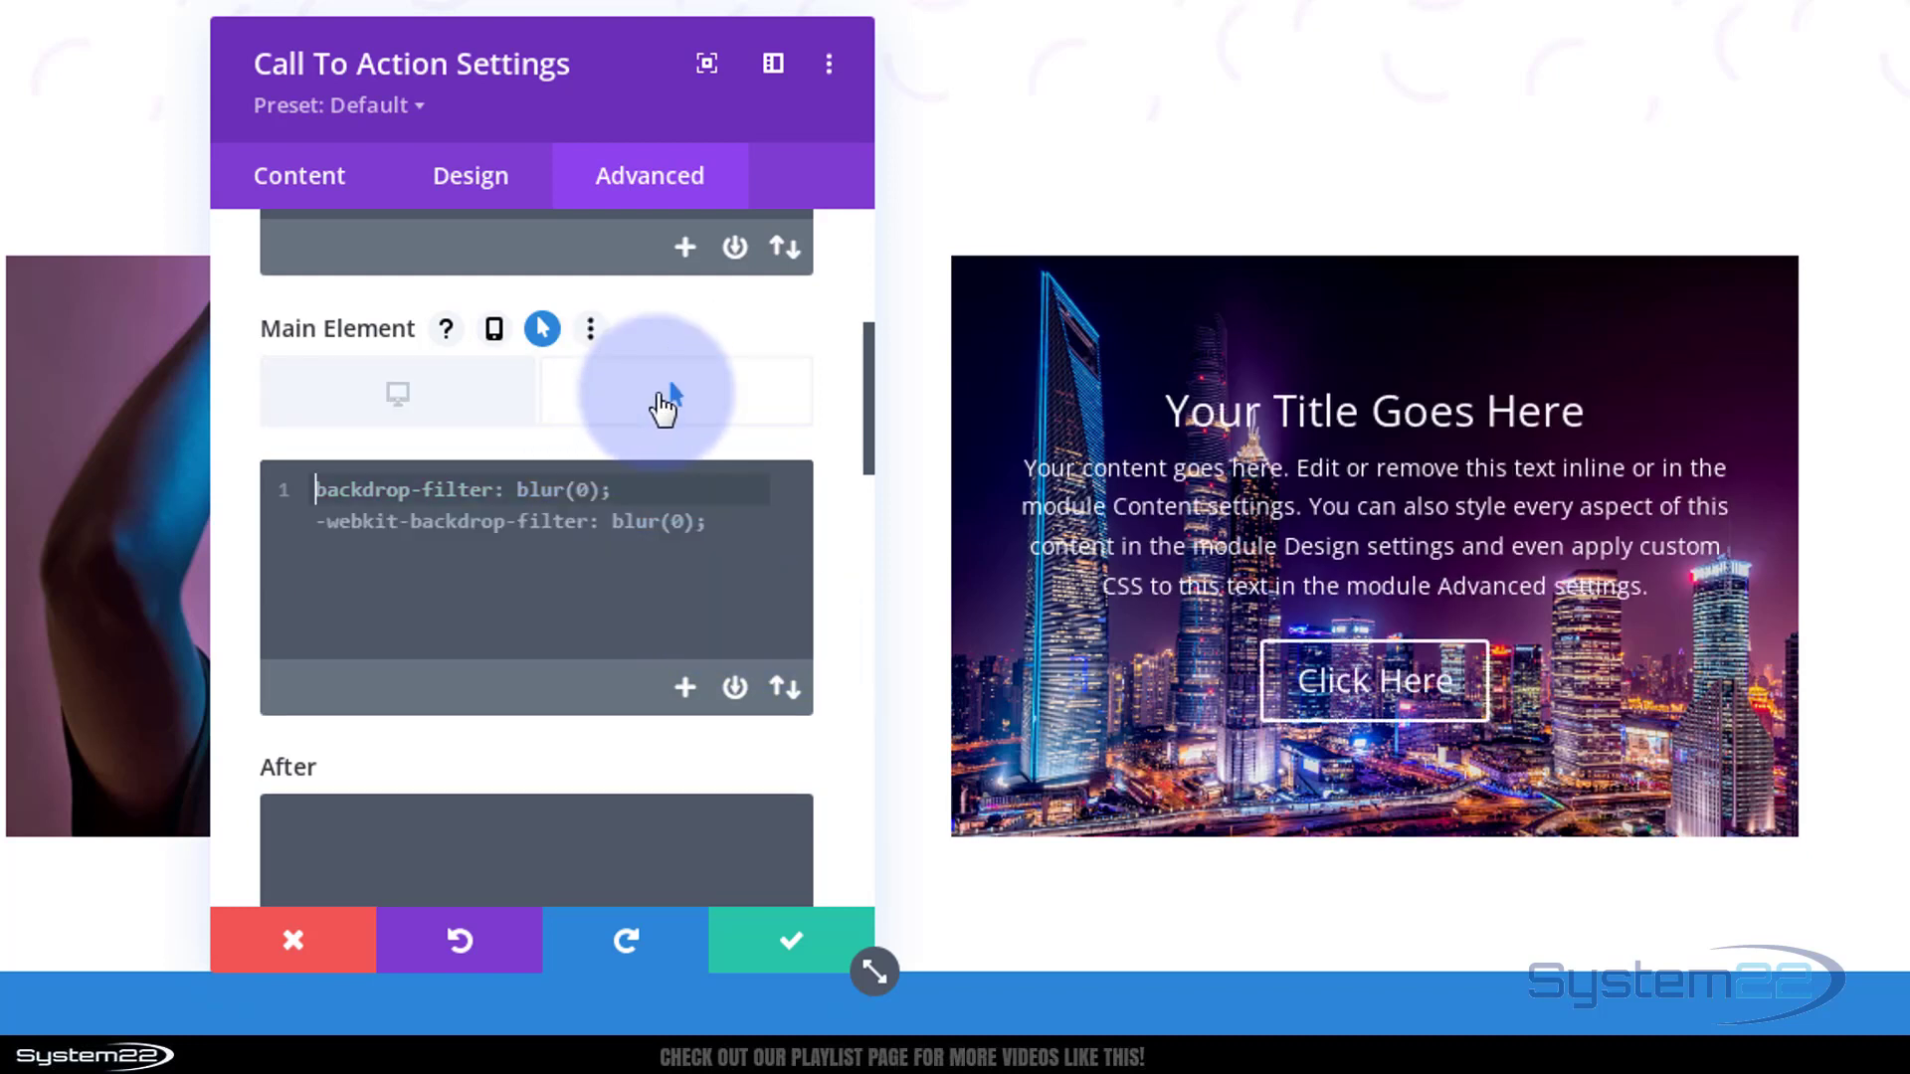
{"action": "type", "text": "10px);"}
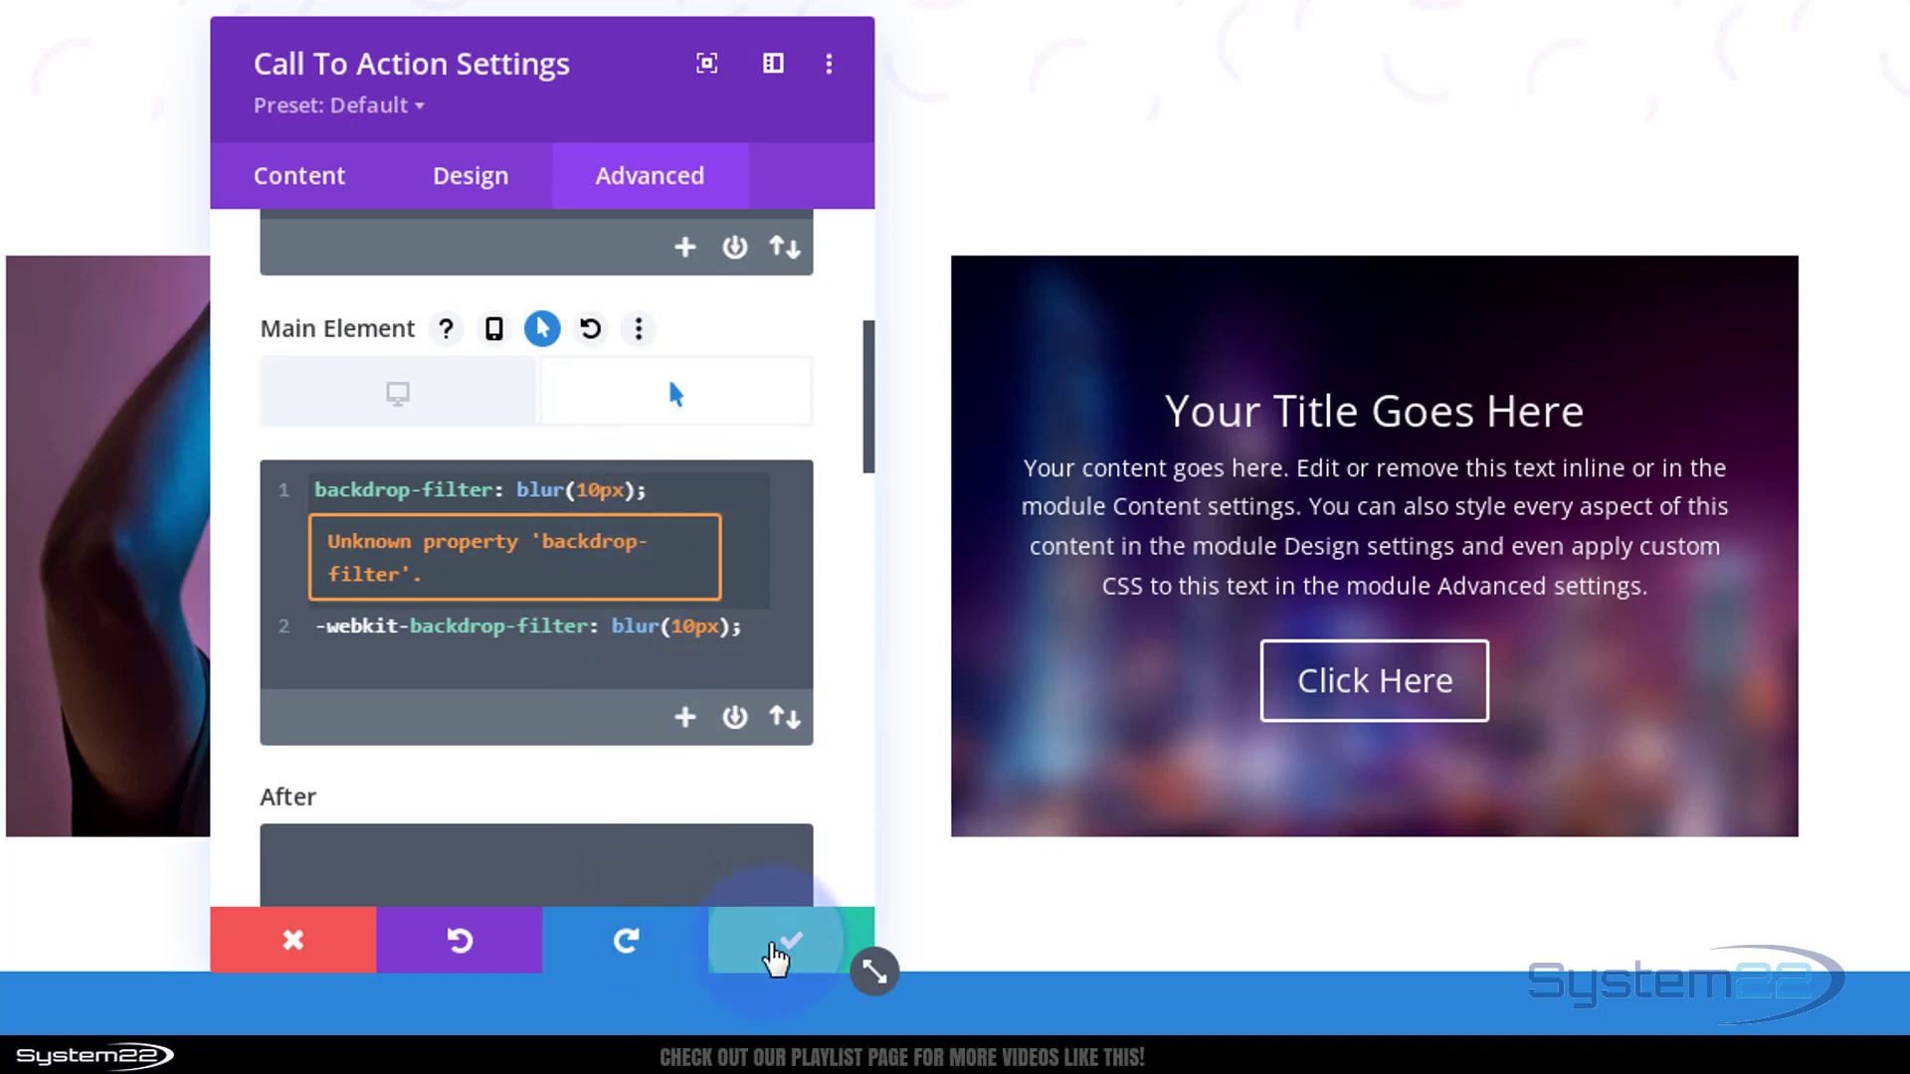
- Apply the call-to-action settings and save the page changes
{"action": "left_click", "coordinate": [778, 941]}
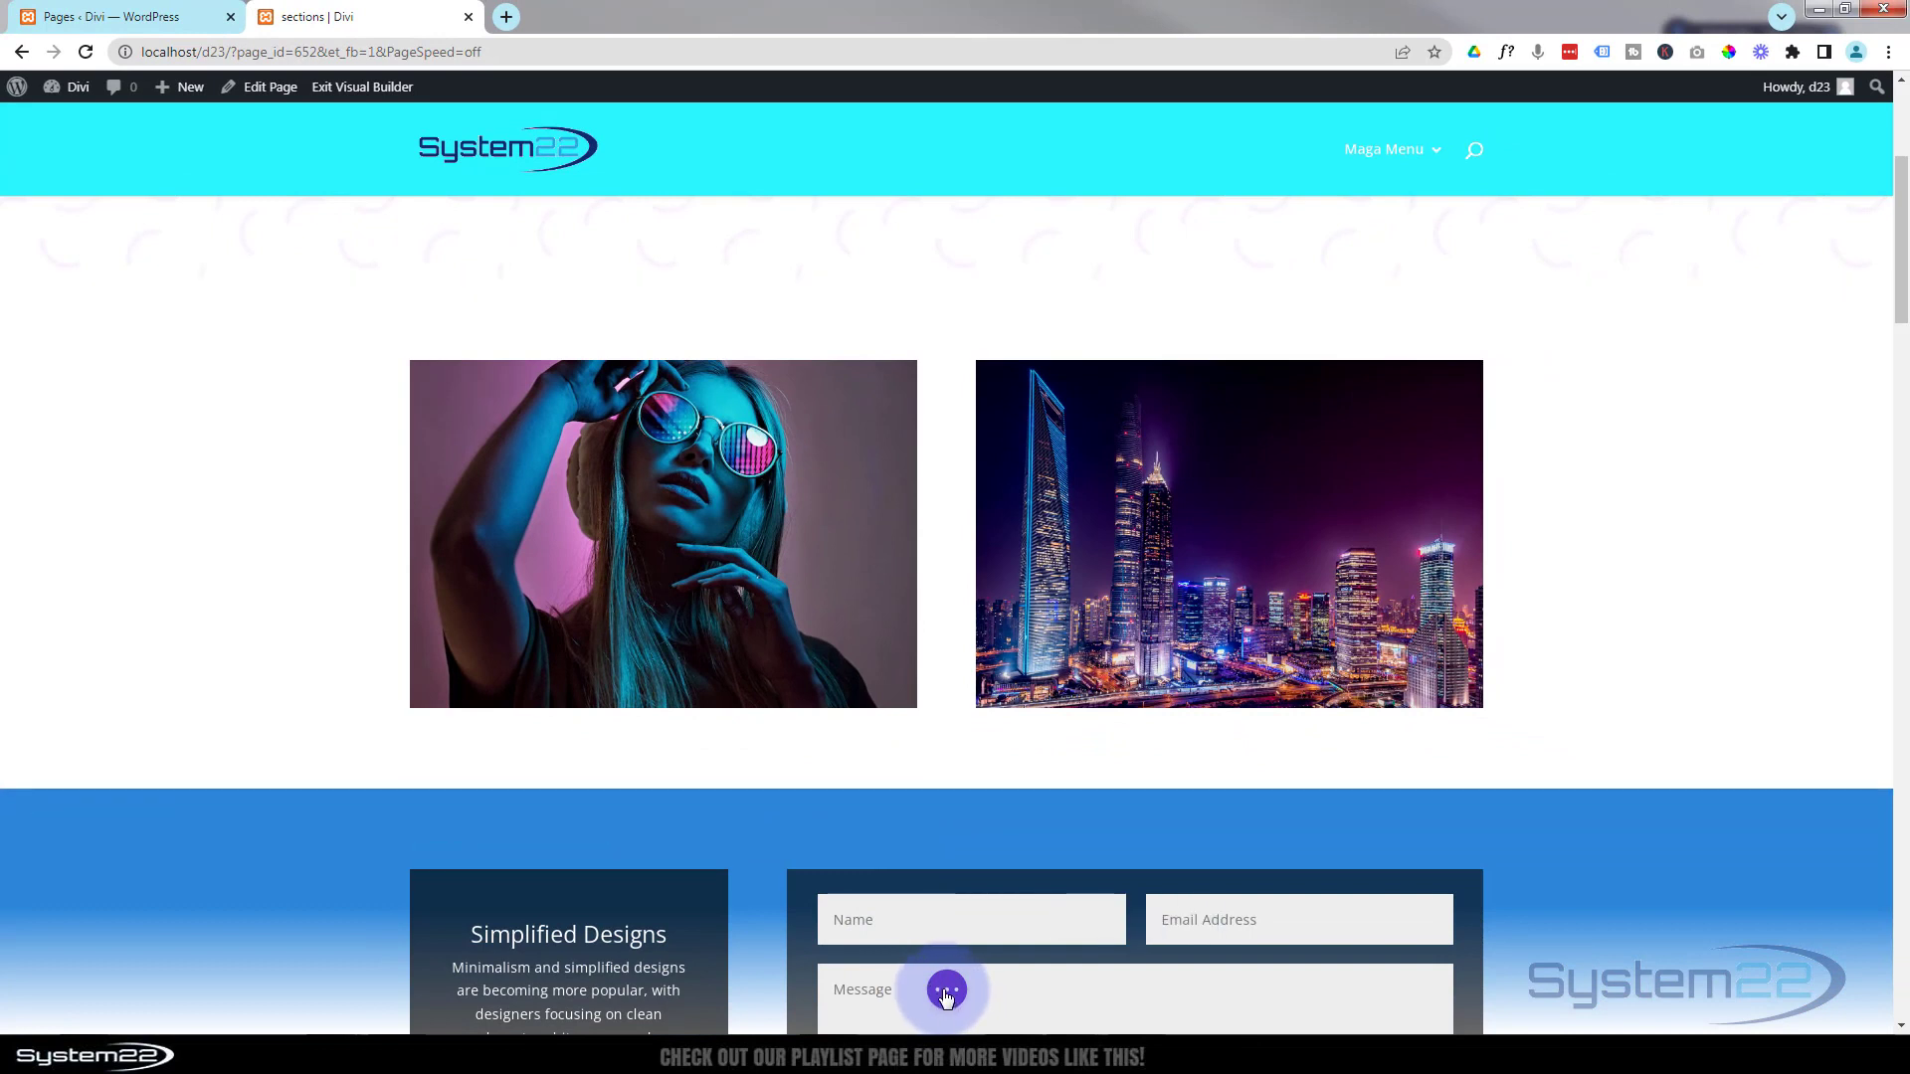
{"action": "left_click", "coordinate": [946, 989]}
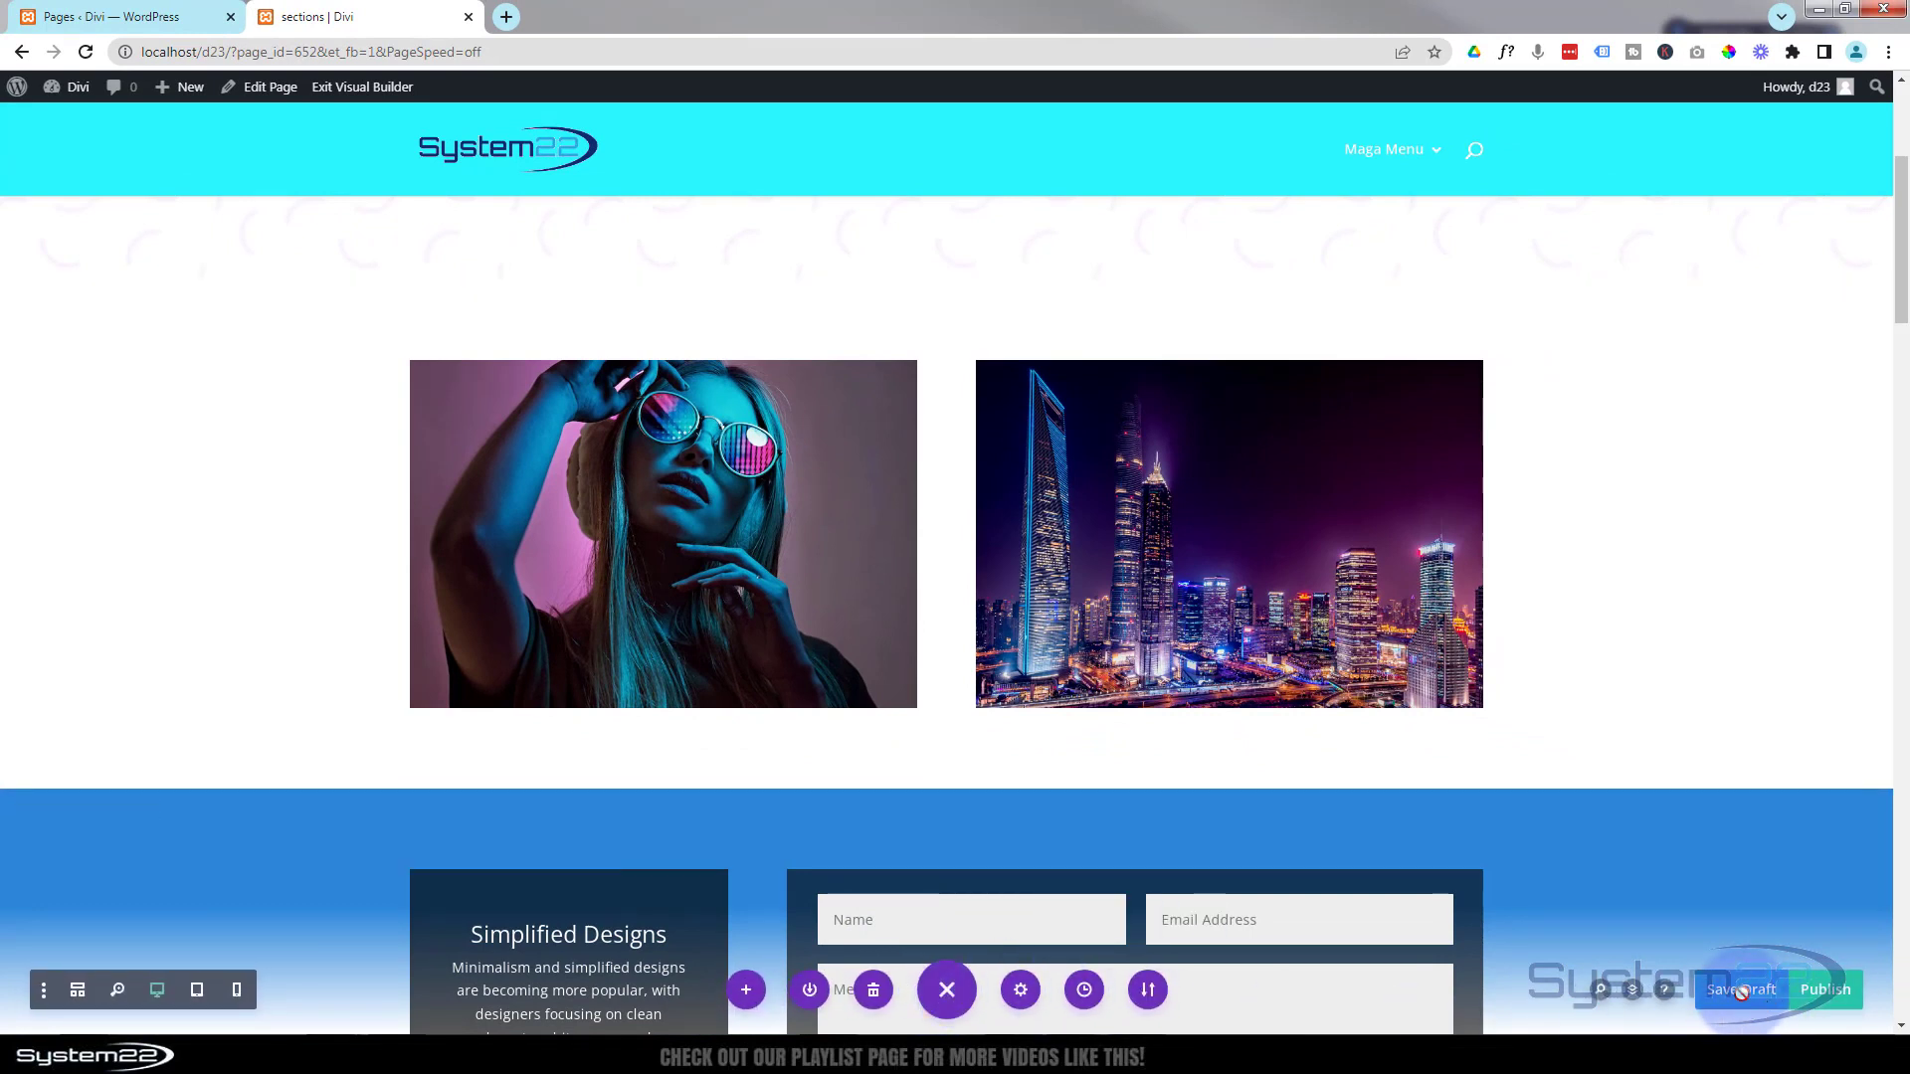
{"action": "left_click", "coordinate": [1740, 988]}
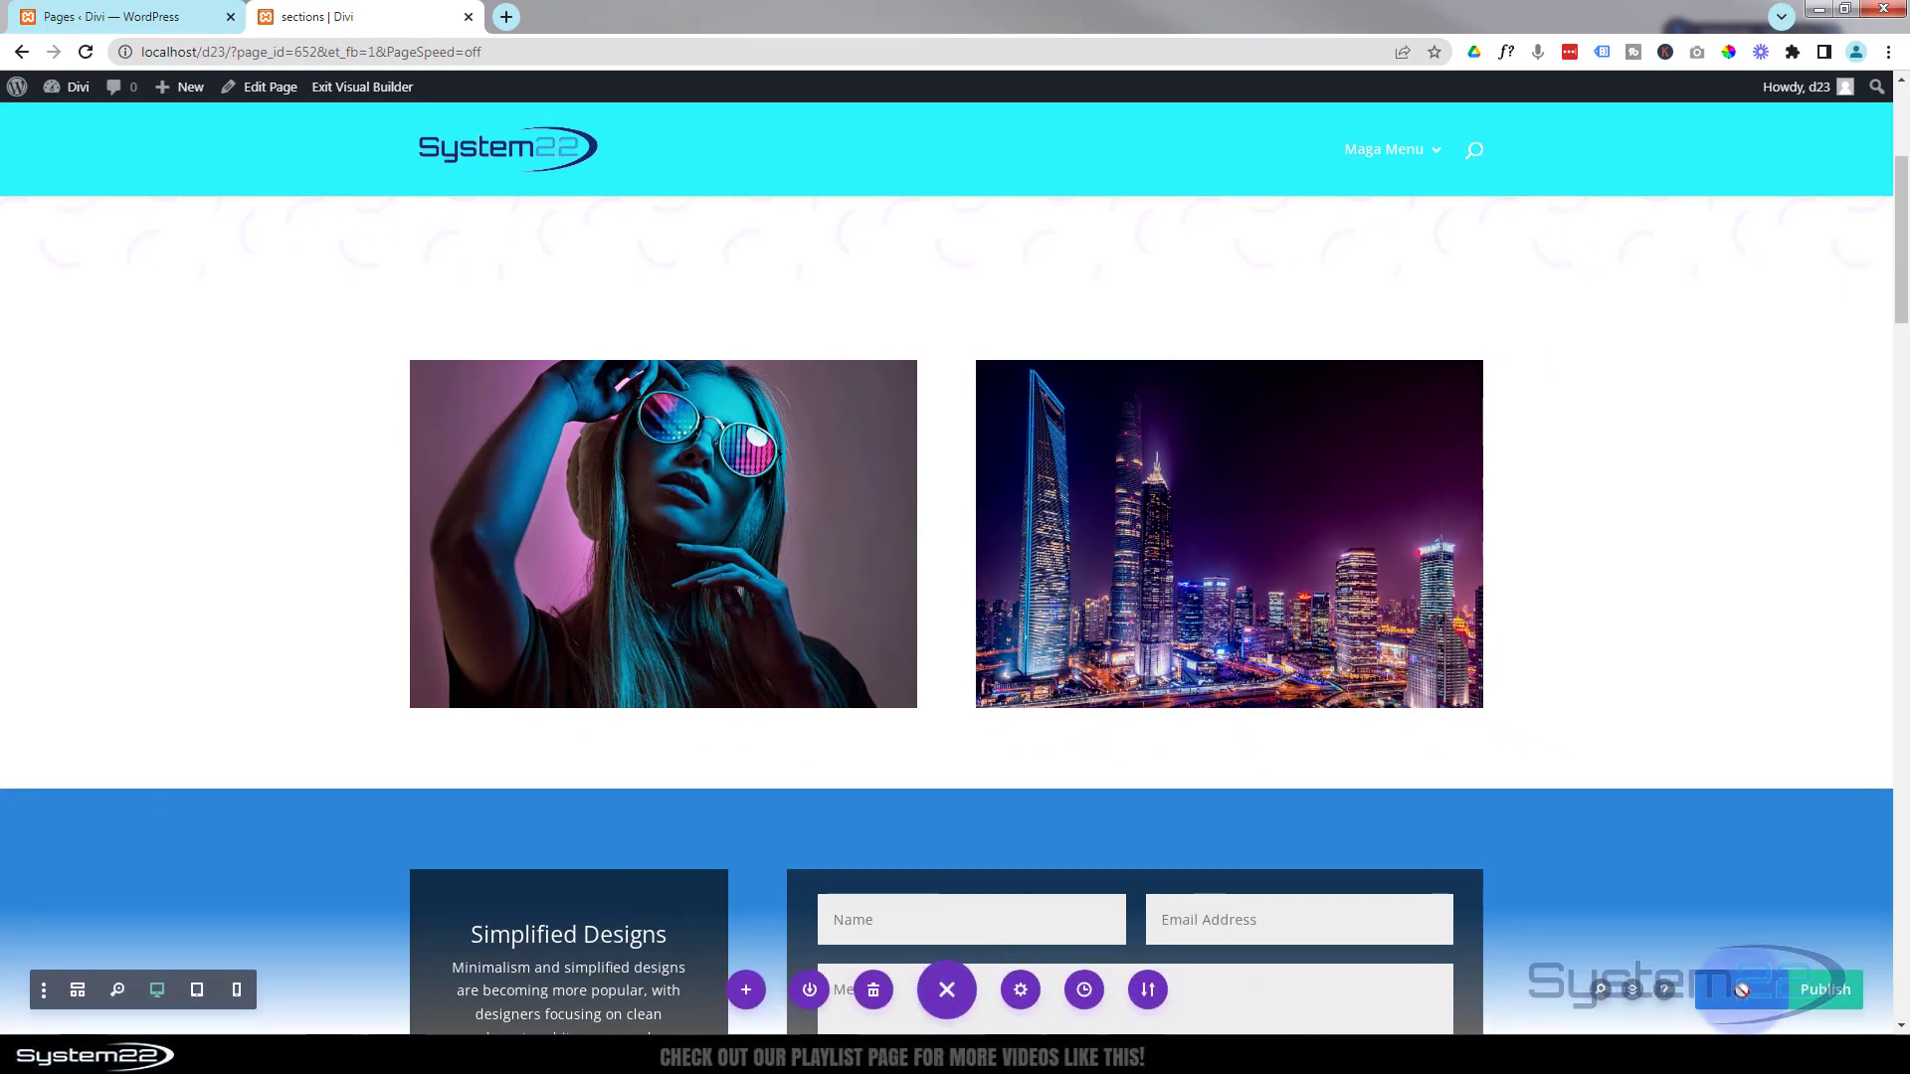
- Exit the Visual Builder and scroll the live page to the two-column cityscape row
{"action": "left_click", "coordinate": [354, 16]}
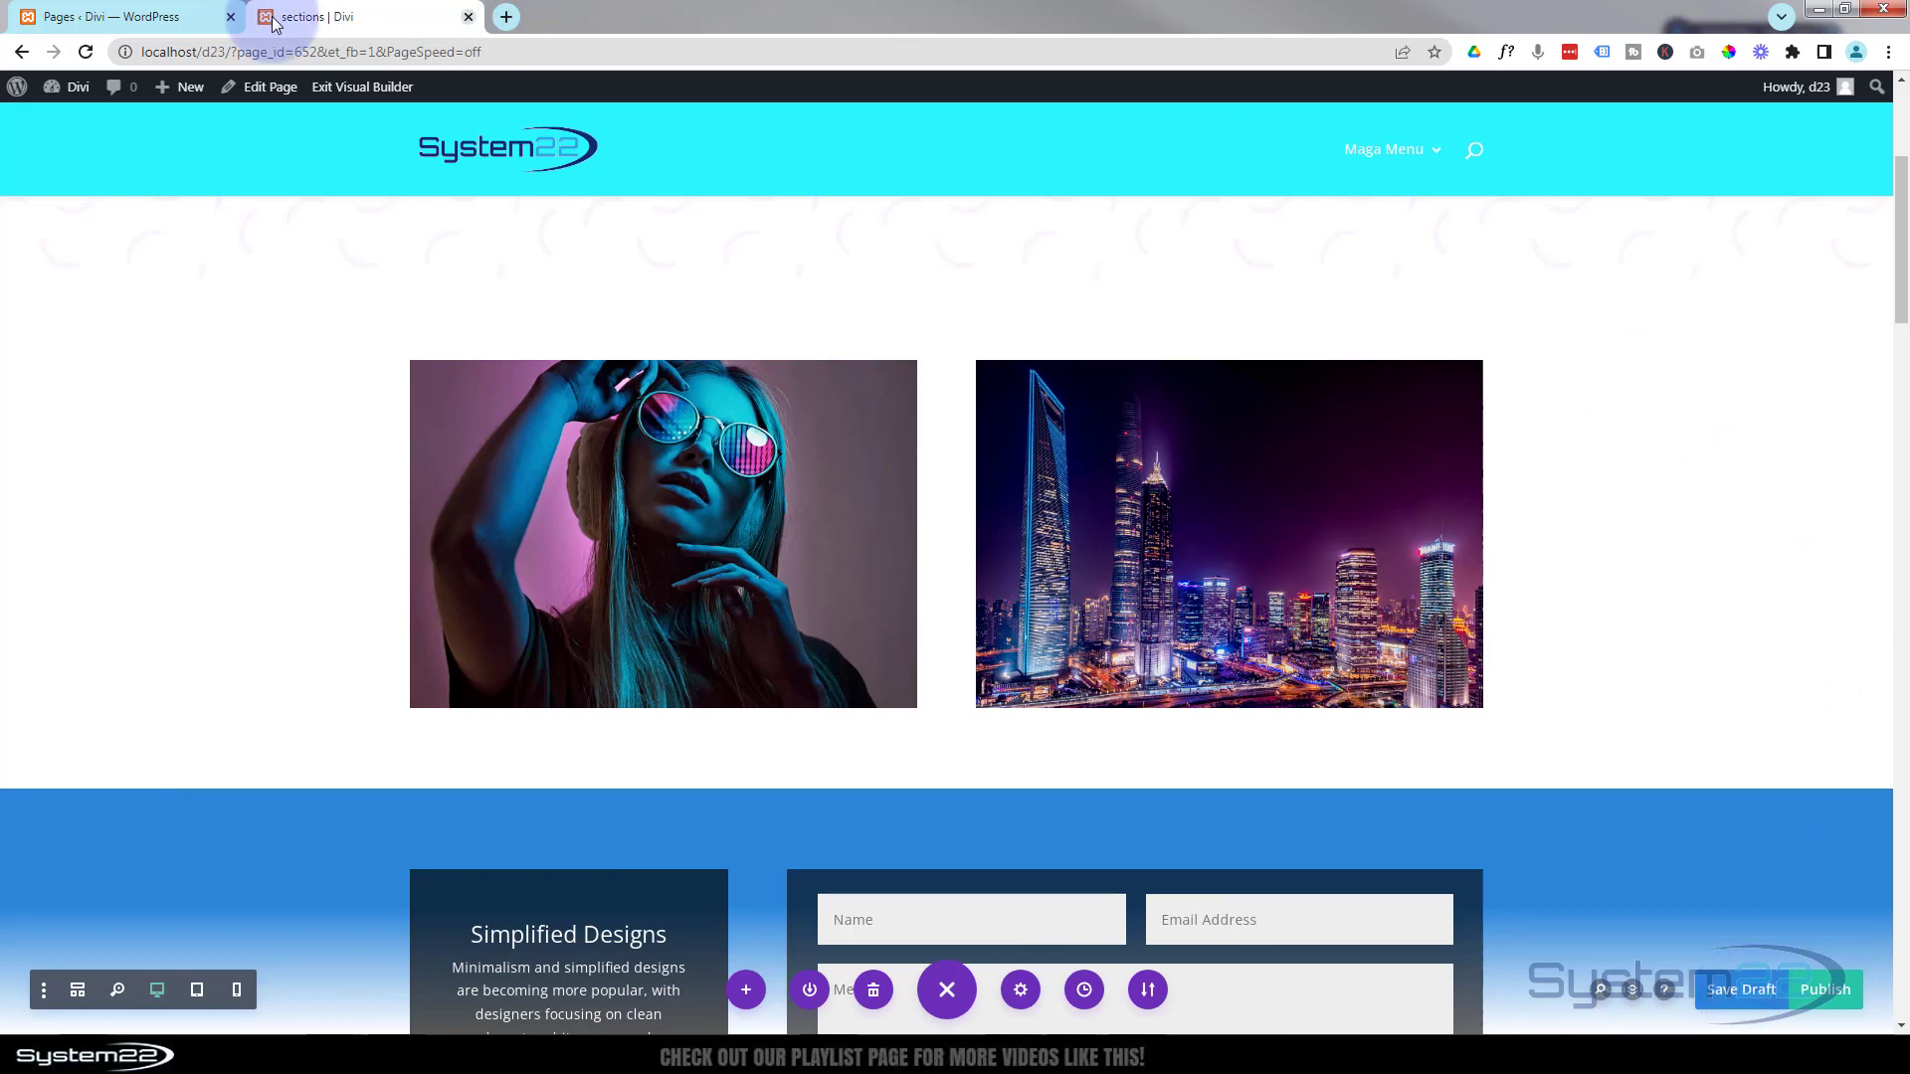
{"action": "left_click", "coordinate": [362, 85]}
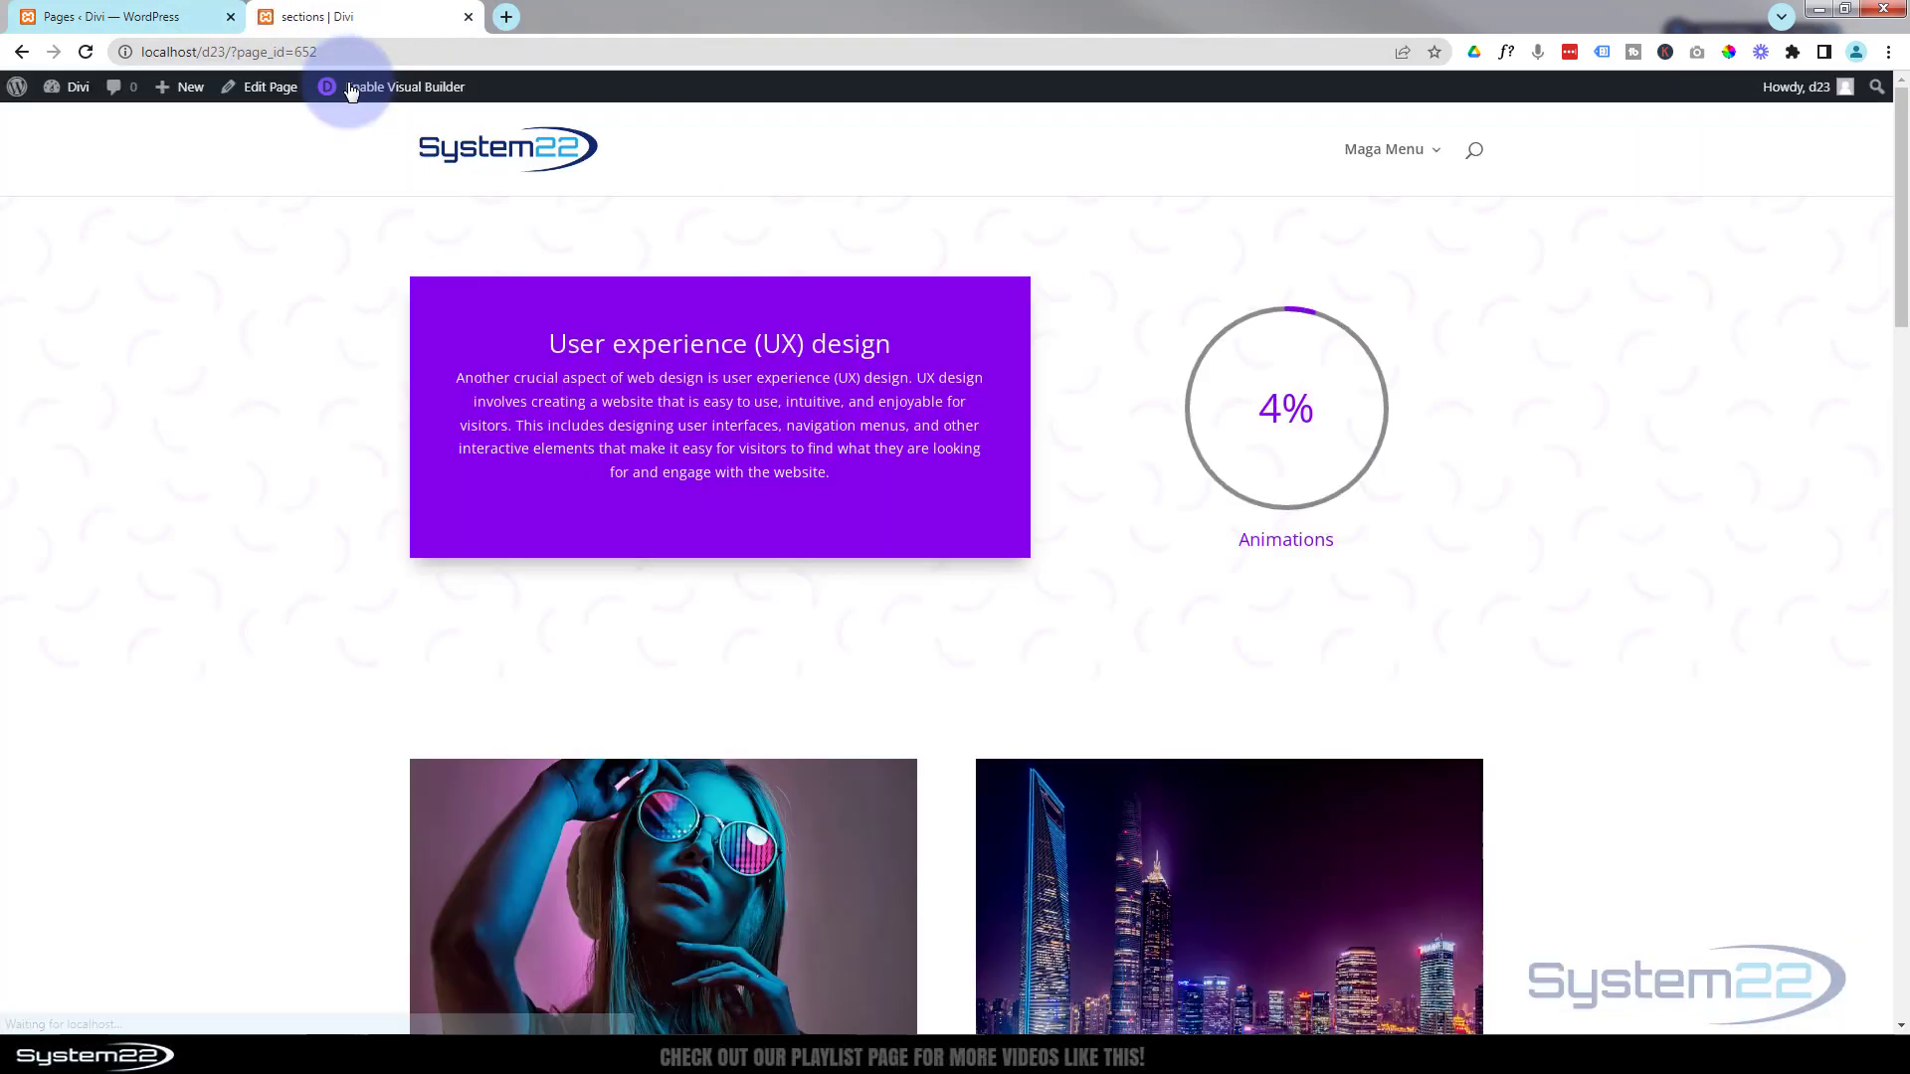
{"action": "scroll", "scroll_direction": "down", "scroll_amount": 3}
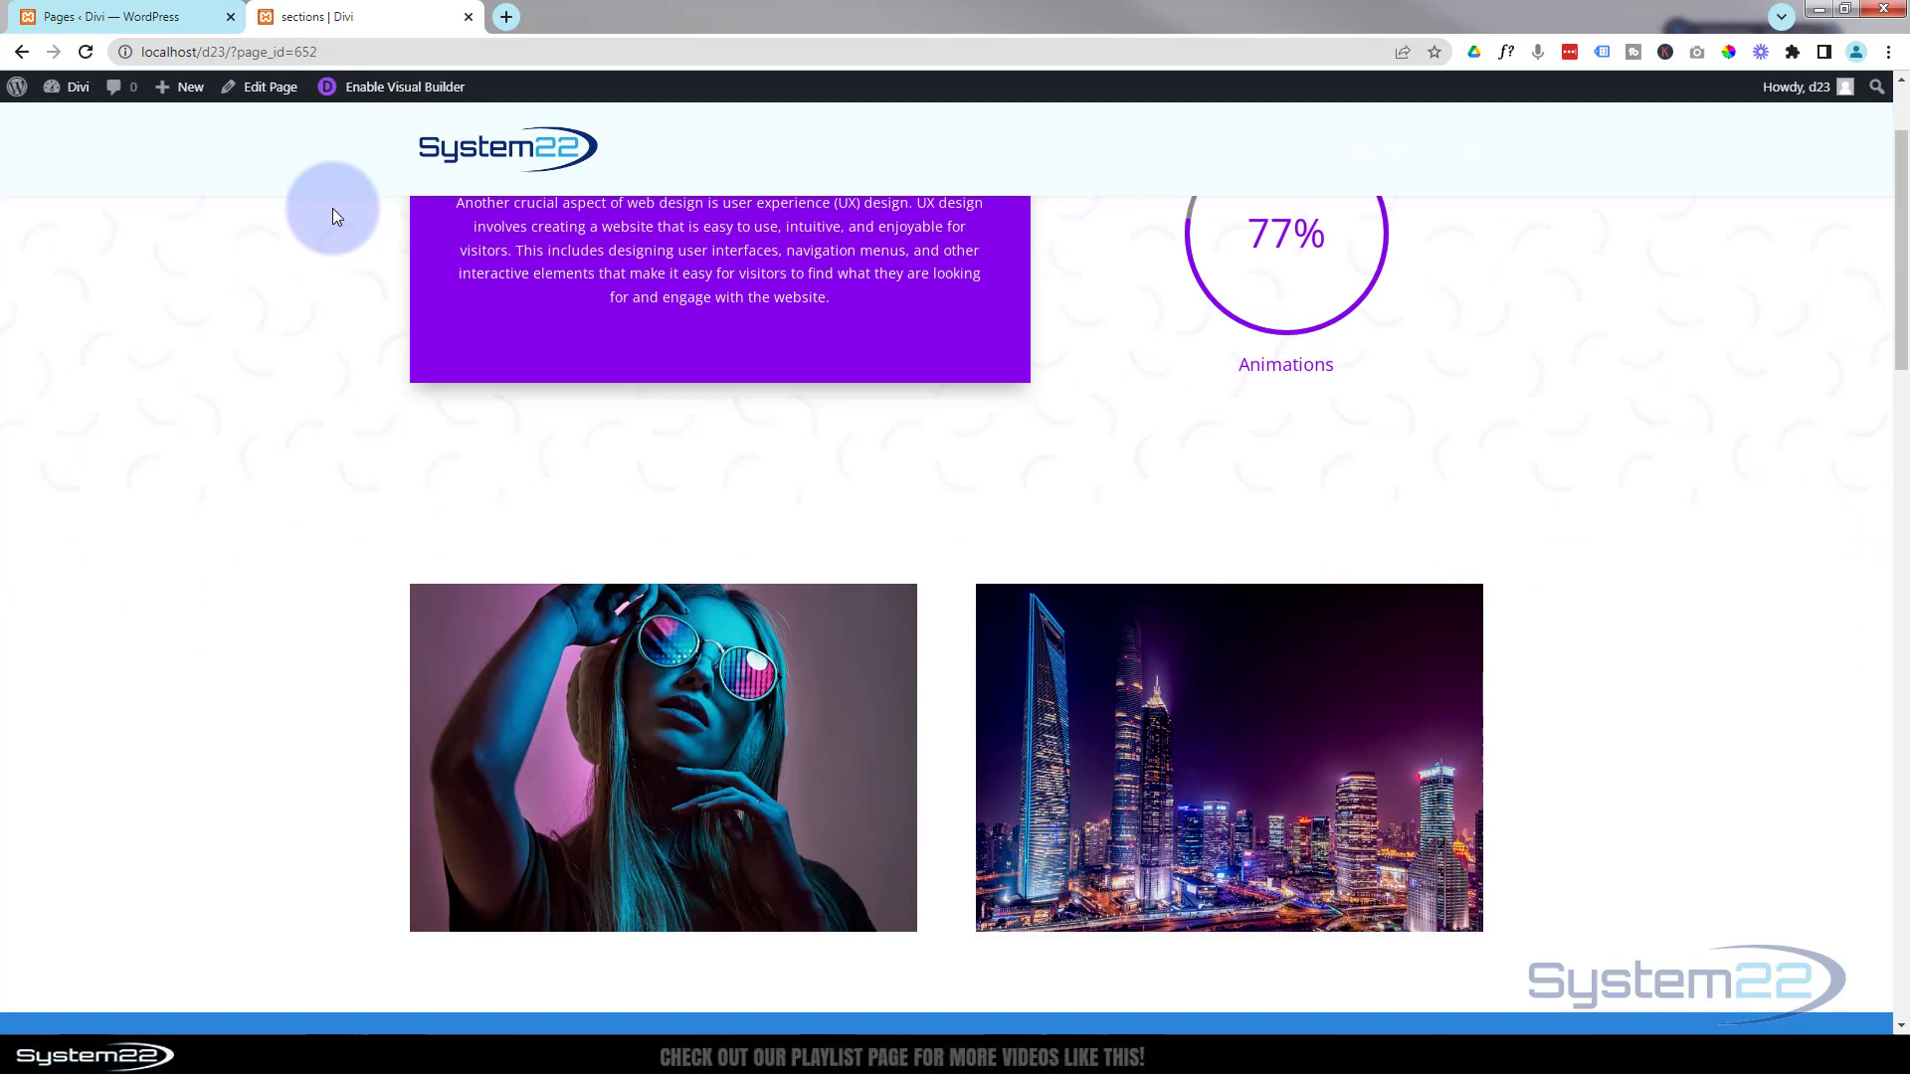
{"action": "scroll", "scroll_direction": "down", "scroll_amount": 3}
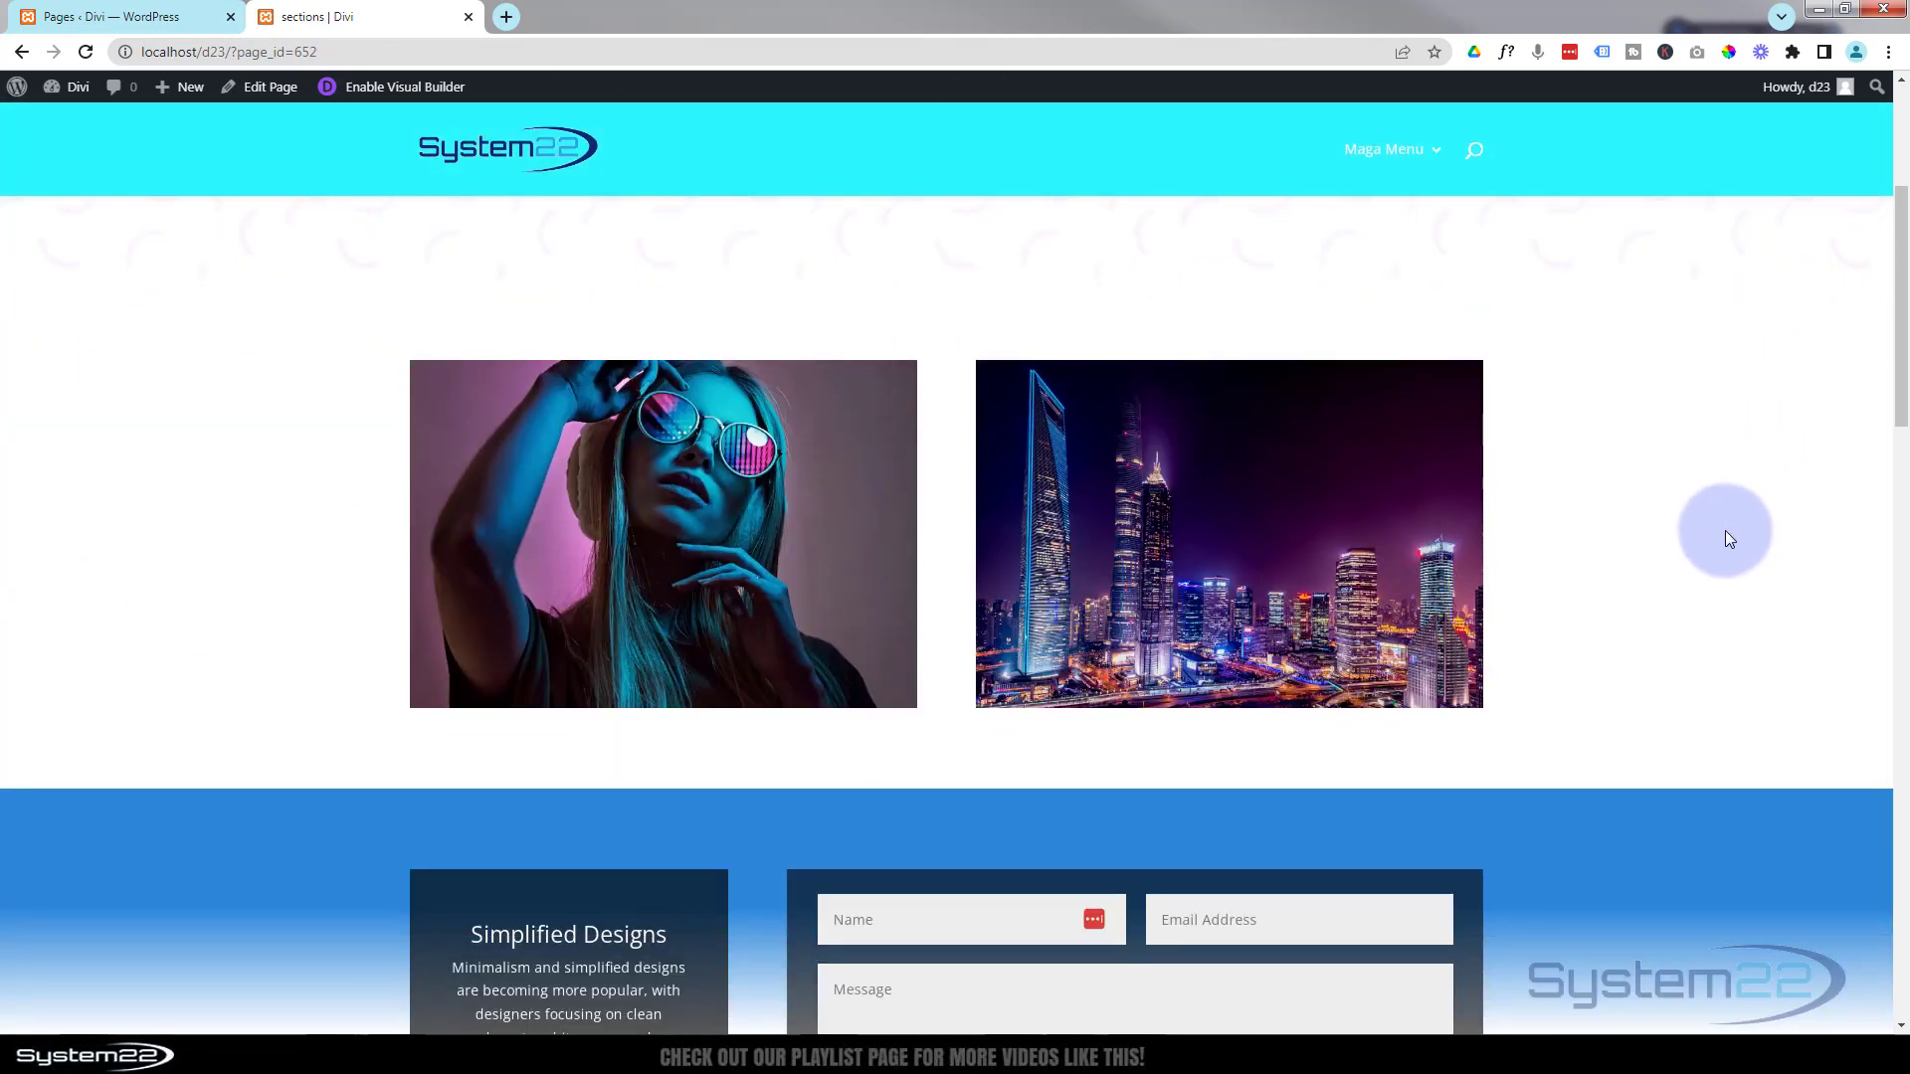